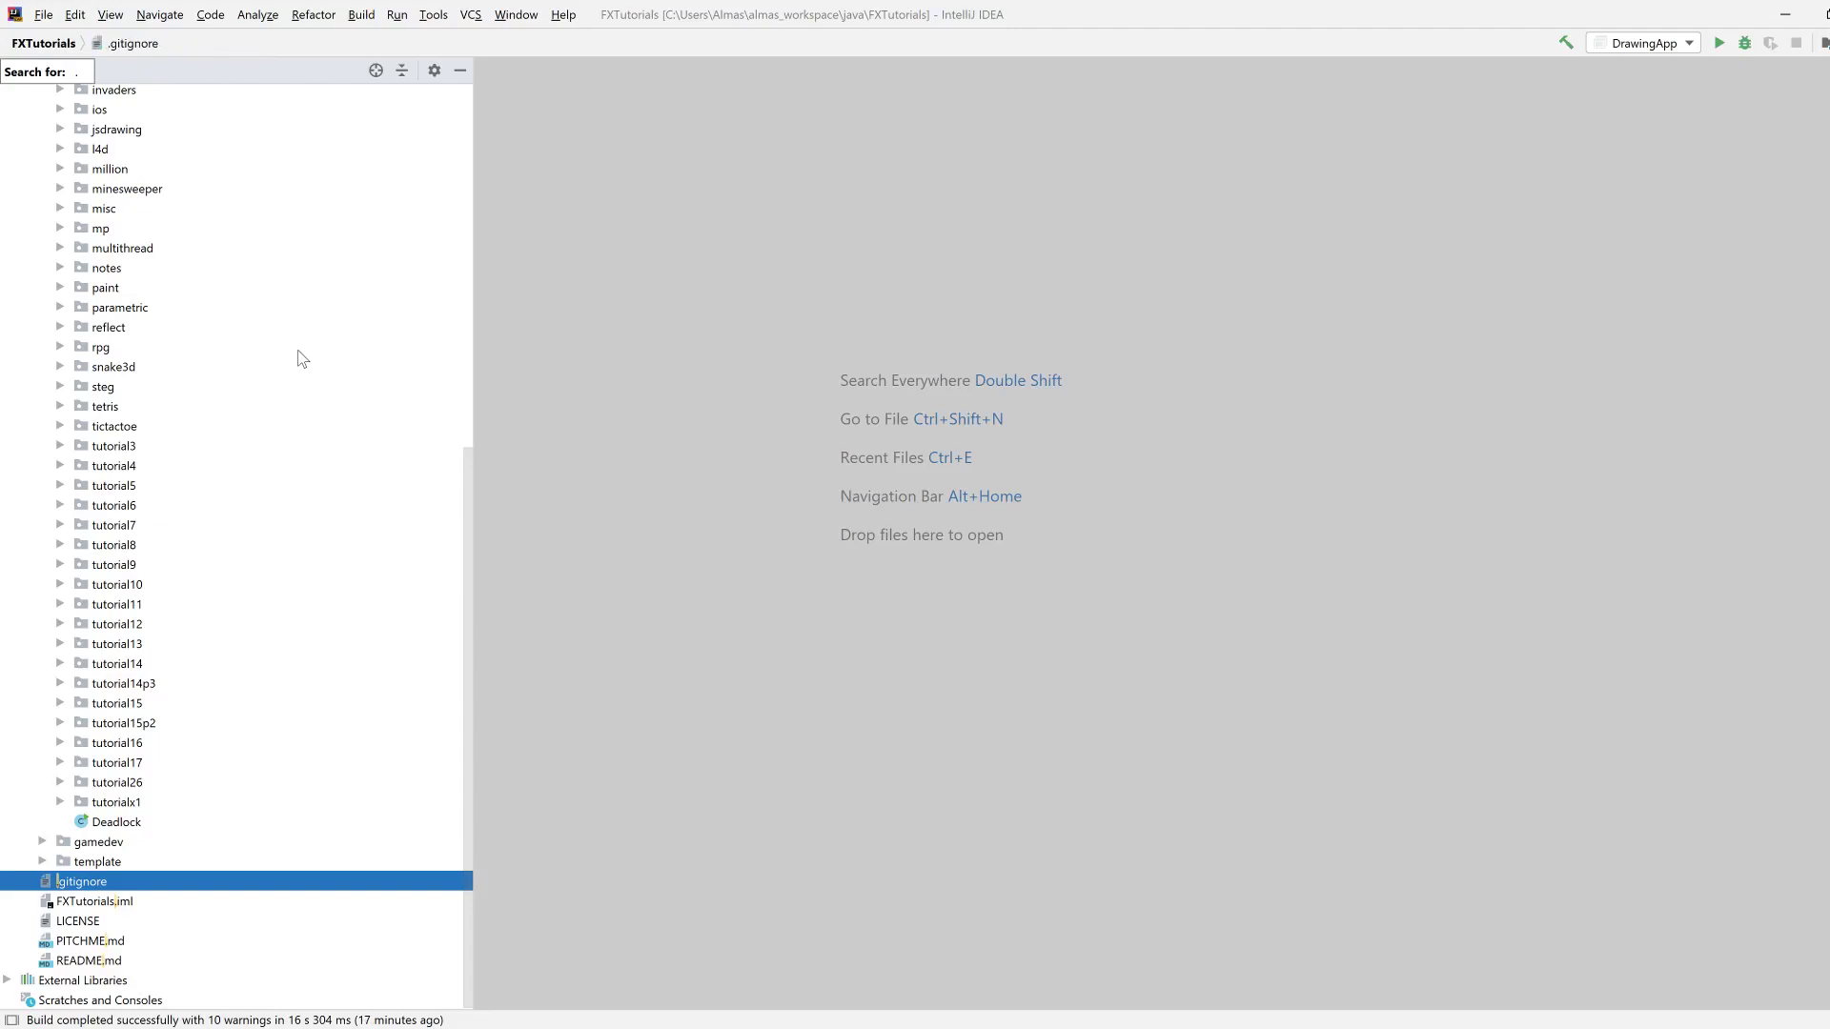
# Scroll to the top of the Project tree and select the basics package under com.almasb.
pyautogui.scroll(3)
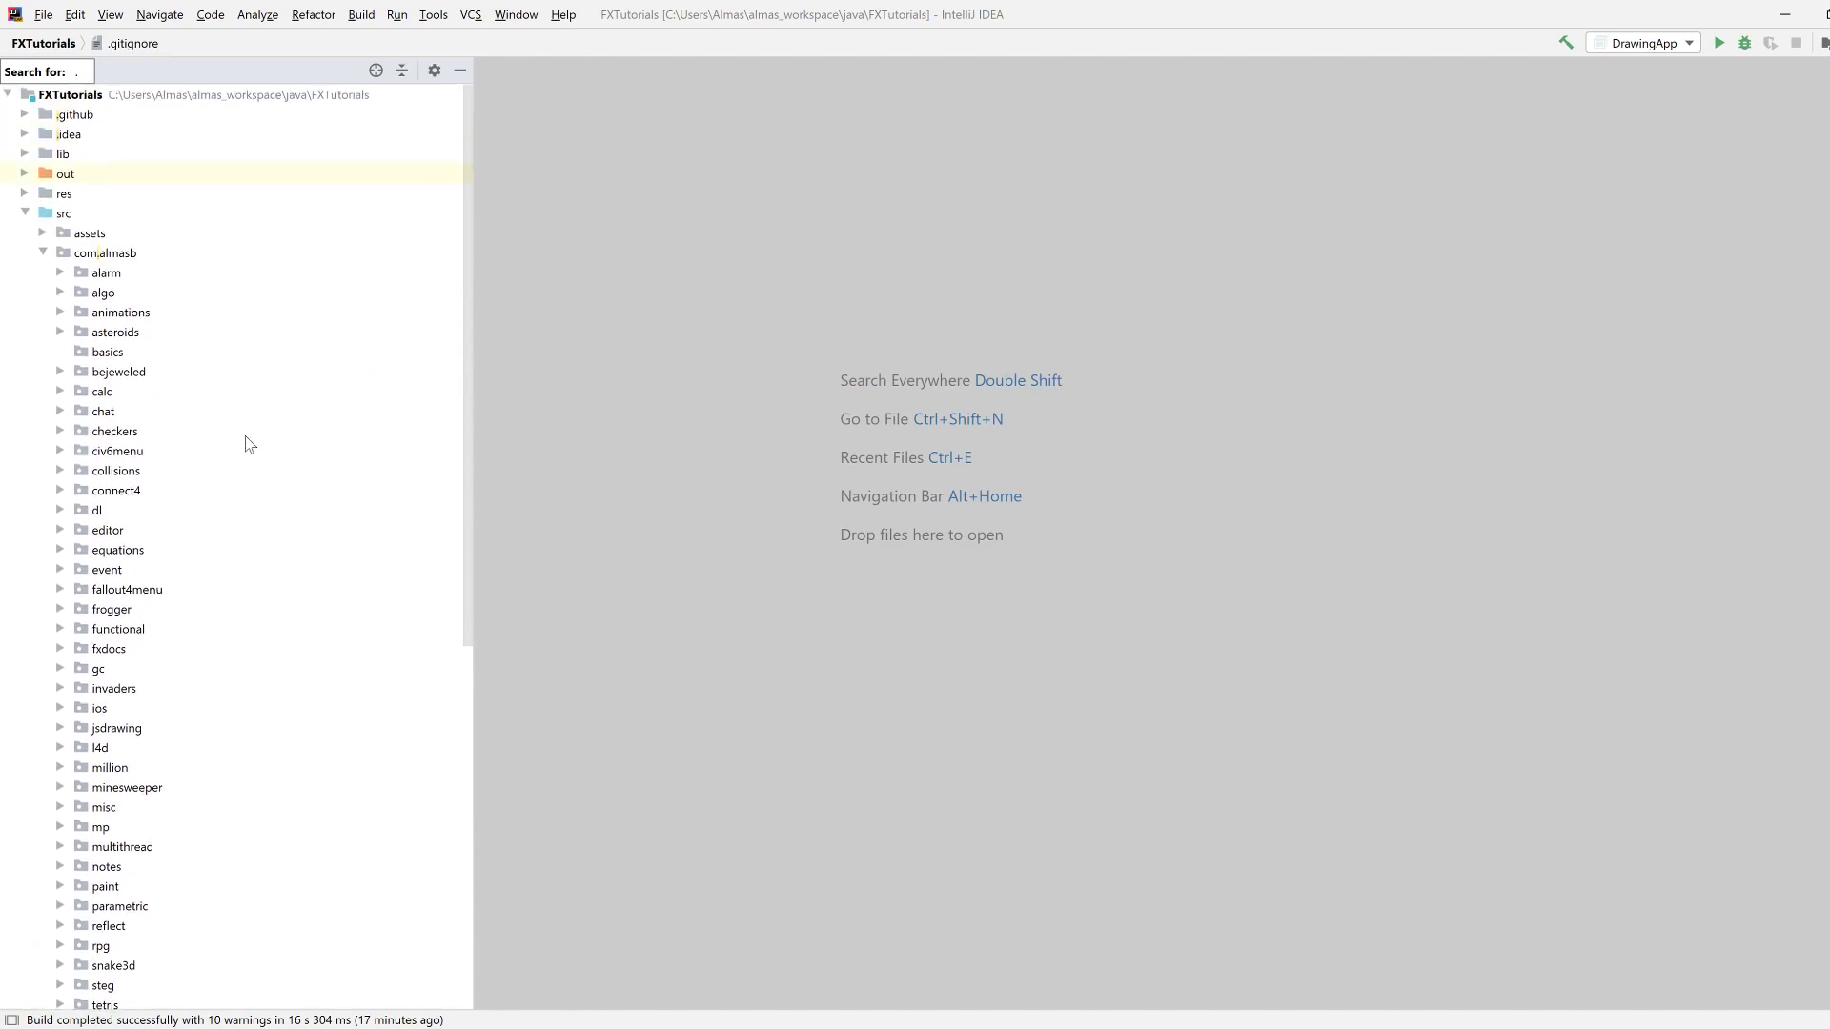
pyautogui.click(105, 351)
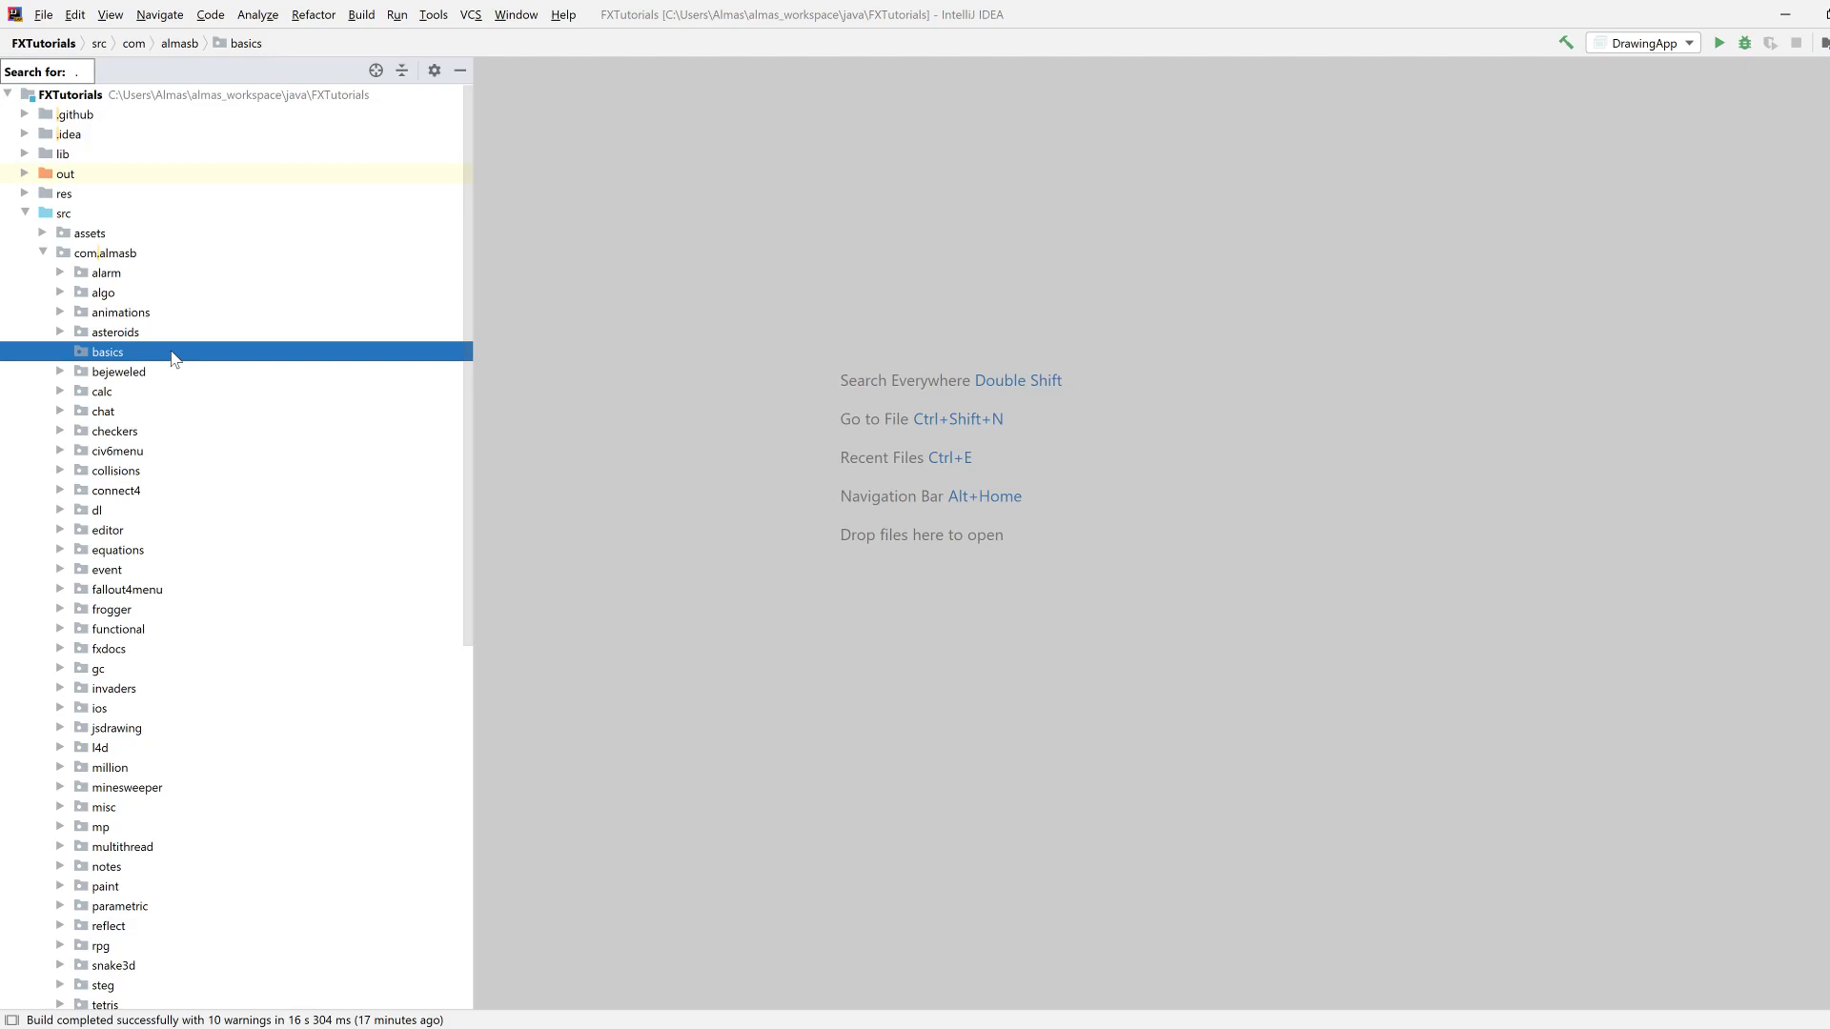
# Create a new Java class named BasicApp in the basics package.
pyautogui.rightClick(106, 351)
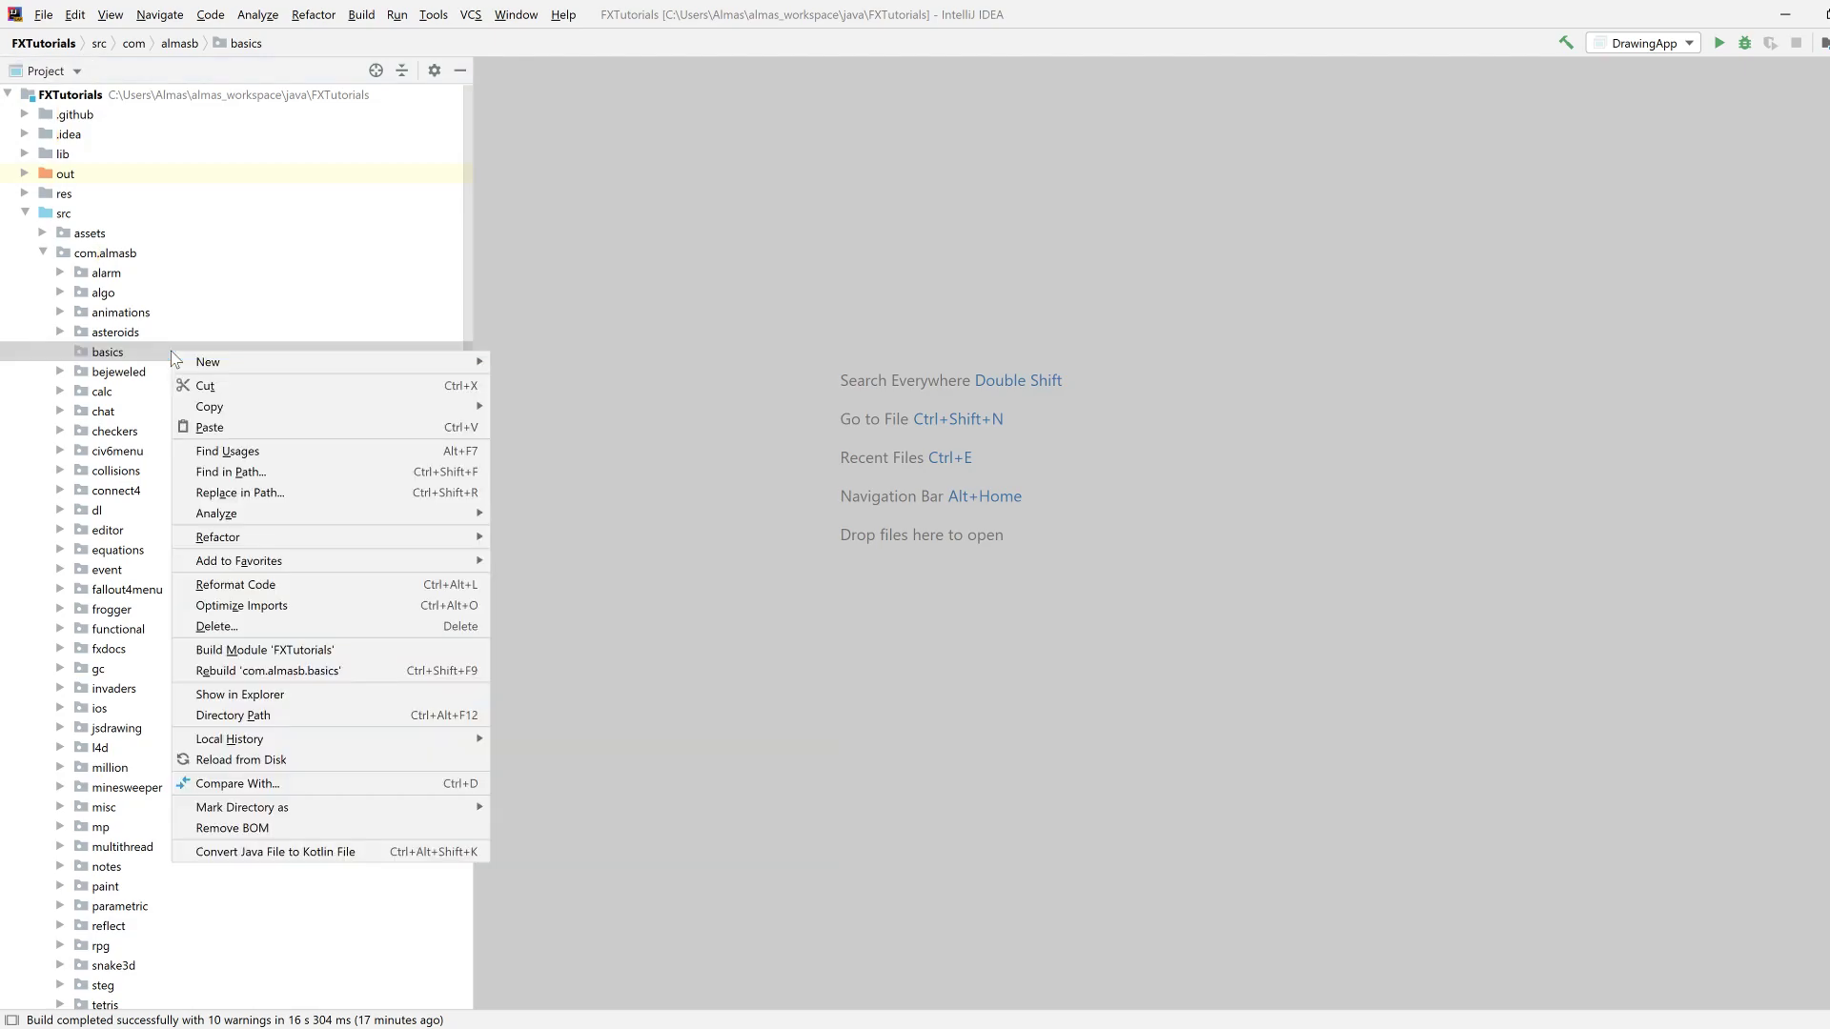
pyautogui.click(207, 362)
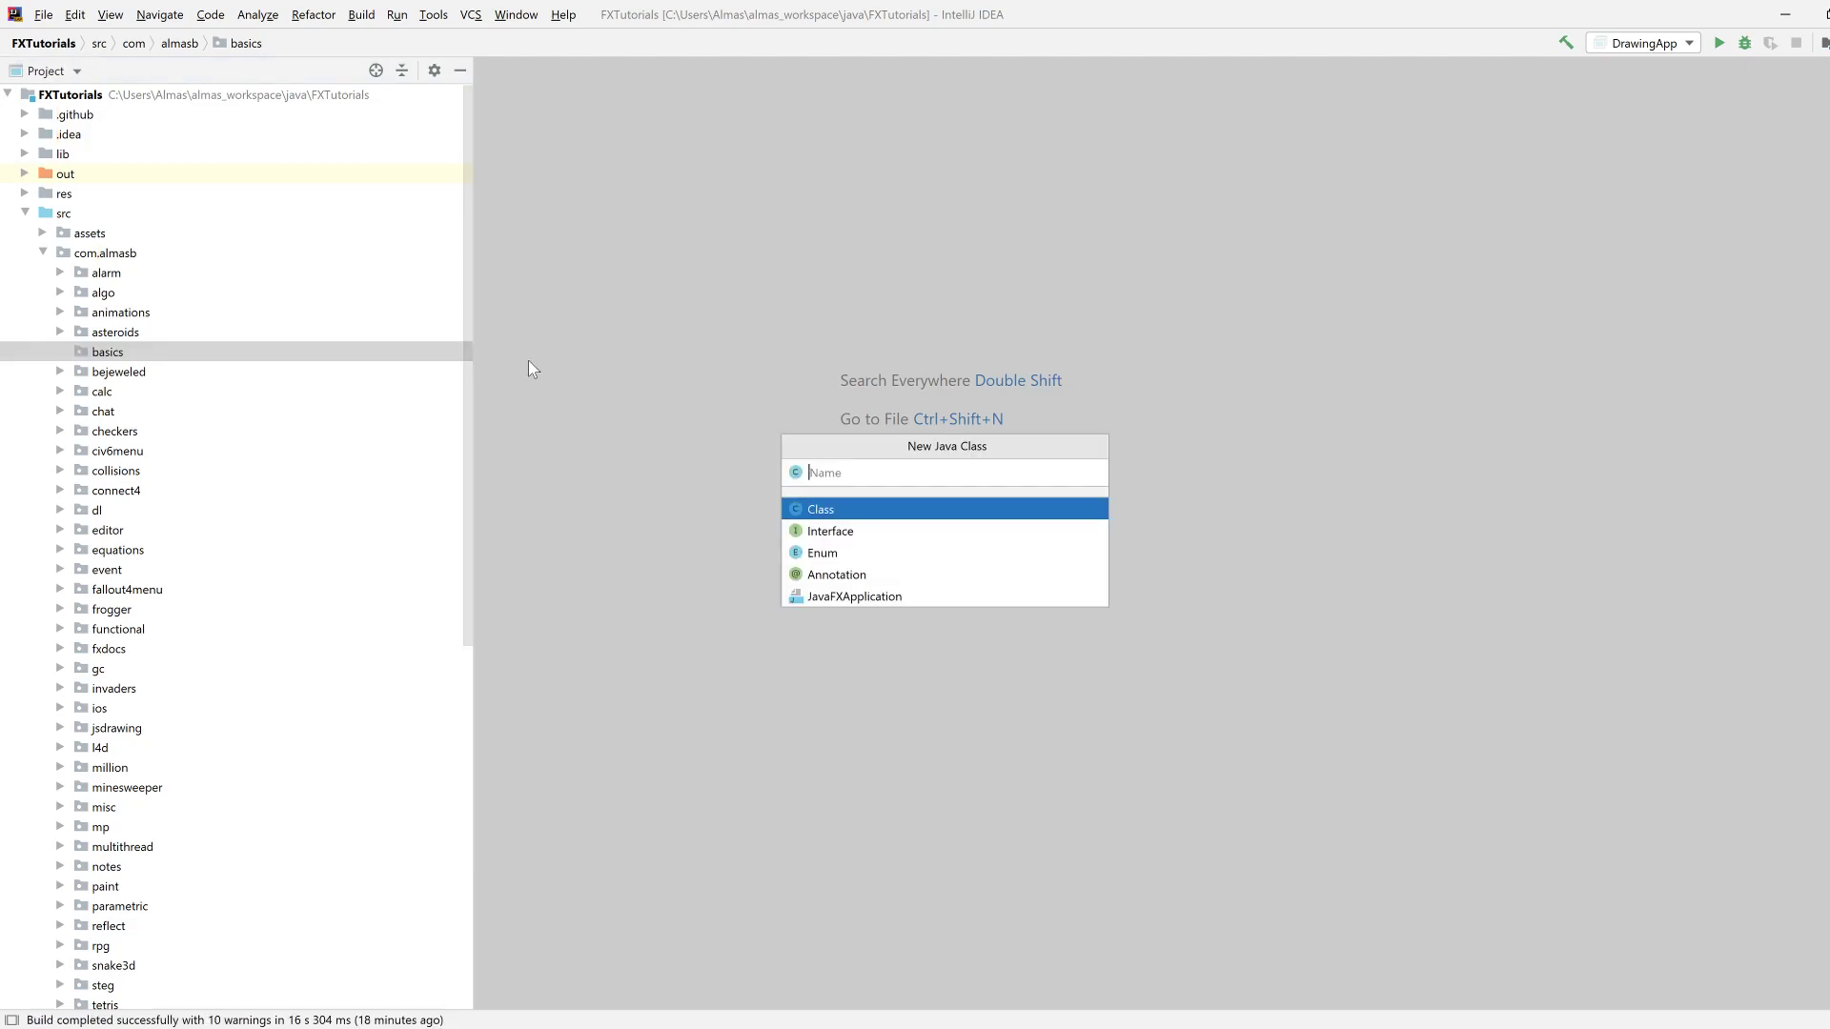
pyautogui.write('BasicApp {')
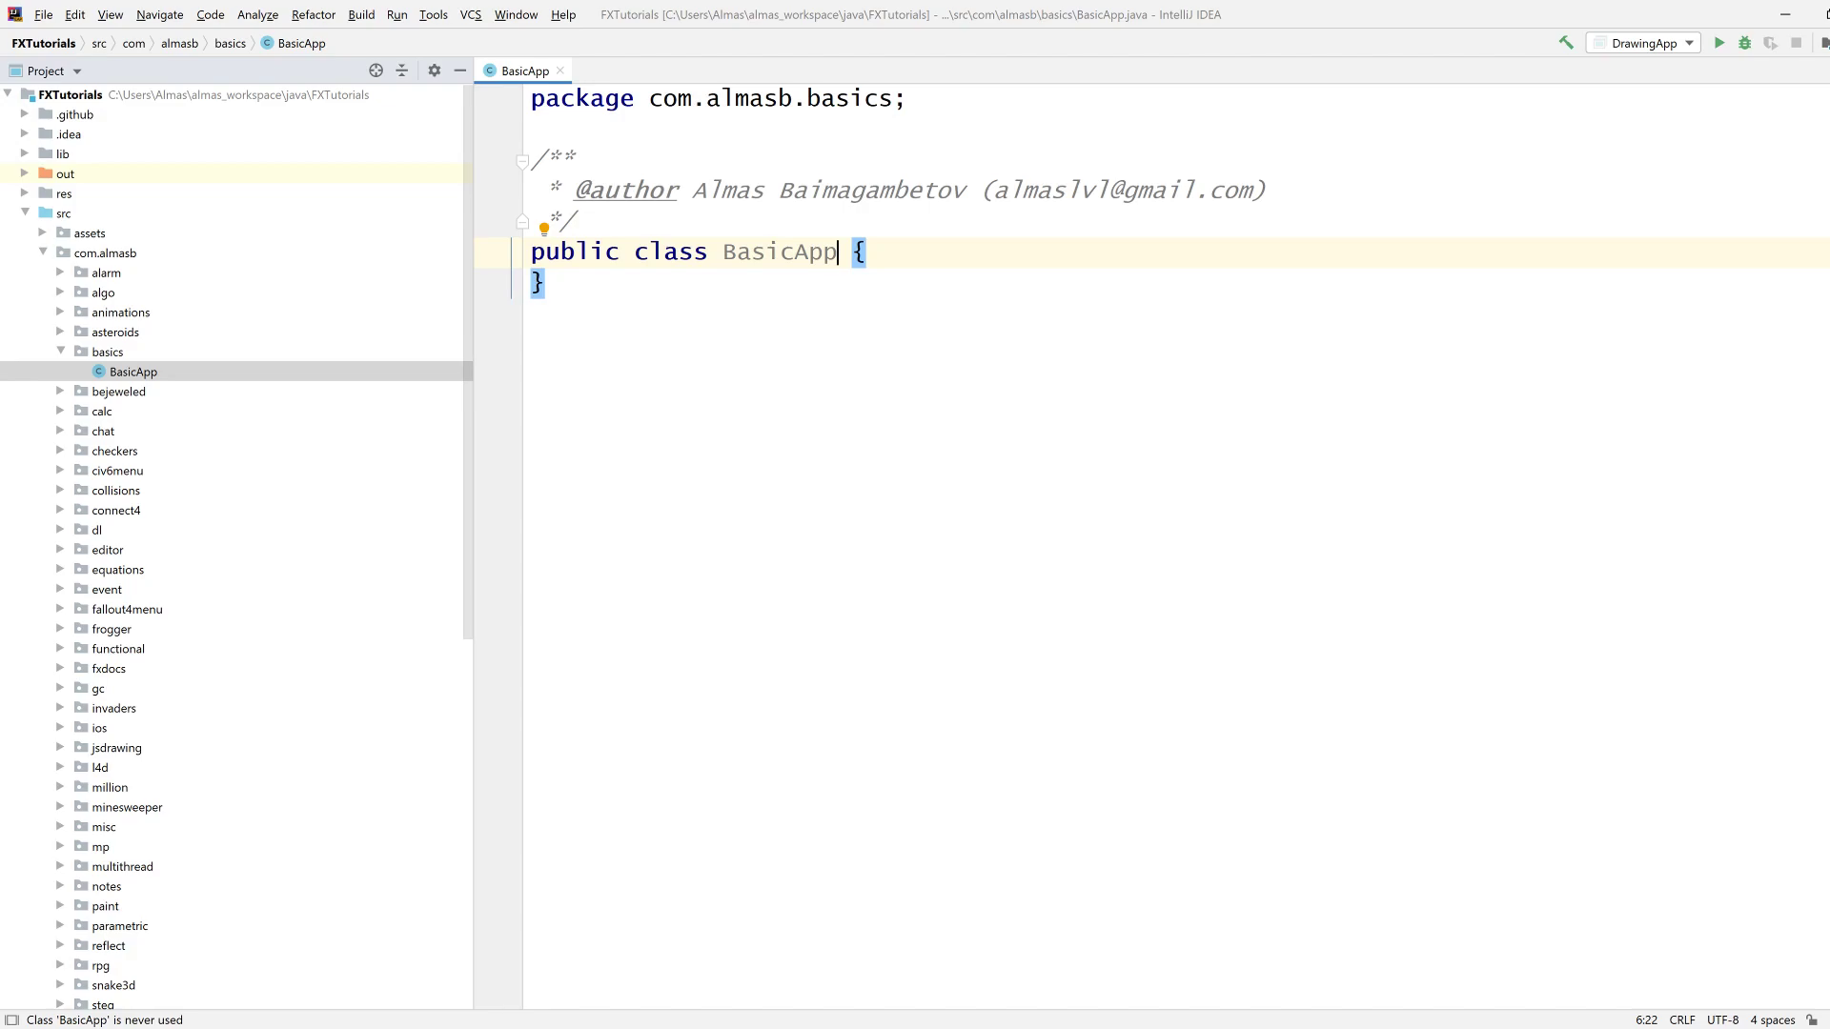
# Make BasicApp extend javafx Application, generate start(Stage stage), and add a psvm main method.
pyautogui.write('extends App')
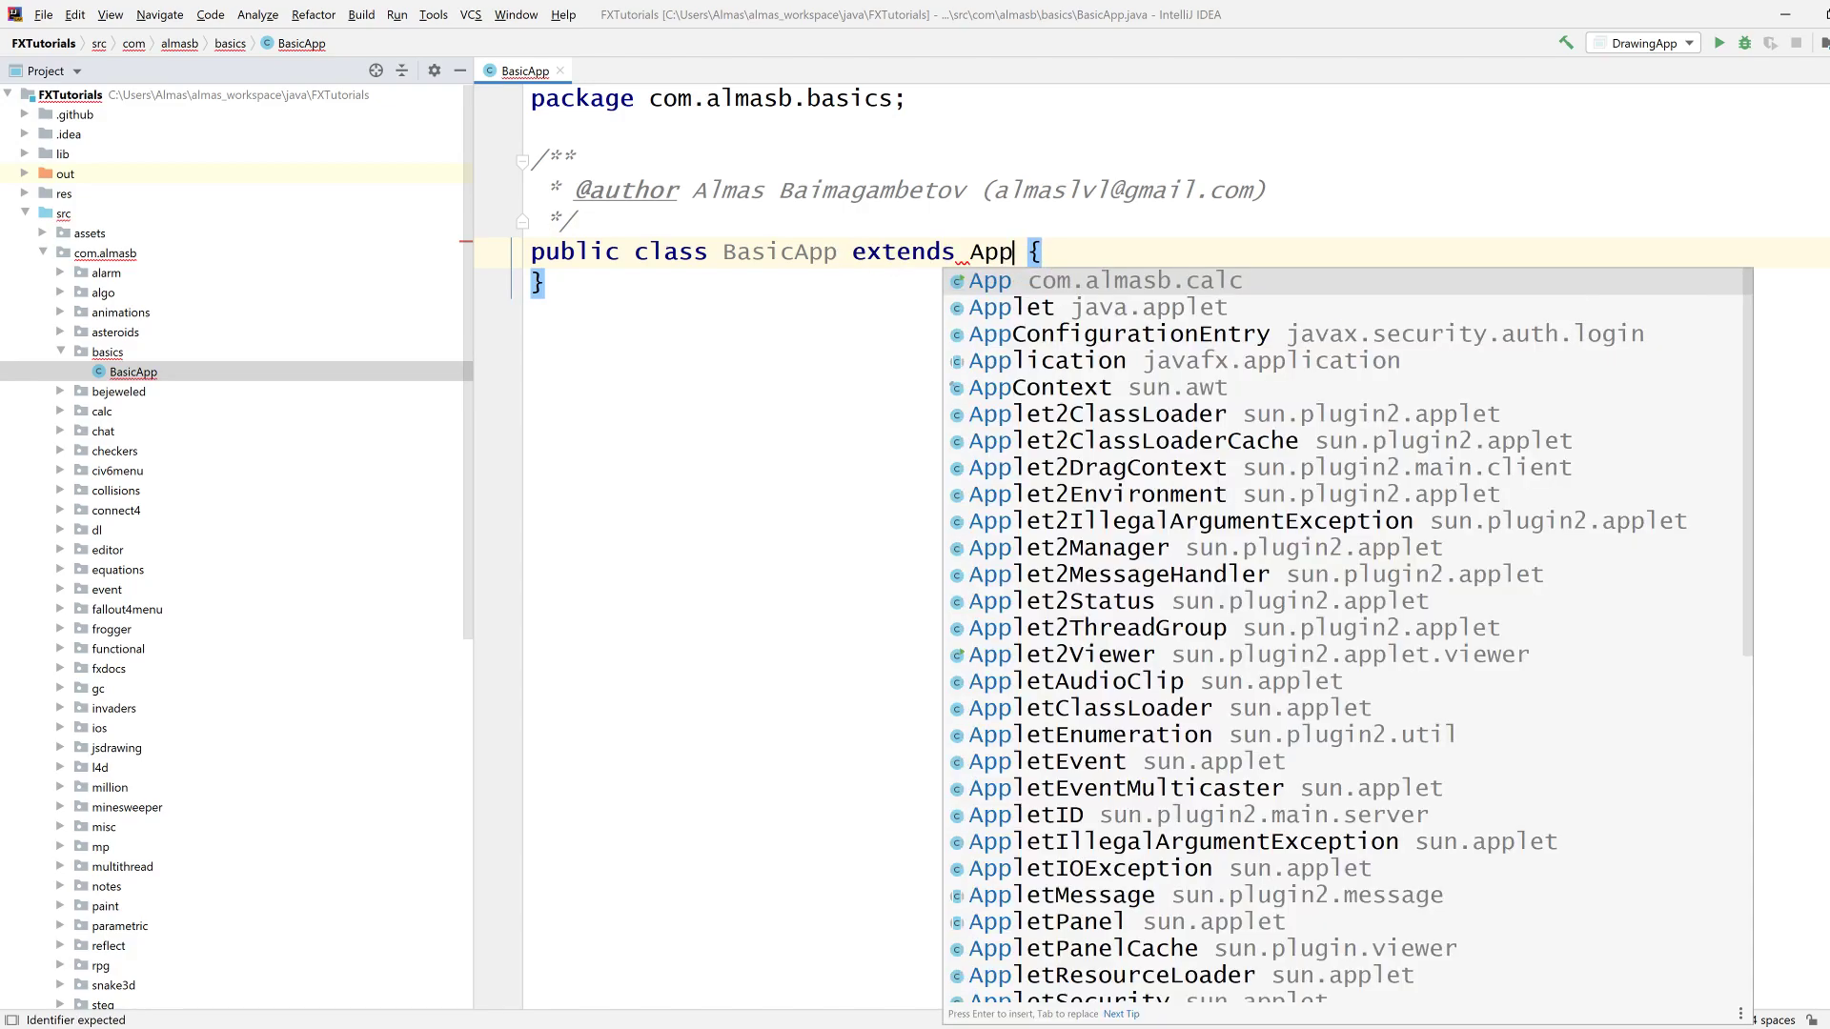
pyautogui.click(1046, 360)
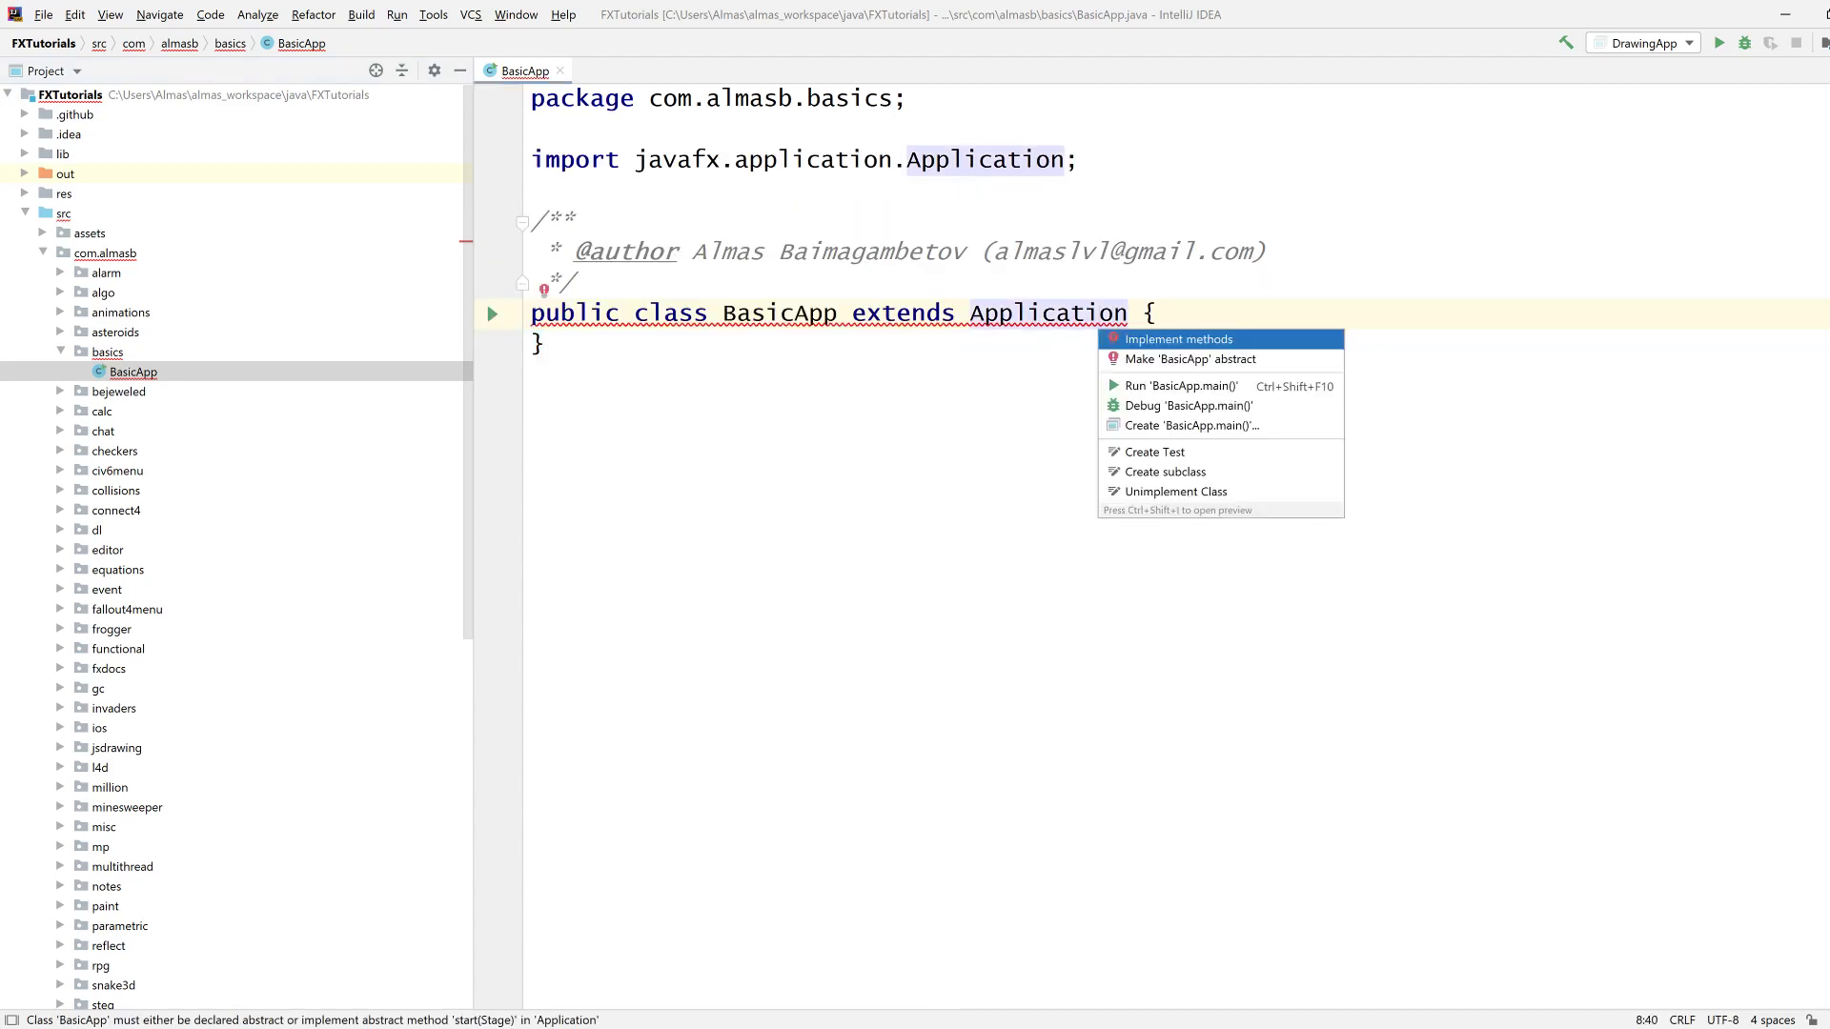
pyautogui.click(1178, 338)
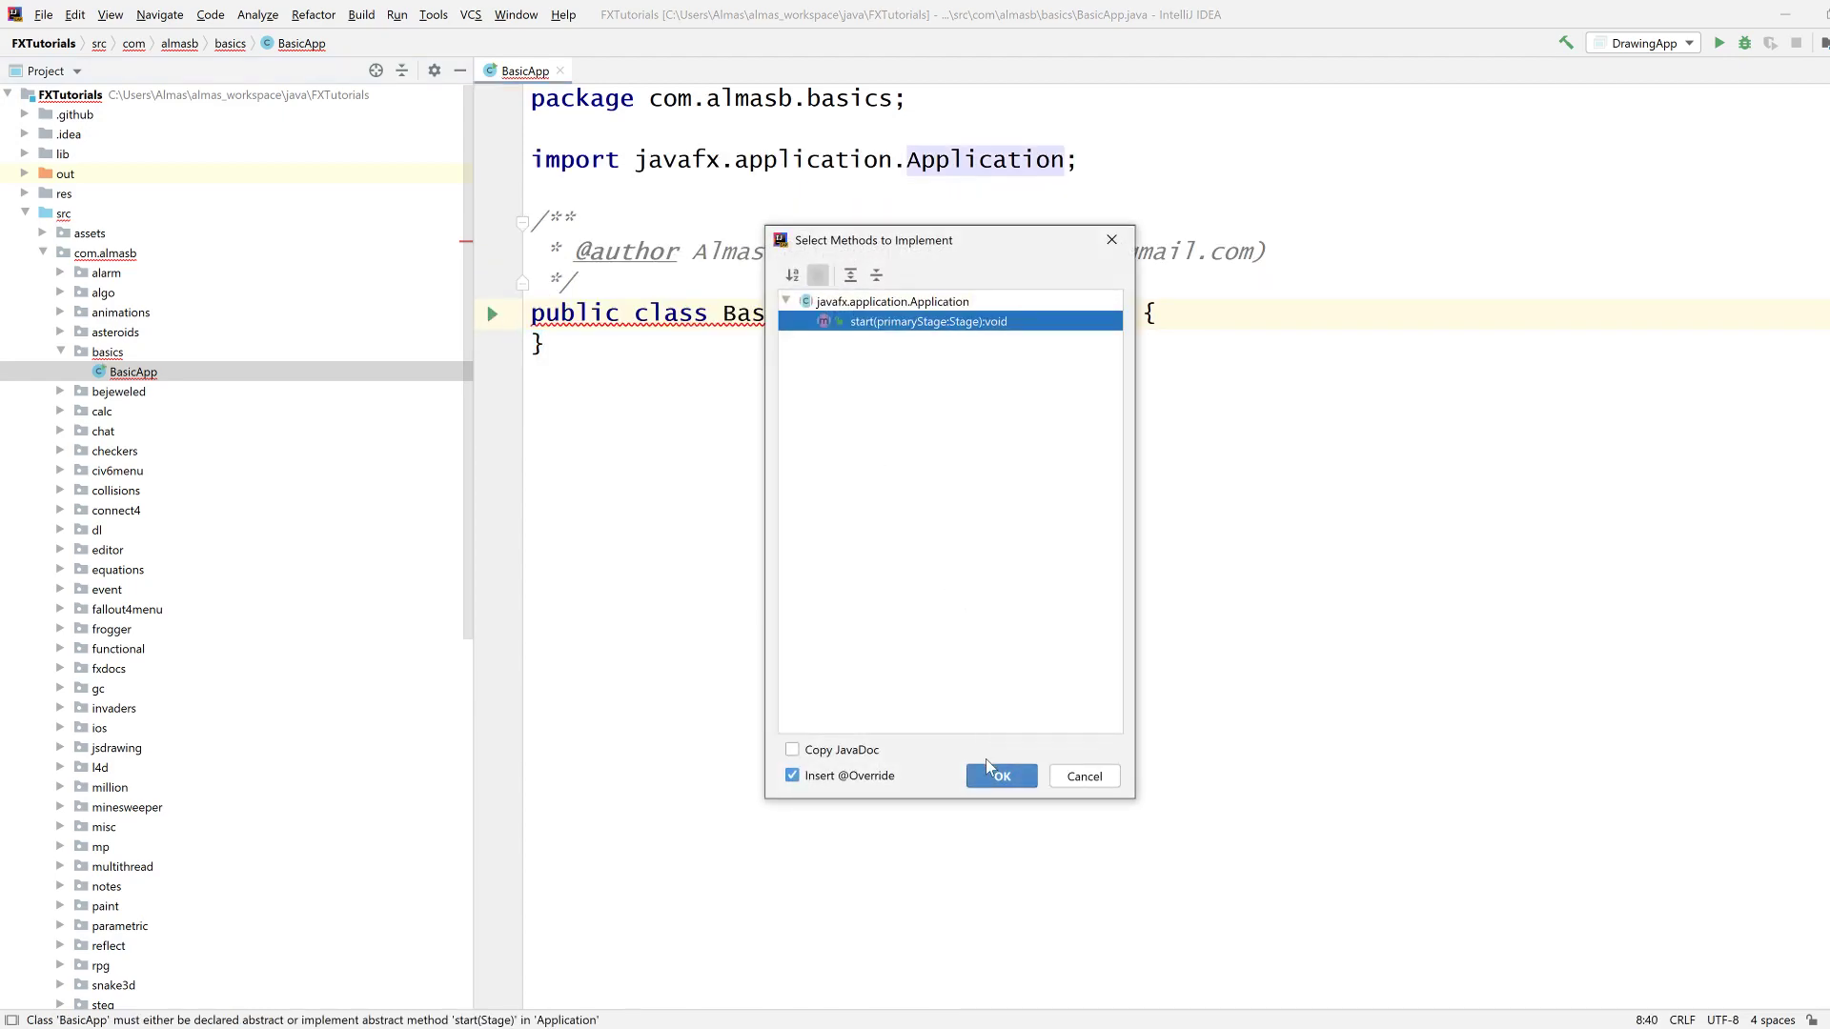
pyautogui.click(1000, 775)
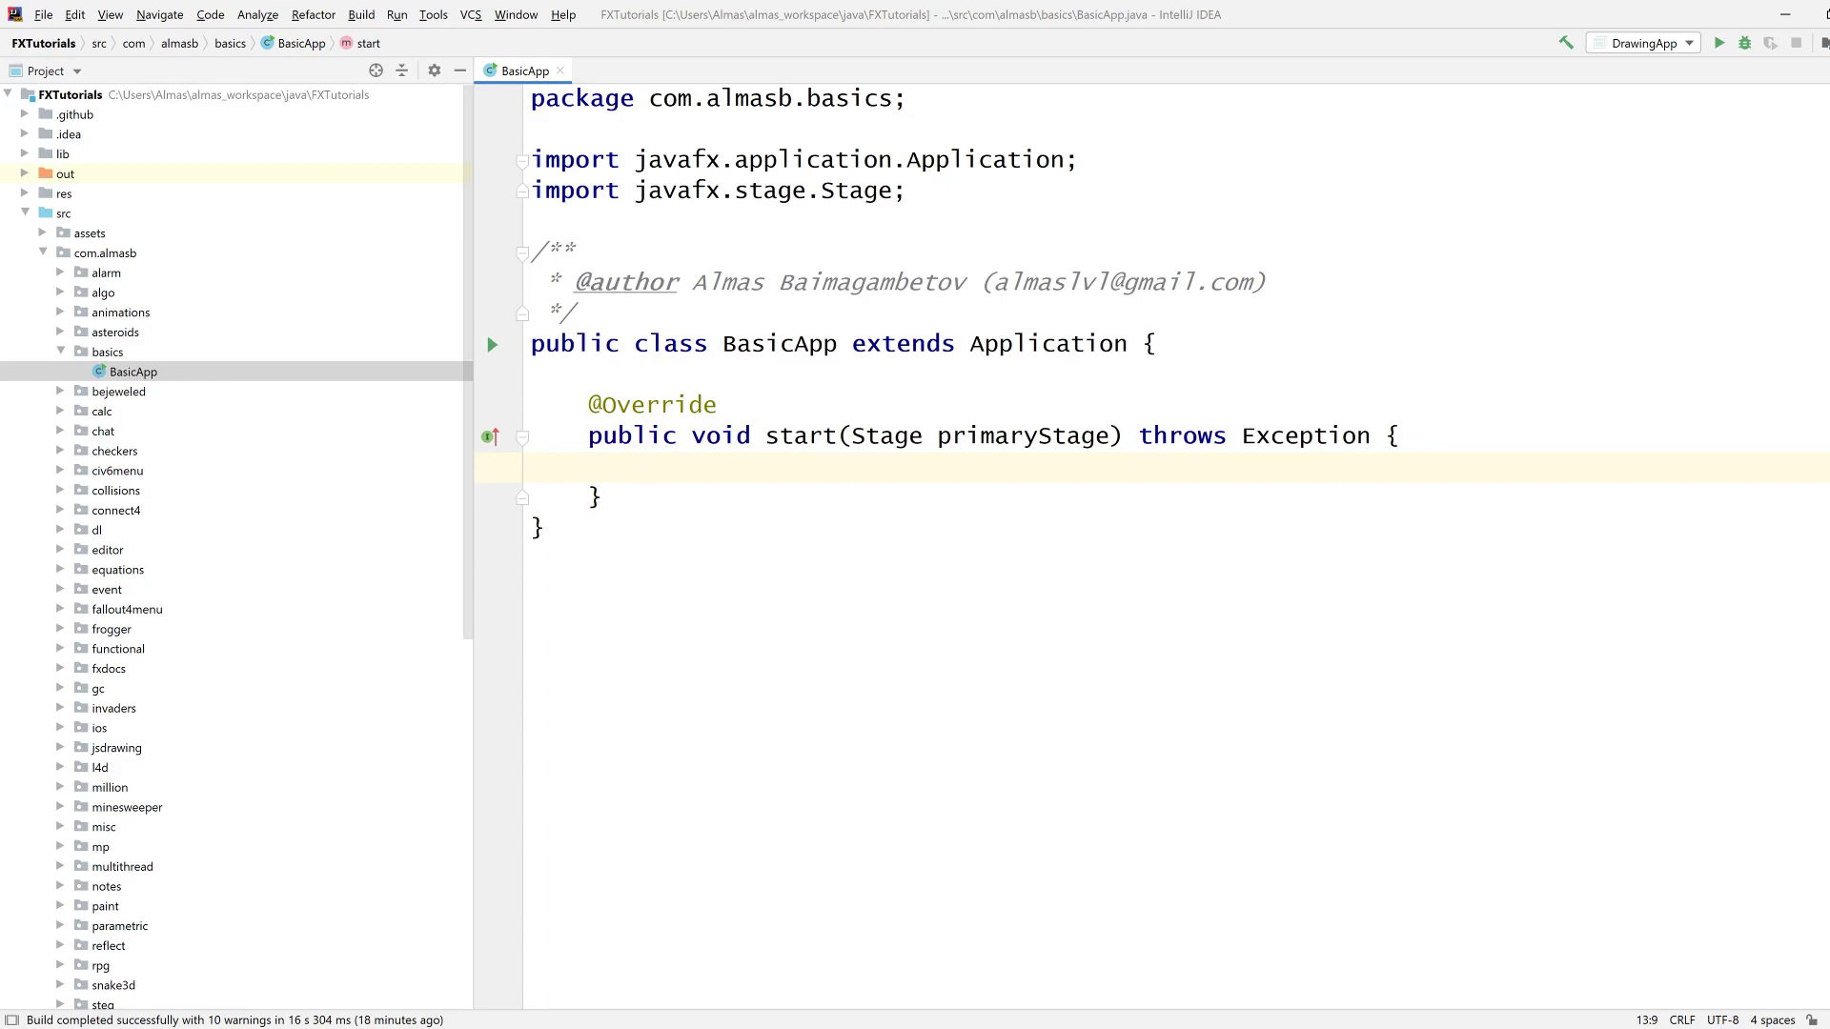
pyautogui.write('psvm')
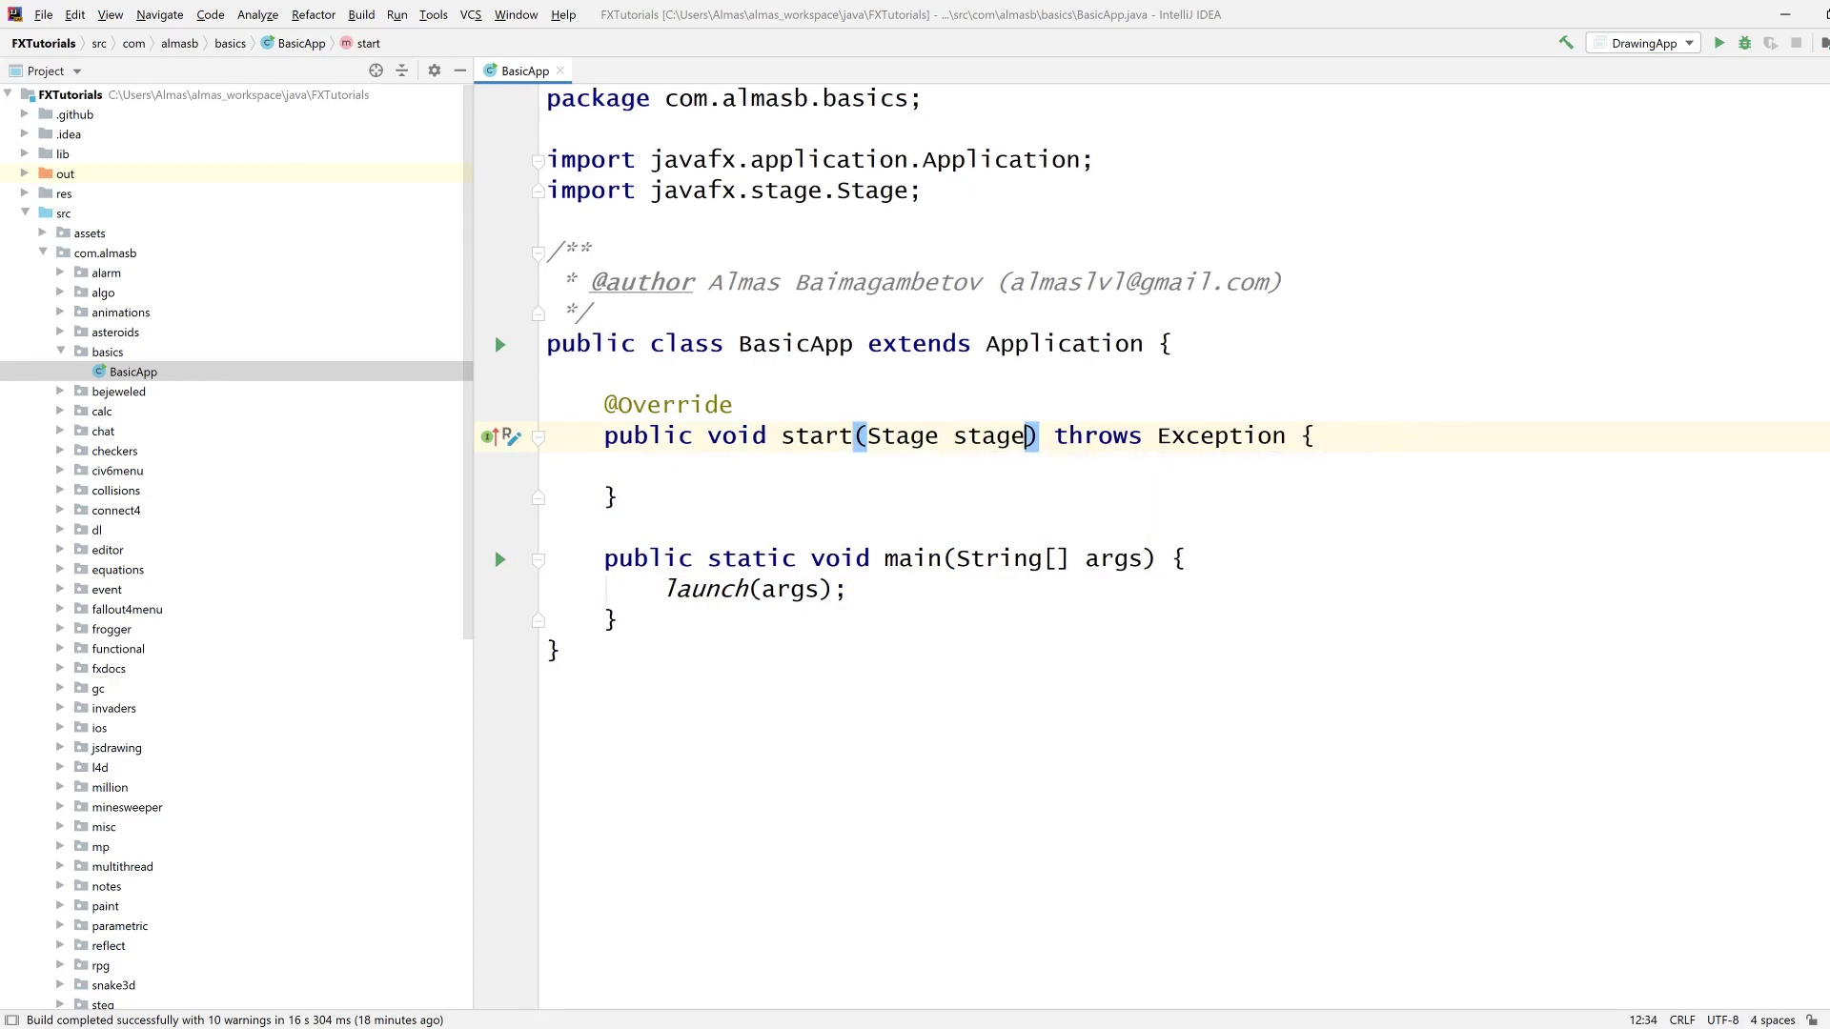
pyautogui.click(661, 467)
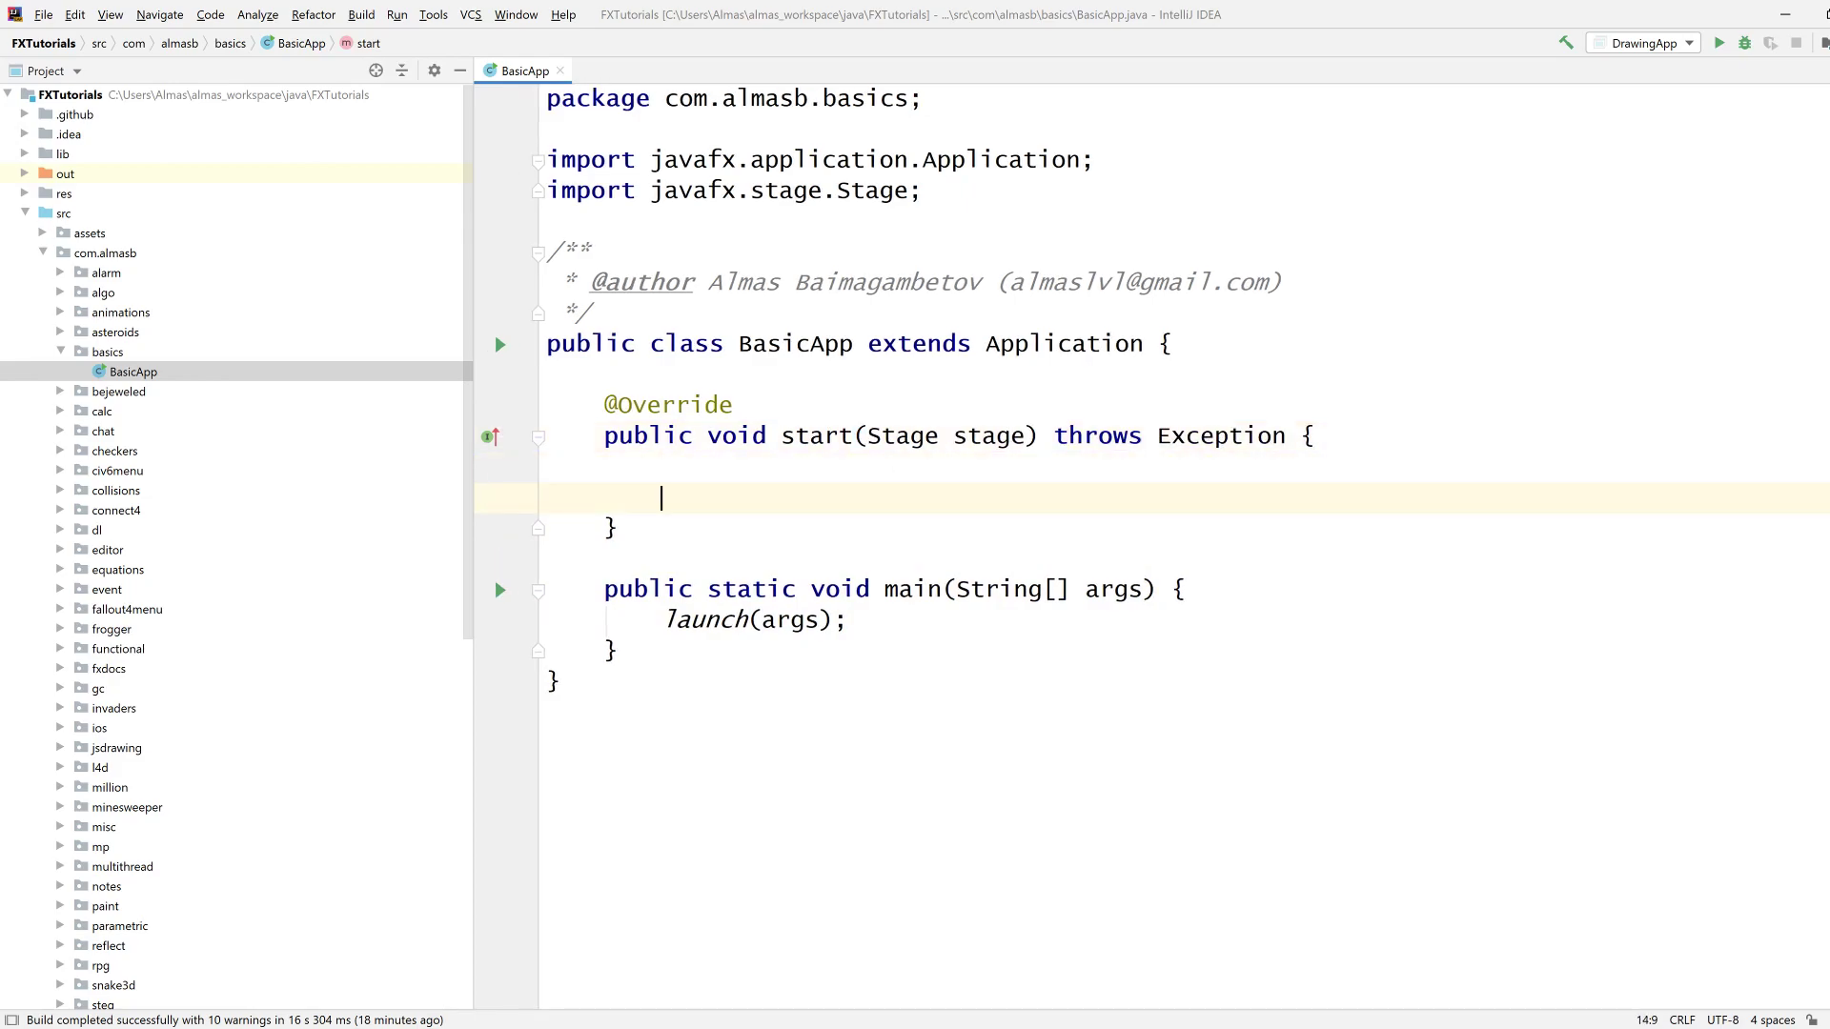
# Add stage.show() to start and run BasicApp.main() to test the window.
pyautogui.write('stage.show();')
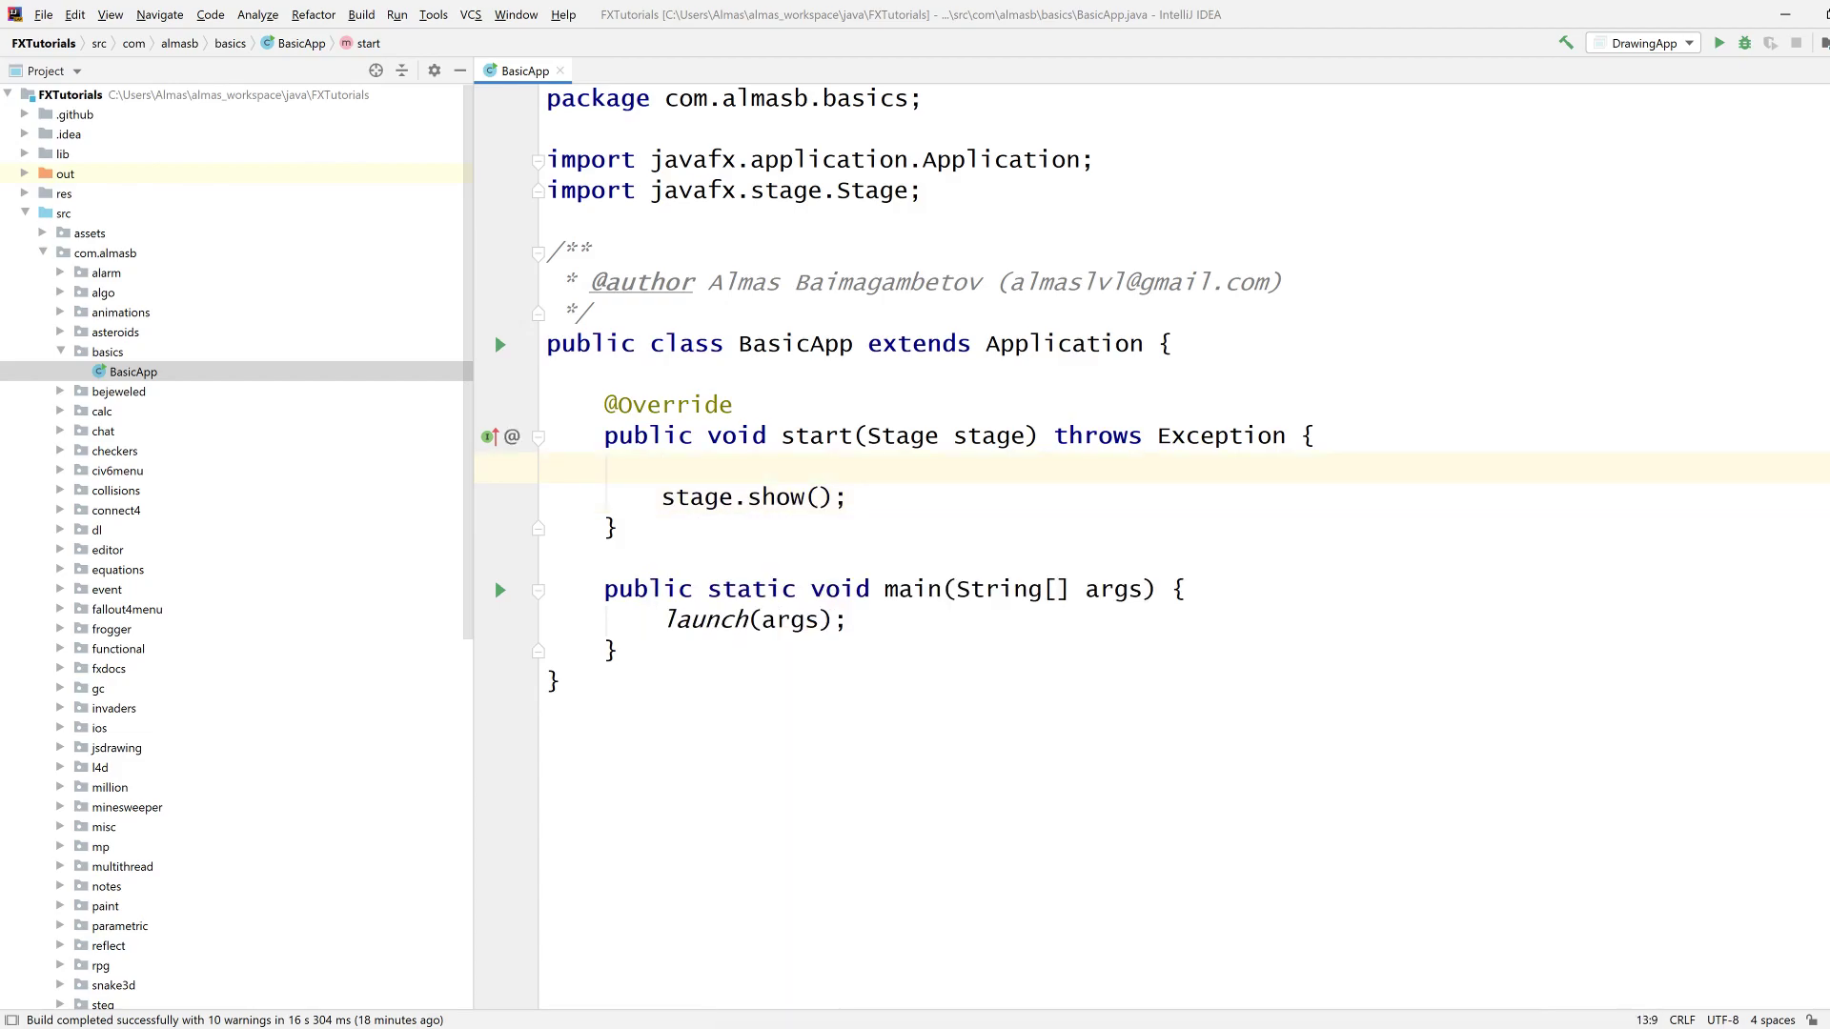
pyautogui.click(666, 468)
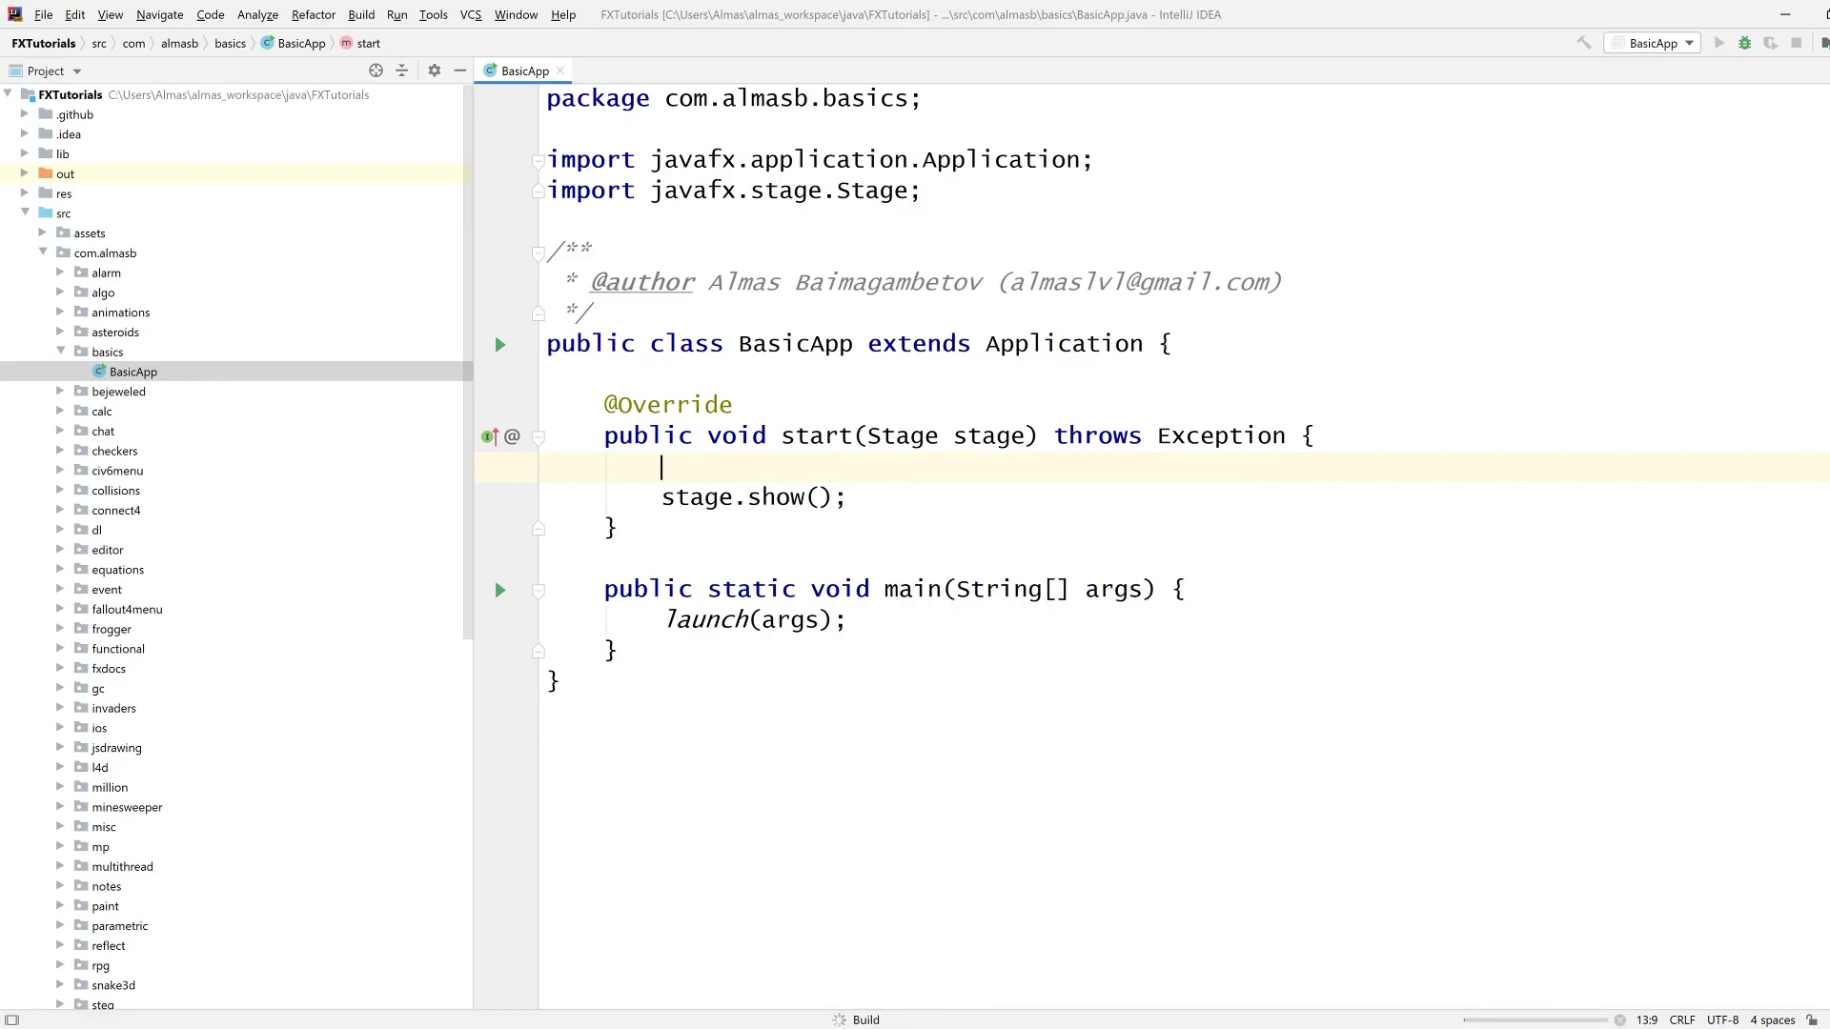
pyautogui.click(1717, 42)
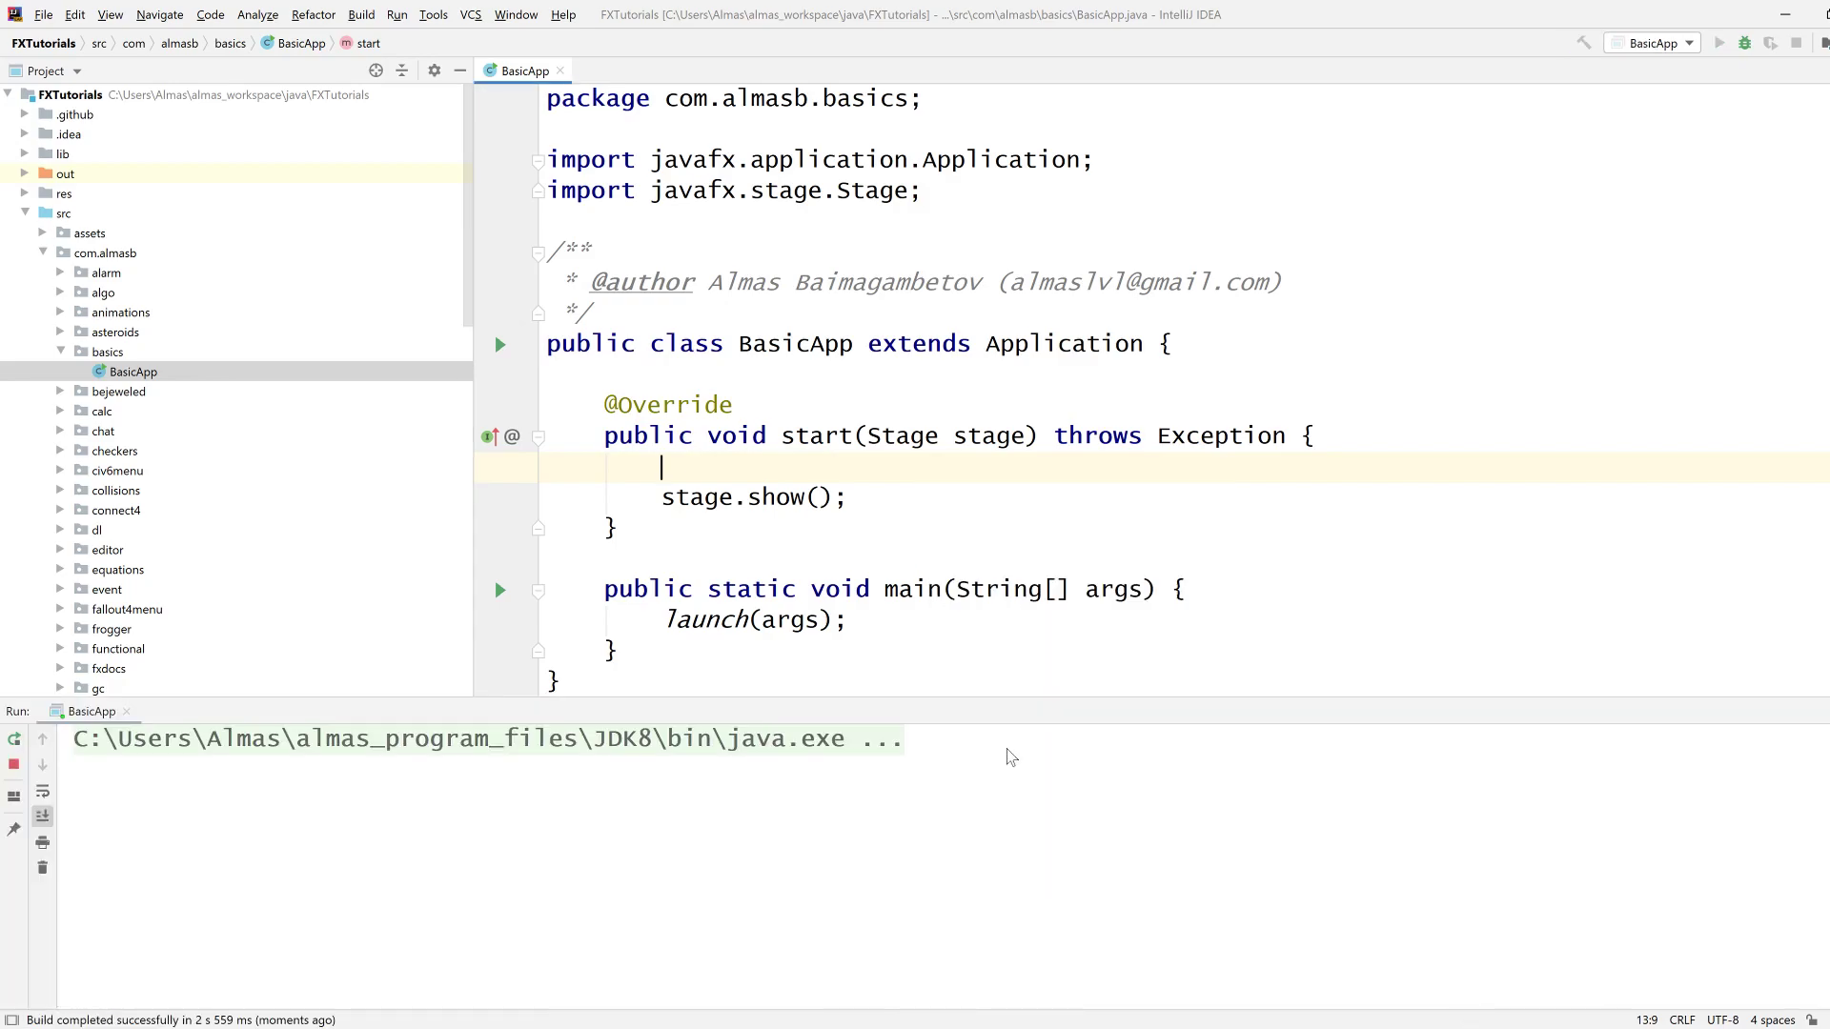
pyautogui.click(1716, 43)
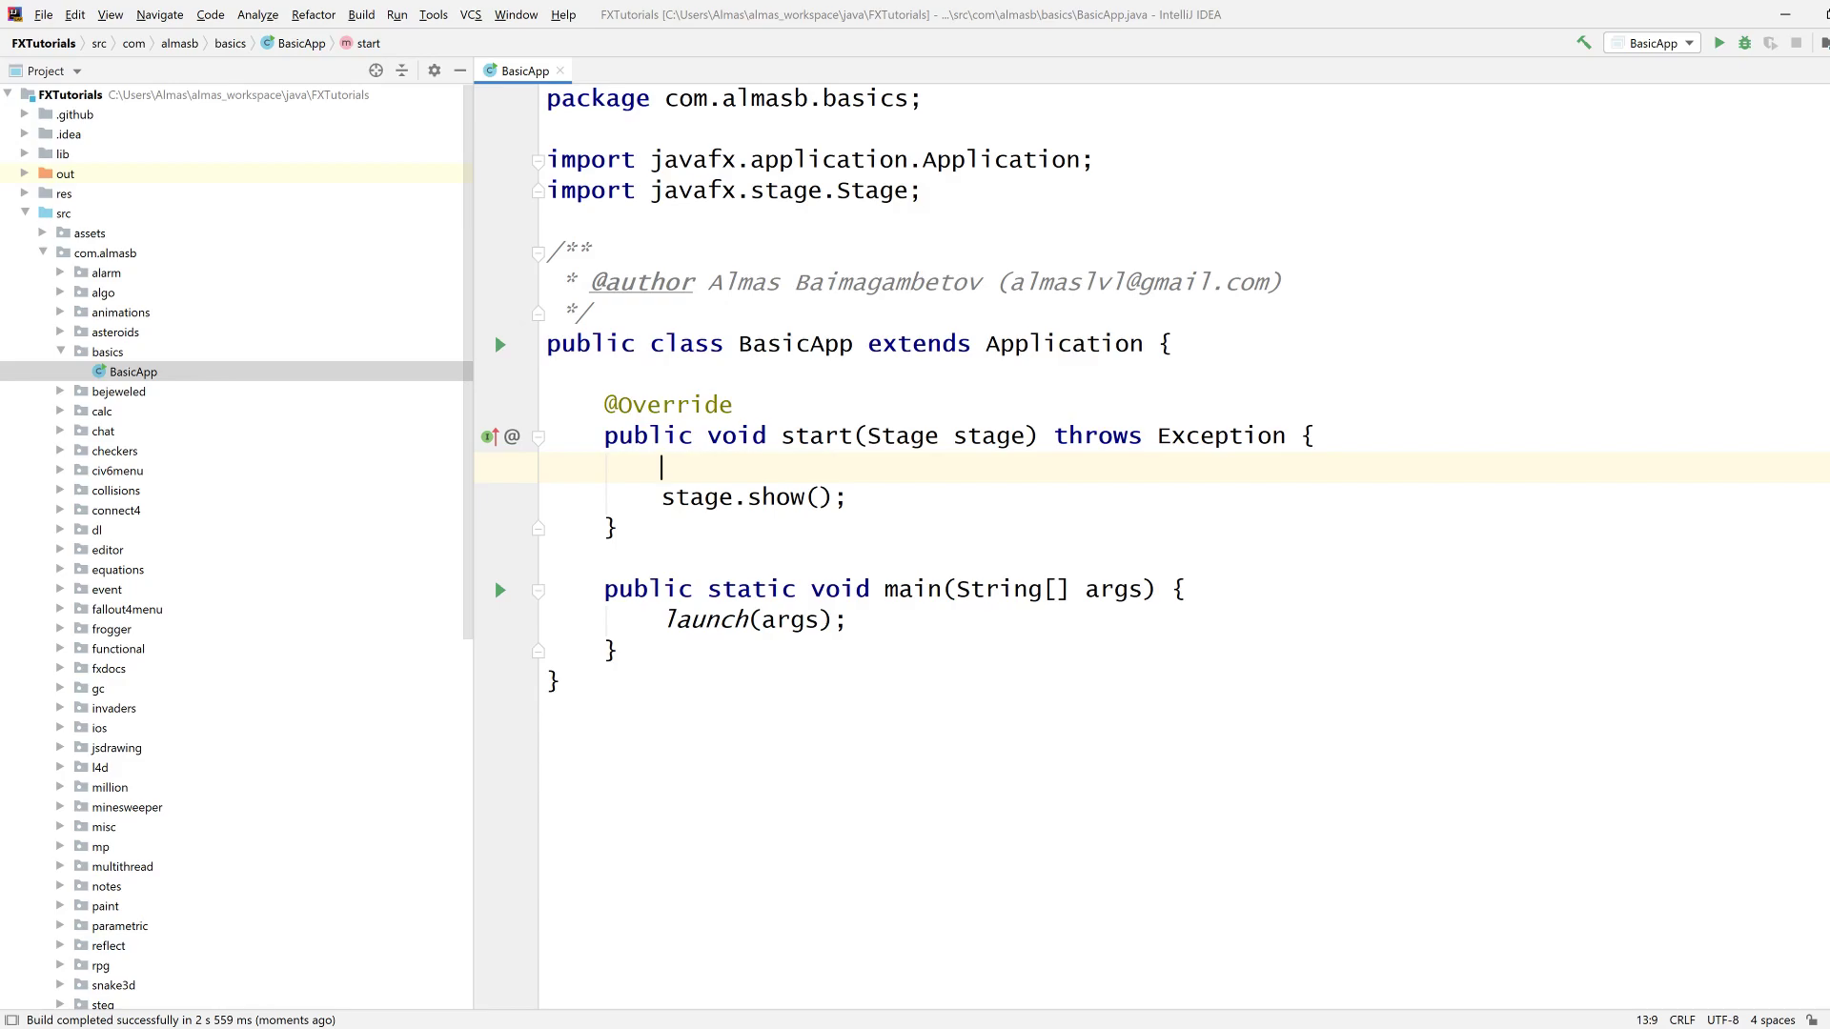
# Set the stage's Scene from a new private Parent createContent() that returns a VBox root.
pyautogui.write('stage.setScene(new Scene());')
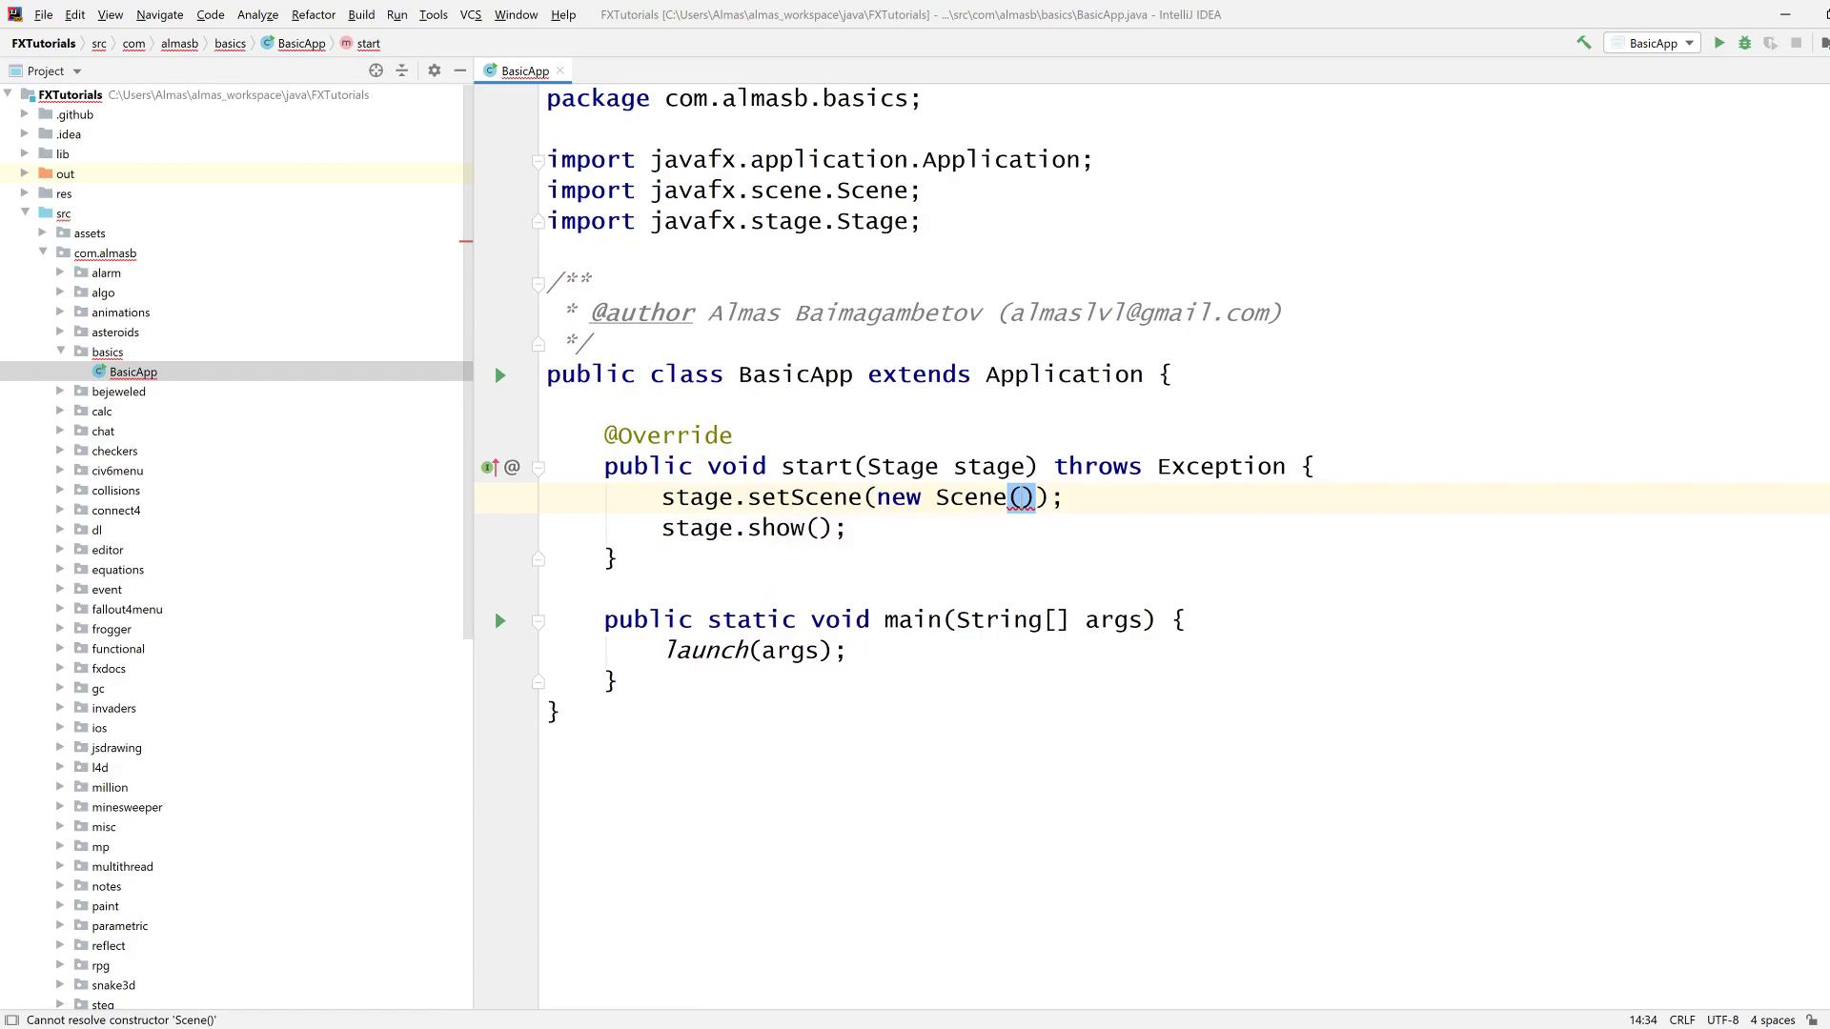
pyautogui.write('createContent(')
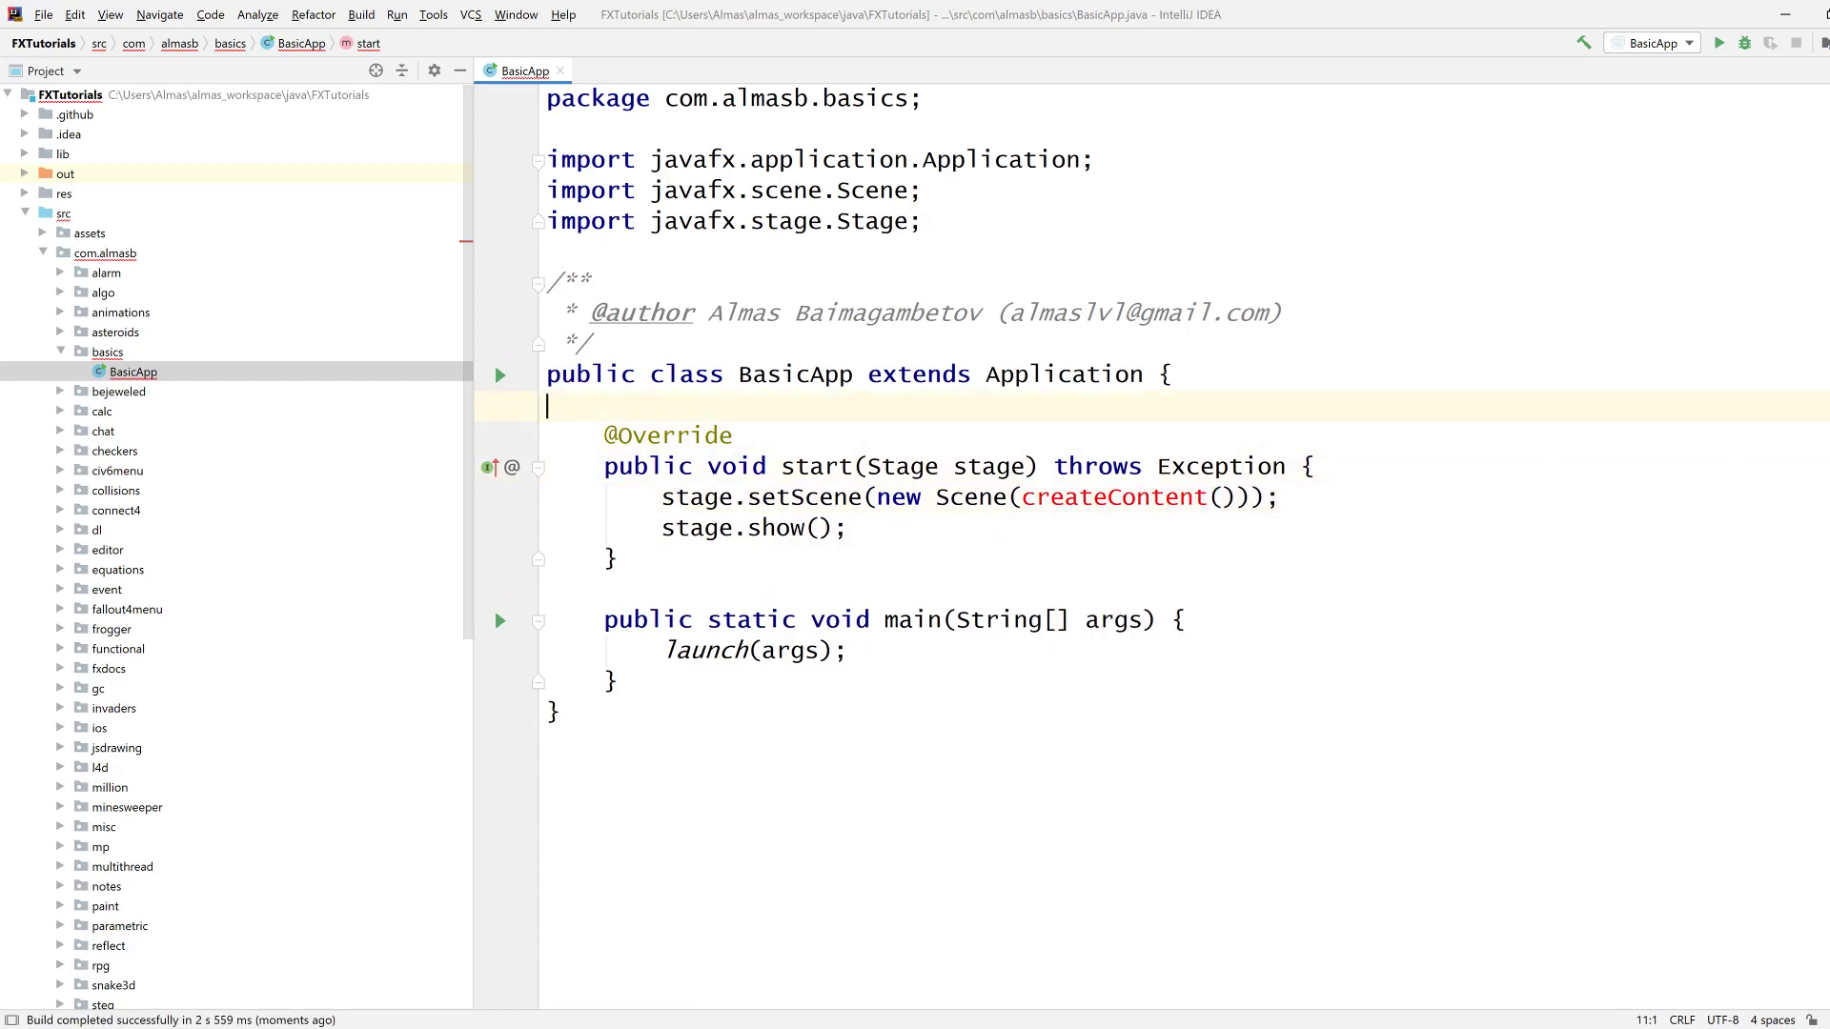
pyautogui.write('private')
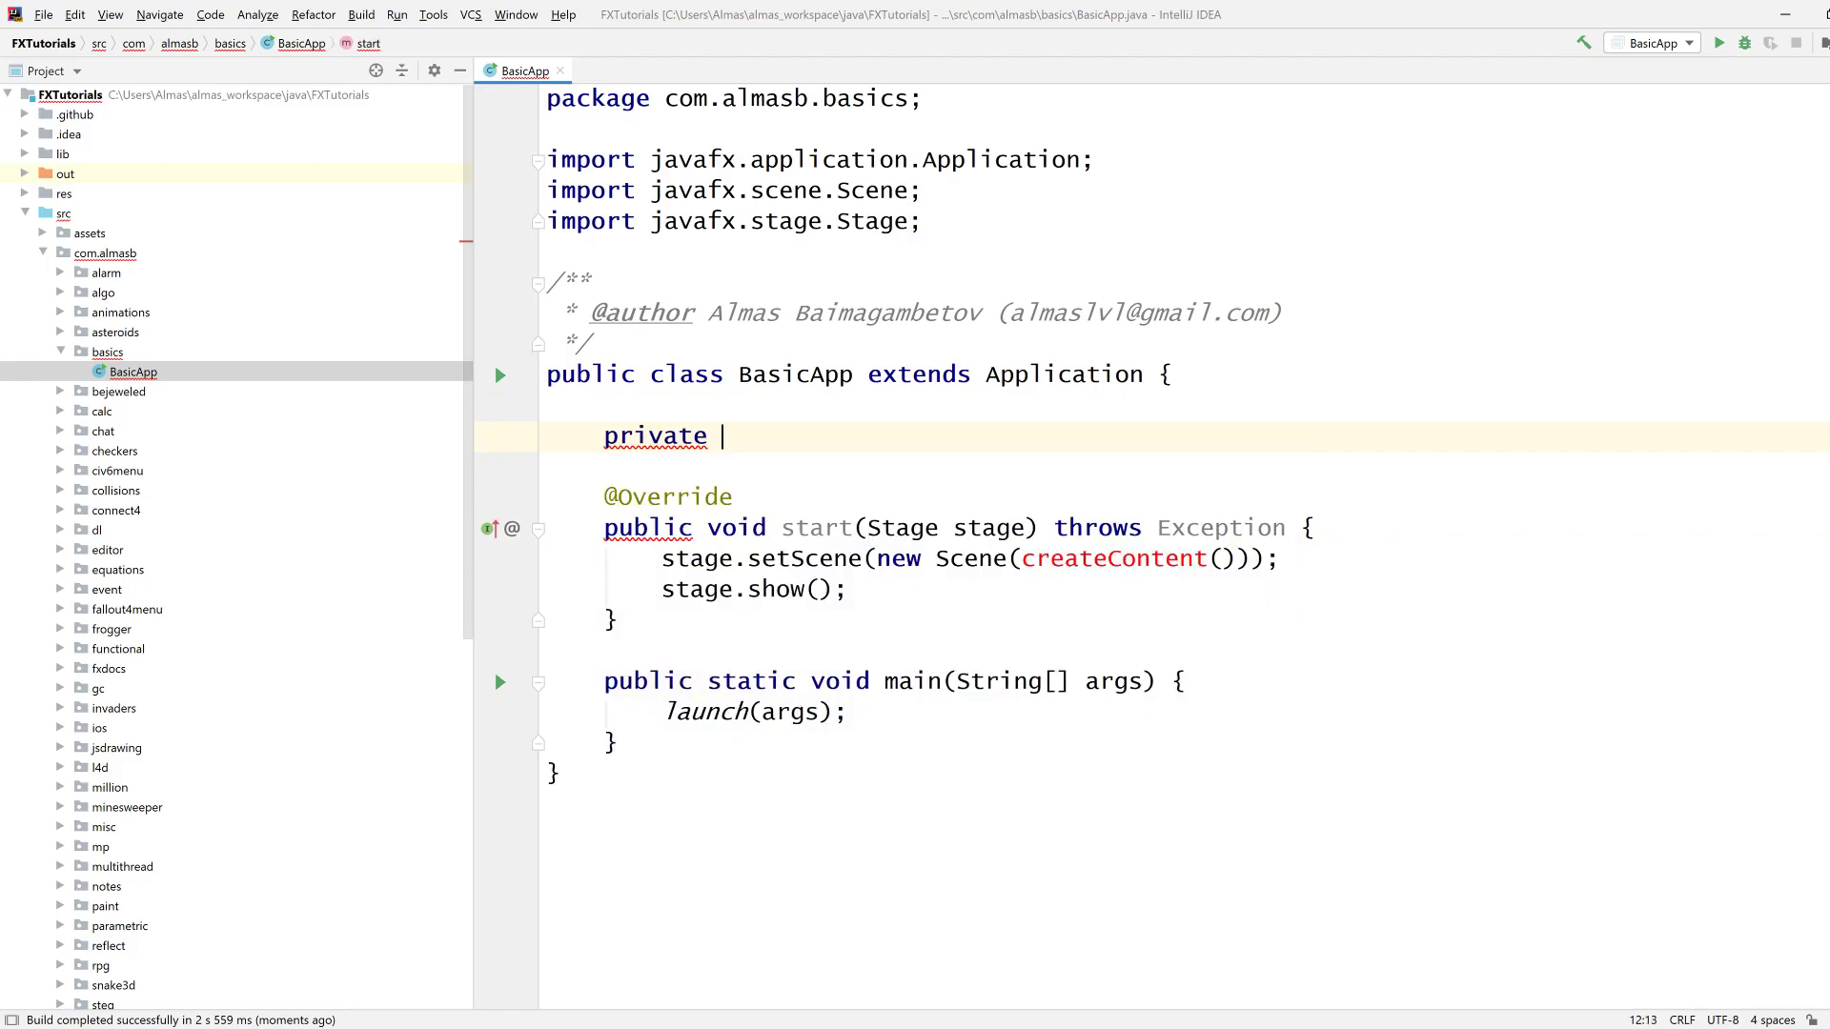
pyautogui.write('Parent')
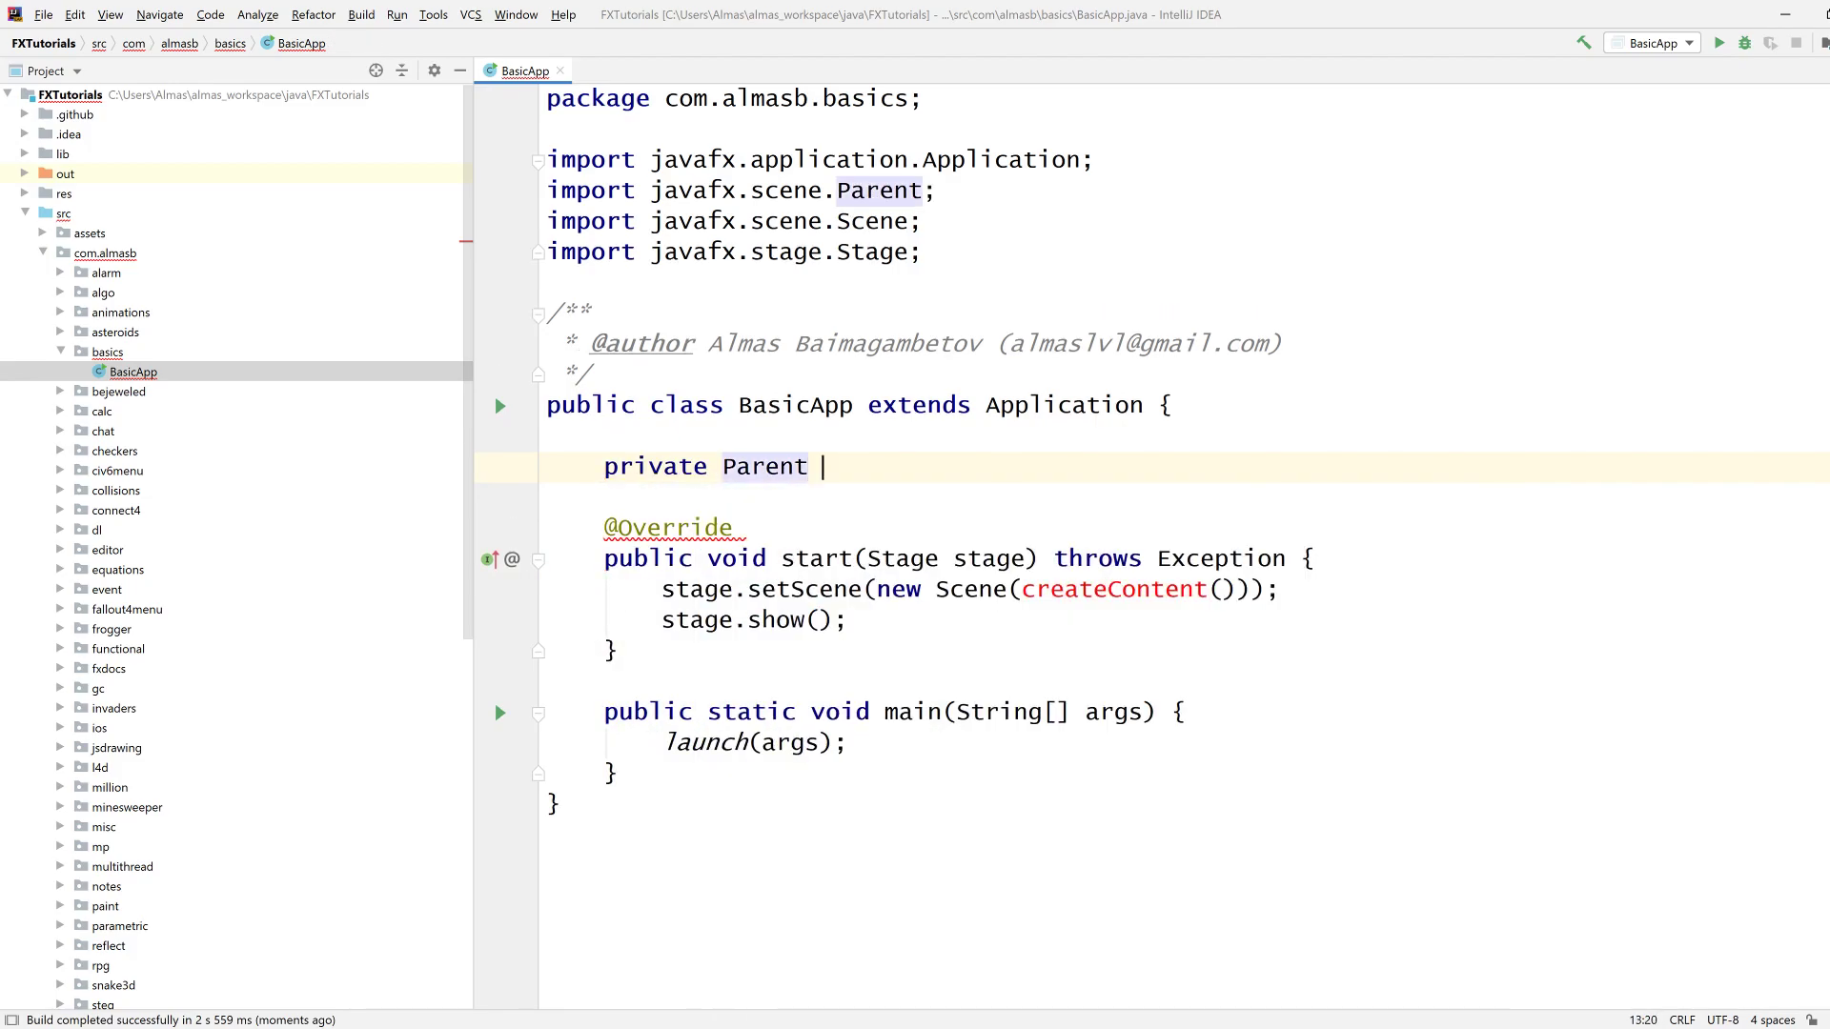
pyautogui.write('createContent() {')
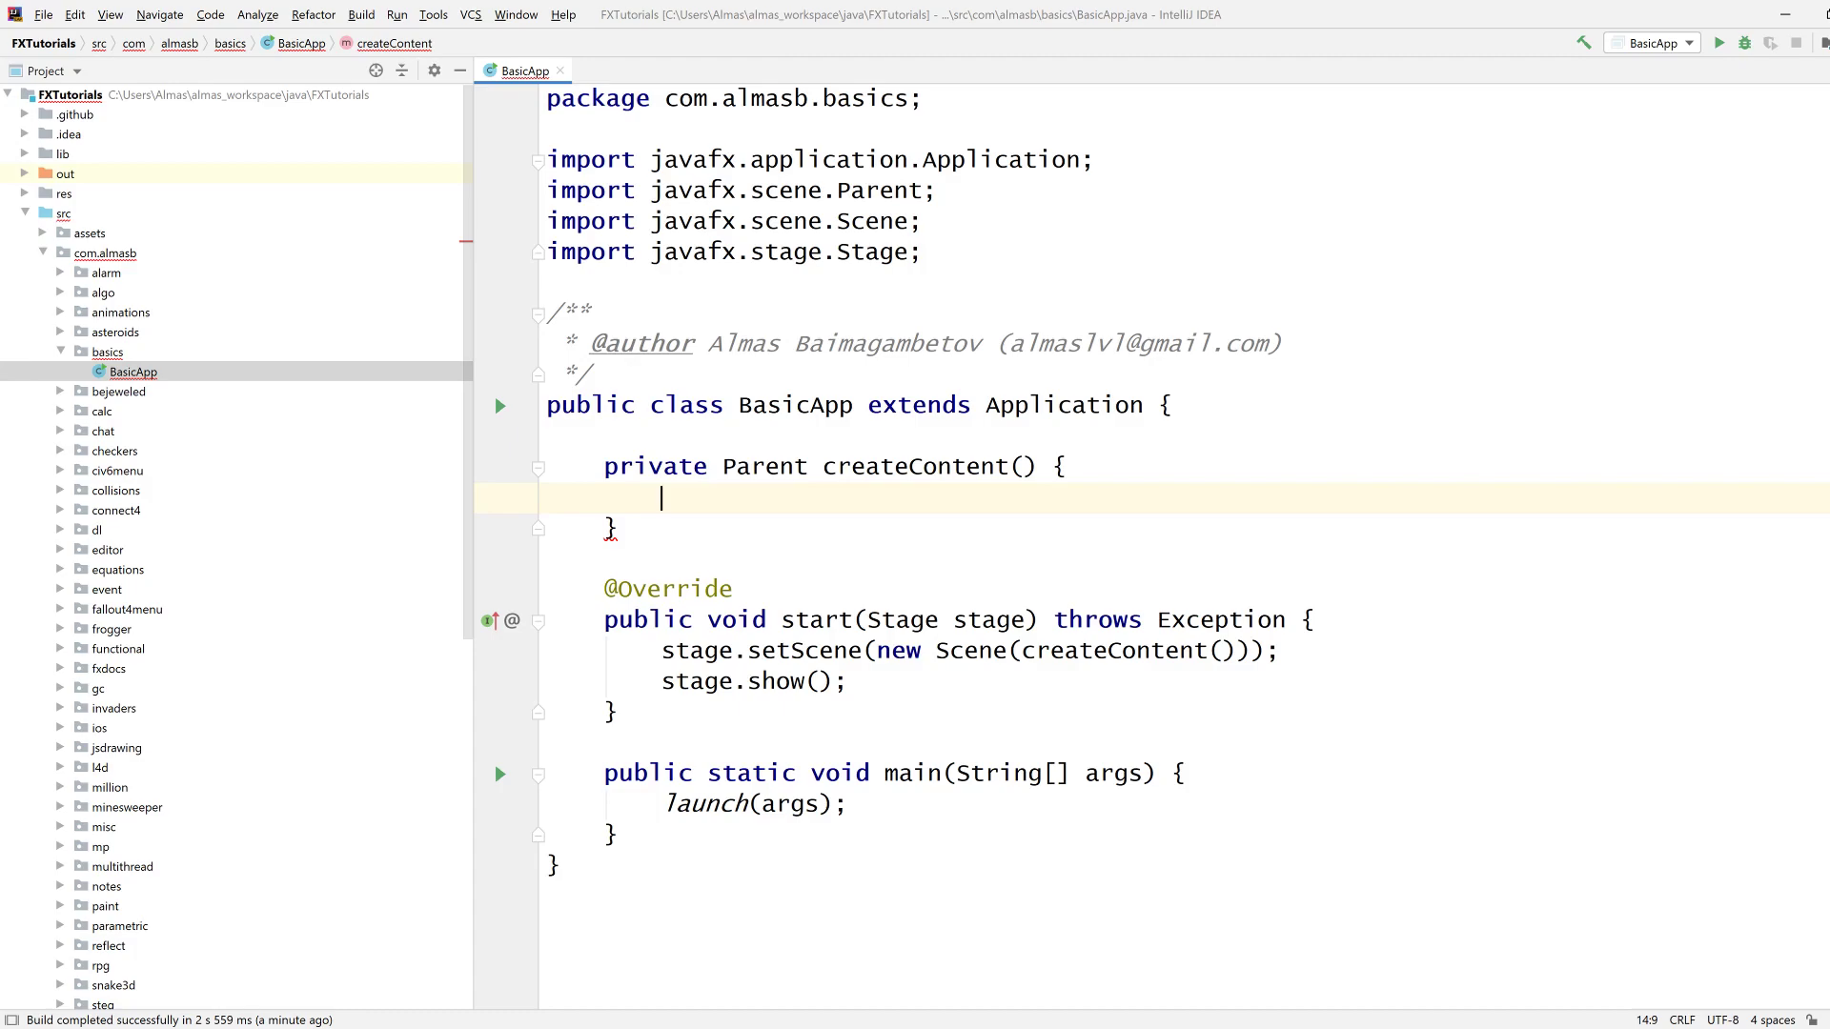
pyautogui.write('VBox root = new VBox();')
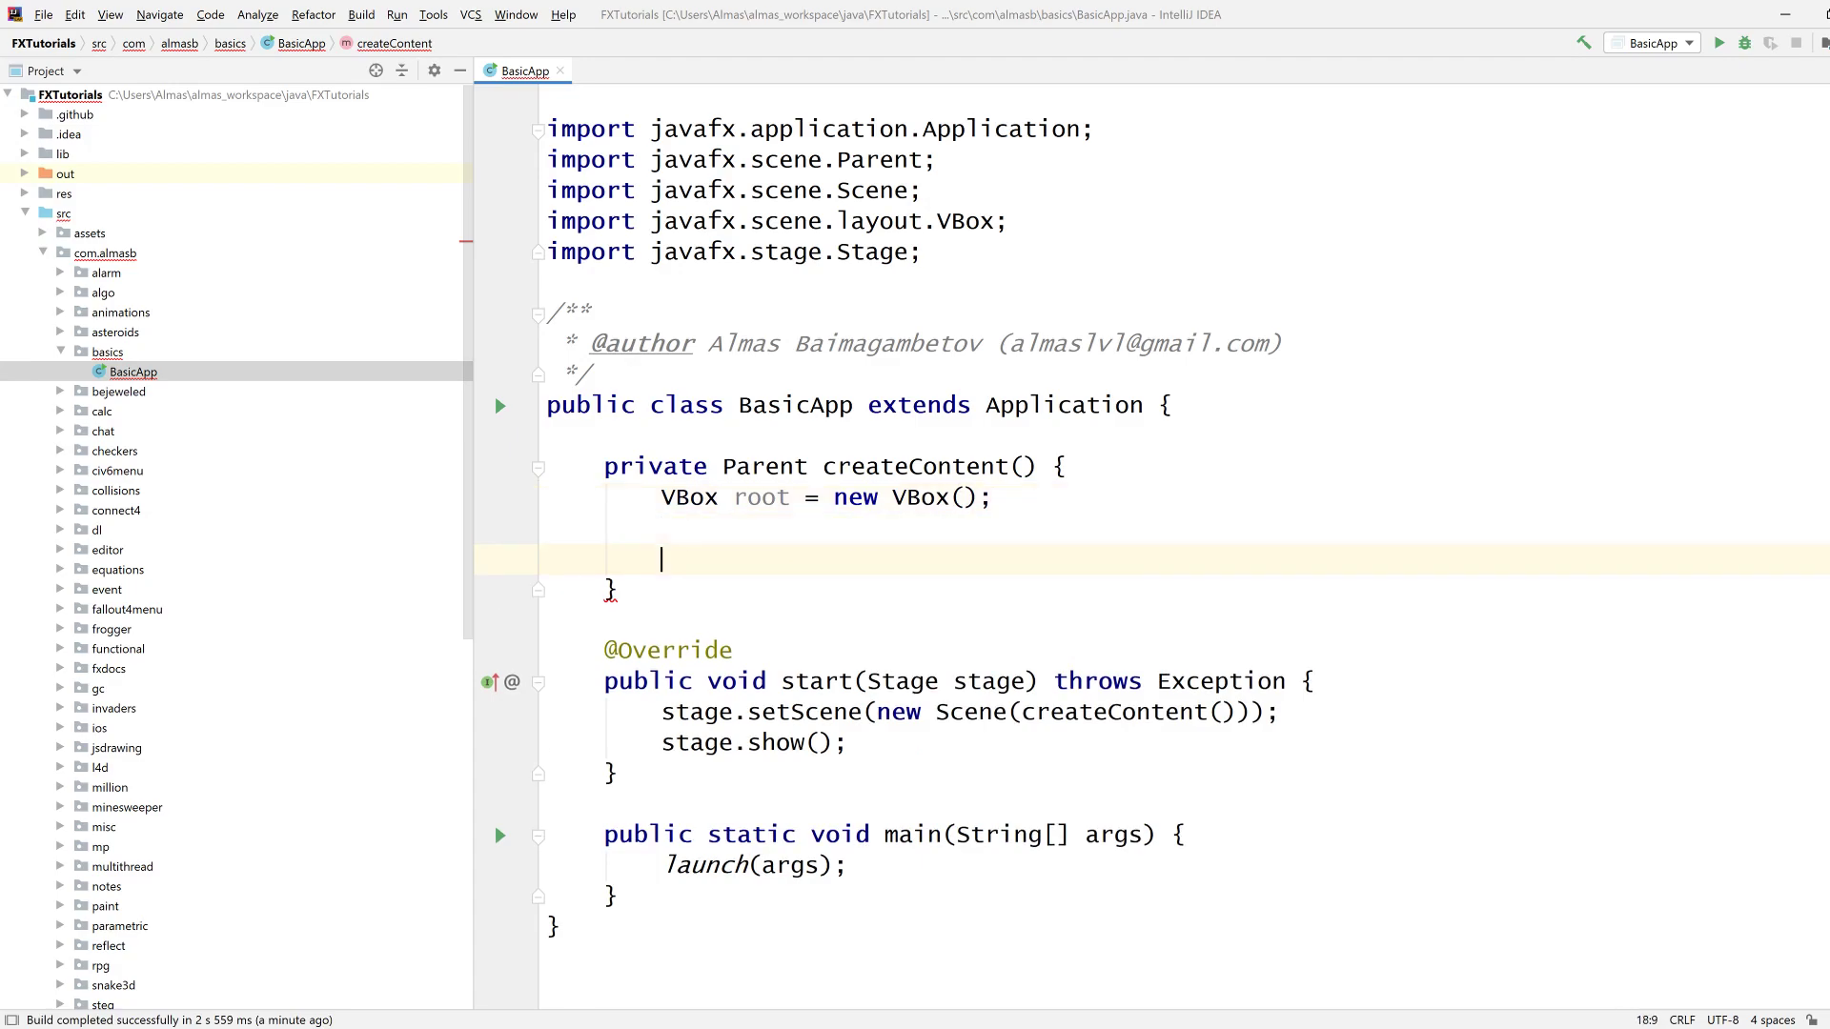
pyautogui.write('return root;')
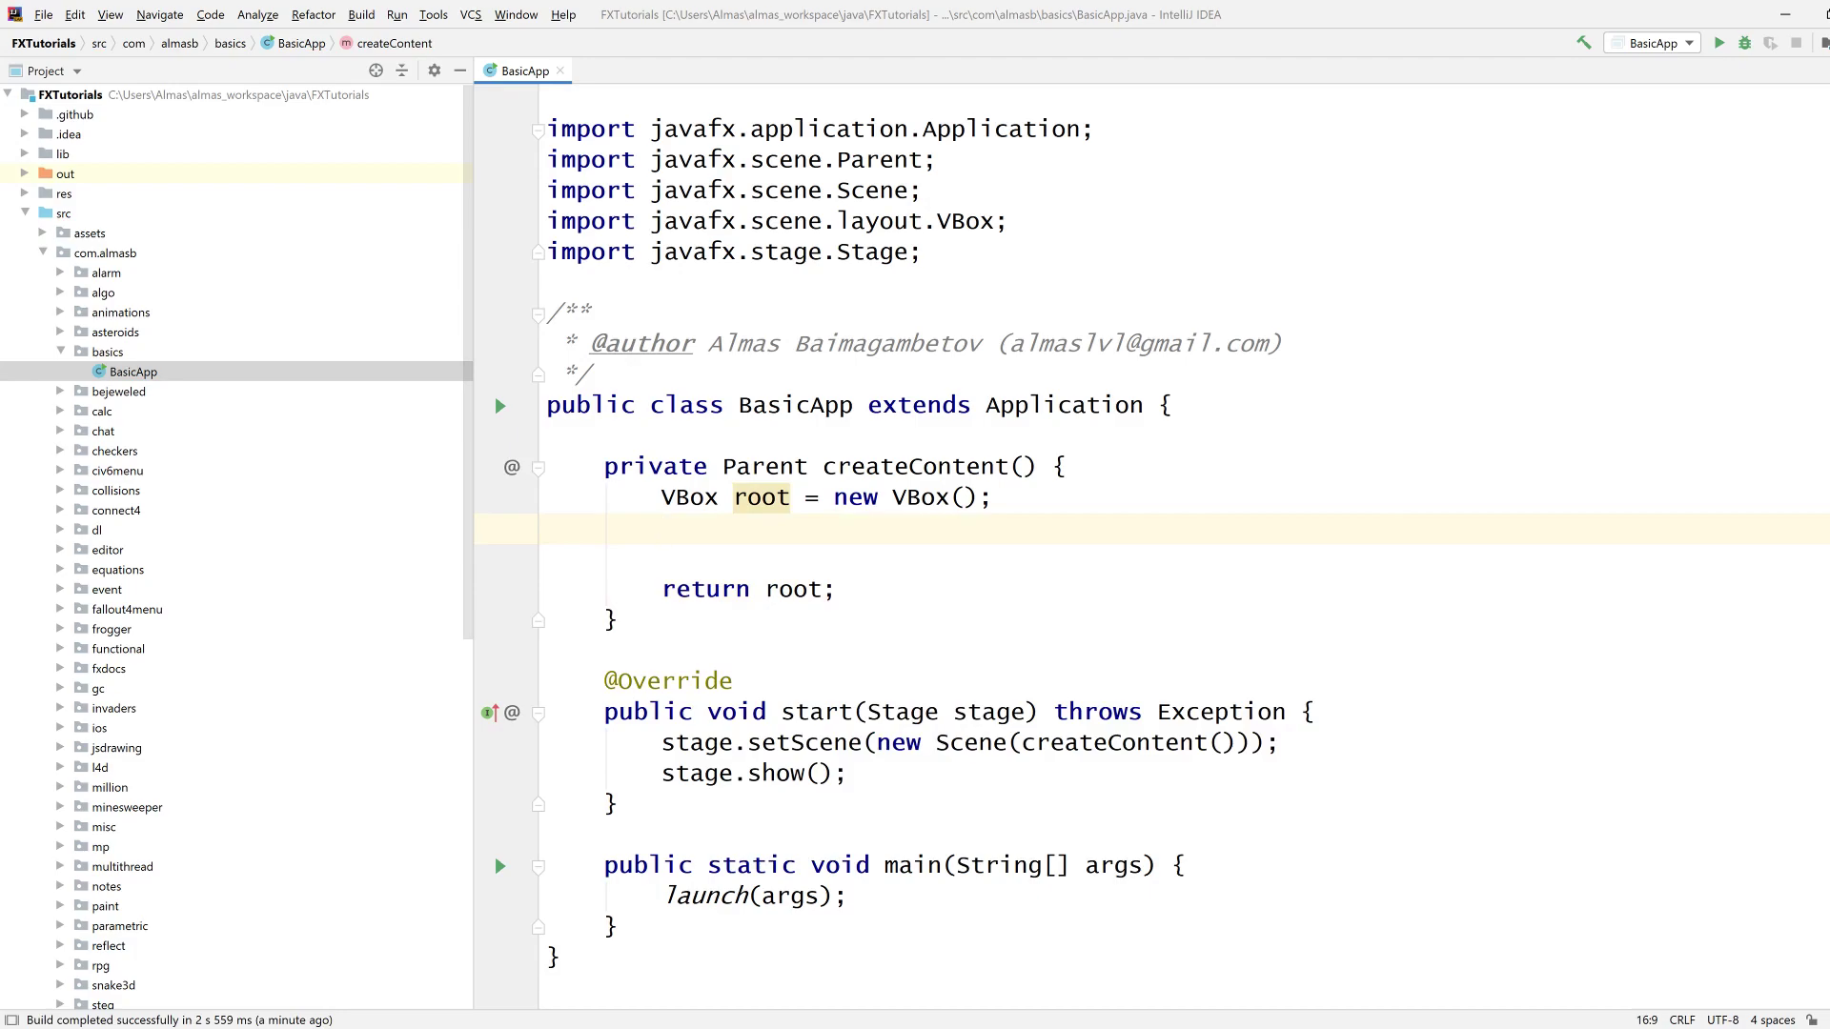
pyautogui.doubleClick(688, 497)
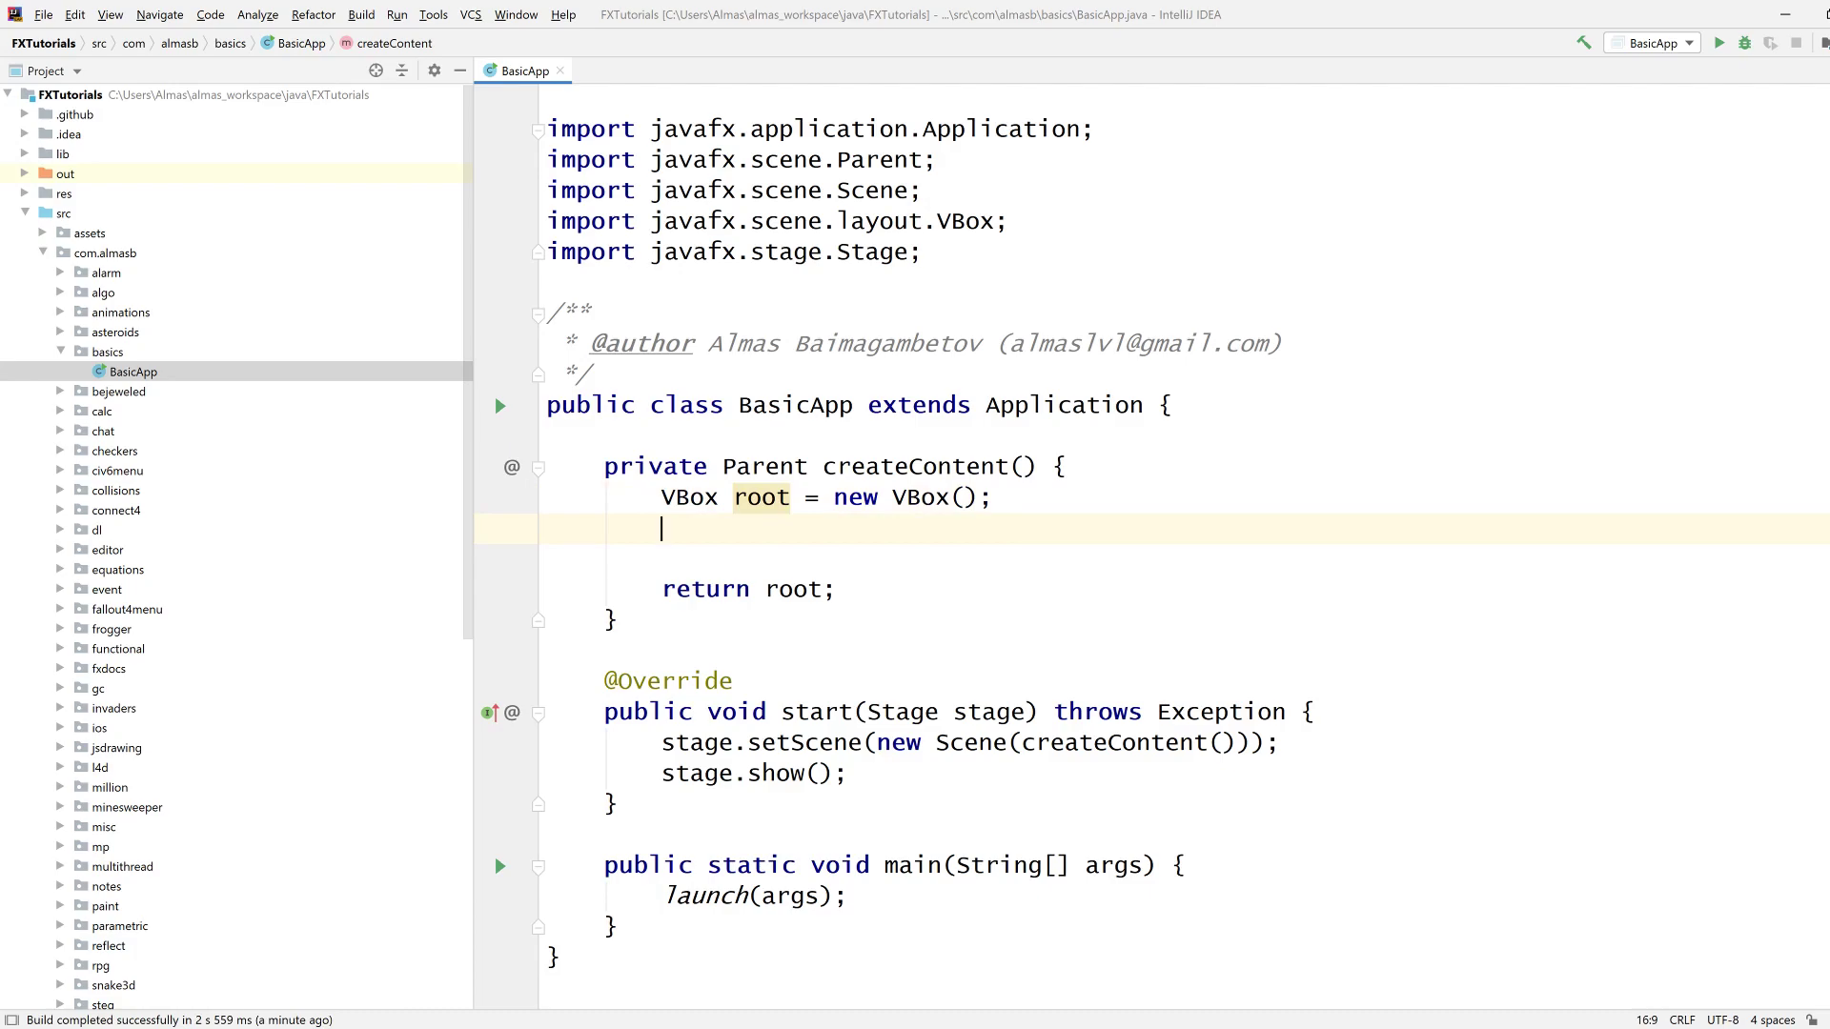
# Add two empty Buttons to root and call root.setPrefSize(600, 600).
pyautogui.write('root.getChildren().addAll(')
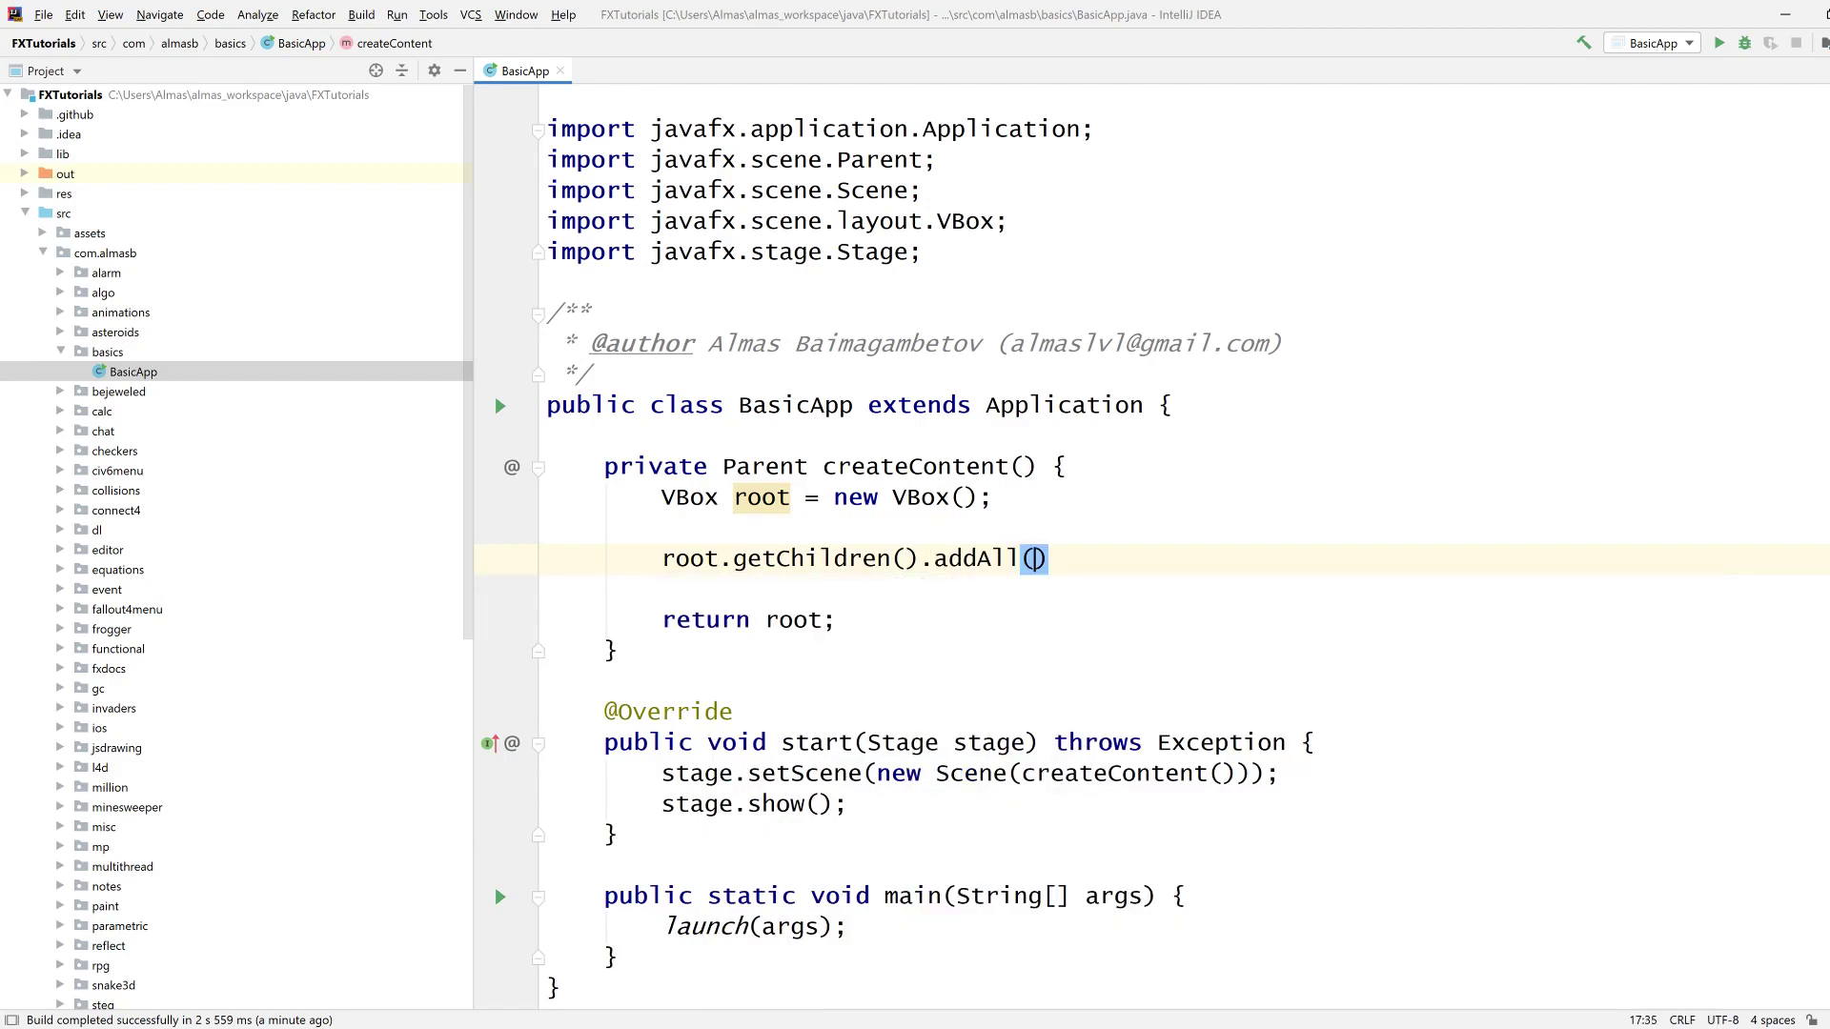
pyautogui.write('new Button("")')
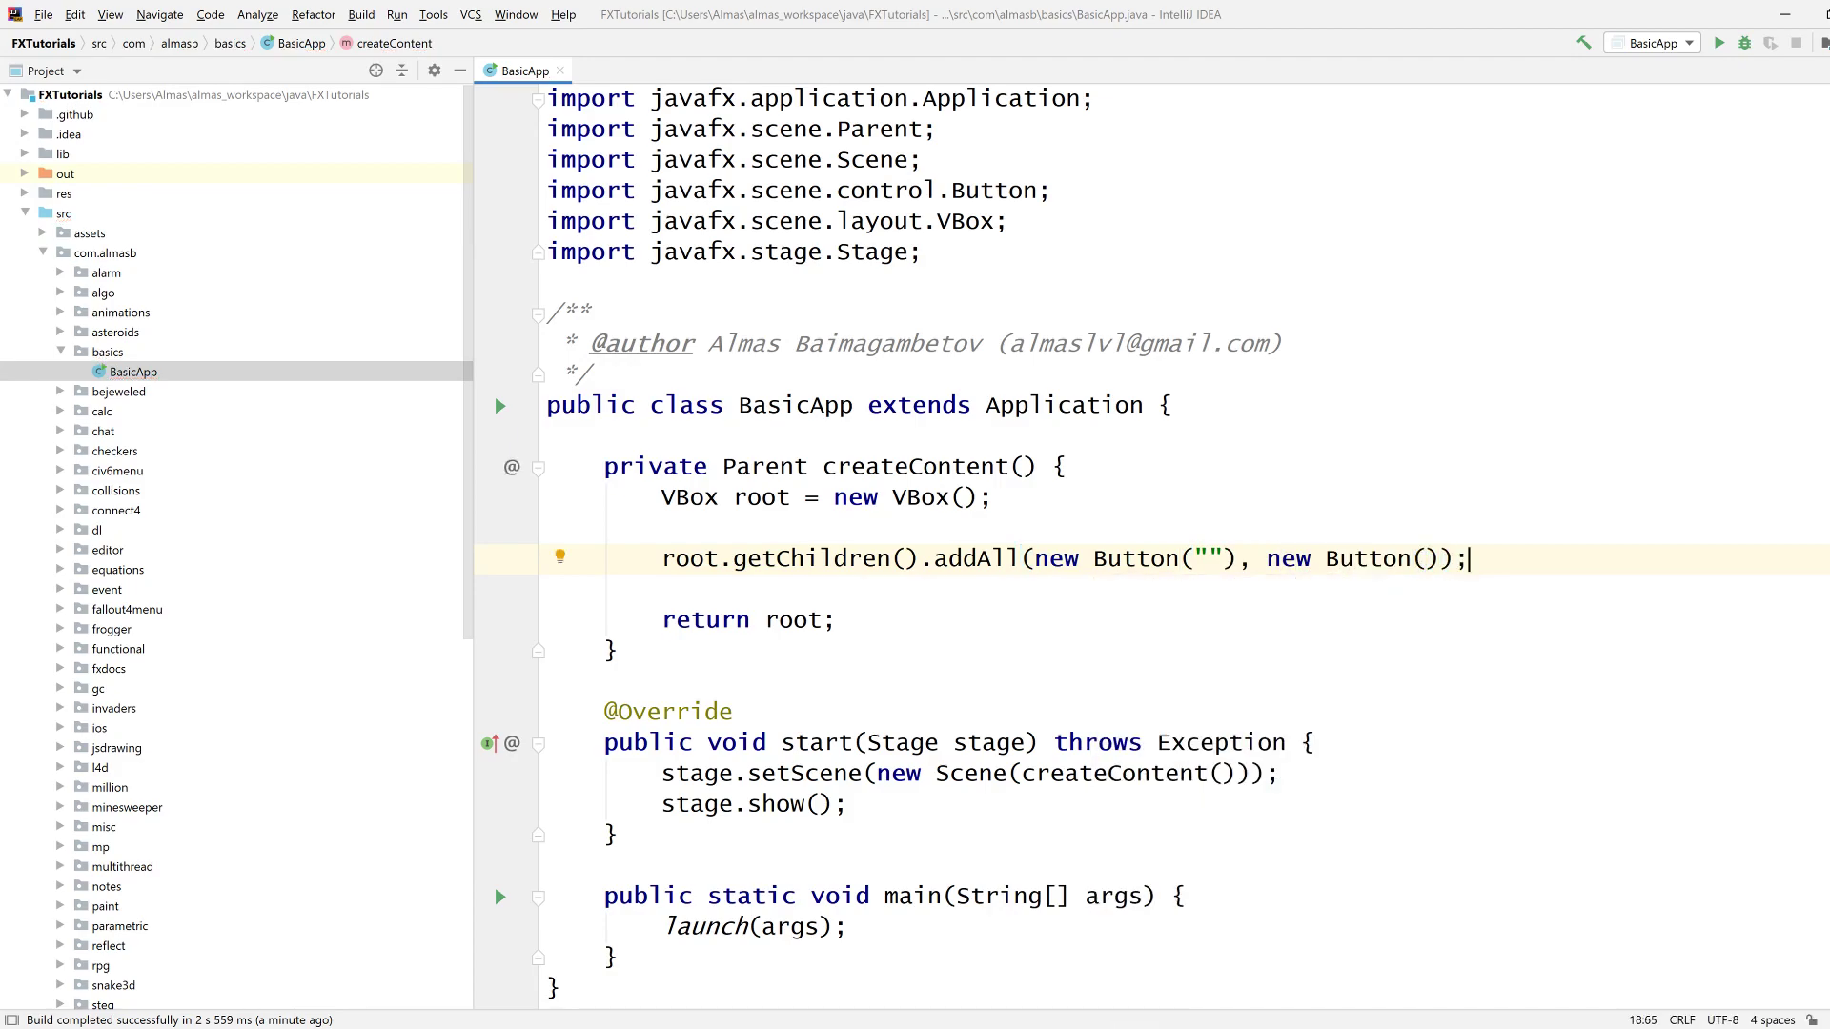
pyautogui.write('r')
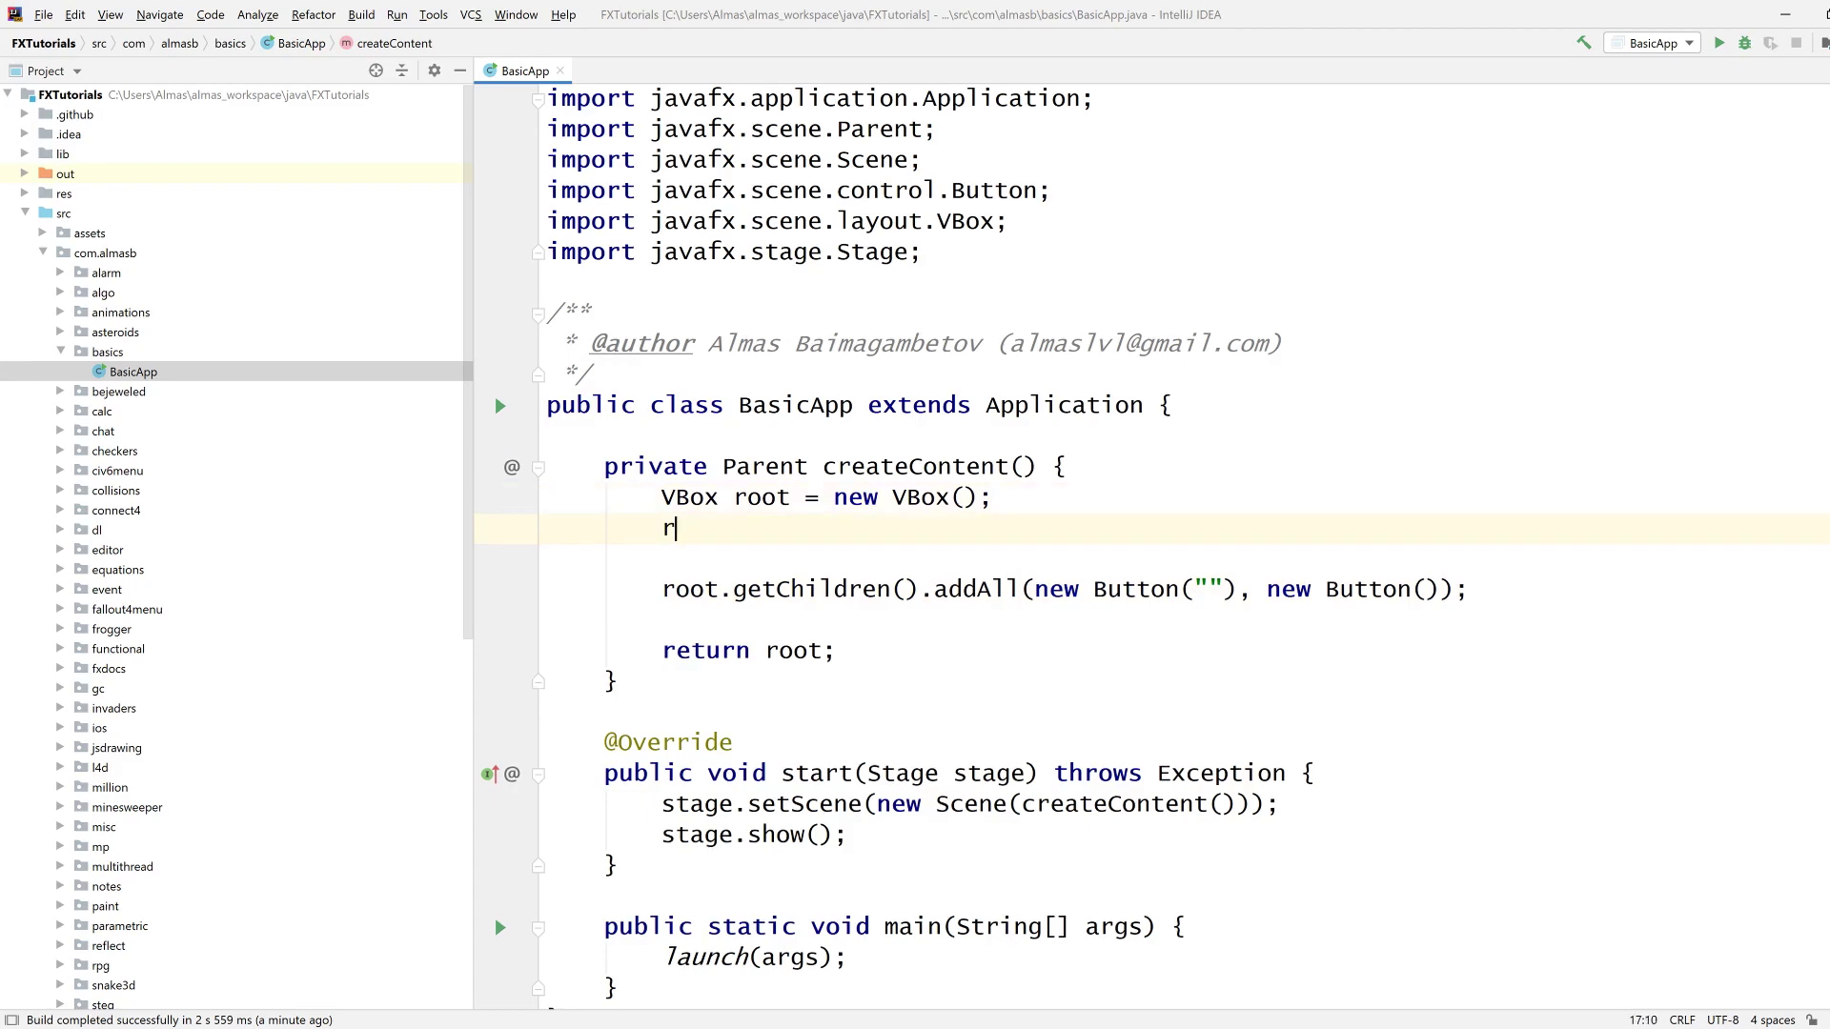
pyautogui.write('oot.setPrefSize();')
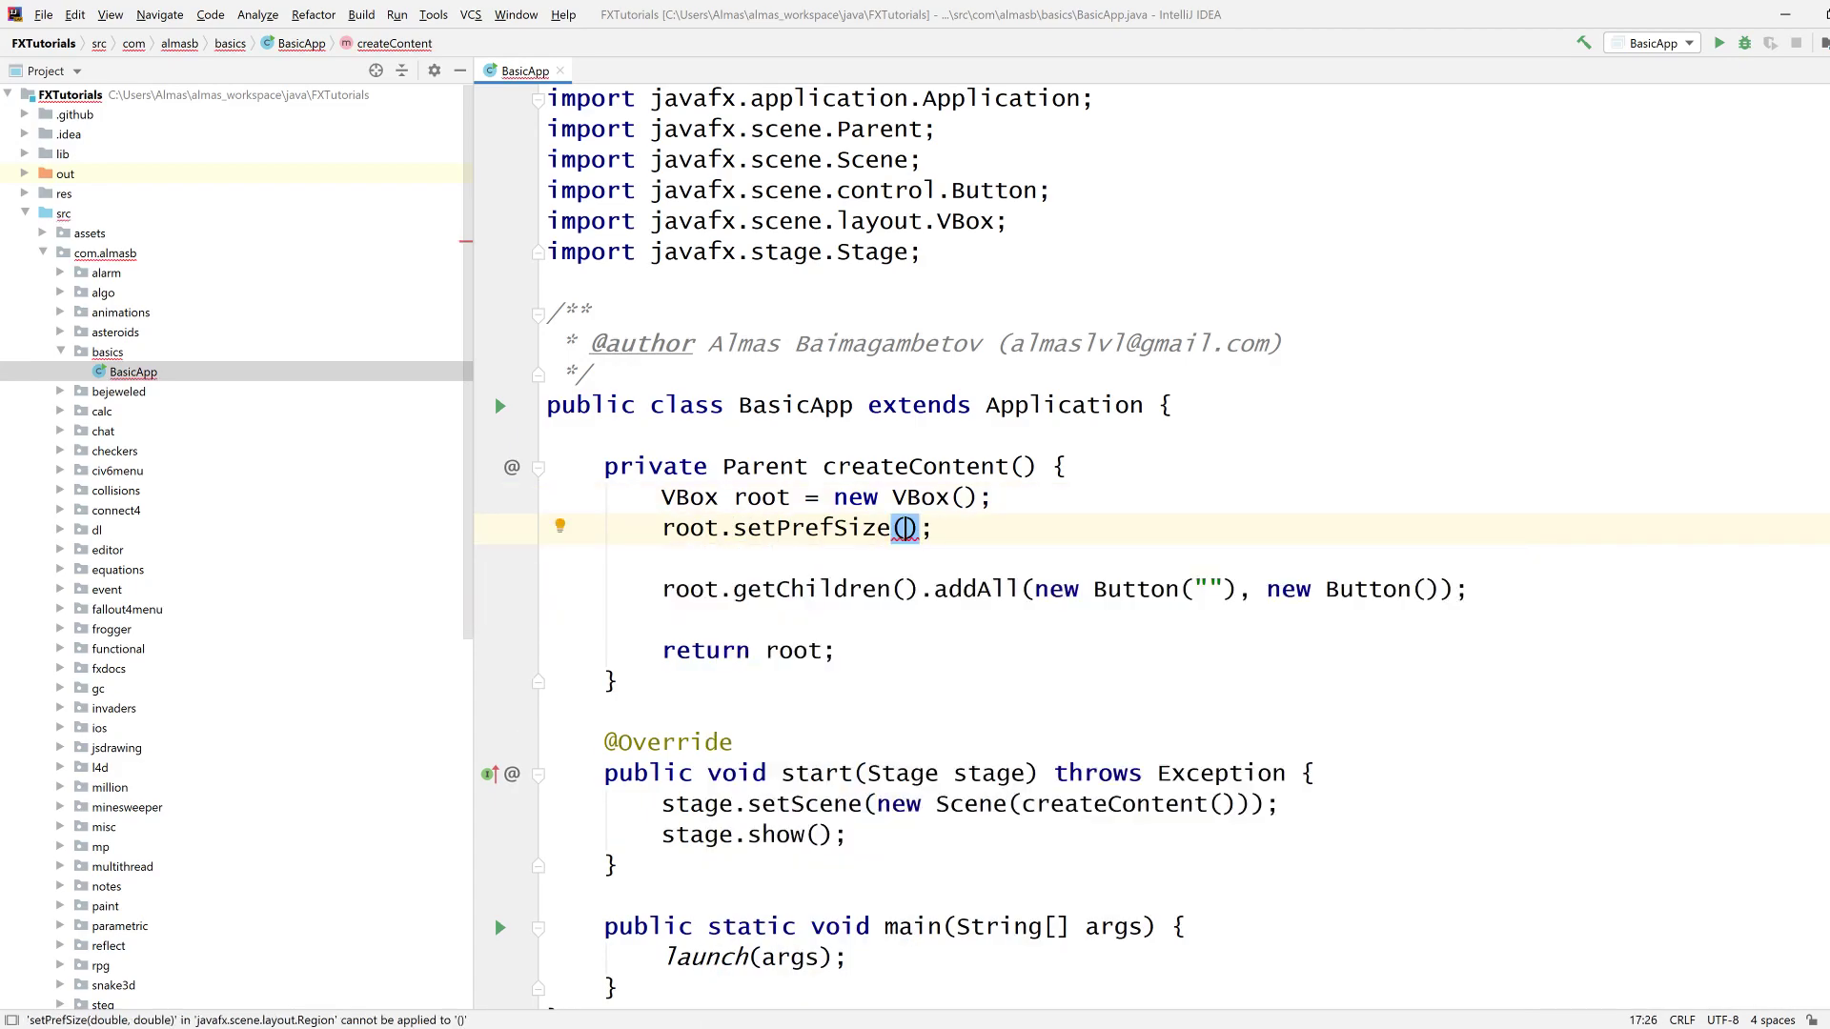
pyautogui.write('600, 600')
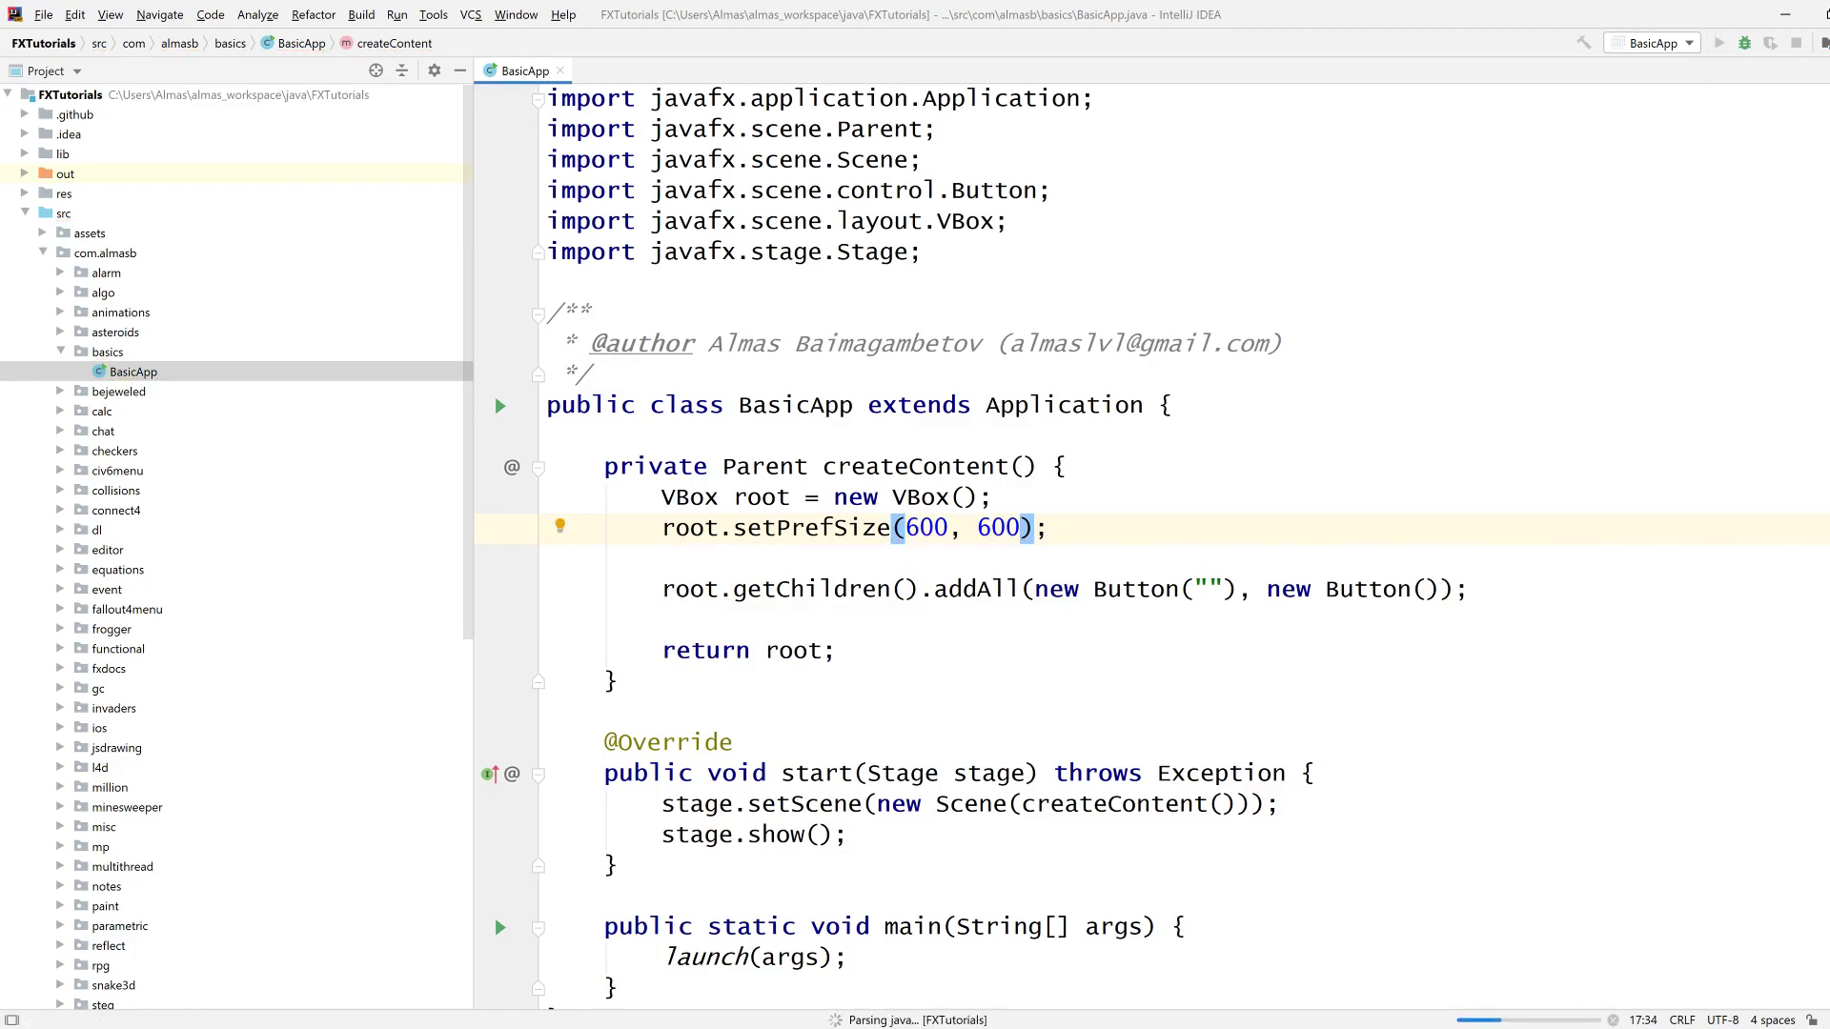
# Run the app, label the buttons Hello1 and Hello2, then rerun to view them.
pyautogui.click(1718, 43)
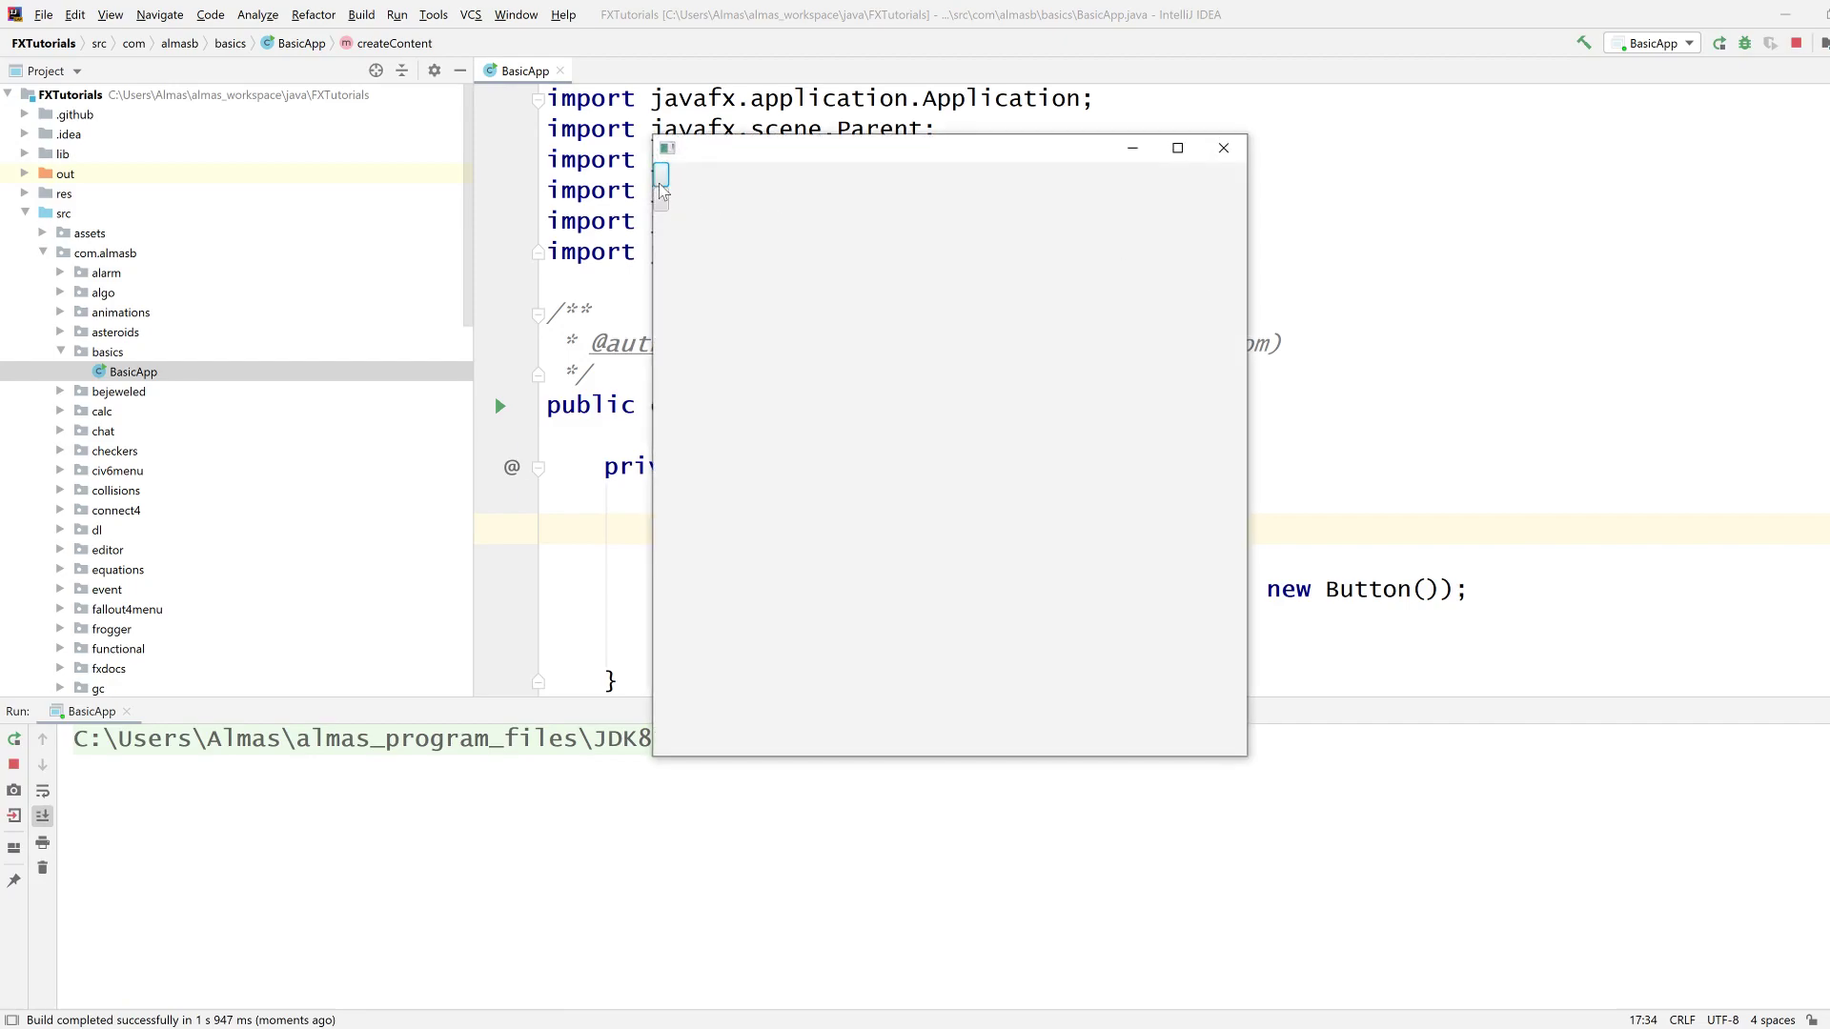
pyautogui.click(1222, 149)
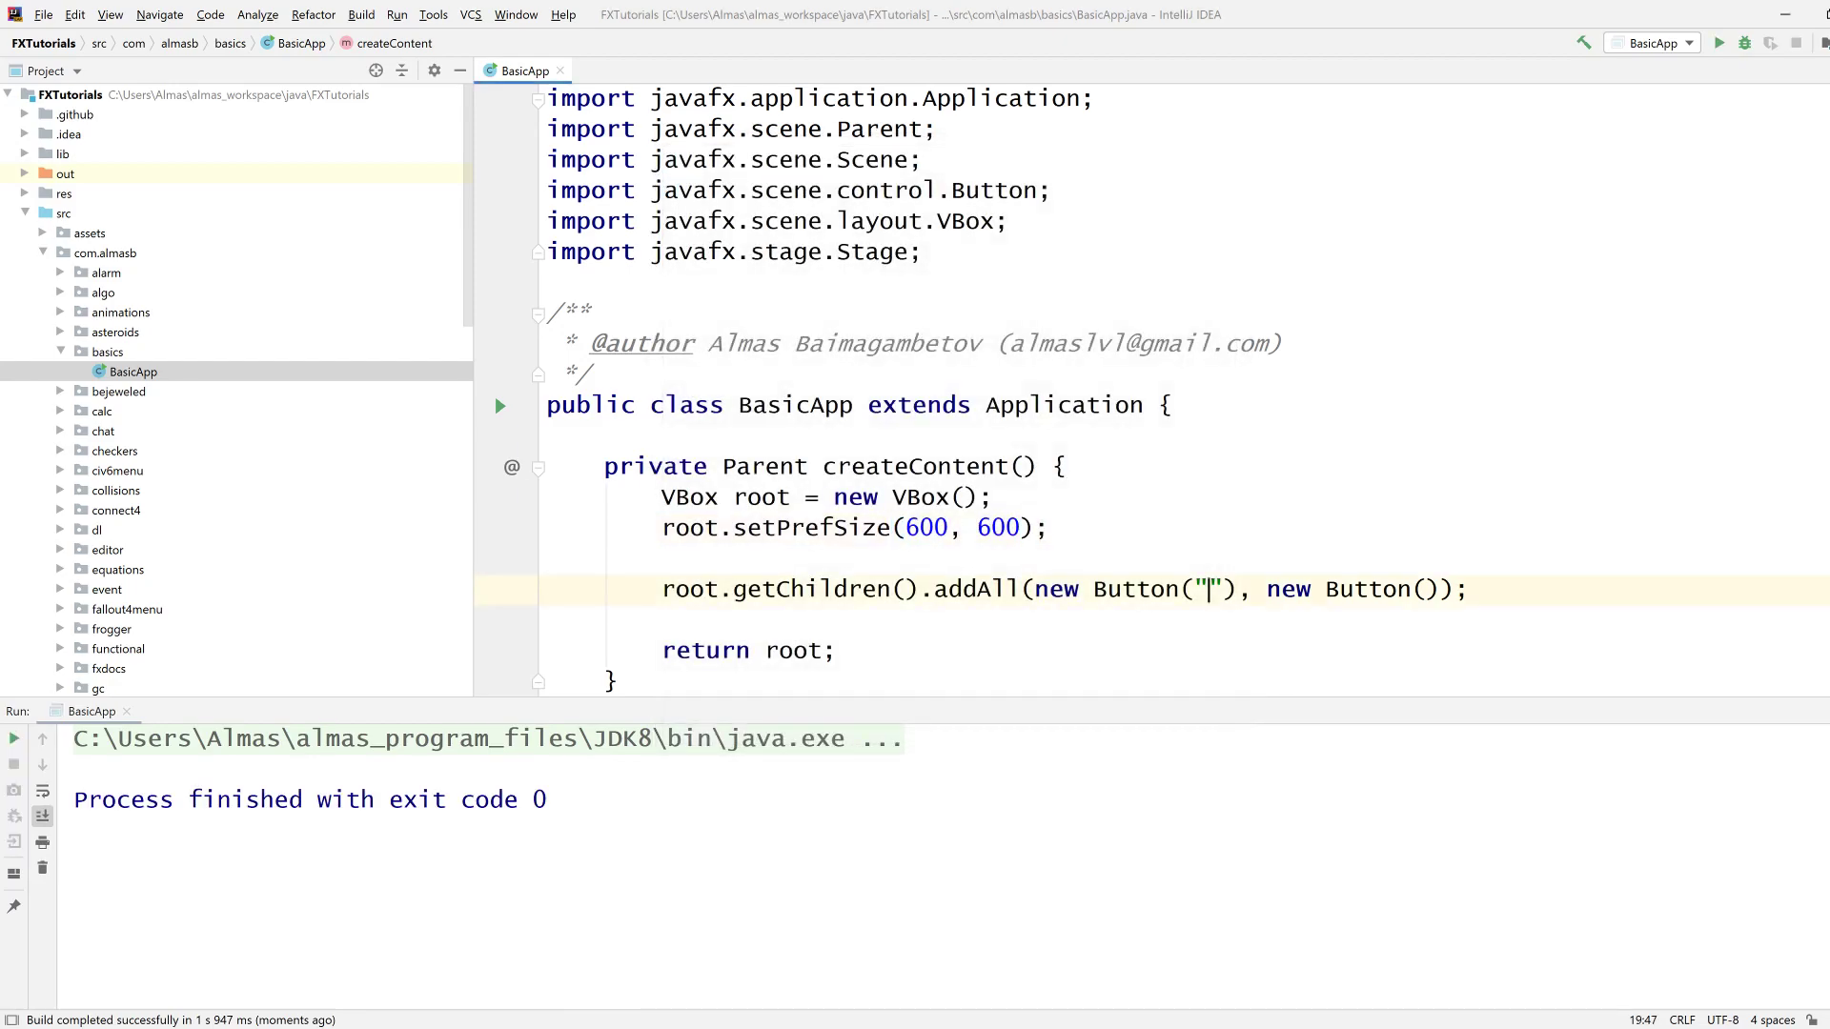
pyautogui.write('Hello1')
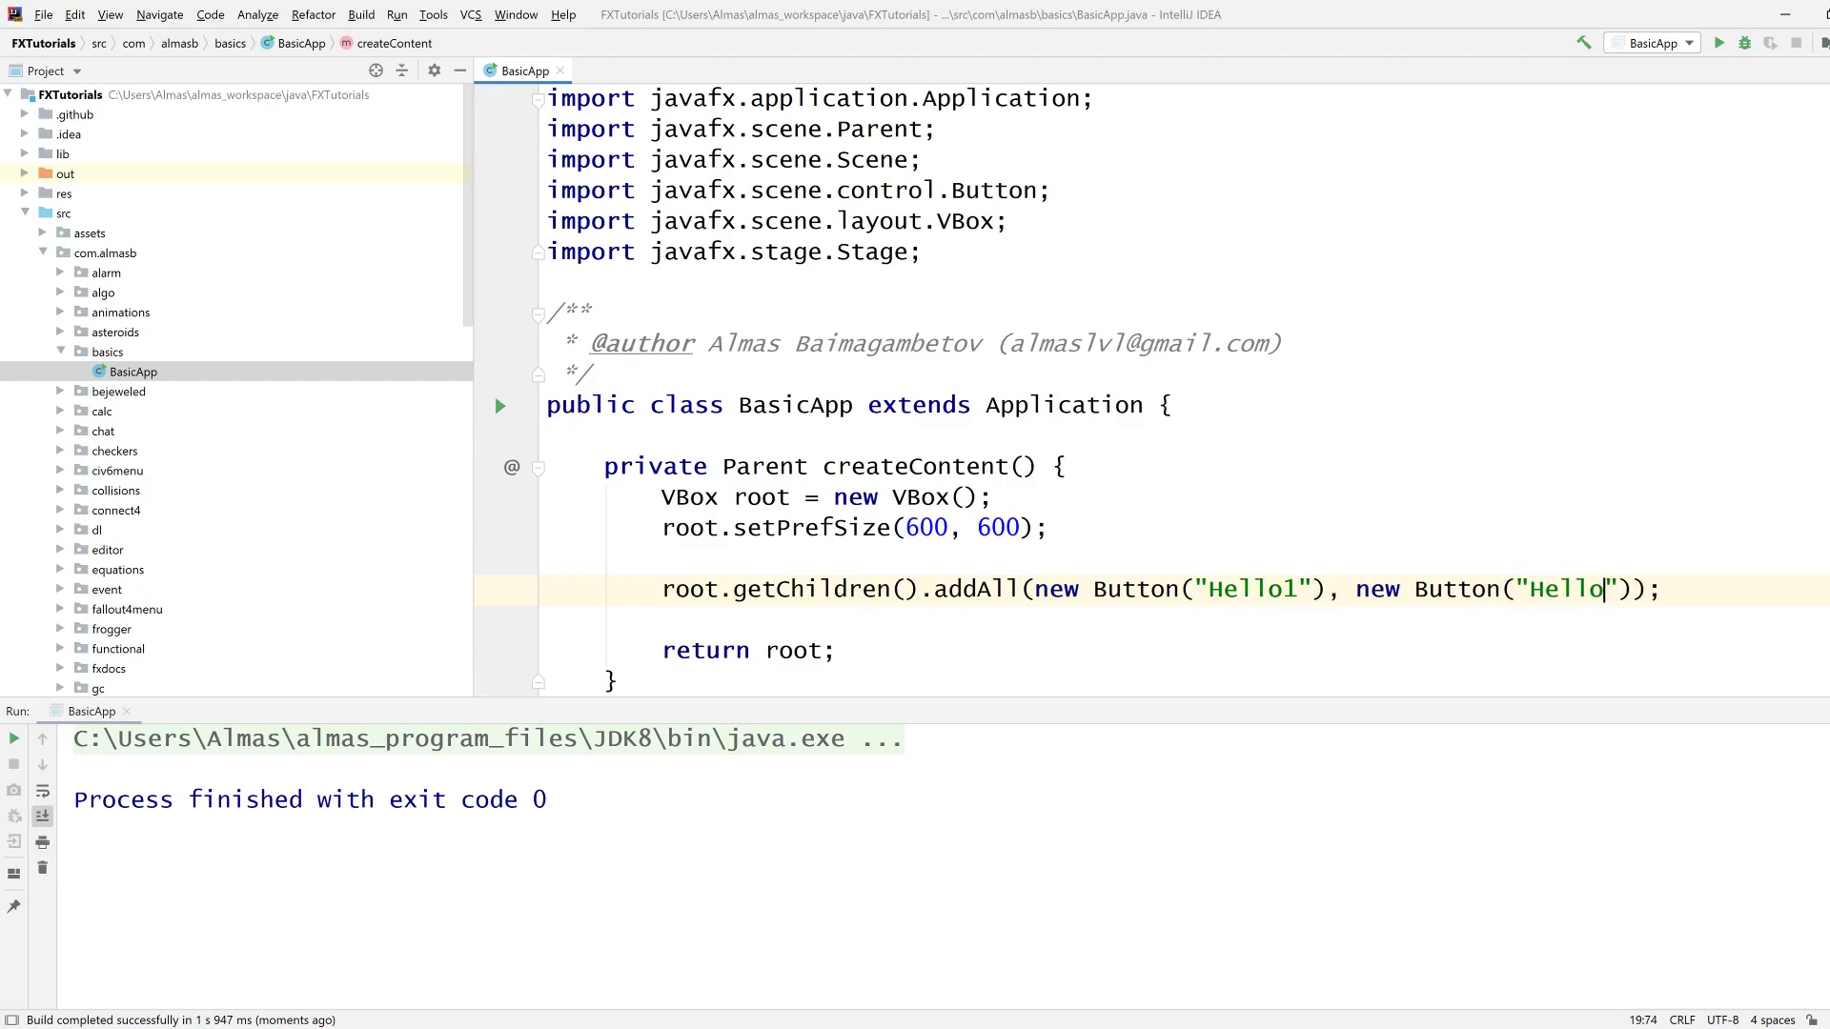
pyautogui.write('2')
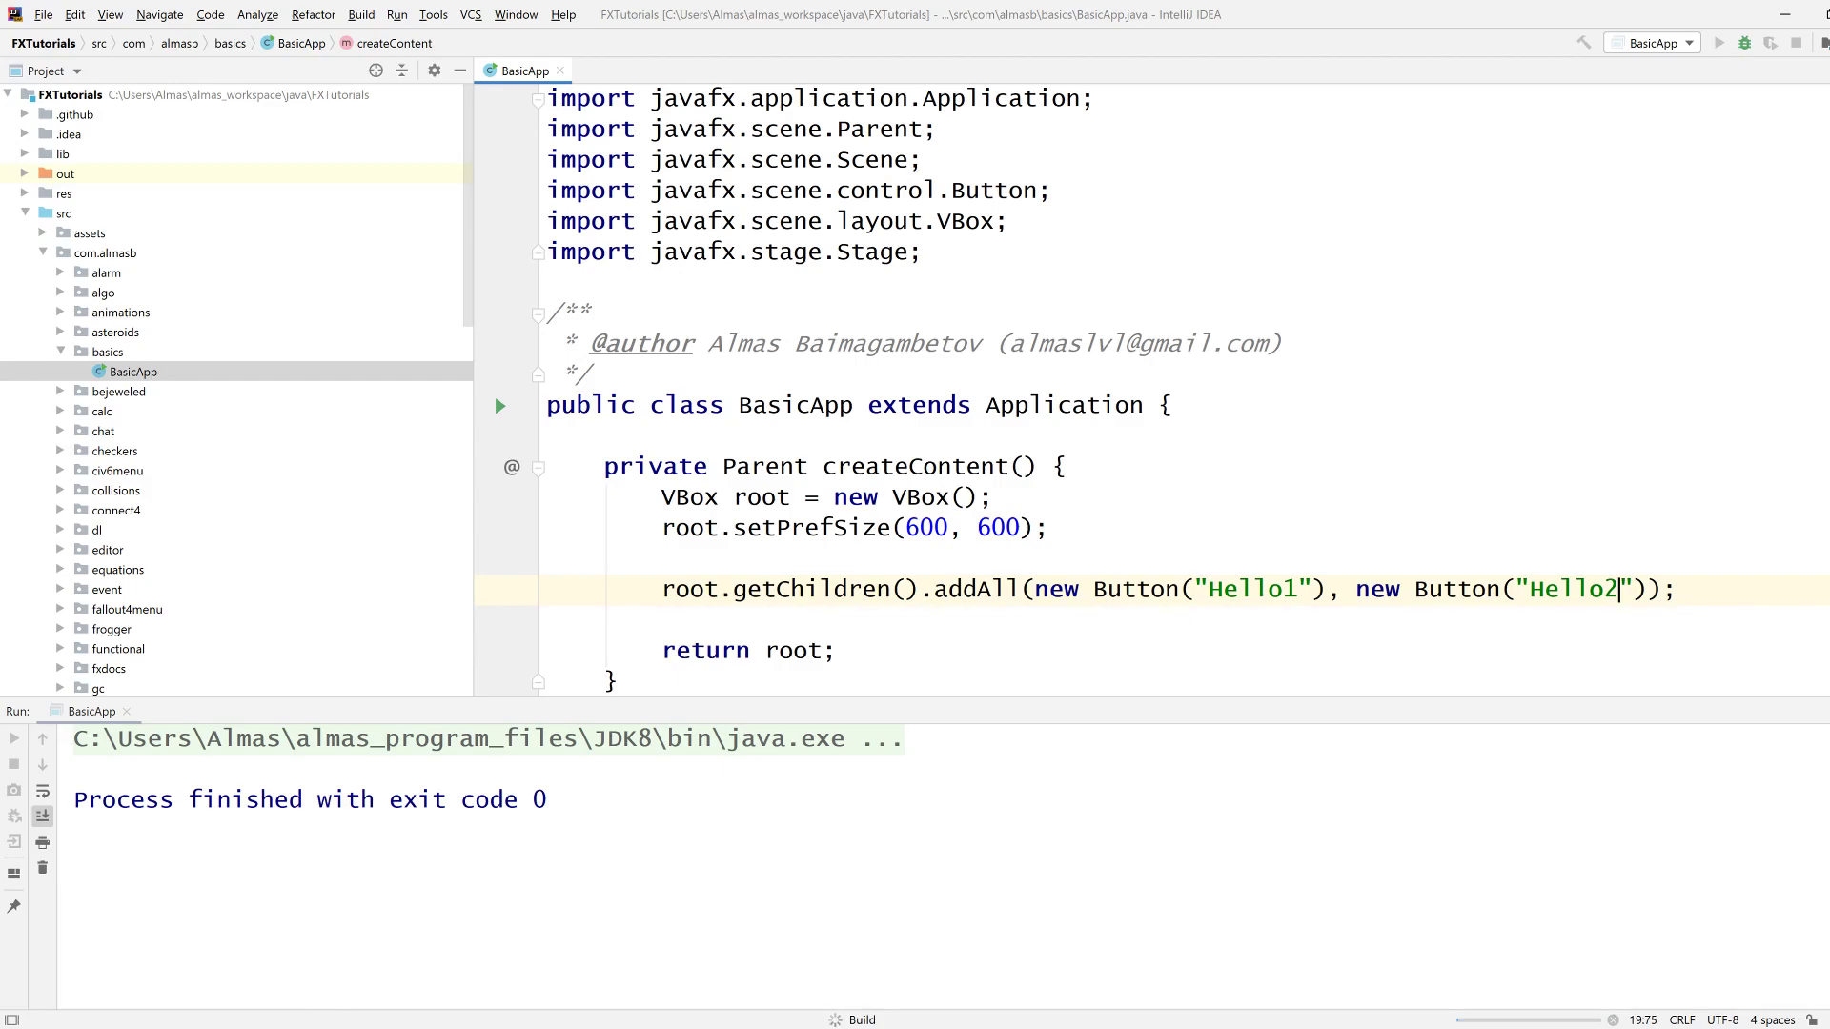
pyautogui.click(1743, 42)
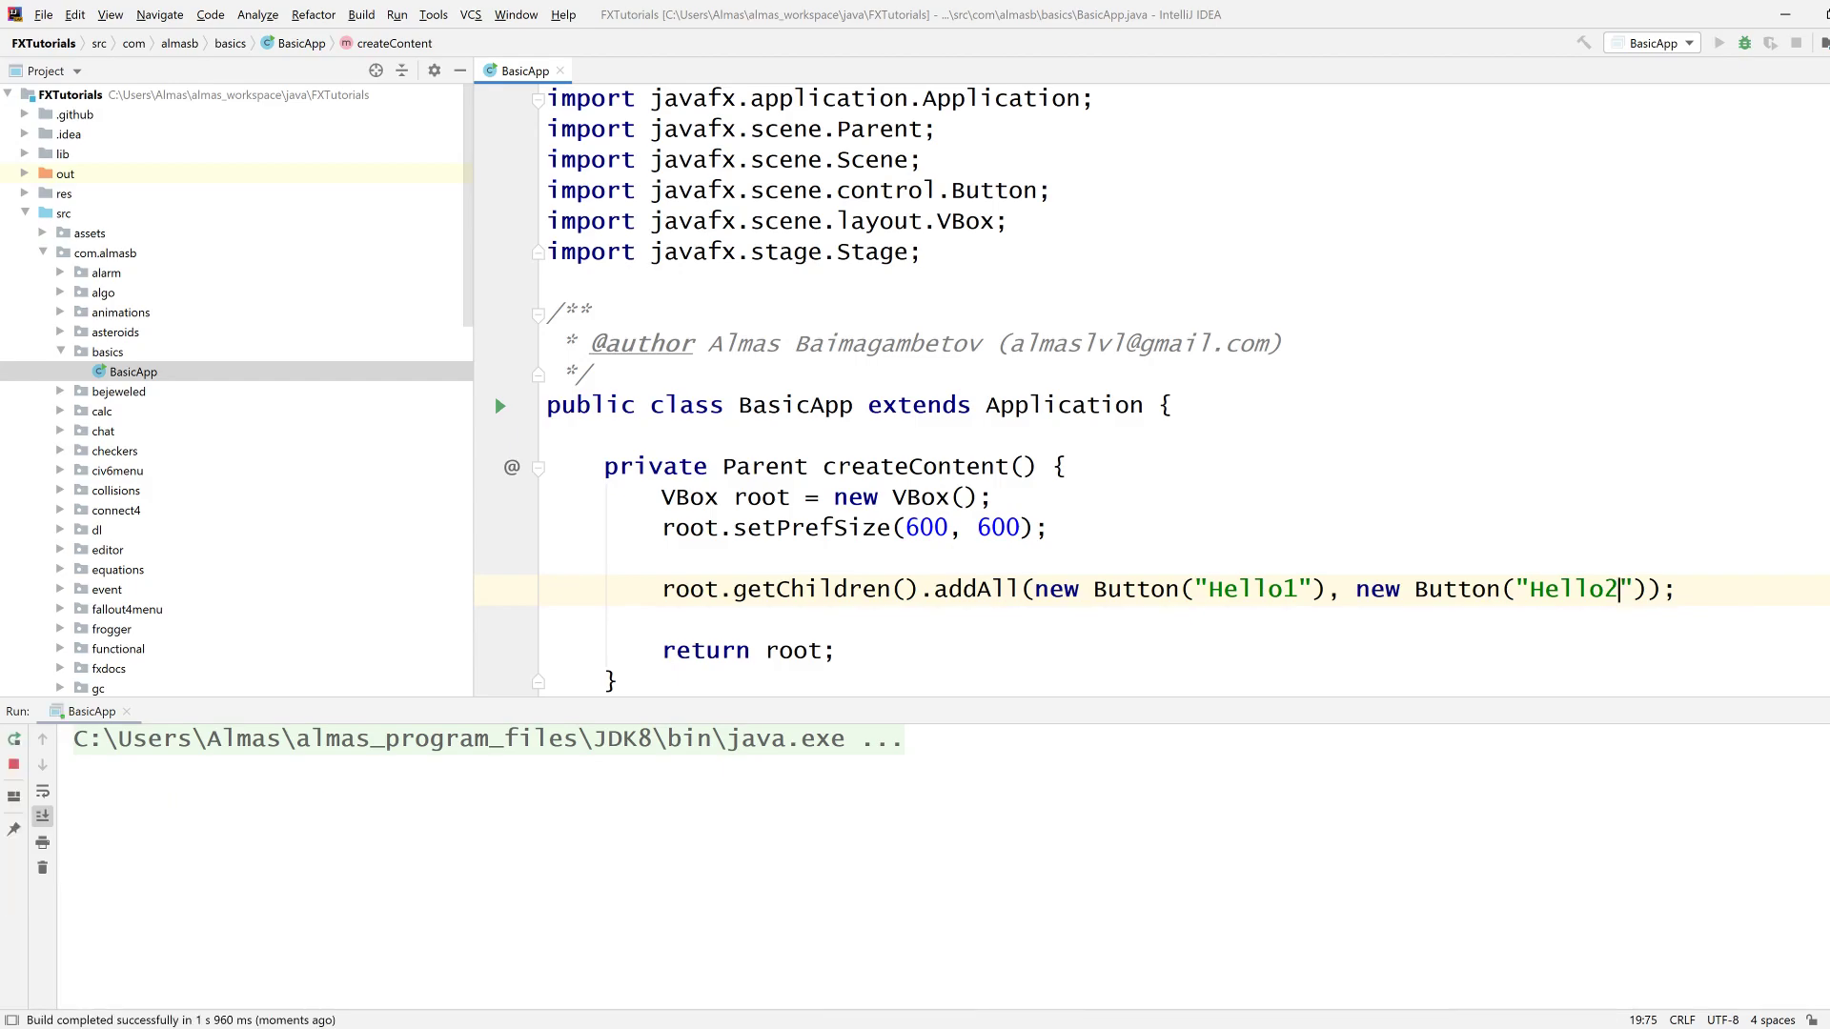
pyautogui.click(1717, 43)
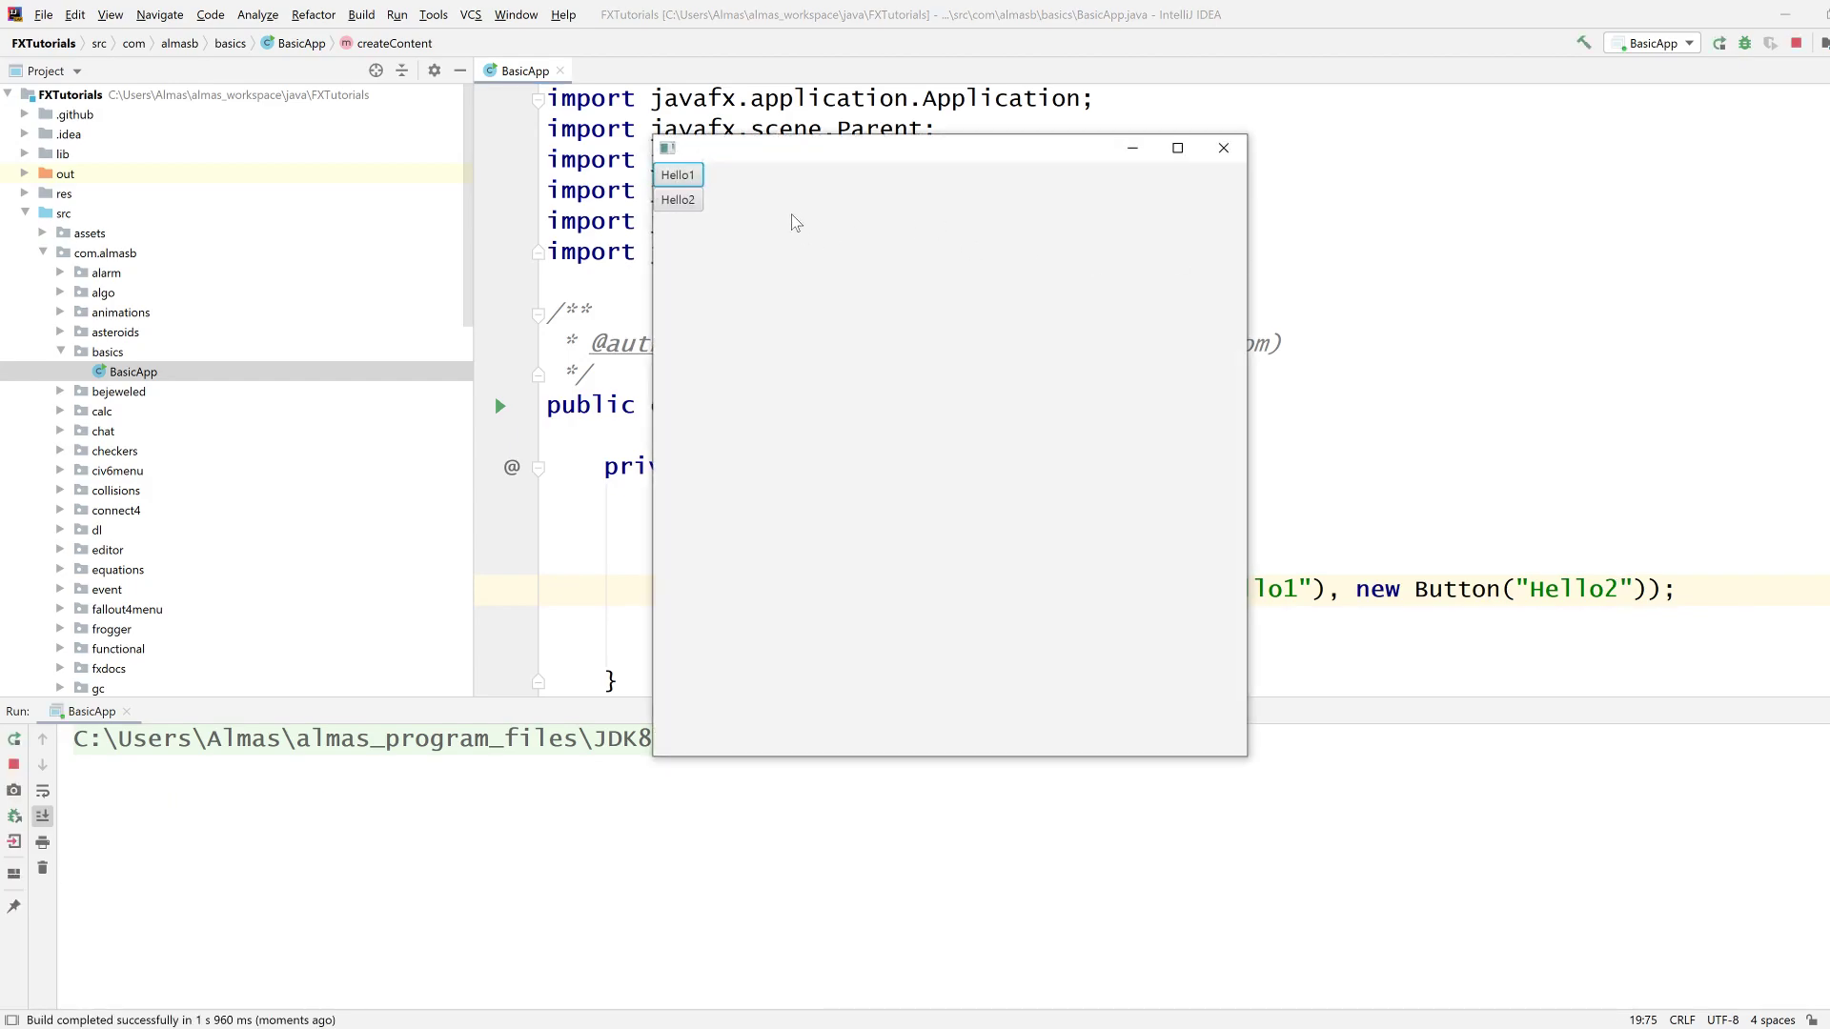
pyautogui.moveTo(691, 229)
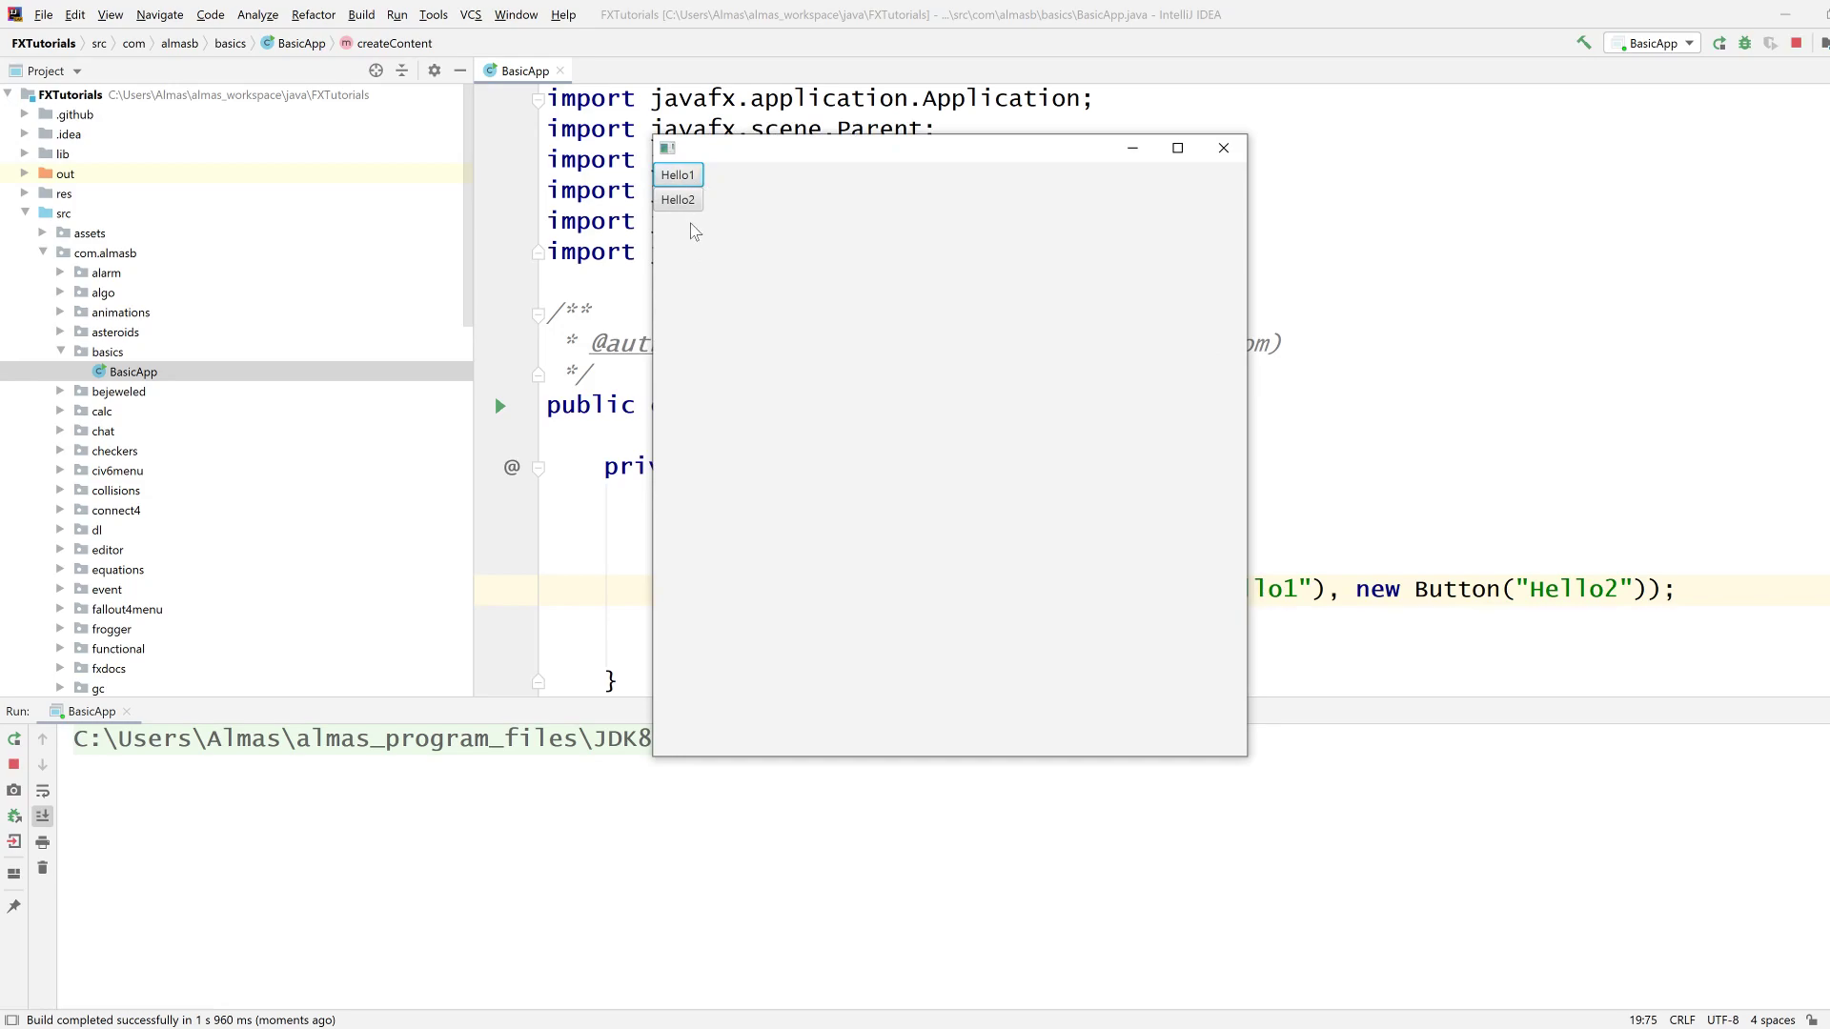
pyautogui.moveTo(1187, 187)
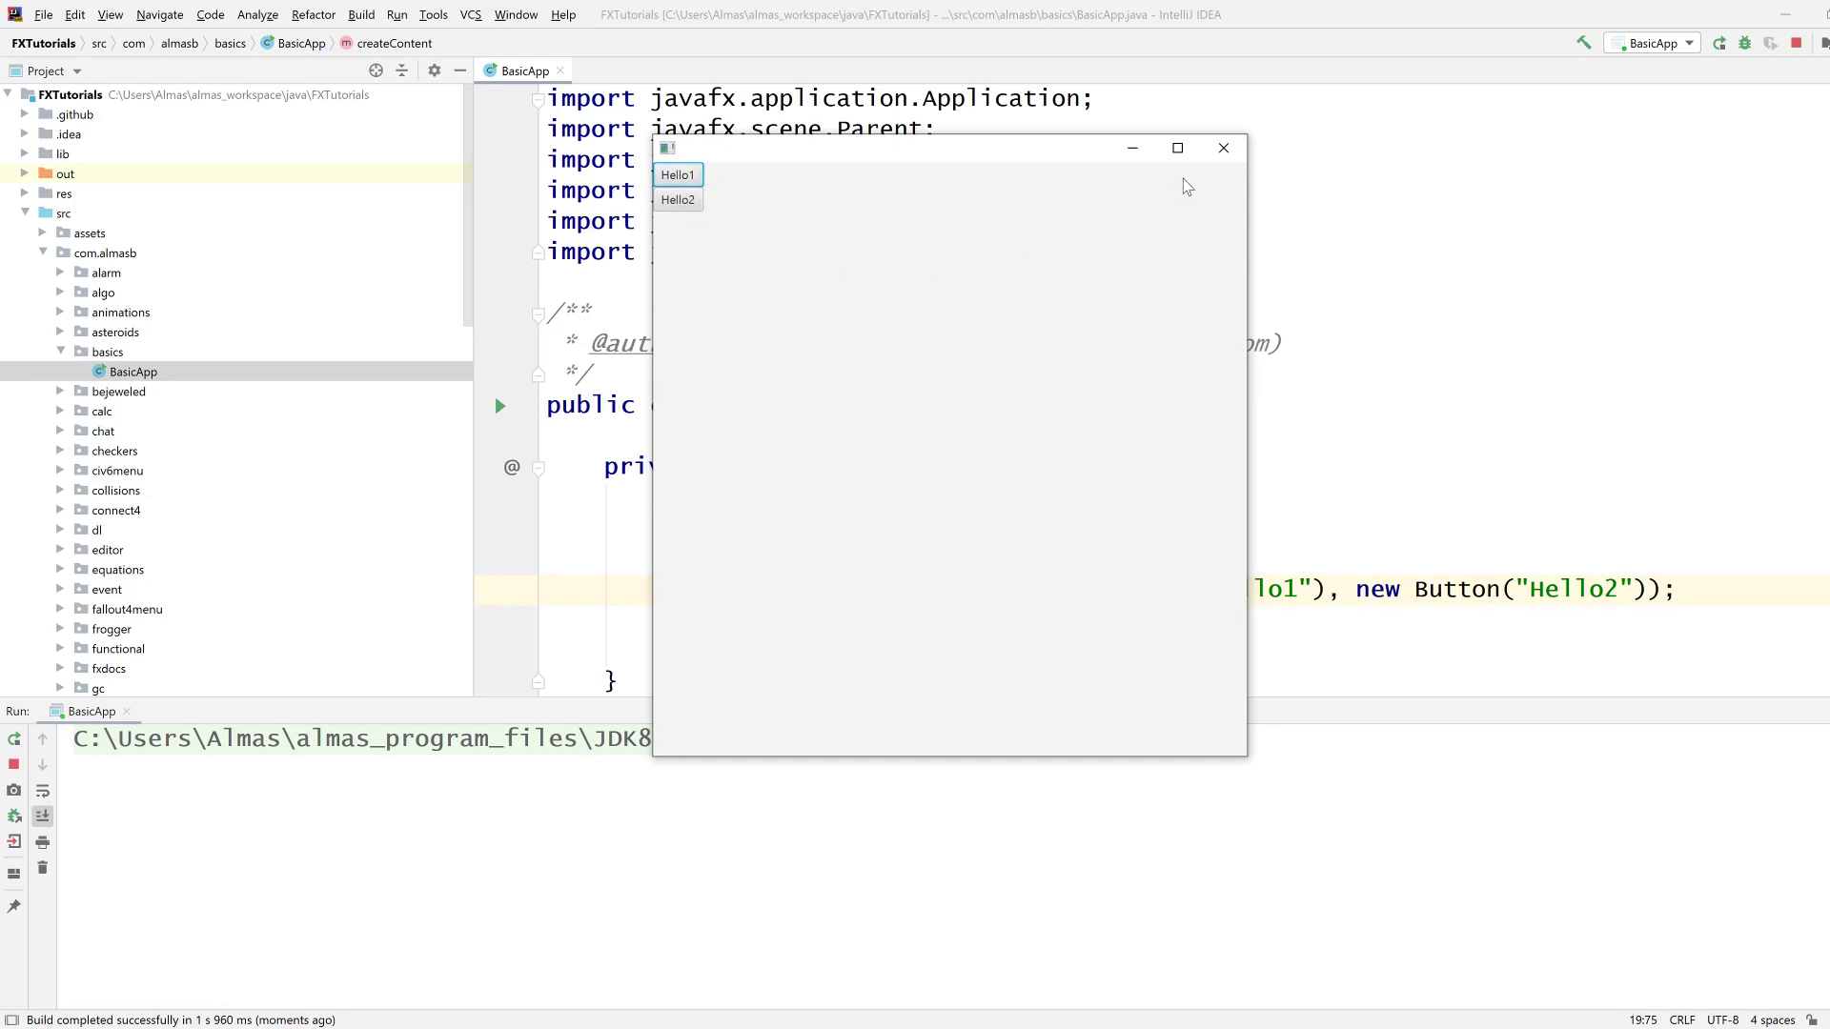
pyautogui.click(1222, 149)
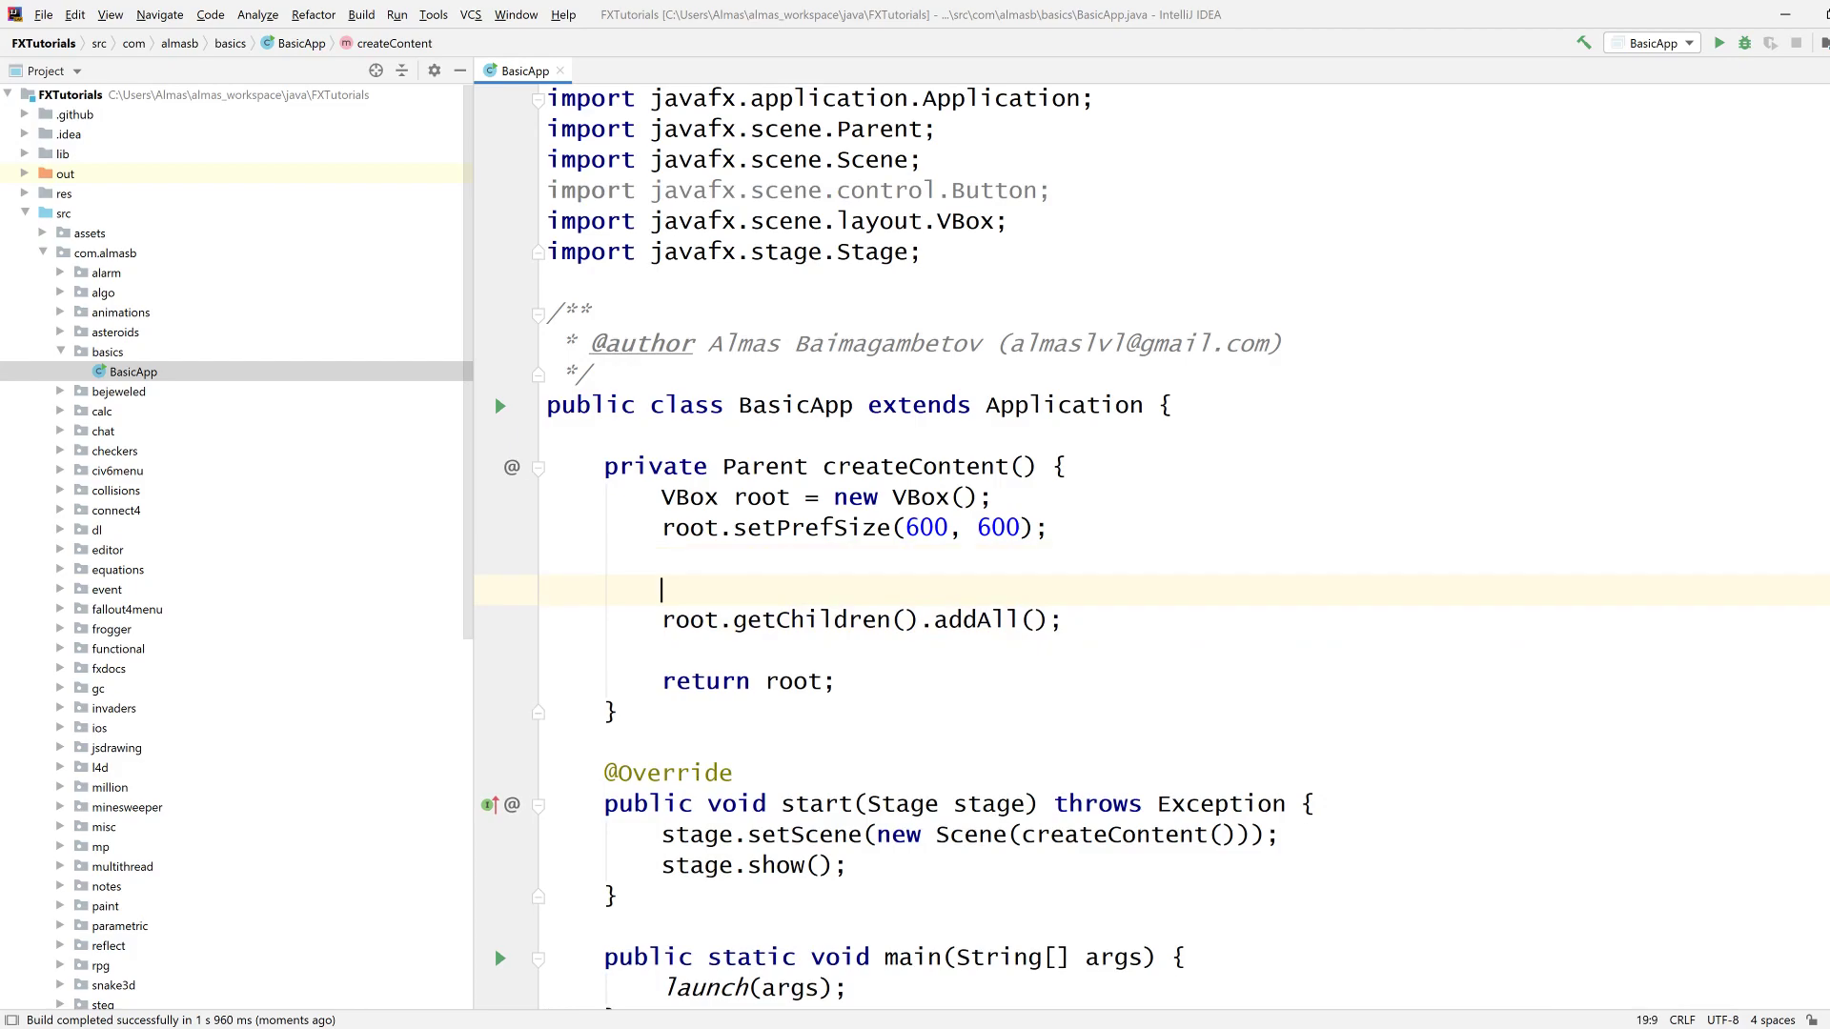
# Declare a TextField field and a Text text in createContent.
pyautogui.write('T')
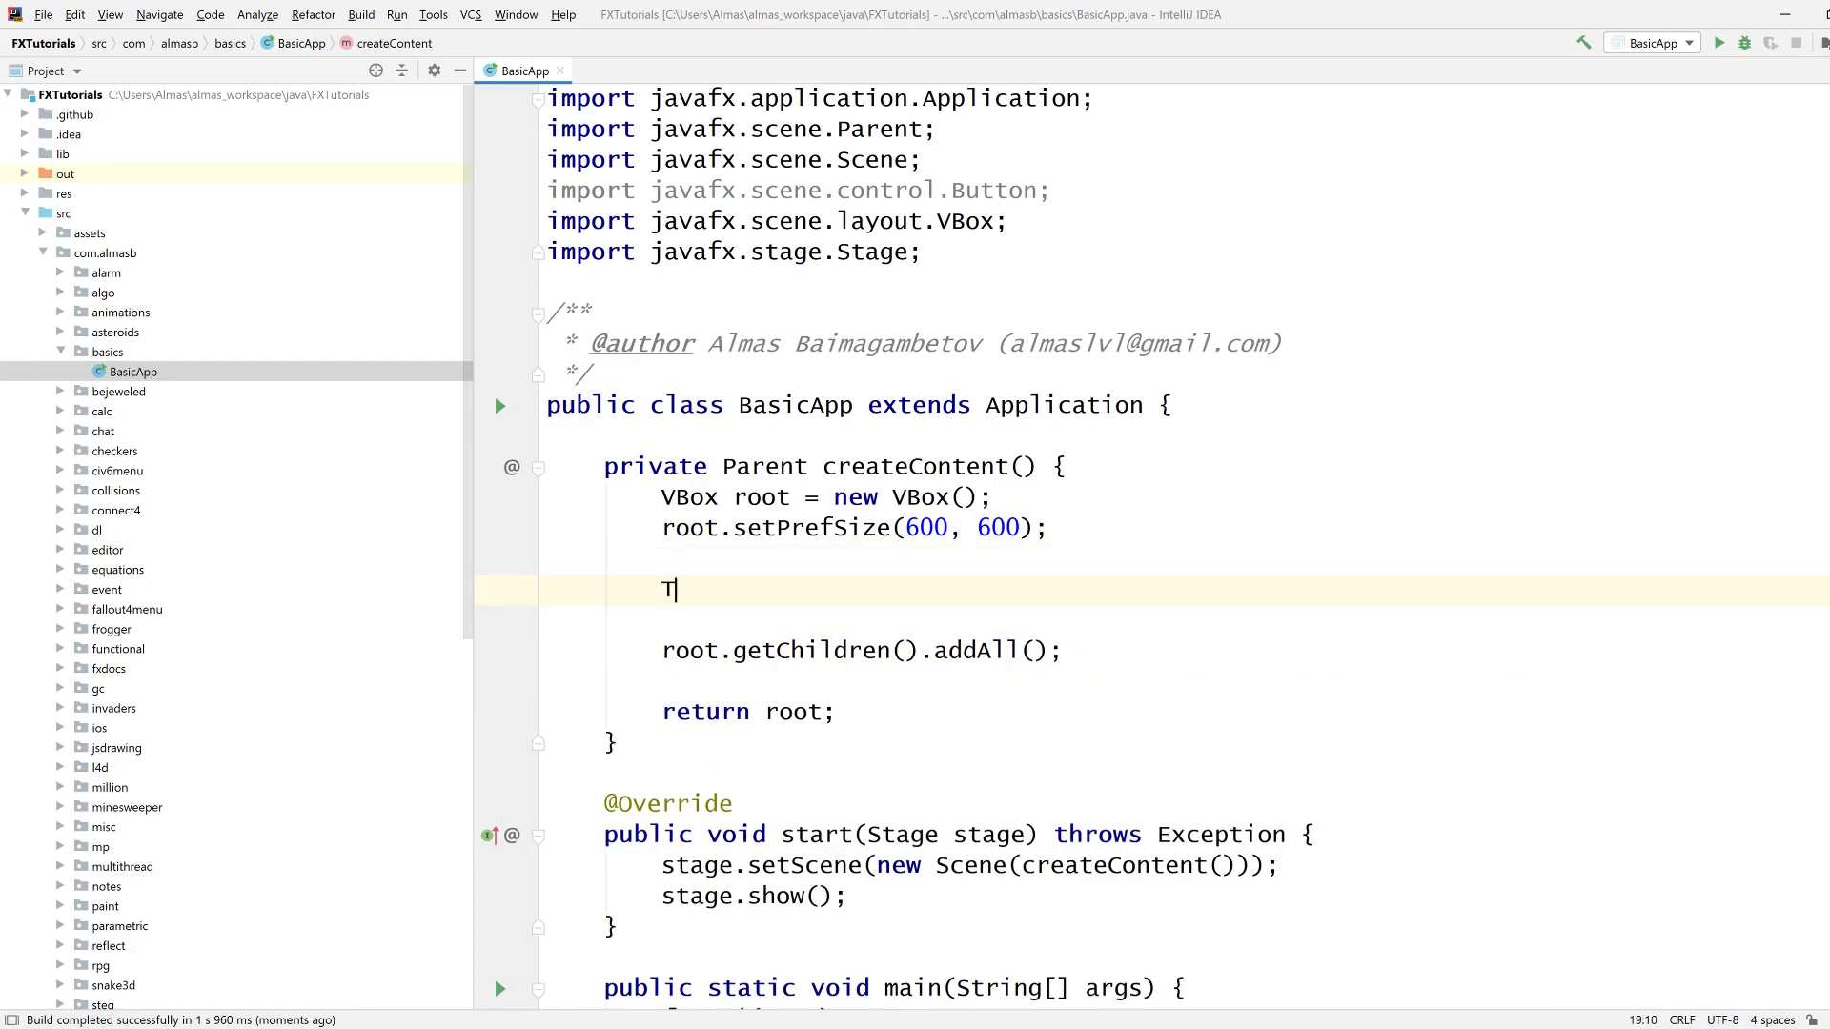
pyautogui.write('extField field = new')
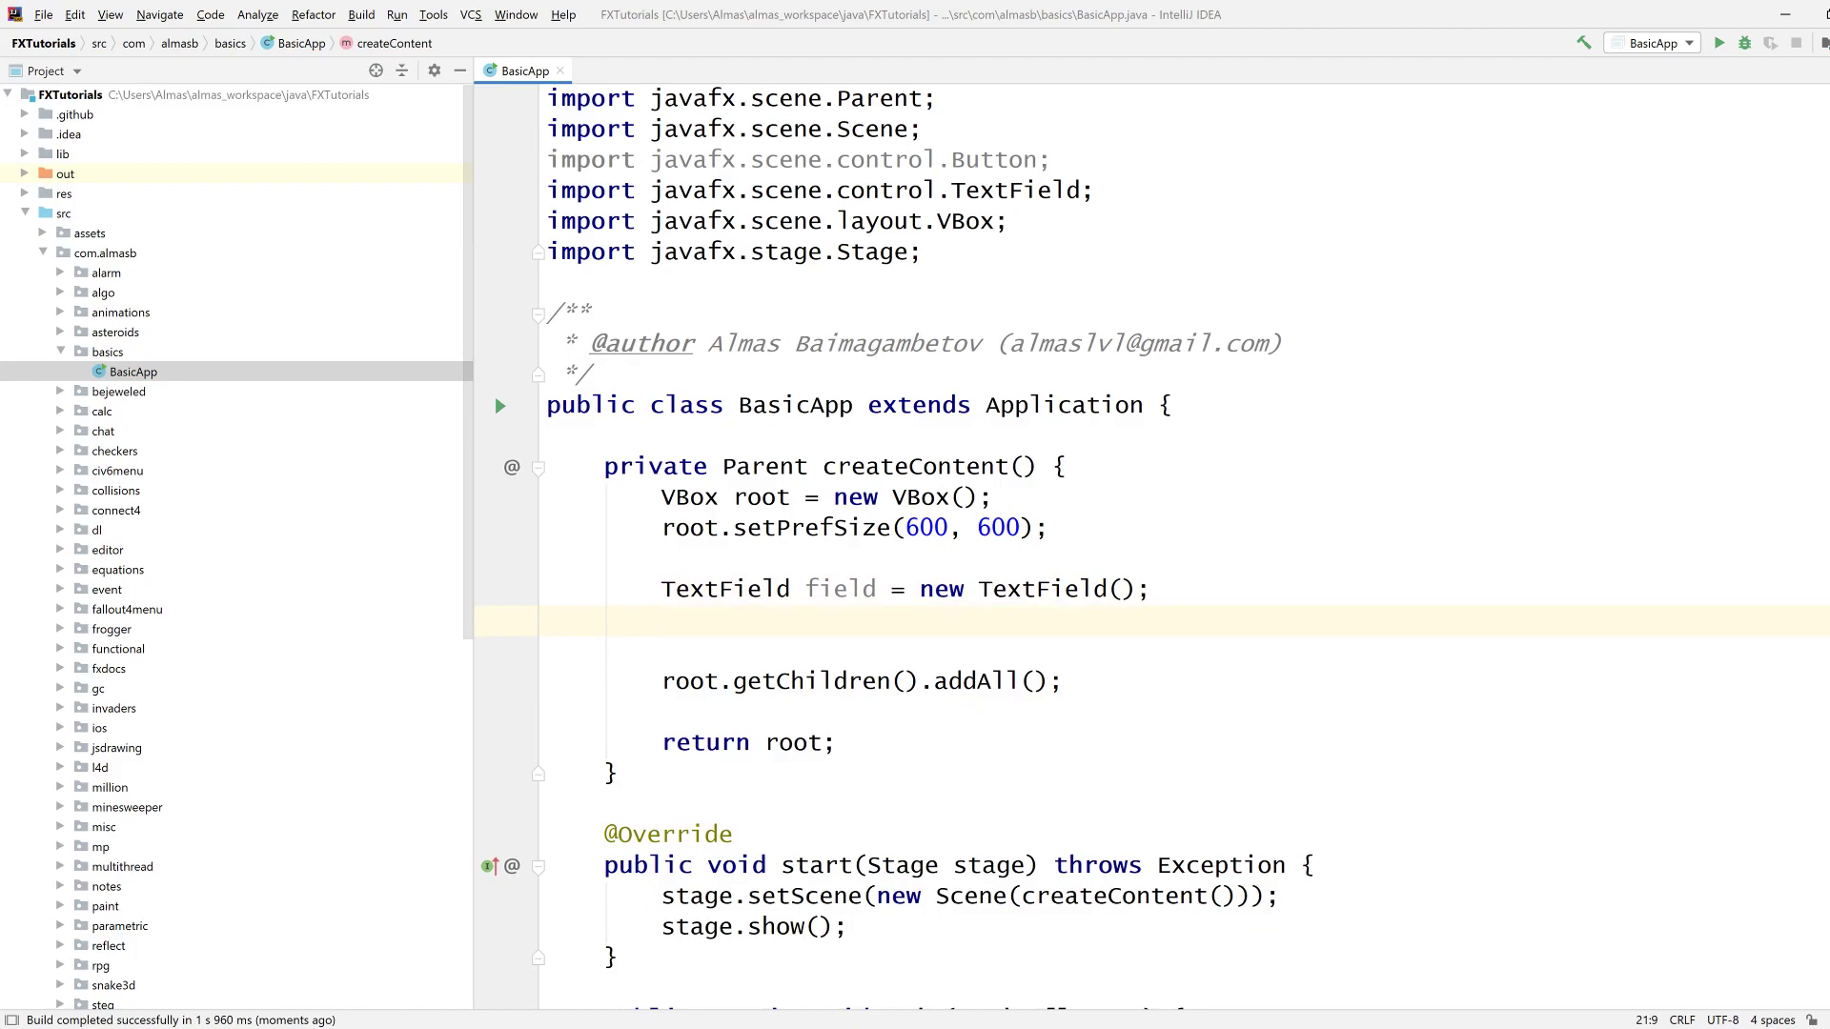
pyautogui.write('Text text = new')
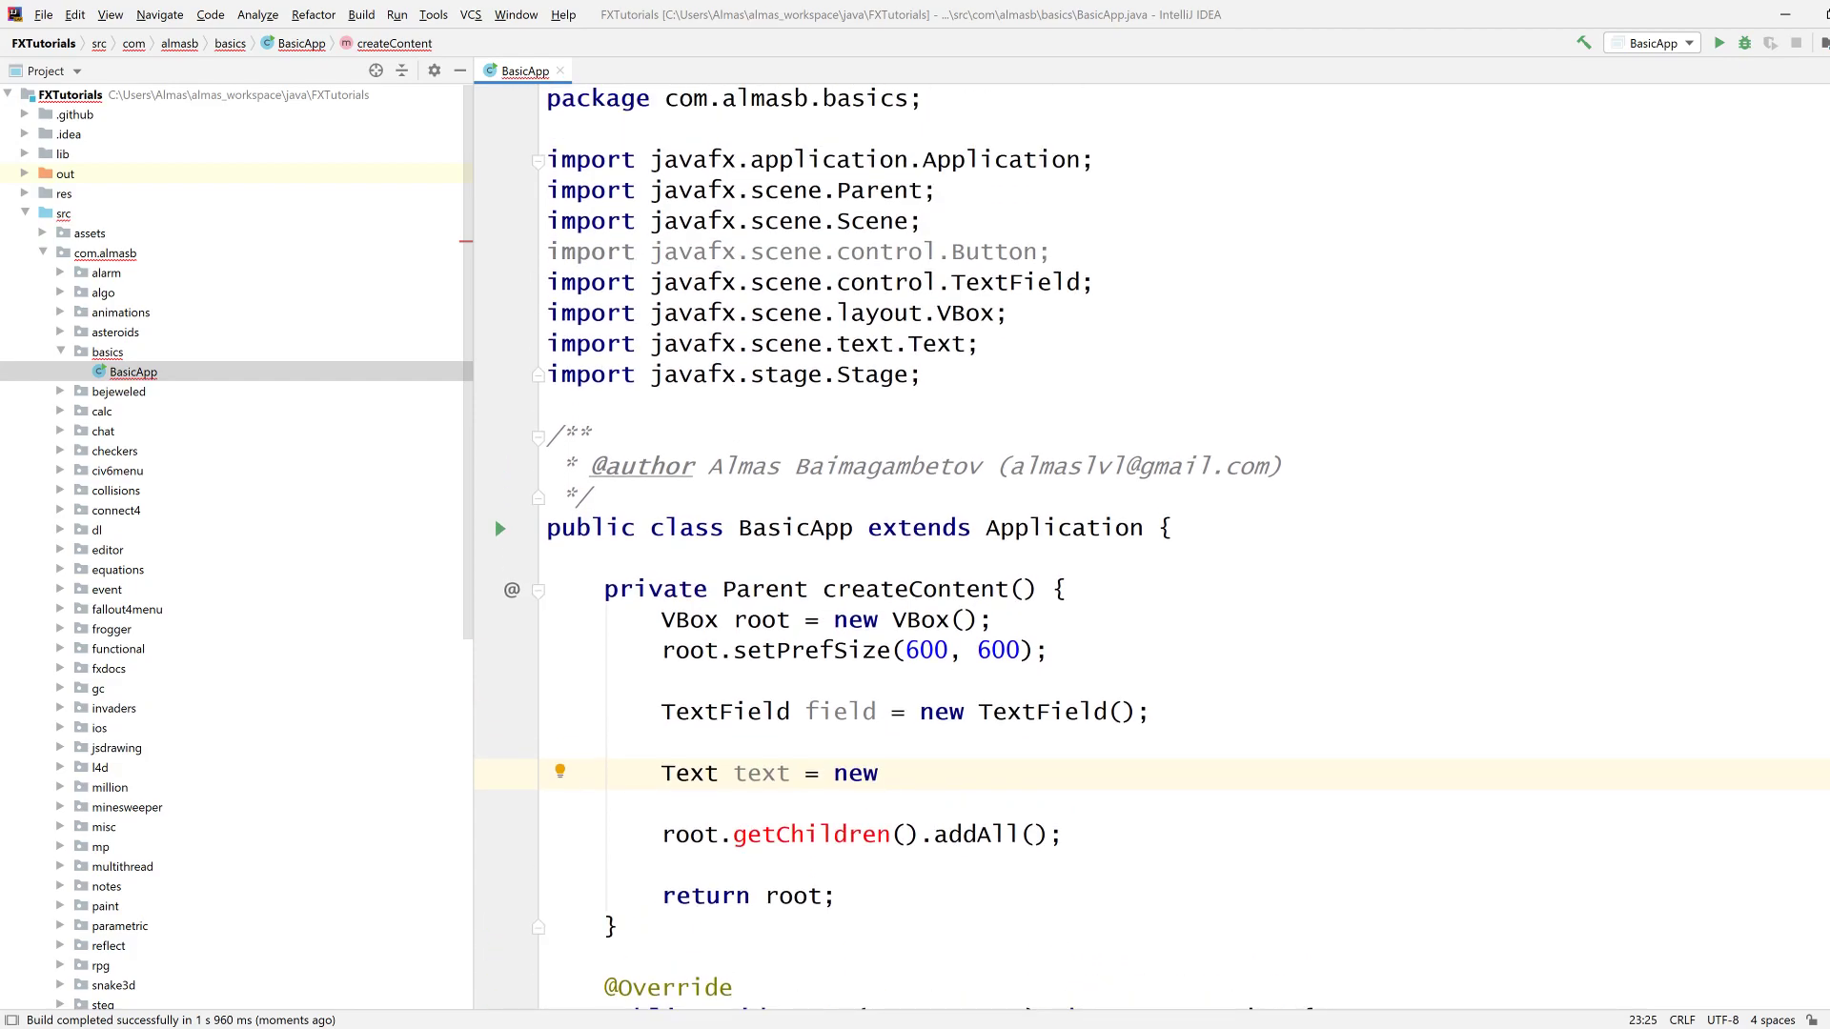
pyautogui.click(921, 375)
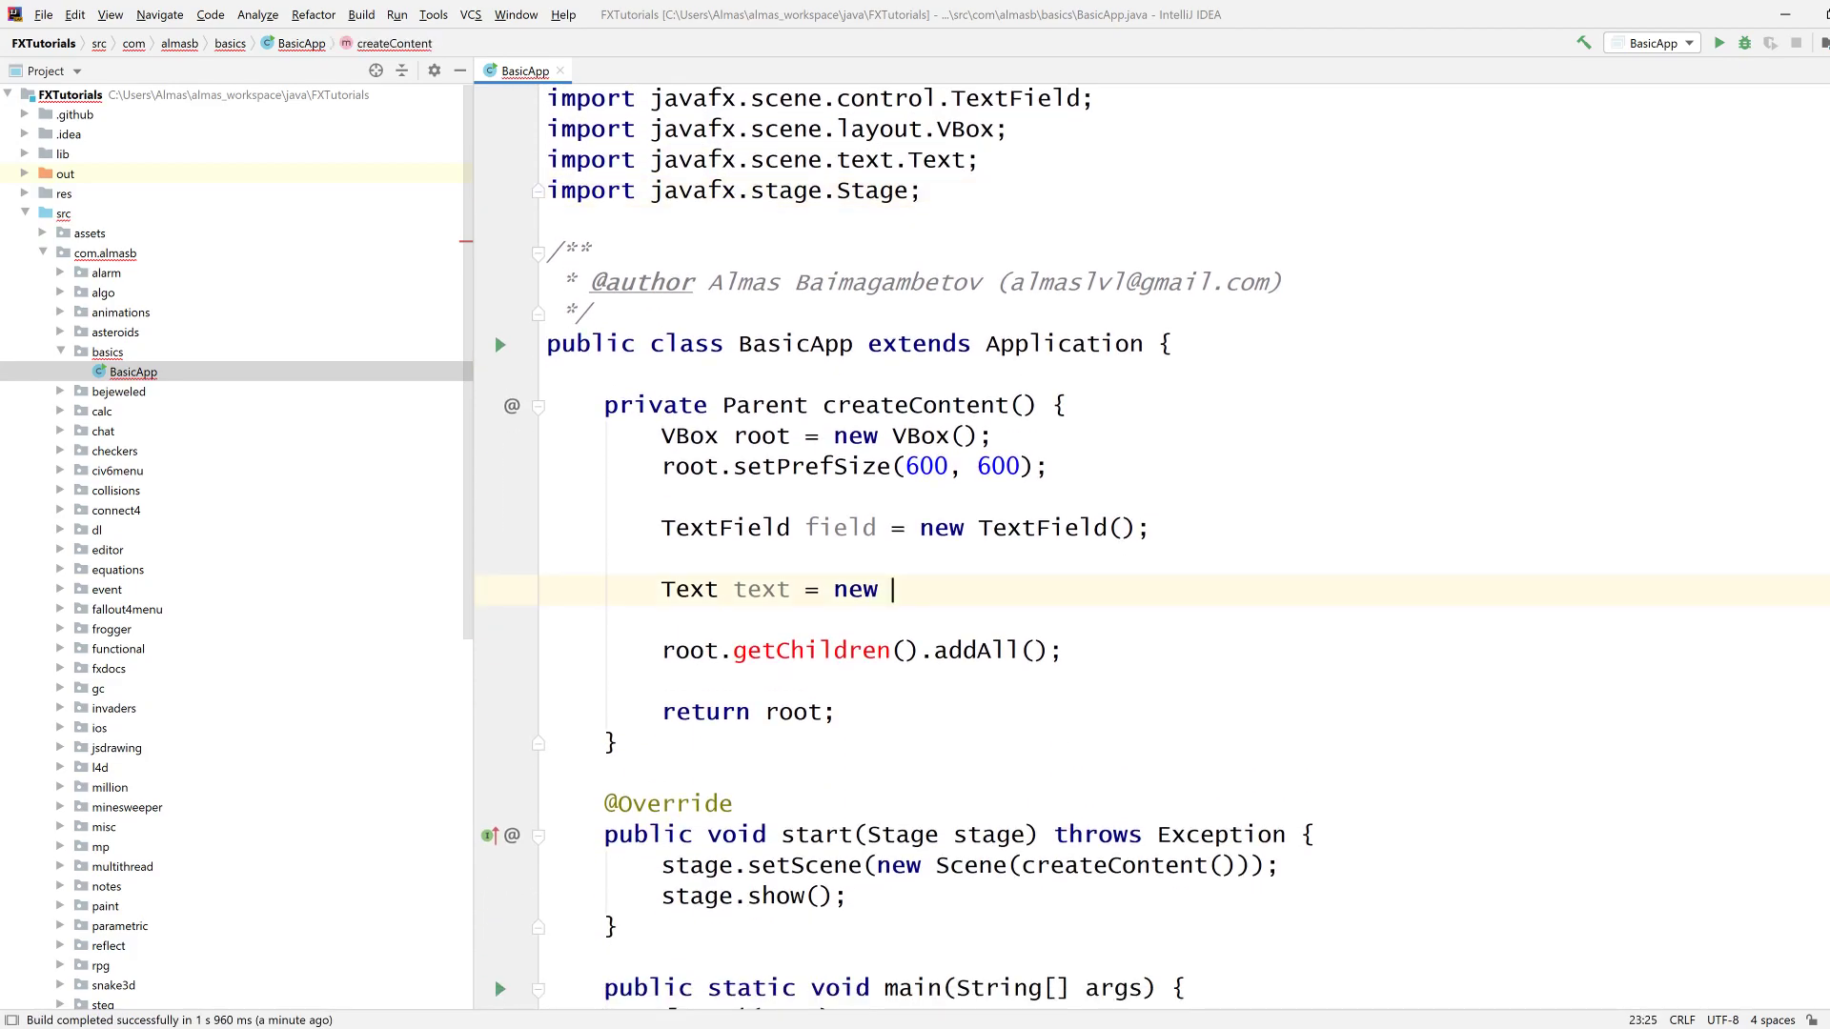
pyautogui.write('Text("")')
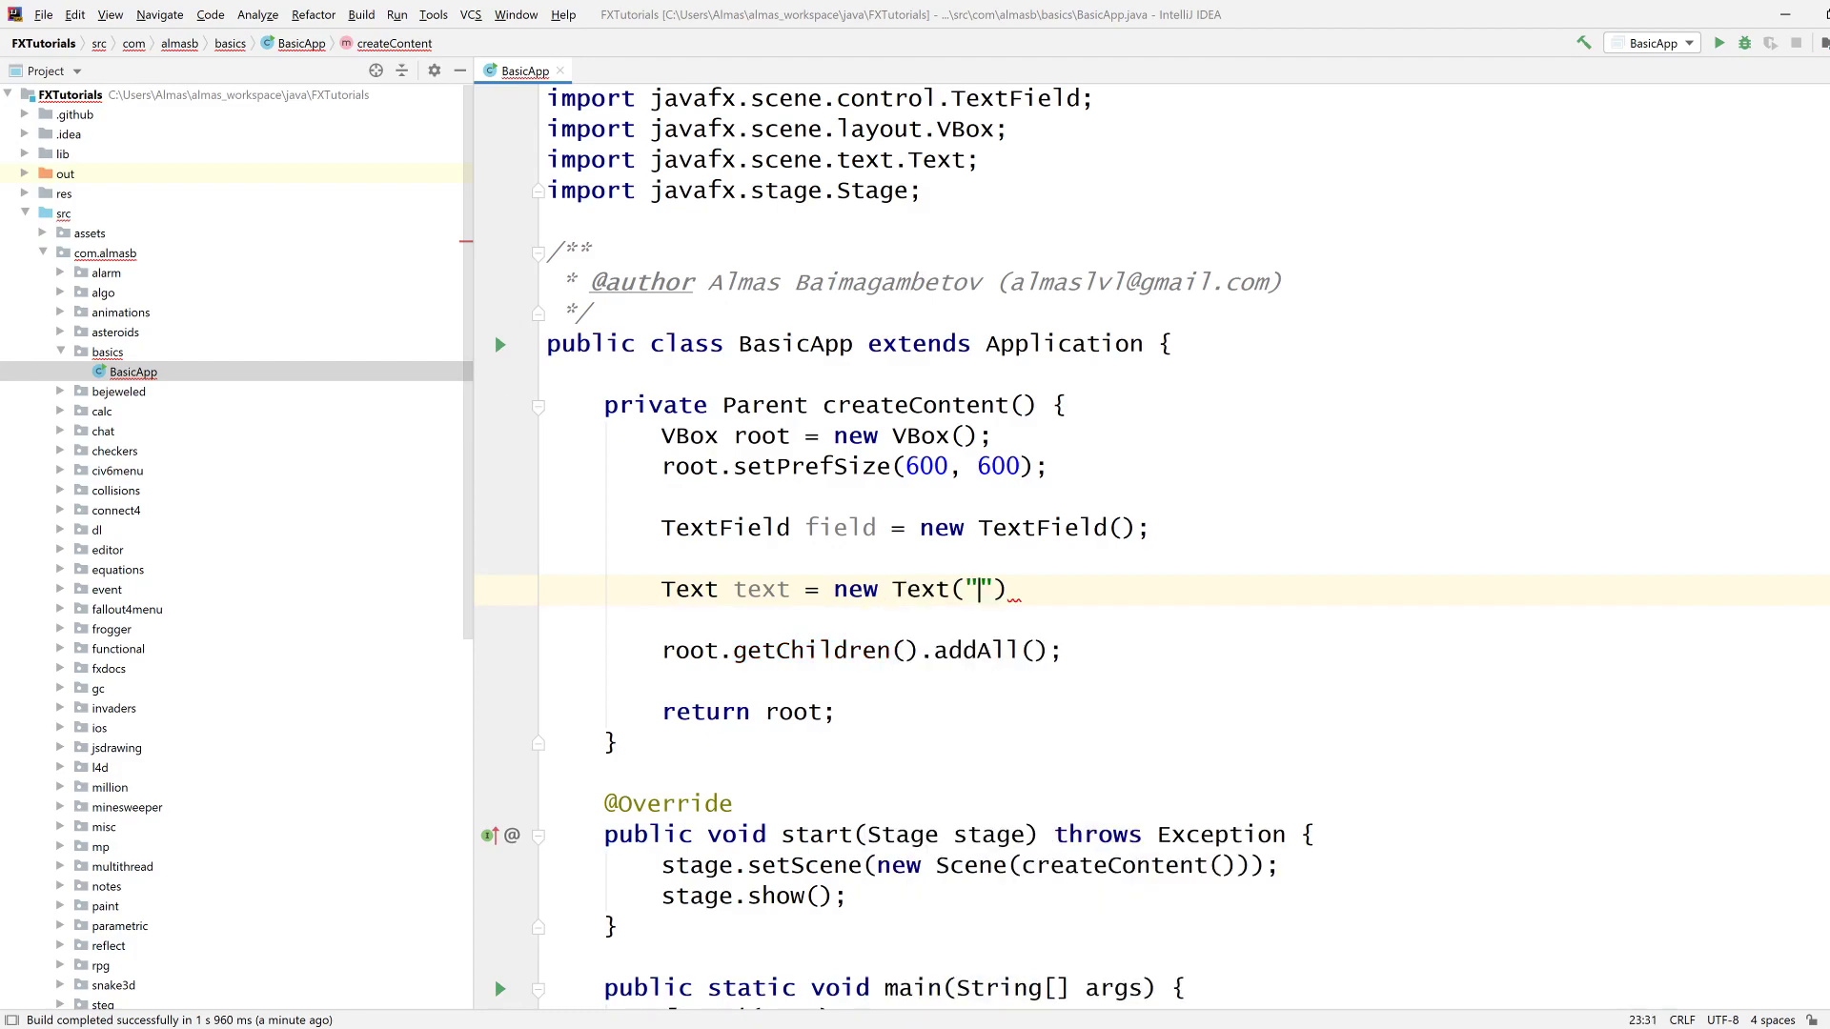
pyautogui.press('Backspace')
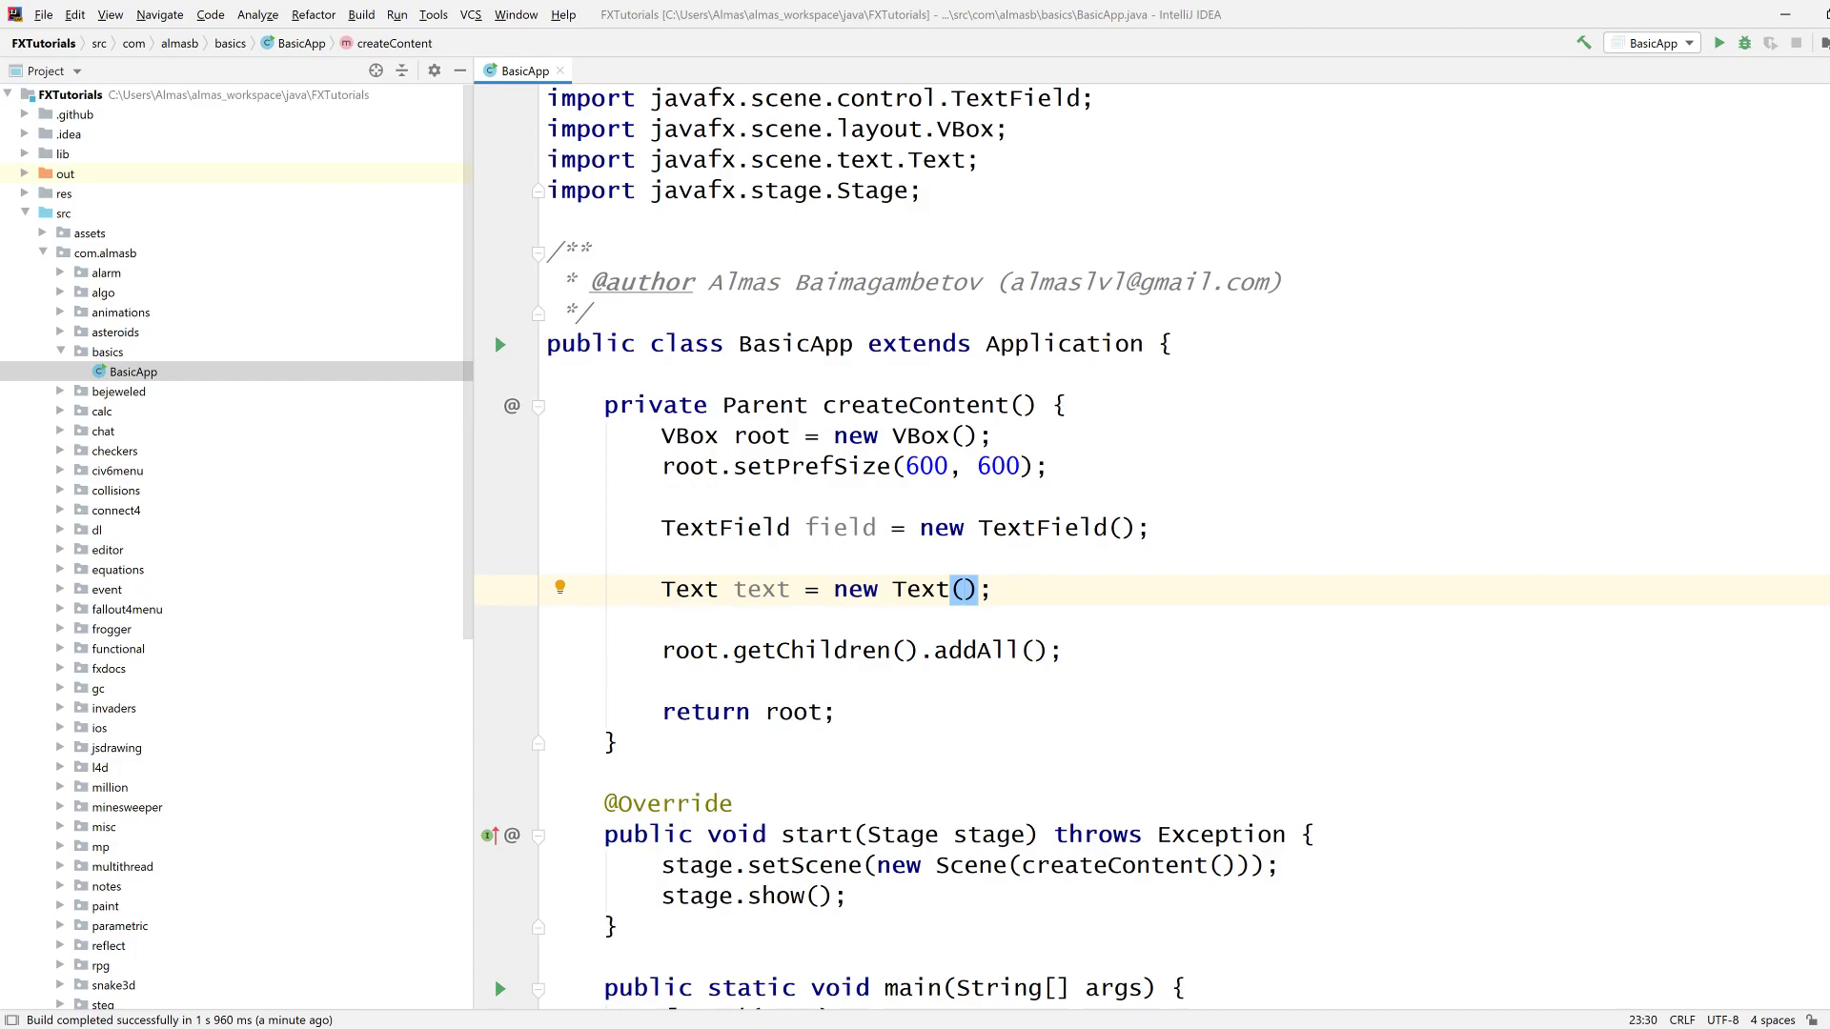
pyautogui.click(700, 620)
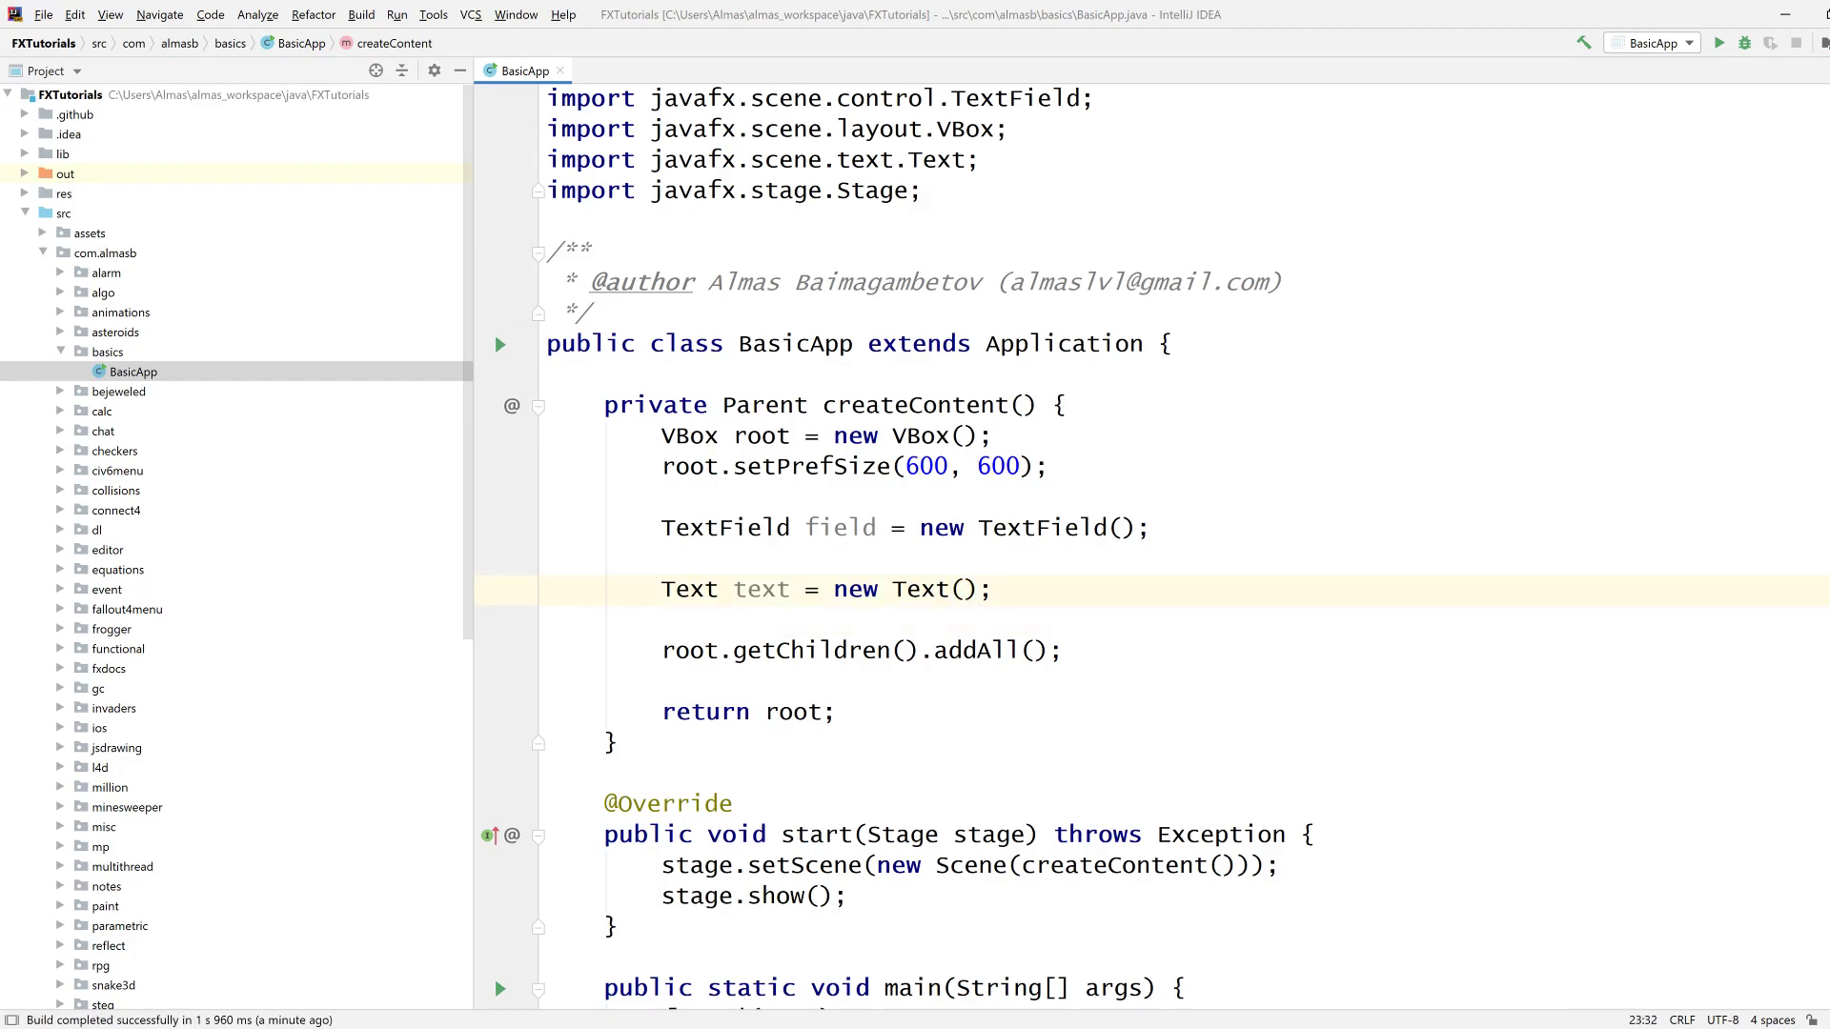
pyautogui.press('enter')
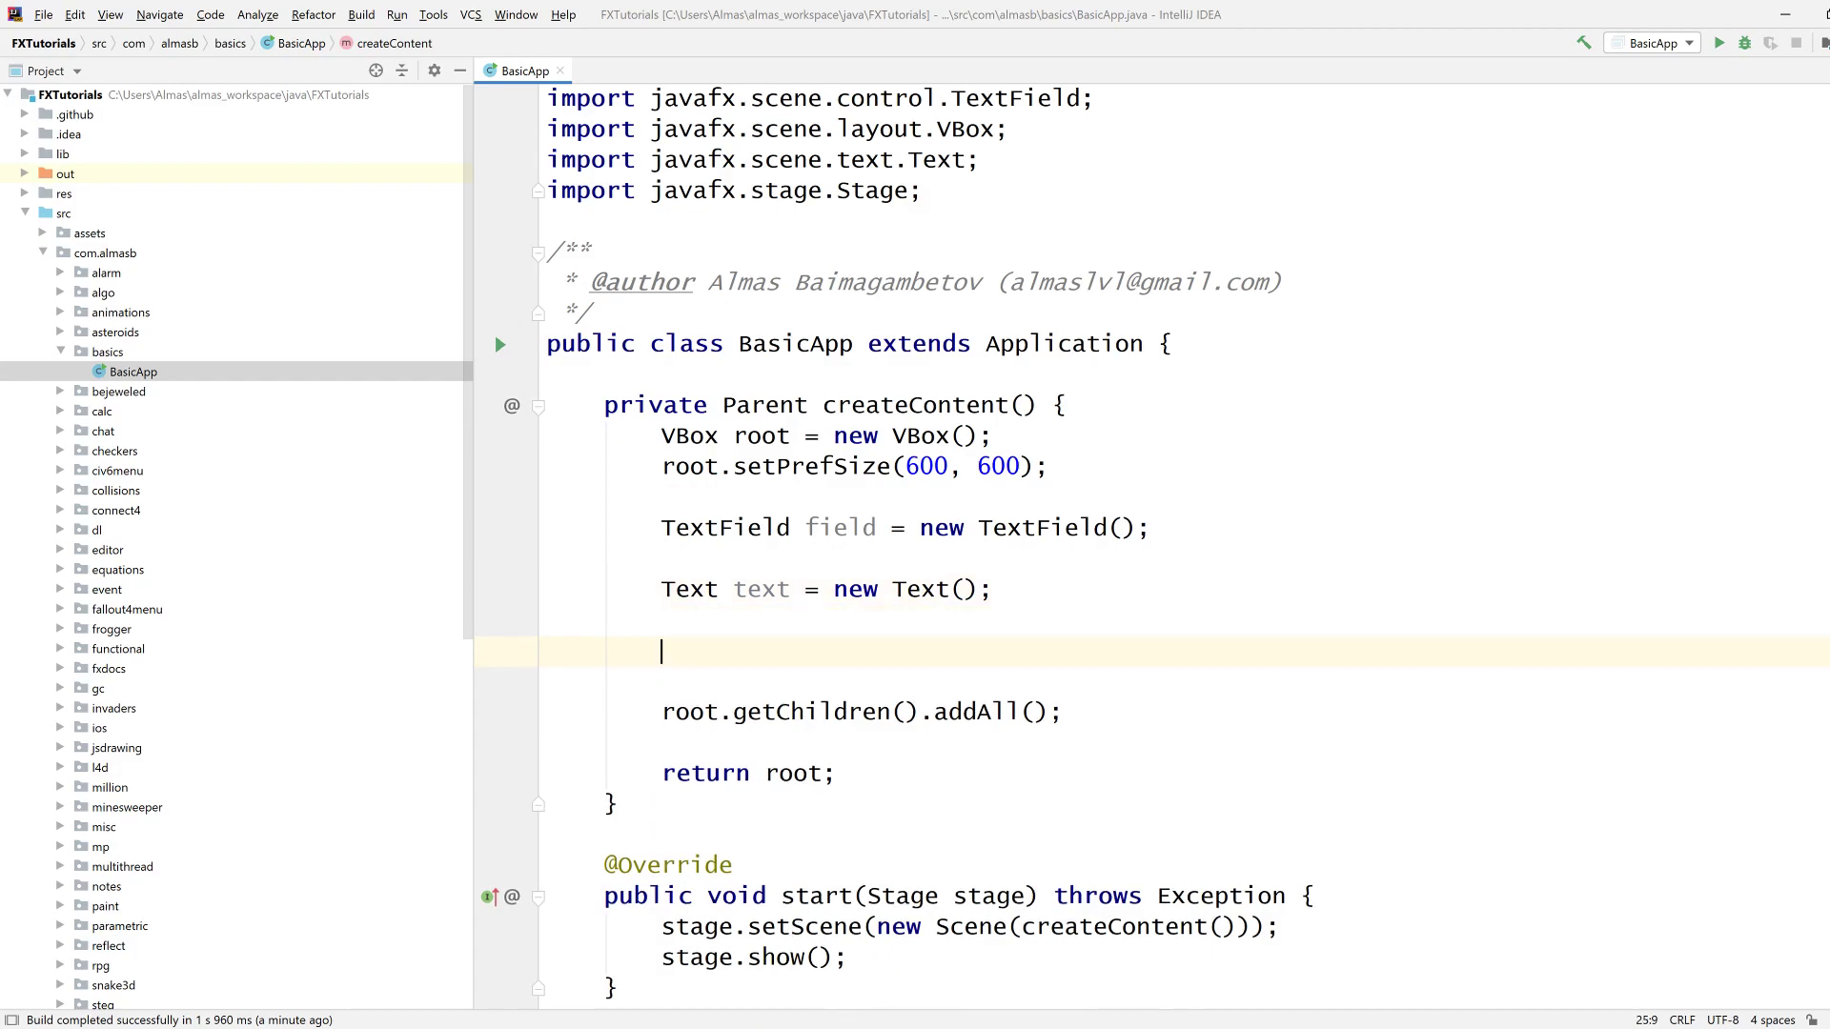
# Declare a Button labelled "Press" and pass field, button, text to addAll.
pyautogui.write('Button b')
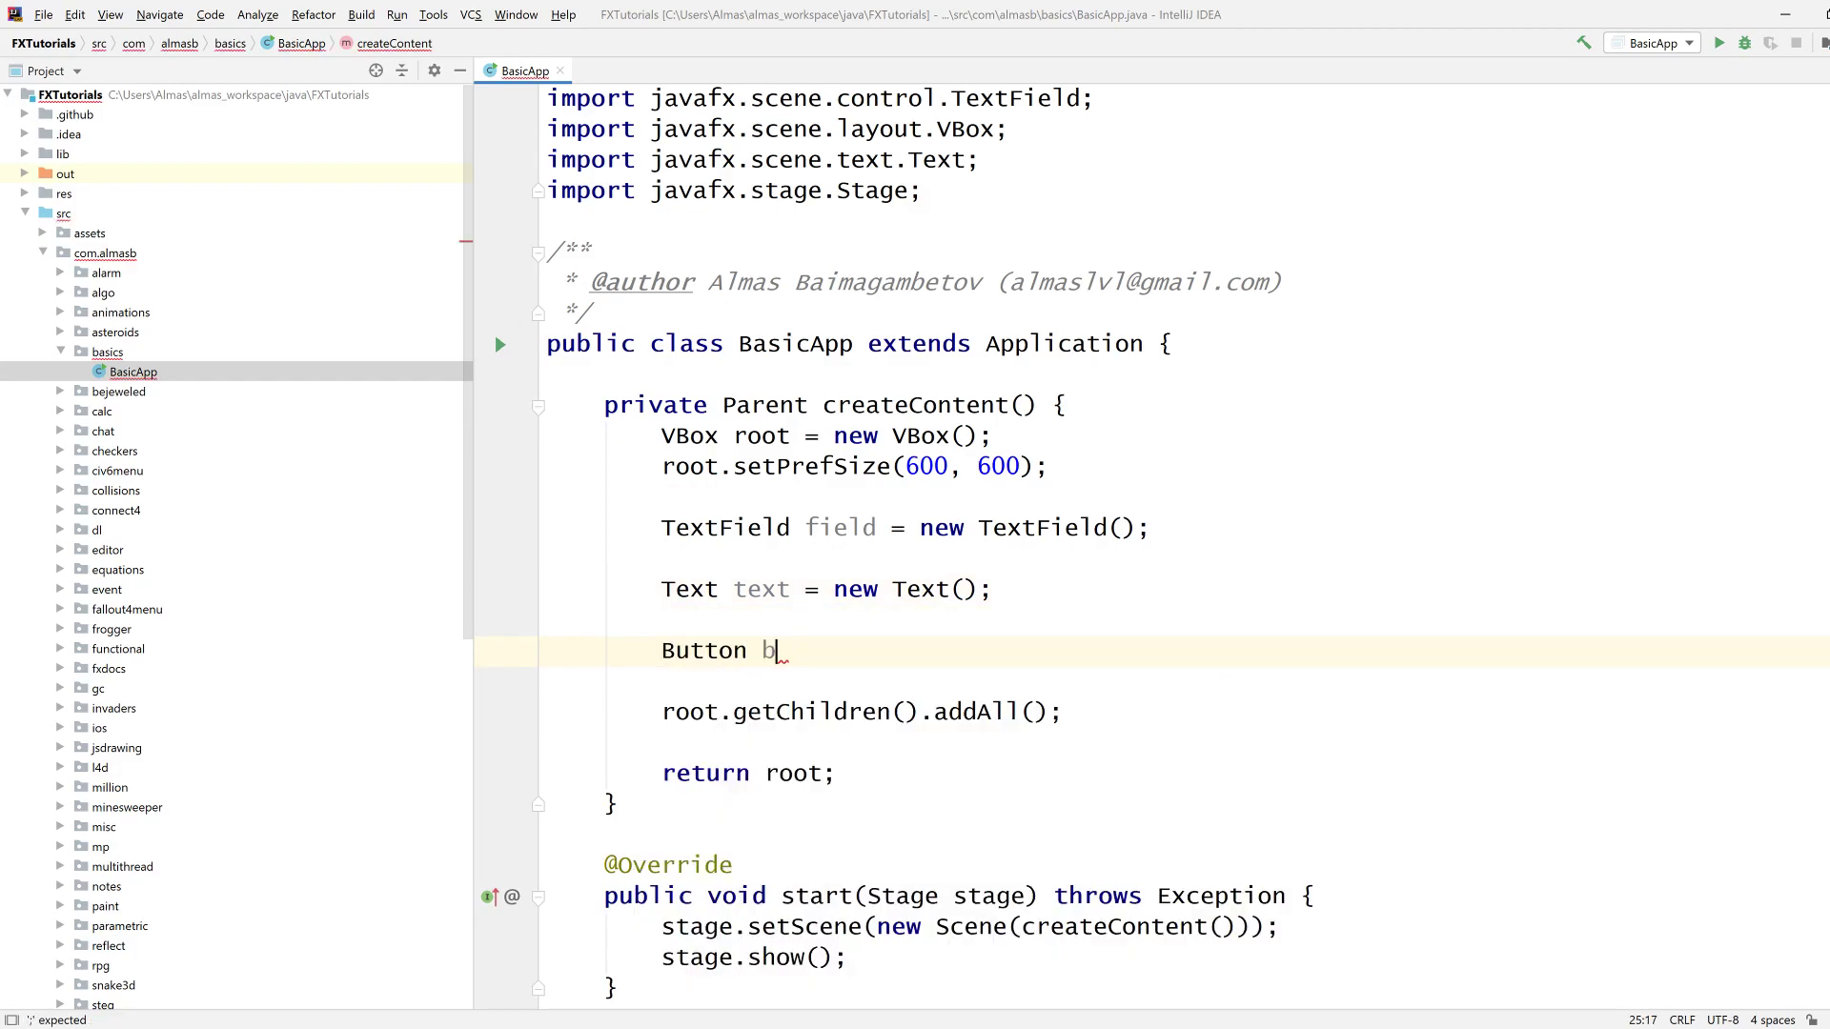
pyautogui.write('utton = new')
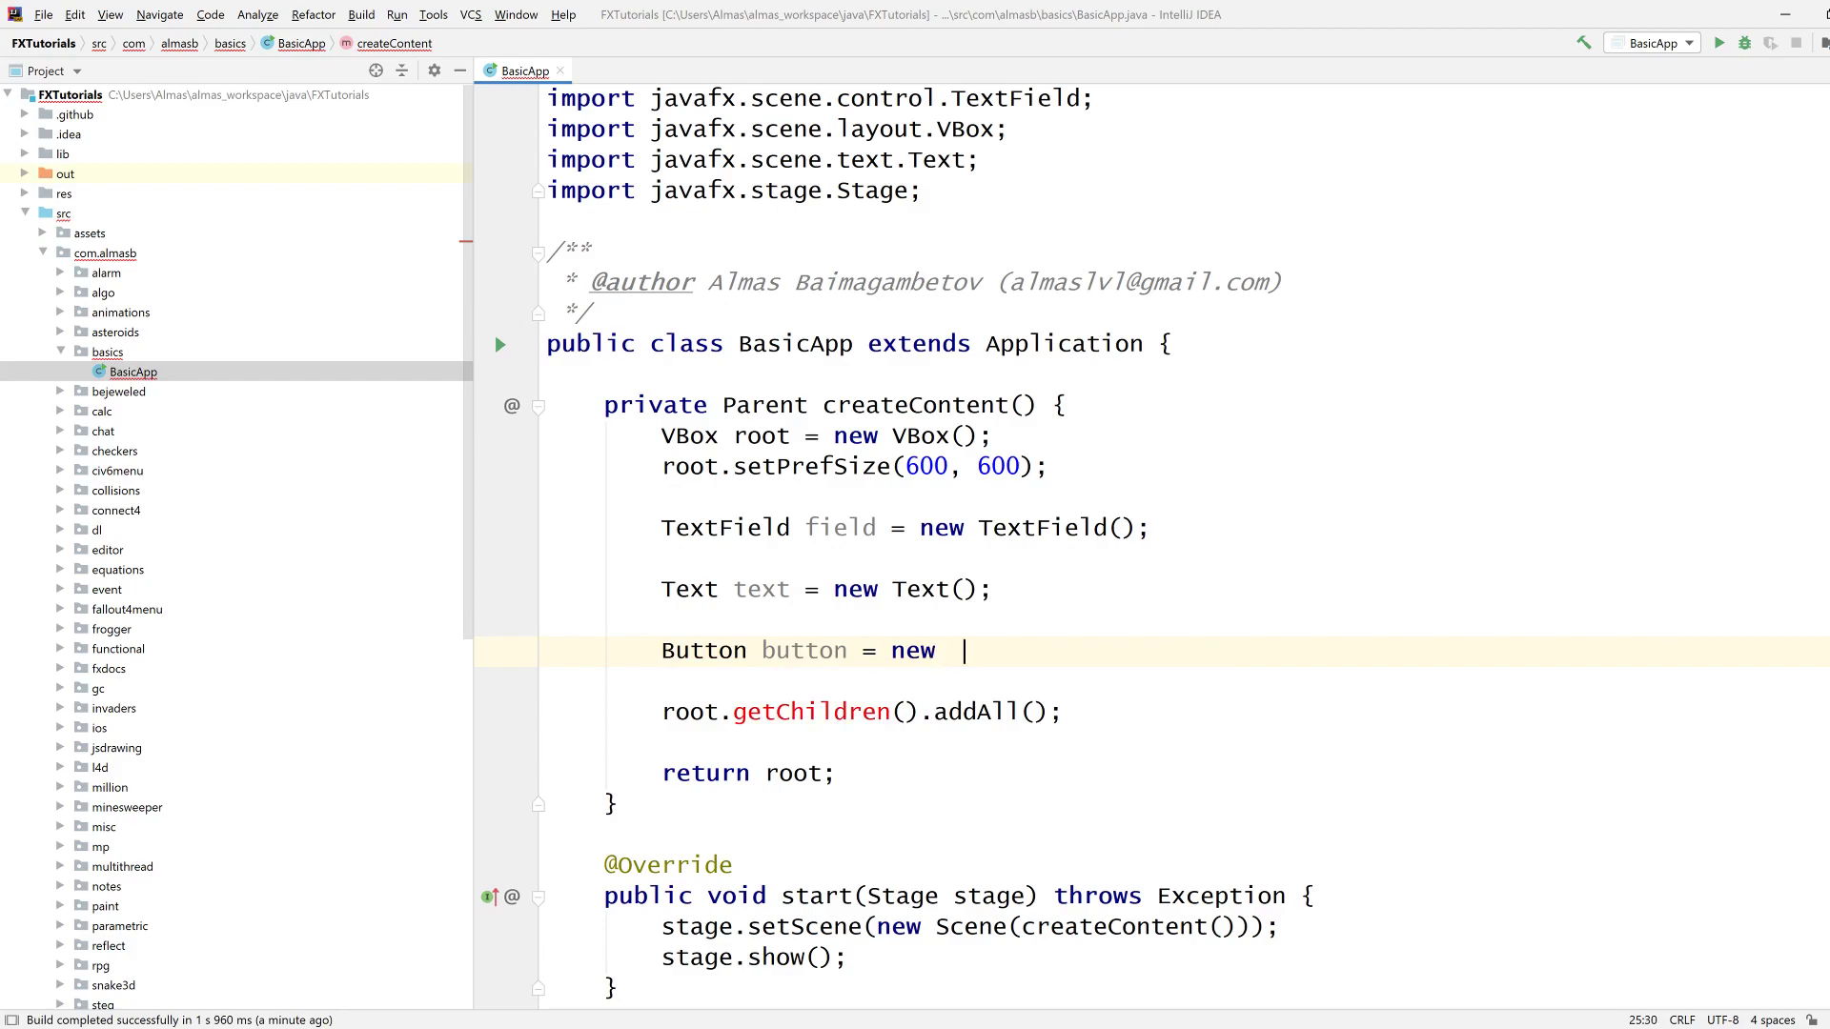
pyautogui.write('Button("")')
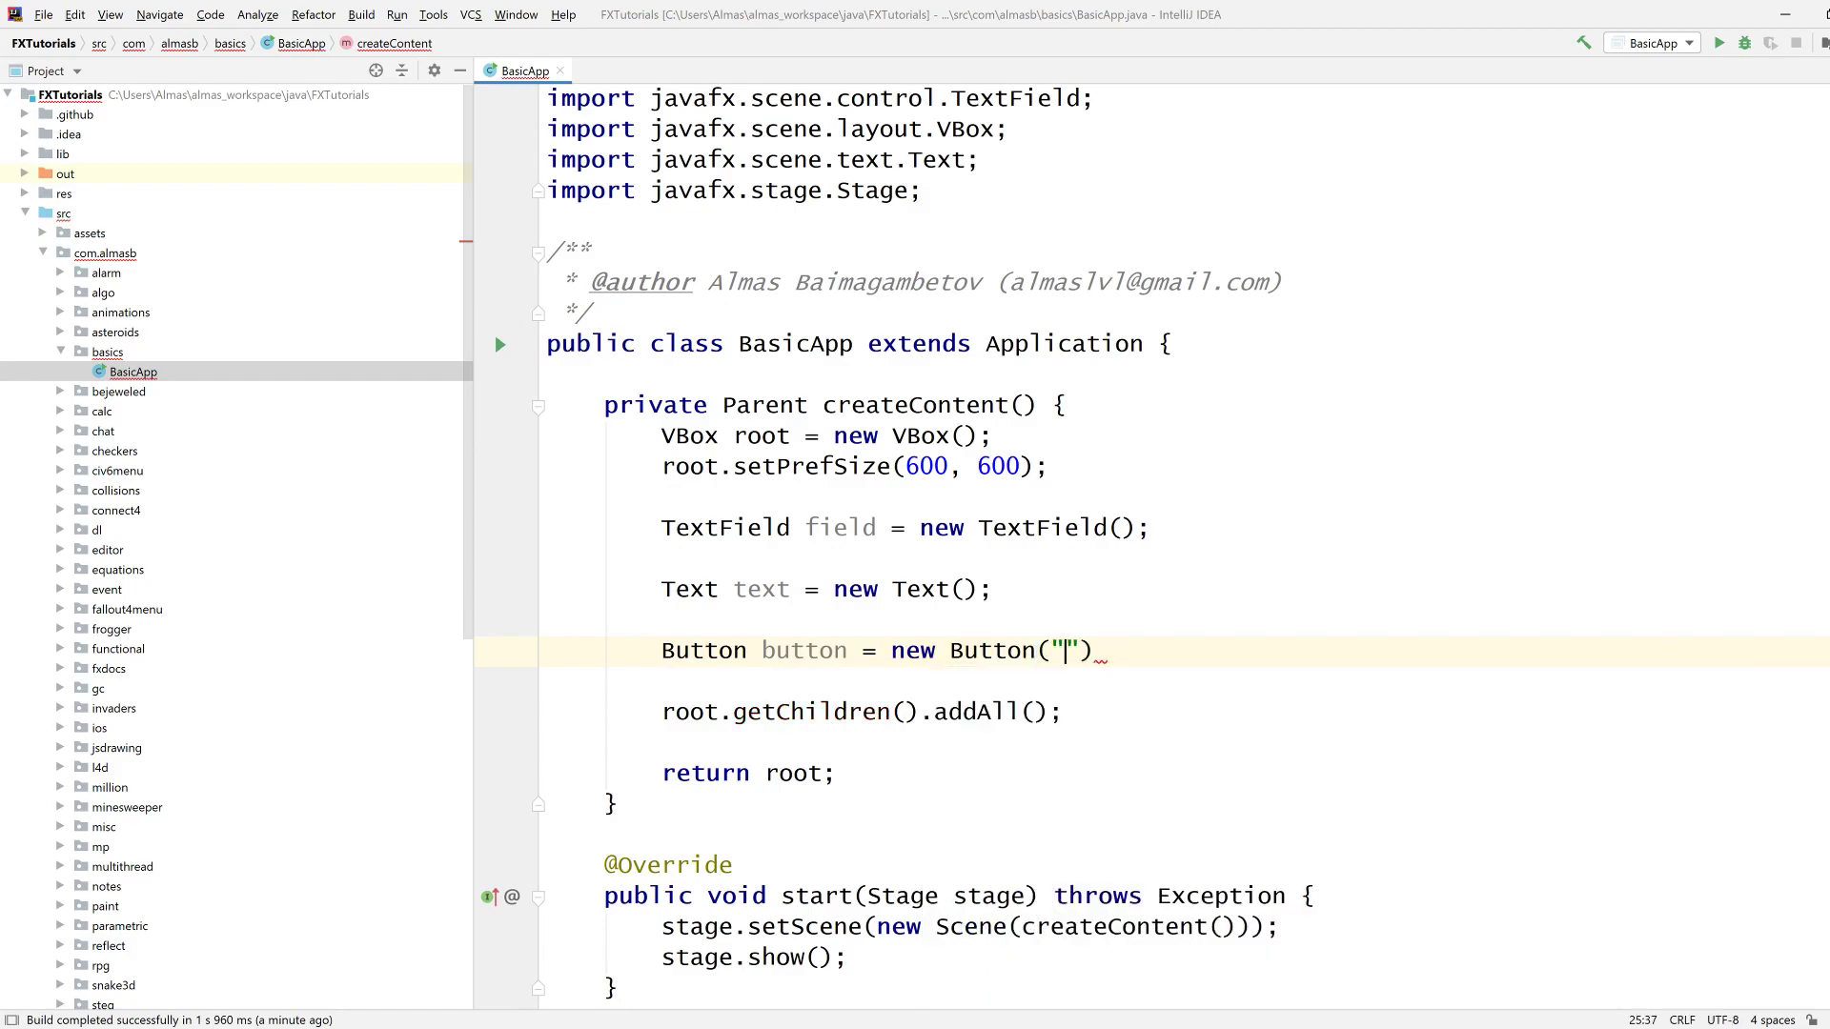
pyautogui.write('Pres')
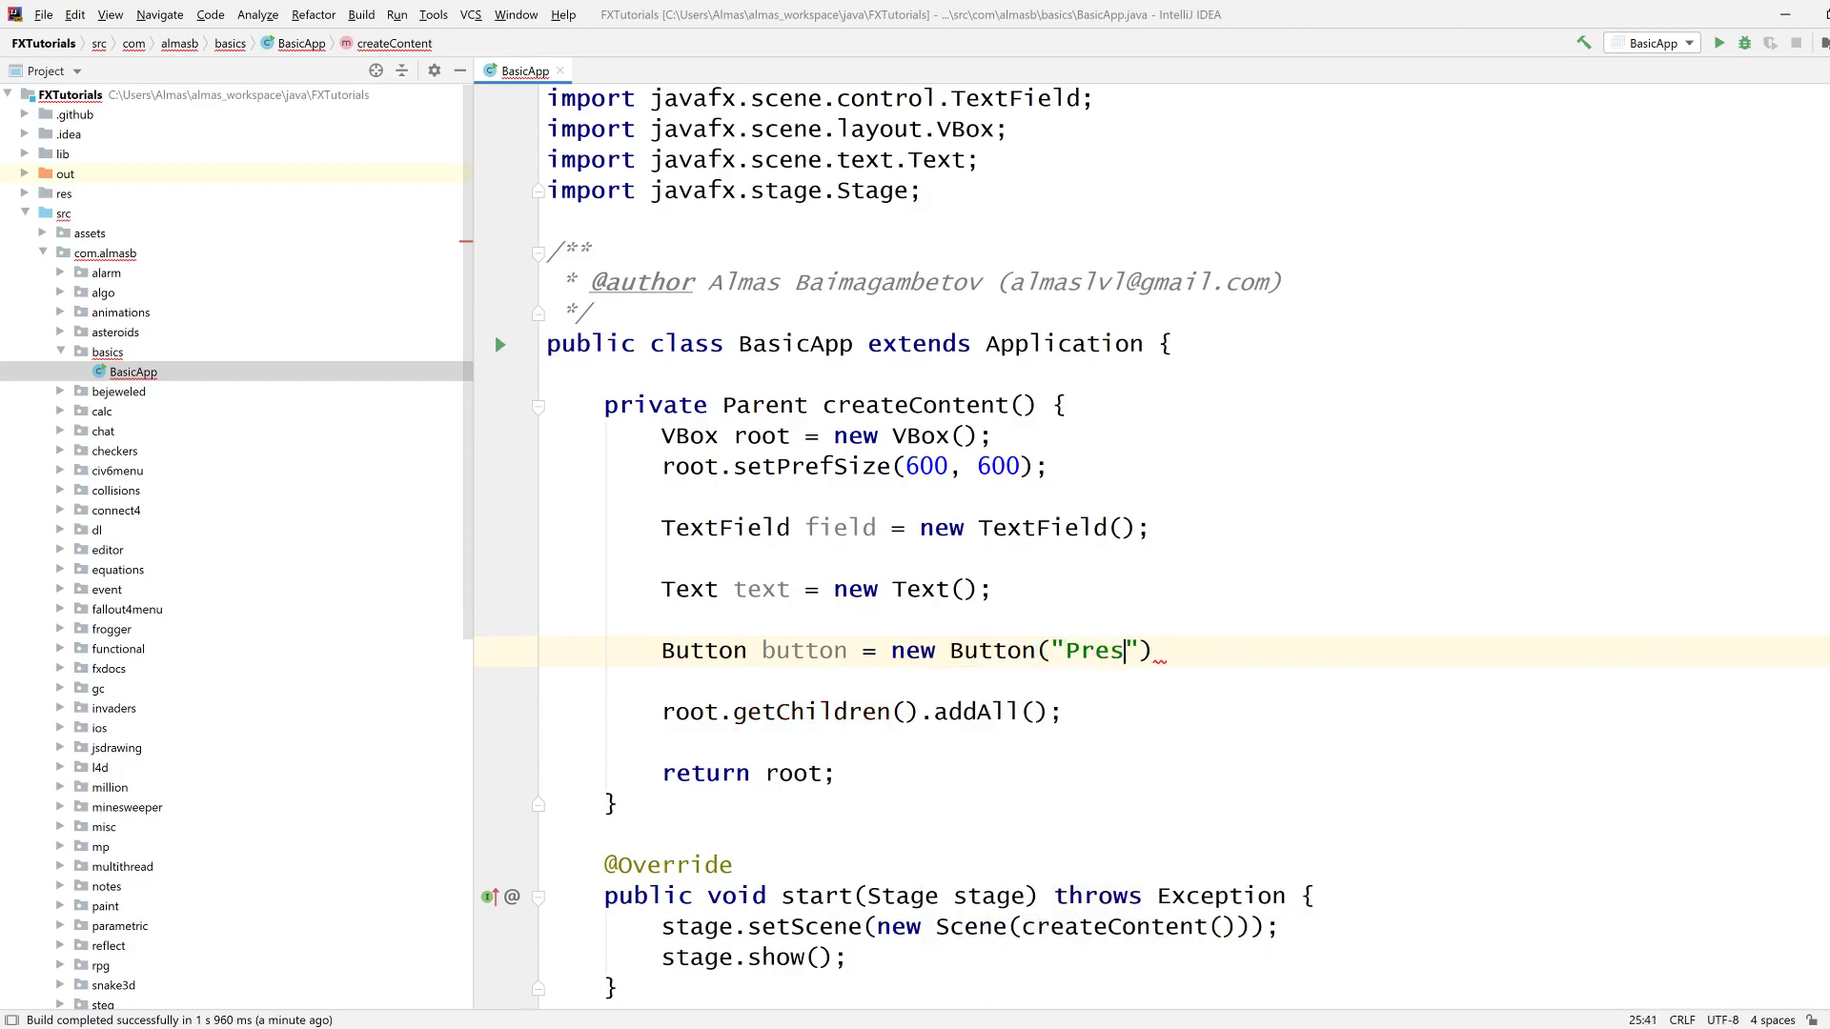
pyautogui.write('s);')
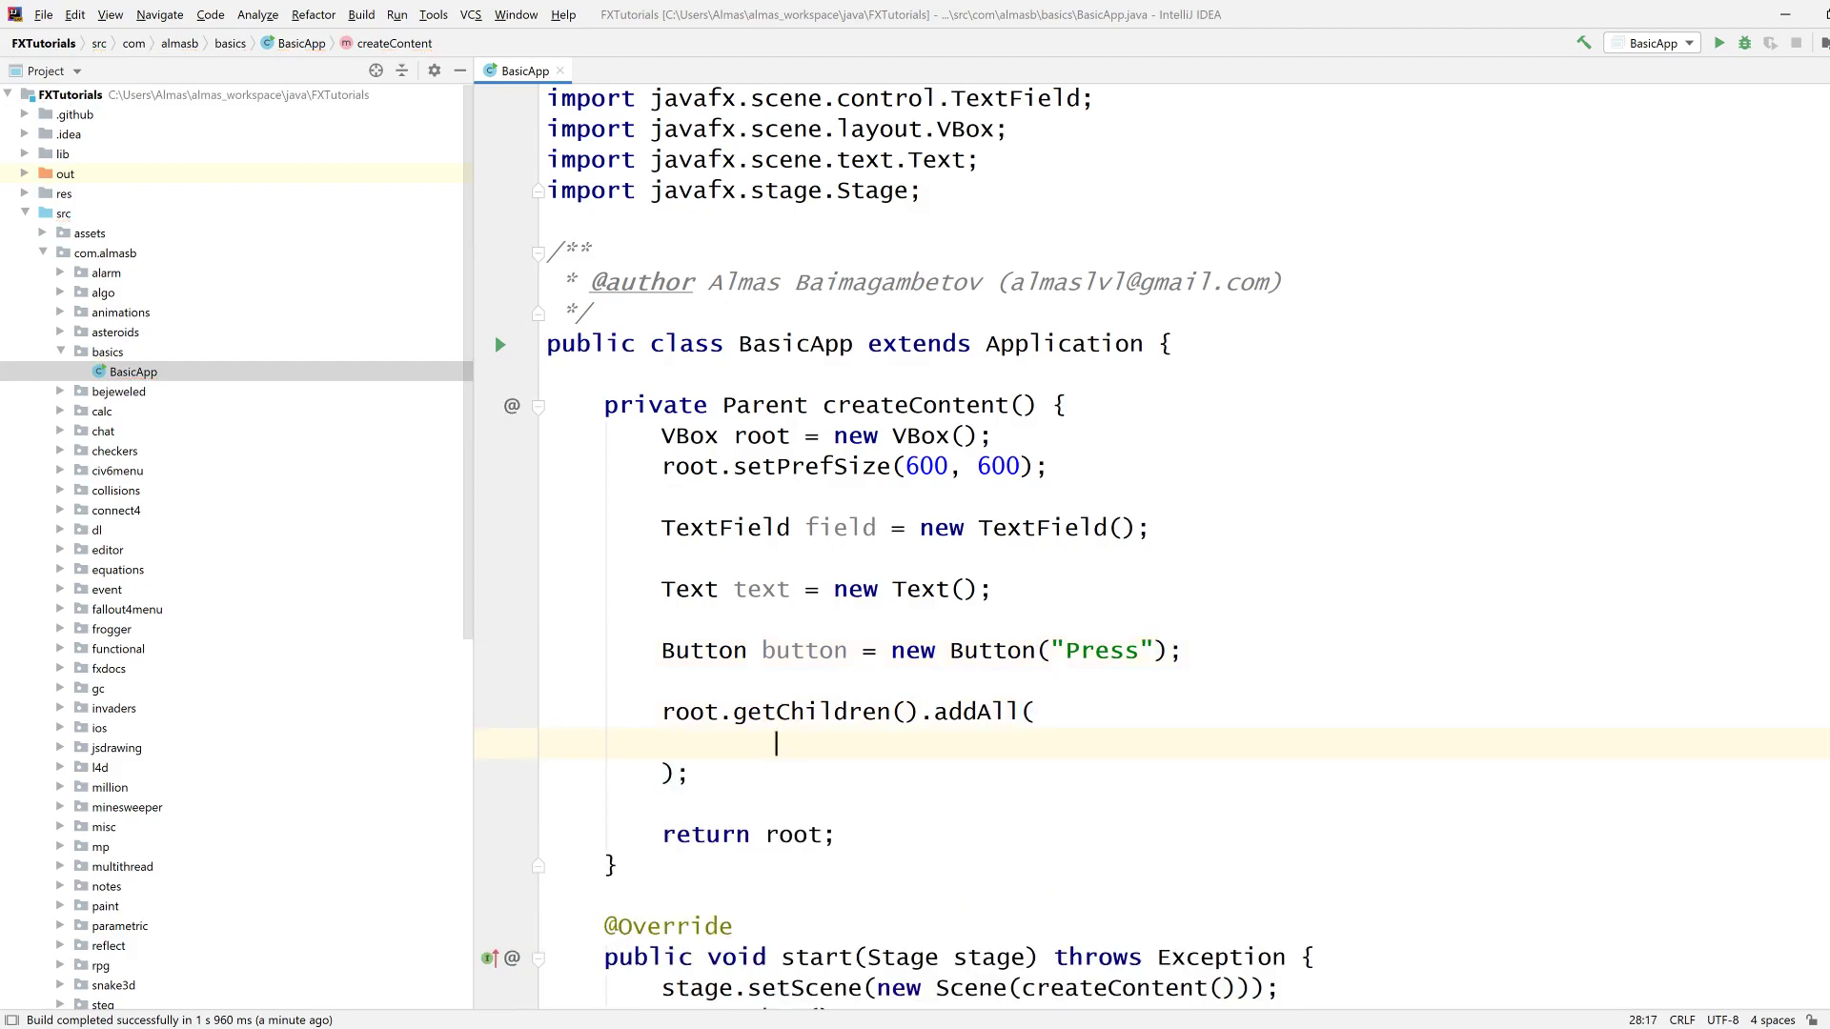
pyautogui.write('field,')
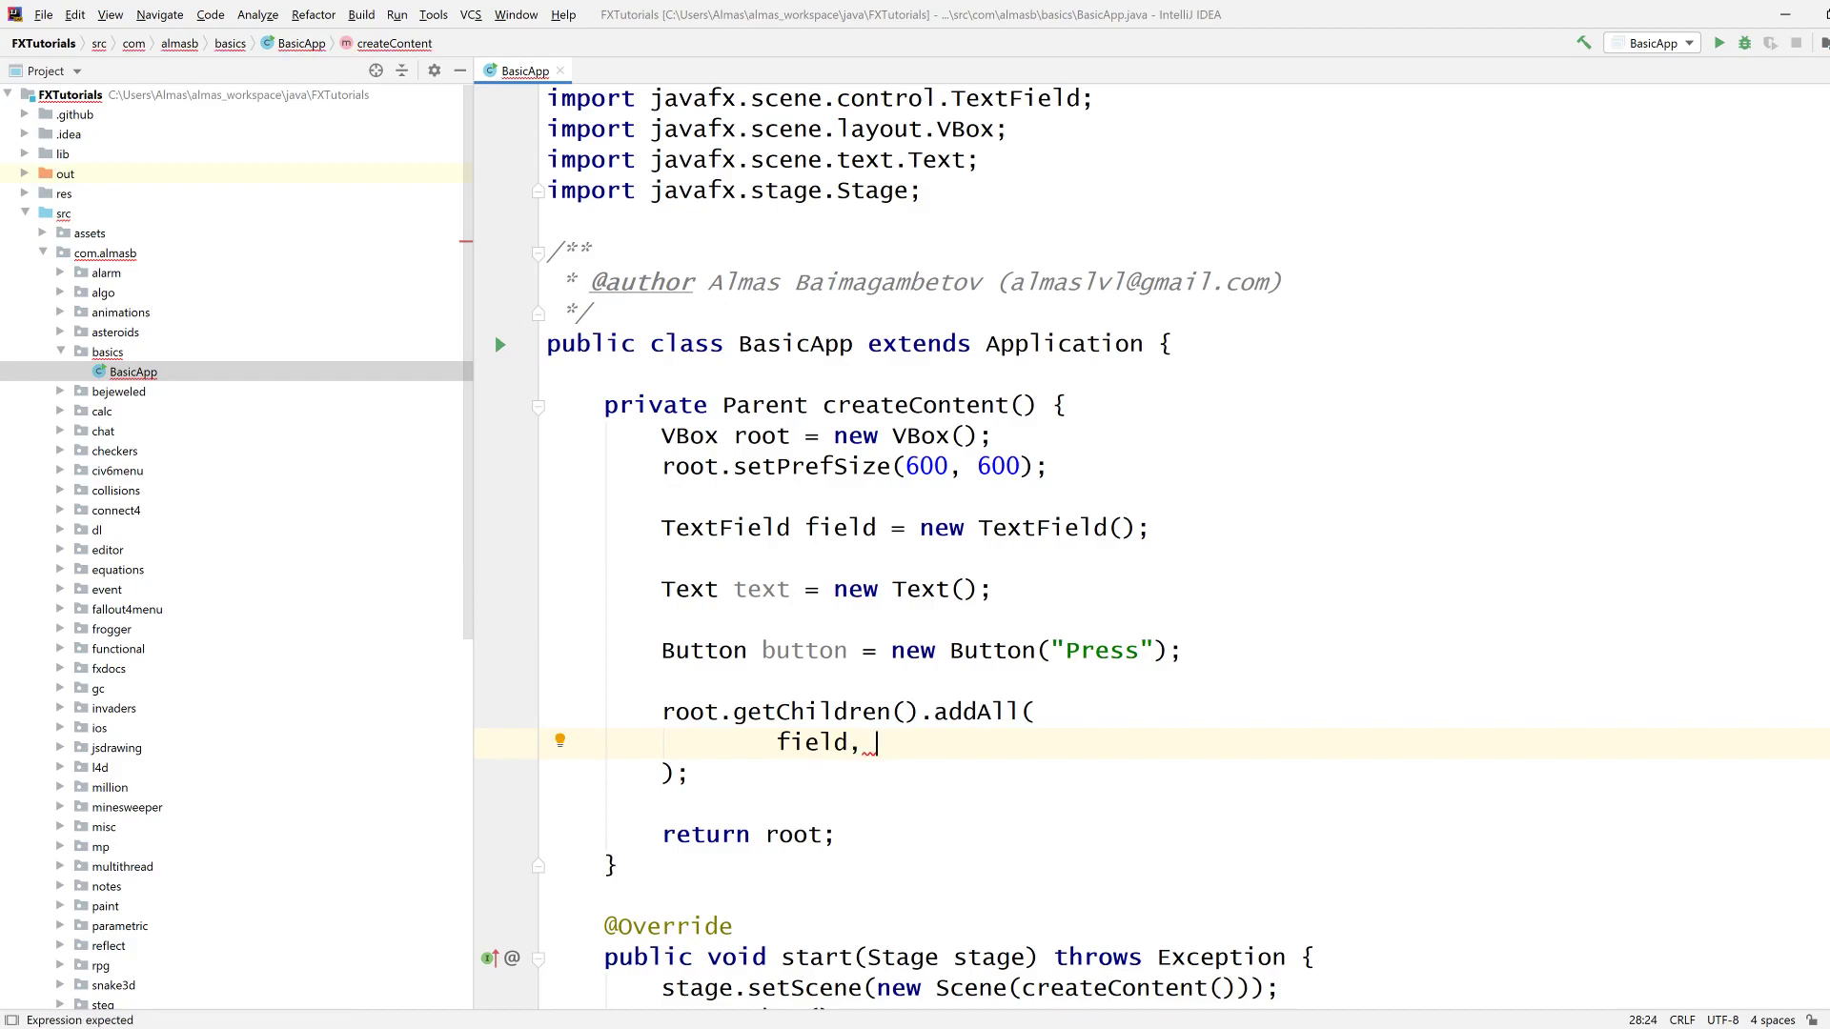
pyautogui.write('button, text')
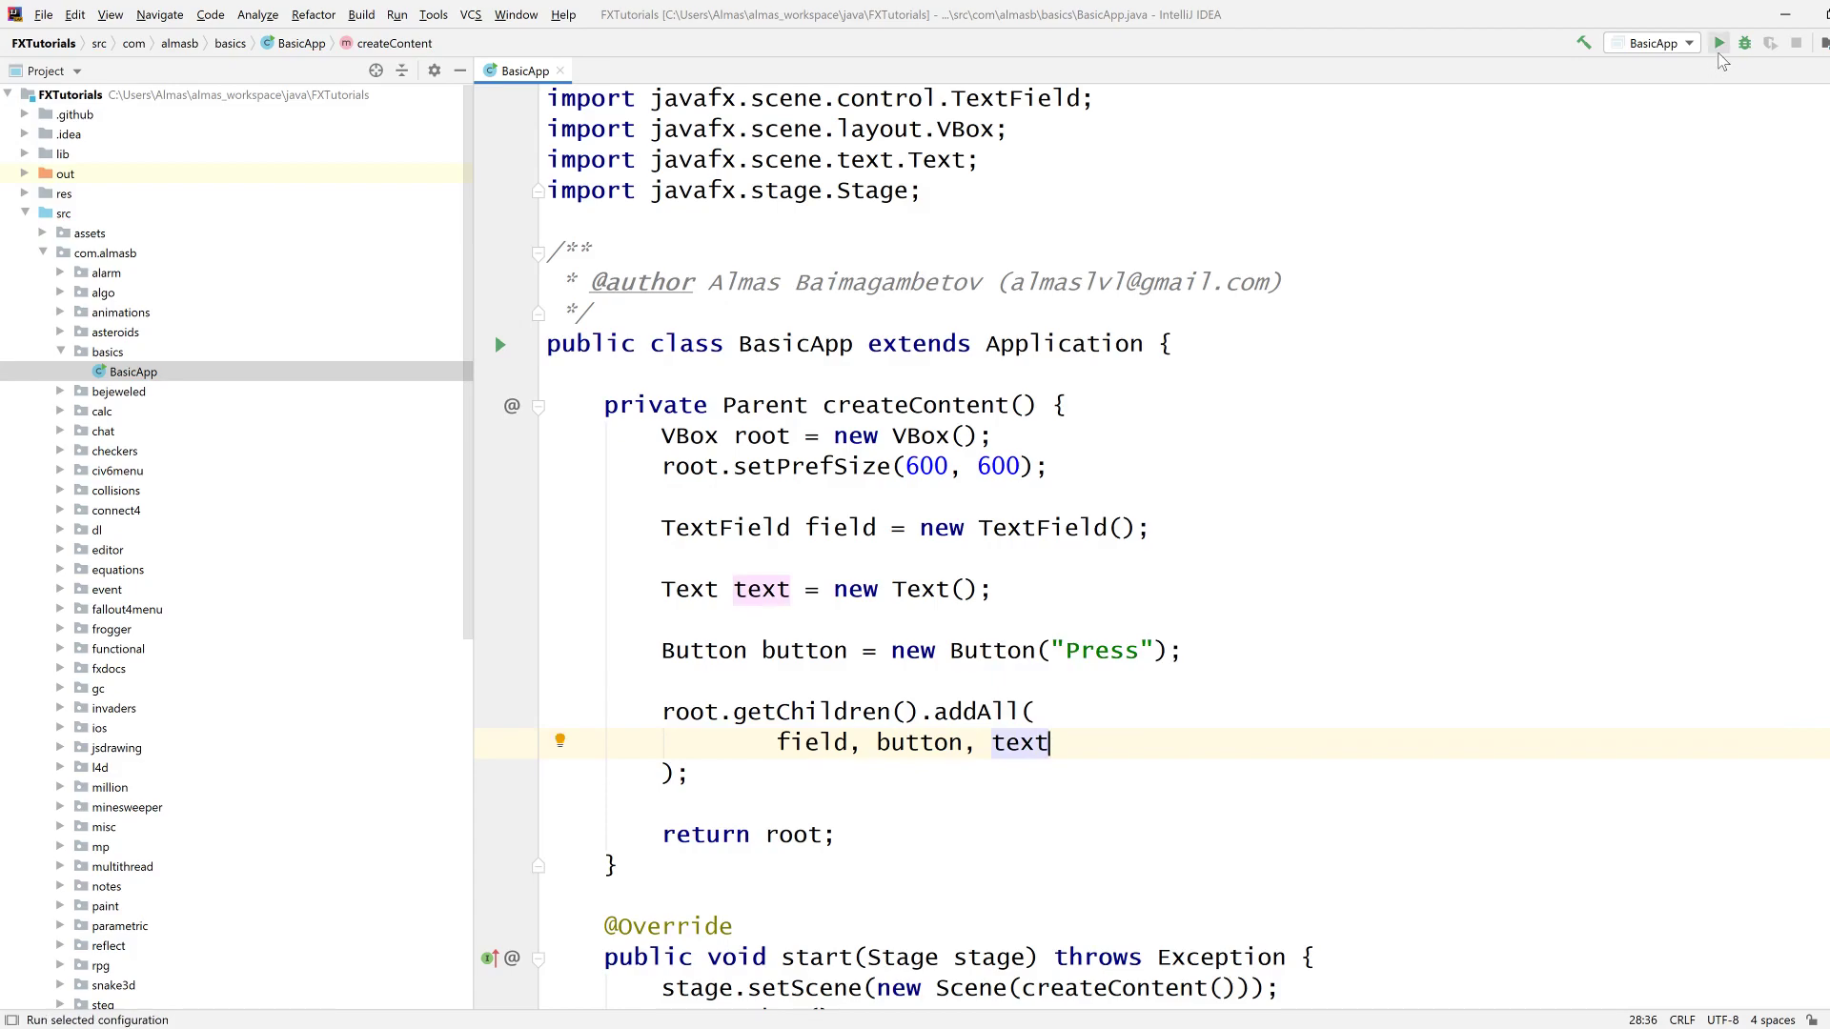
# Run BasicApp, check the empty text field and Press button, then close the window.
pyautogui.click(1717, 43)
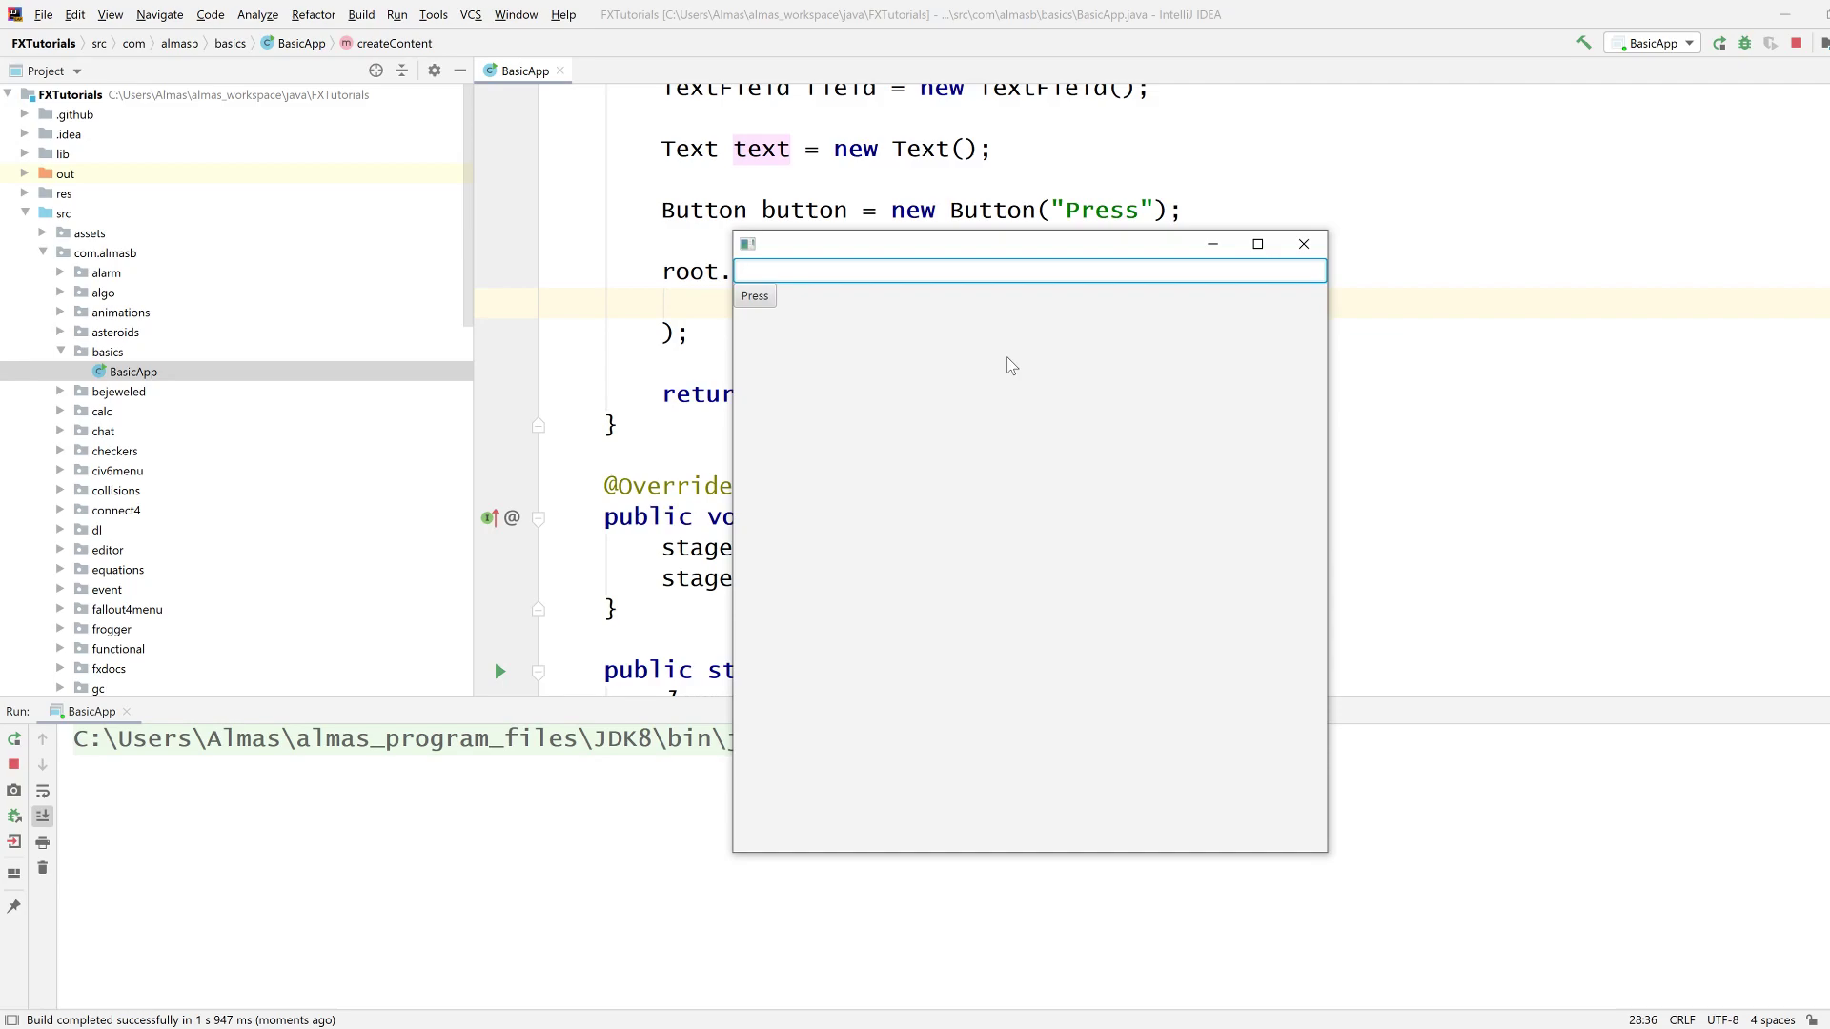
pyautogui.moveTo(756, 327)
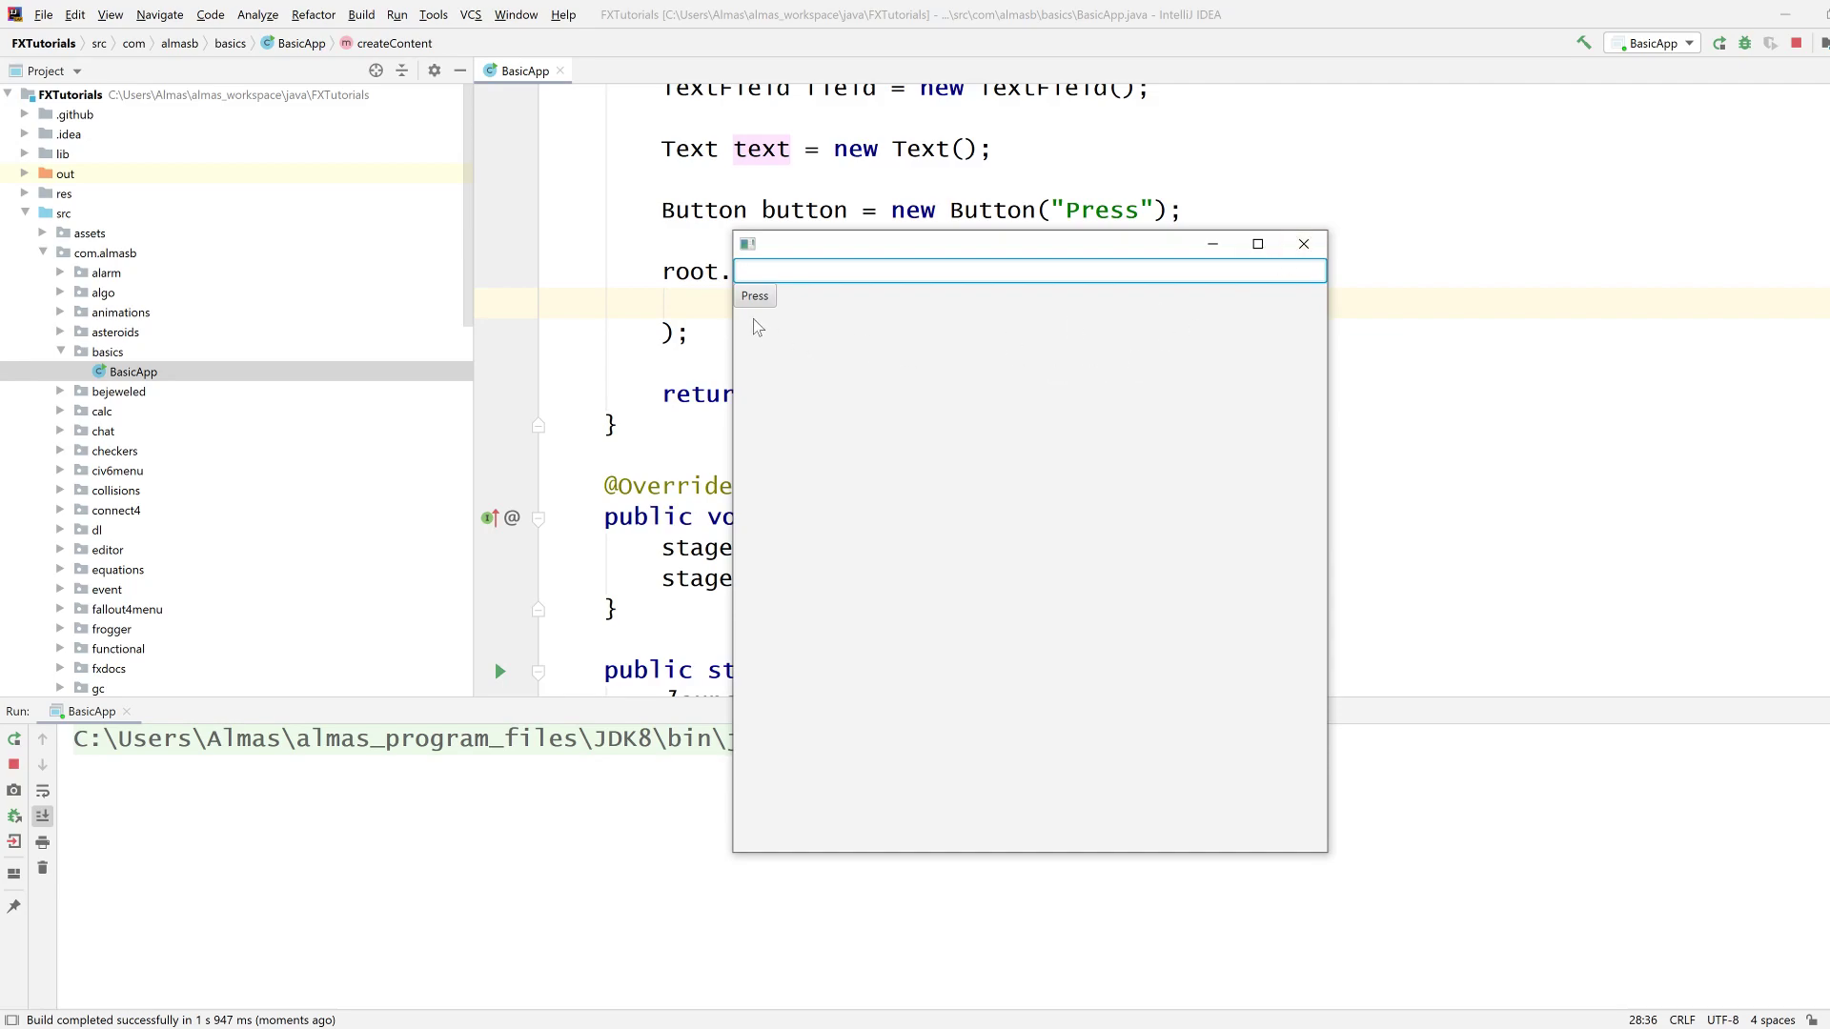
pyautogui.moveTo(1213, 353)
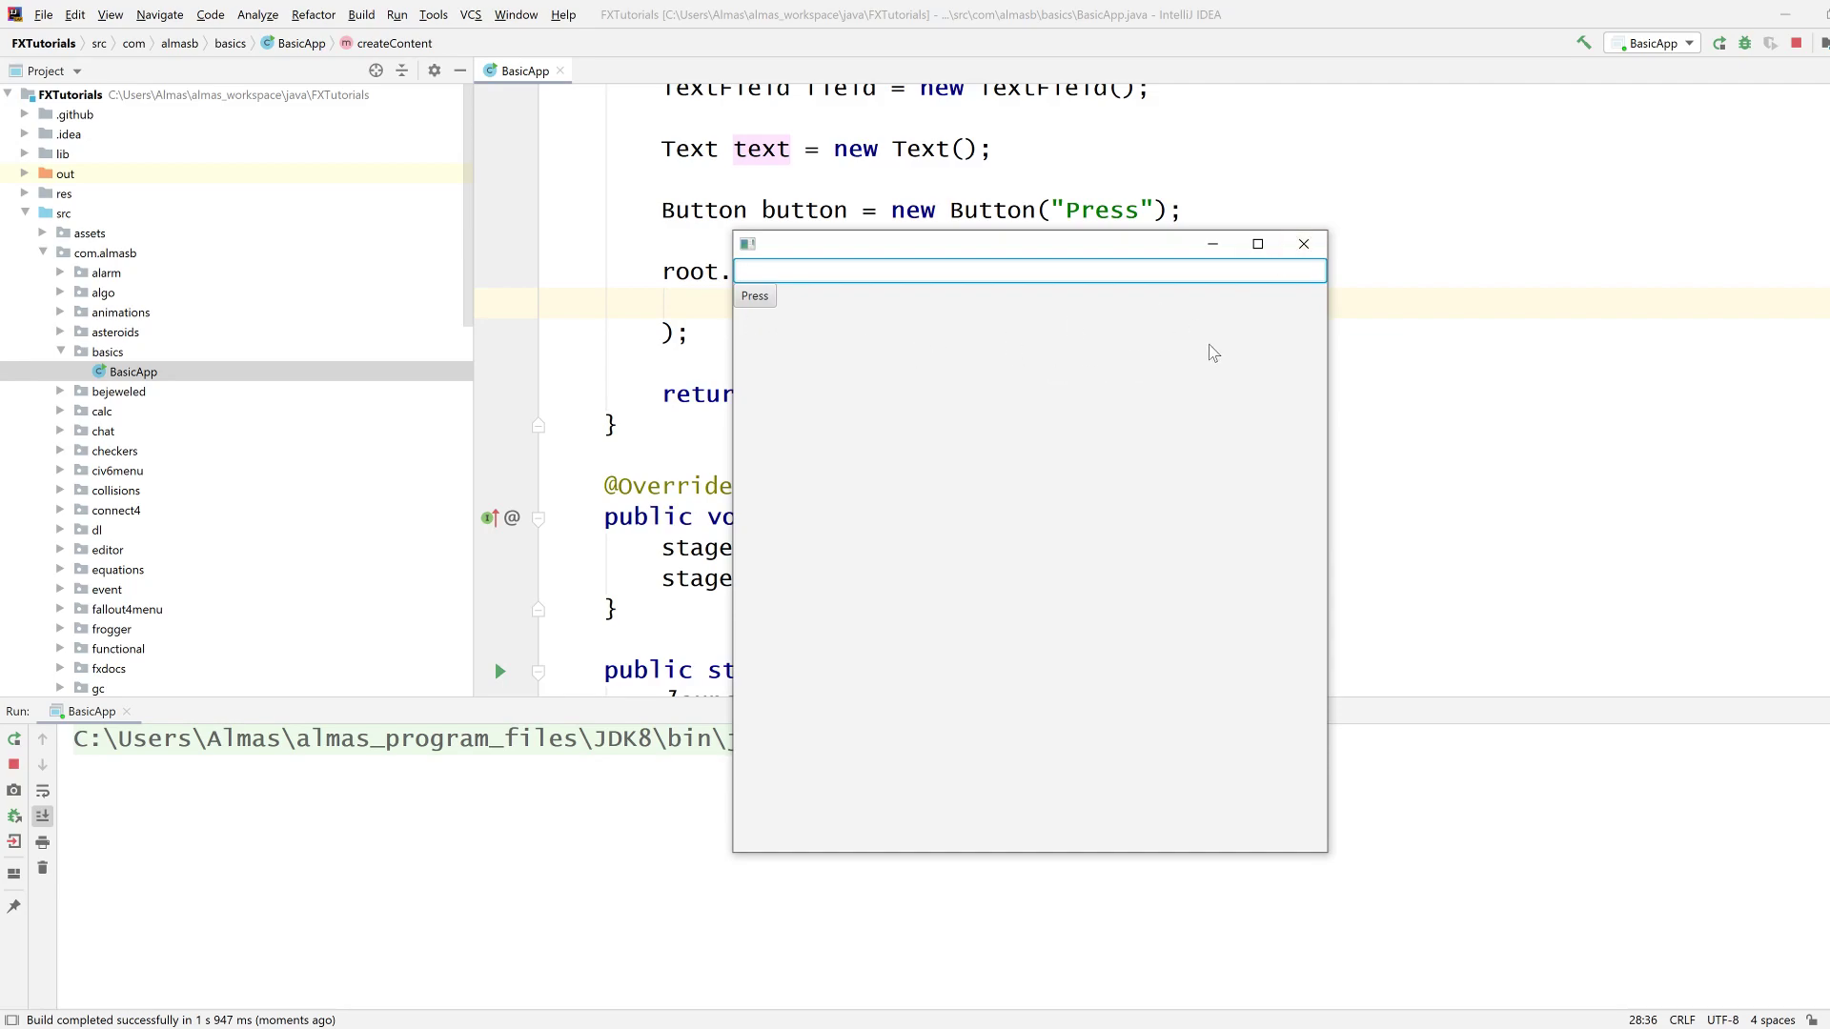
pyautogui.click(1304, 244)
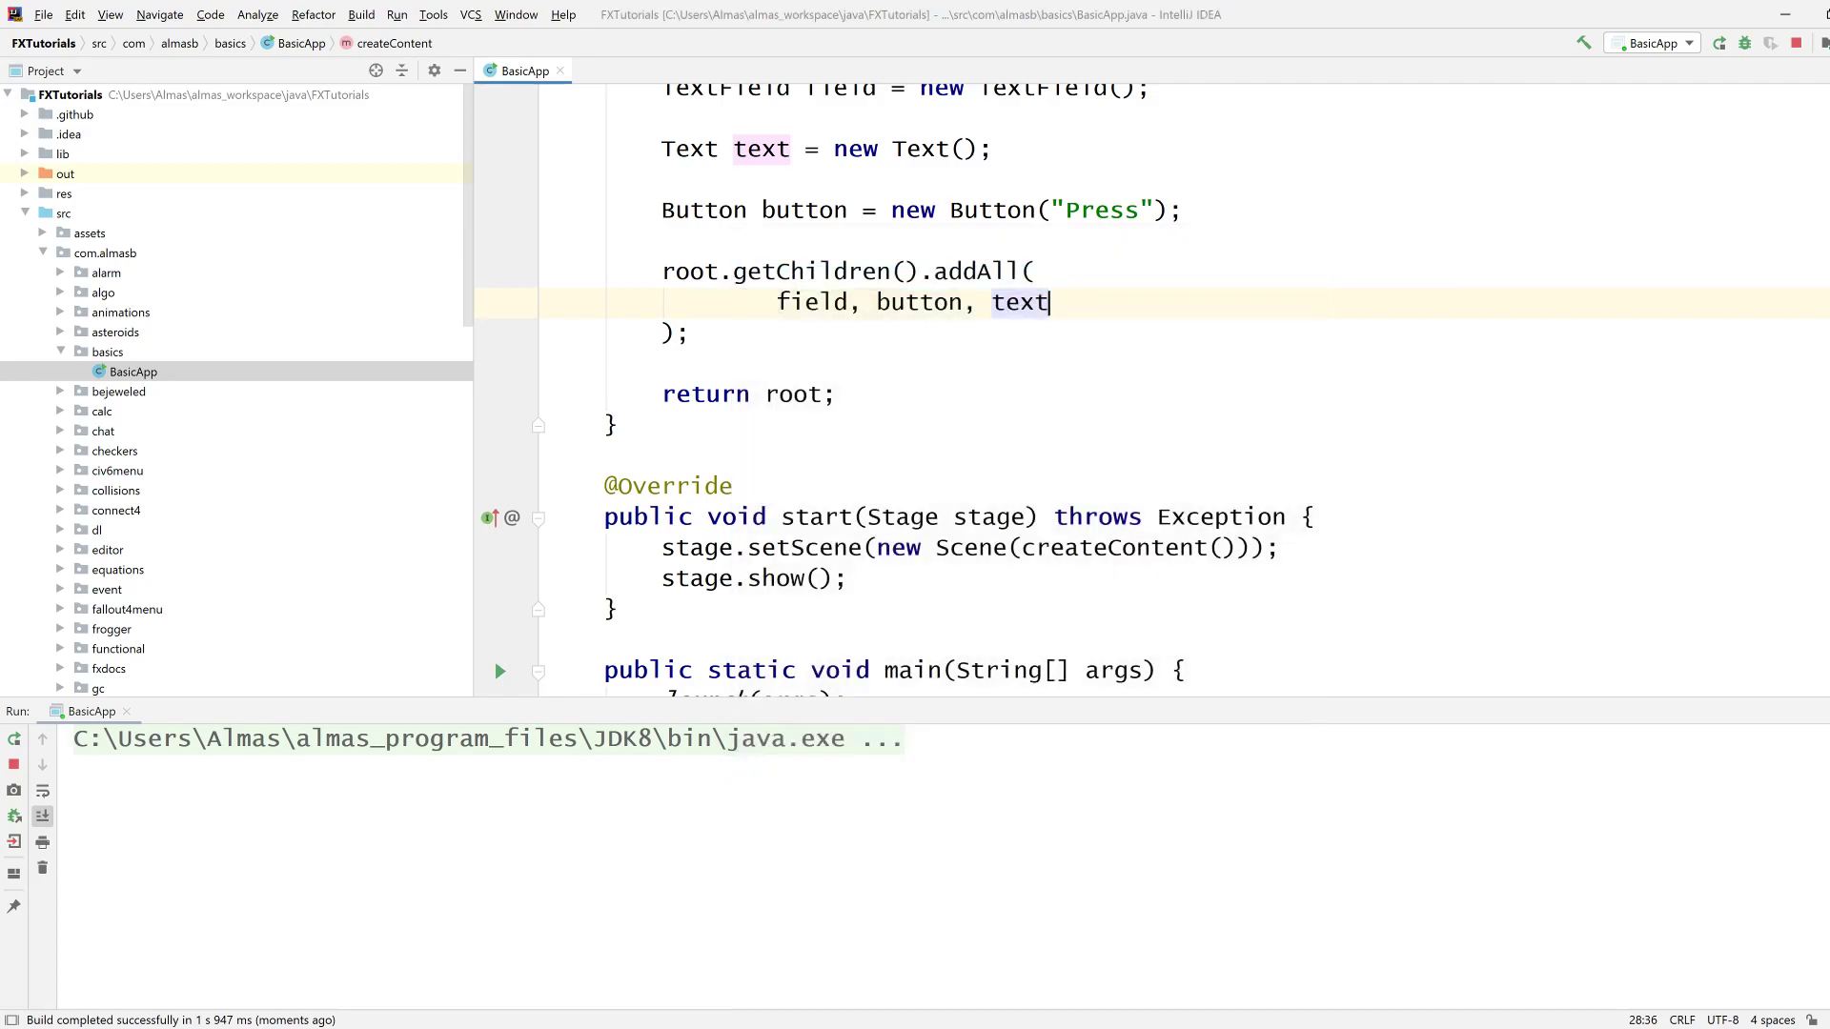
# Begin a button.setOnAction handler on a new line above the addAll call.
pyautogui.scroll(3)
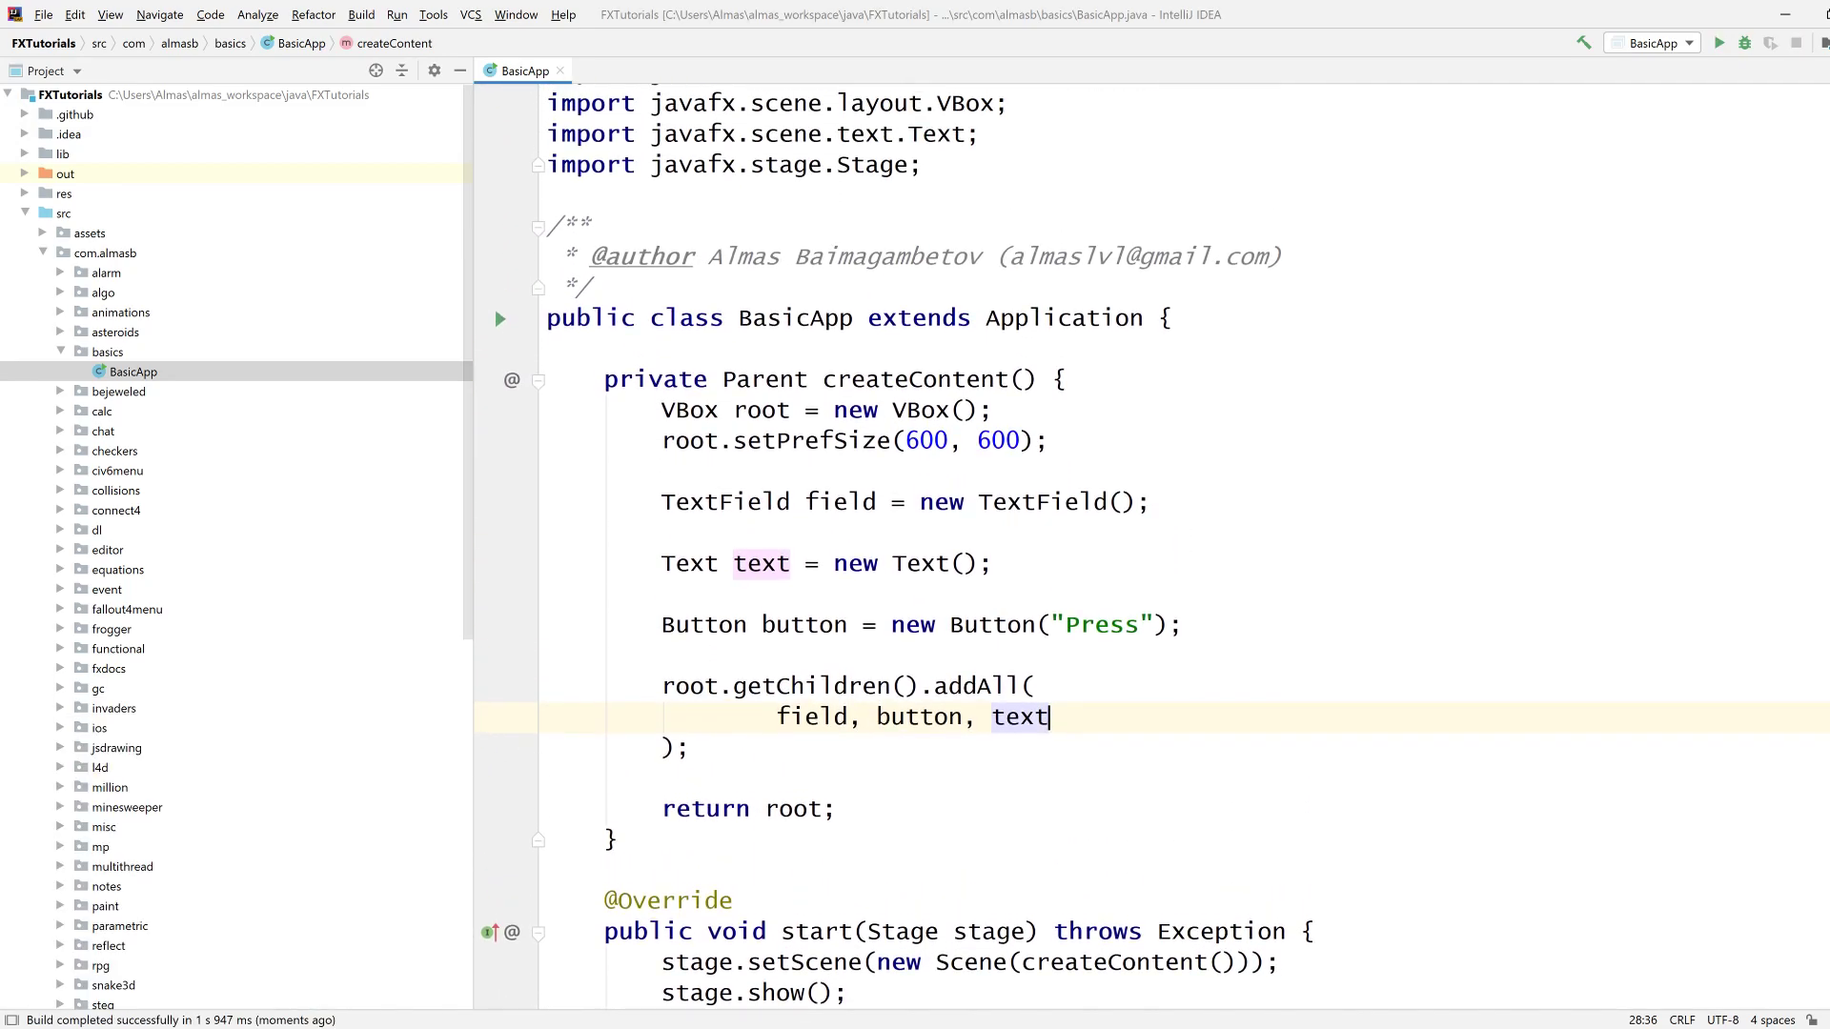
pyautogui.scroll(-3)
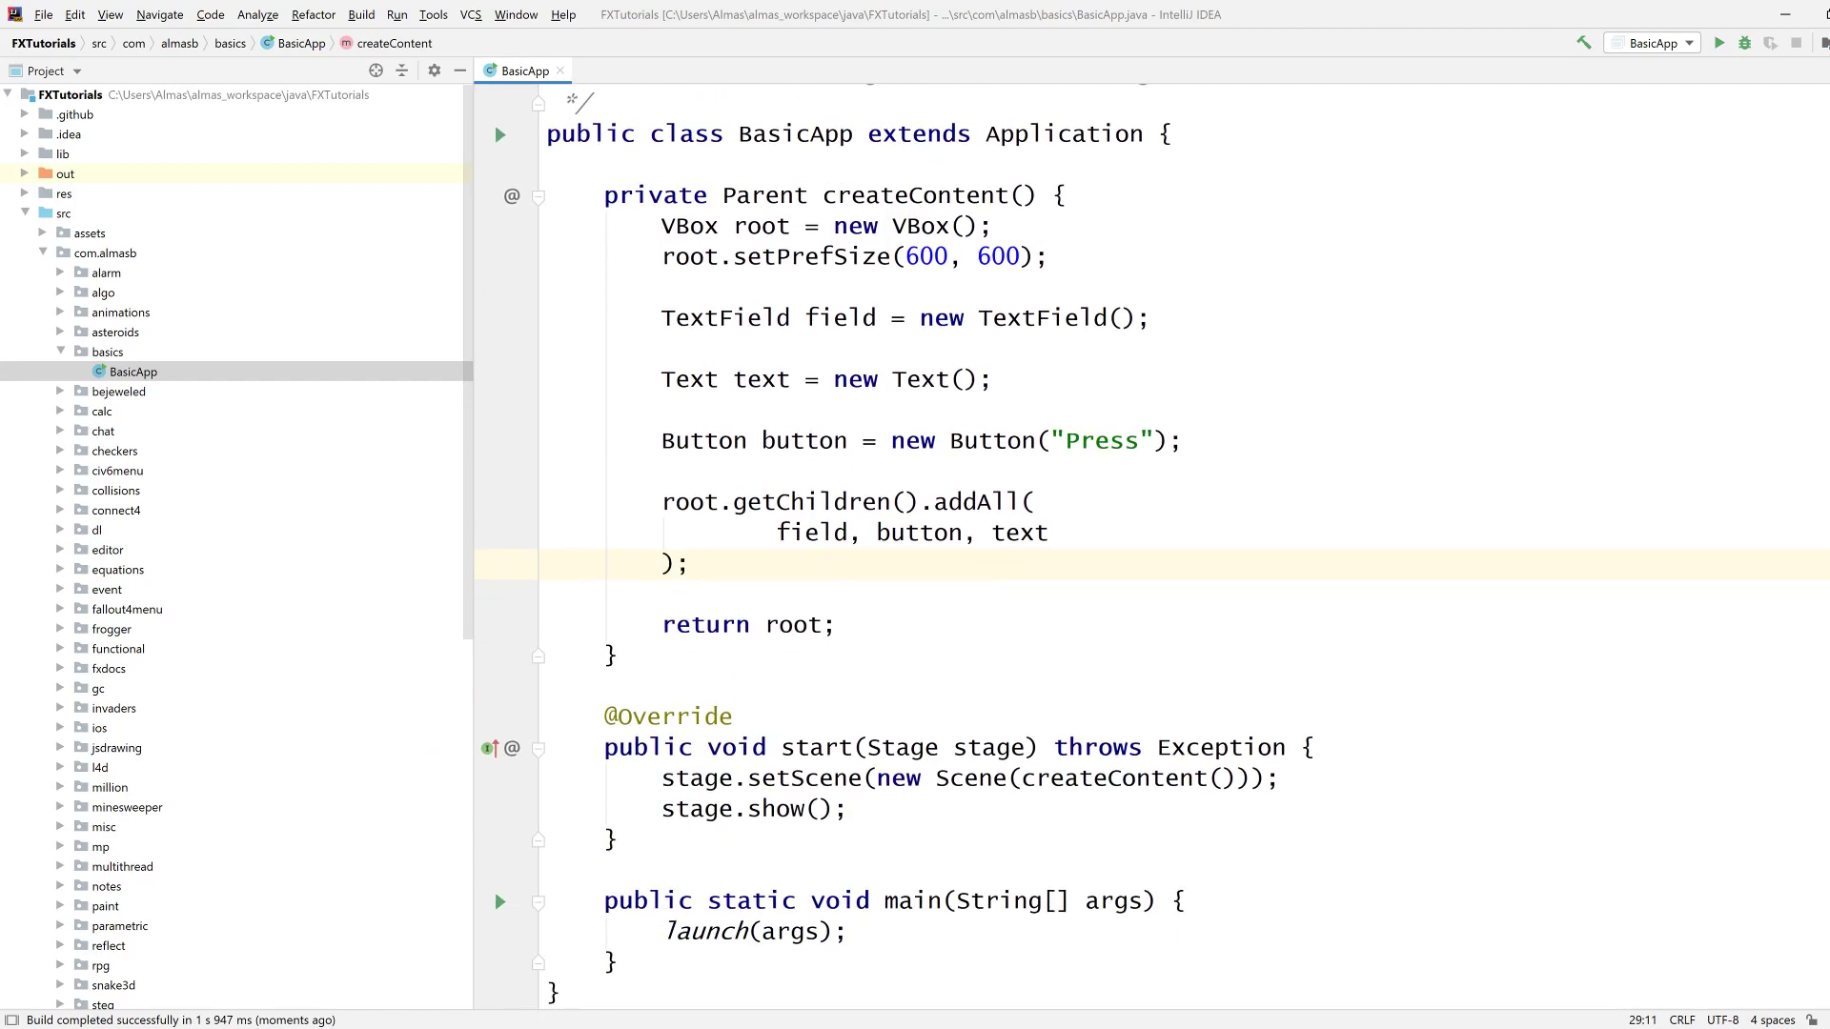
pyautogui.press('Enter')
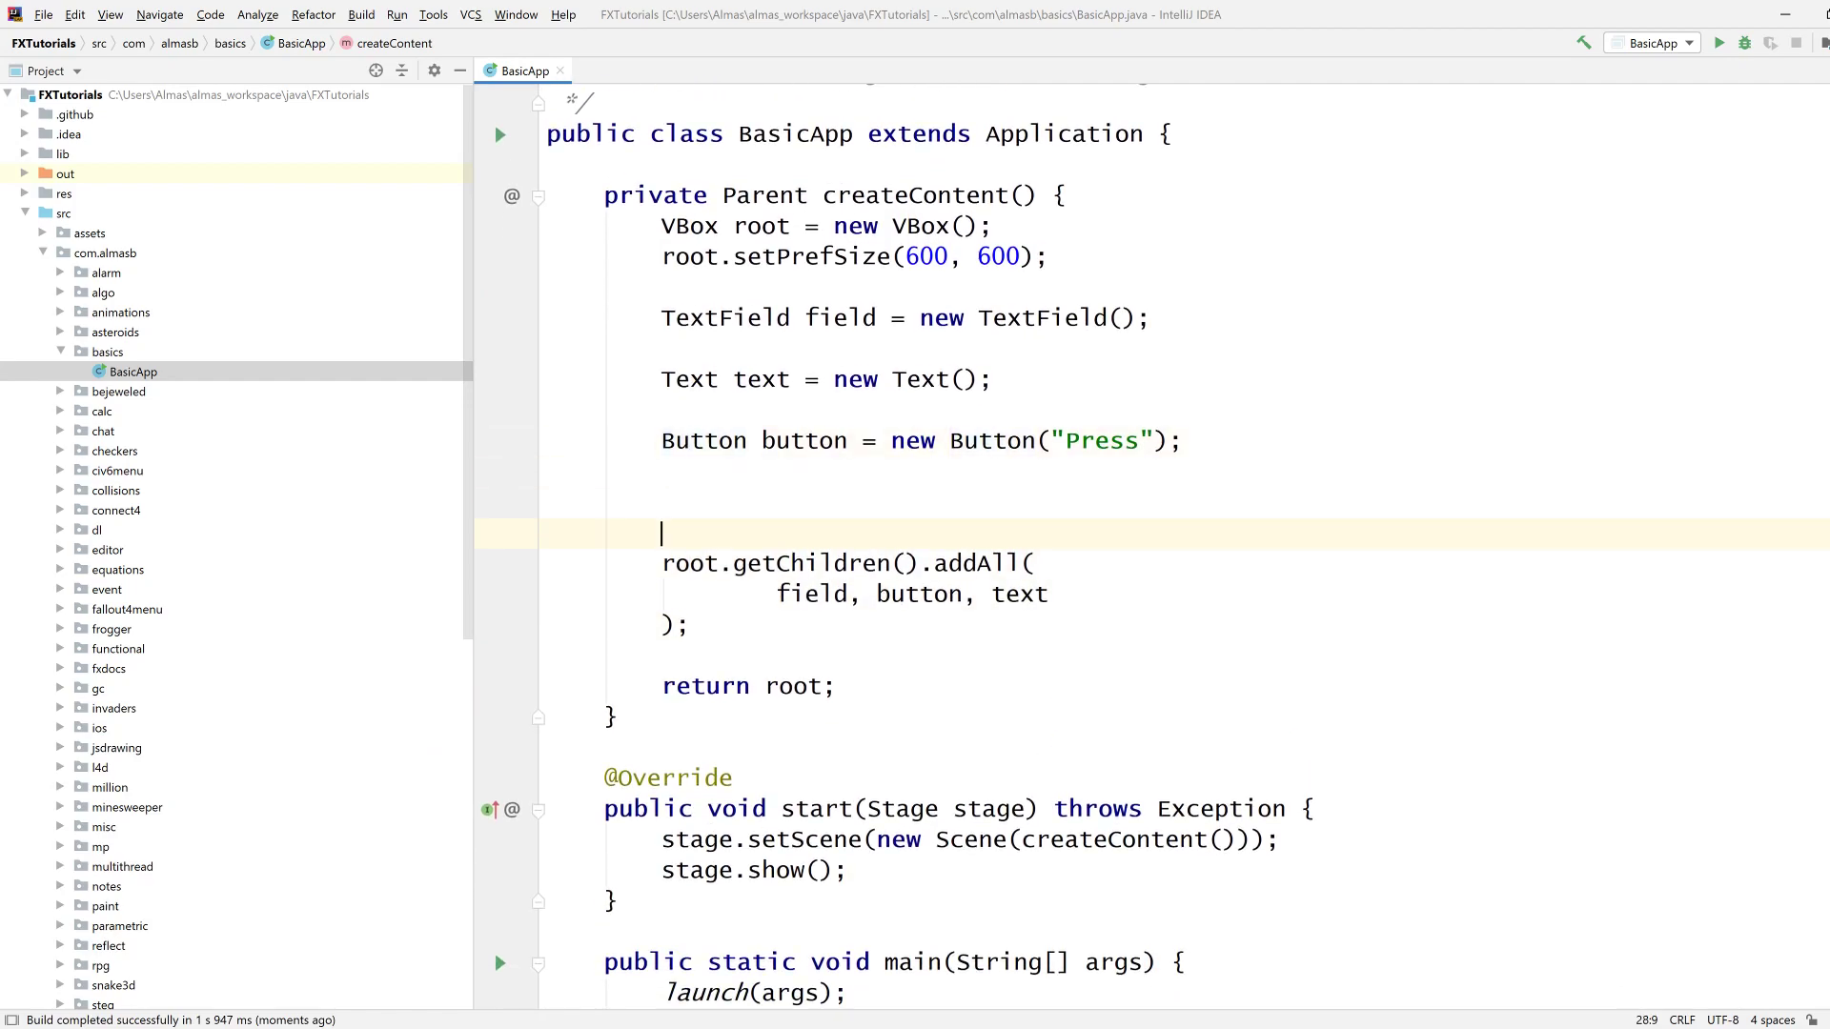
pyautogui.write('button.')
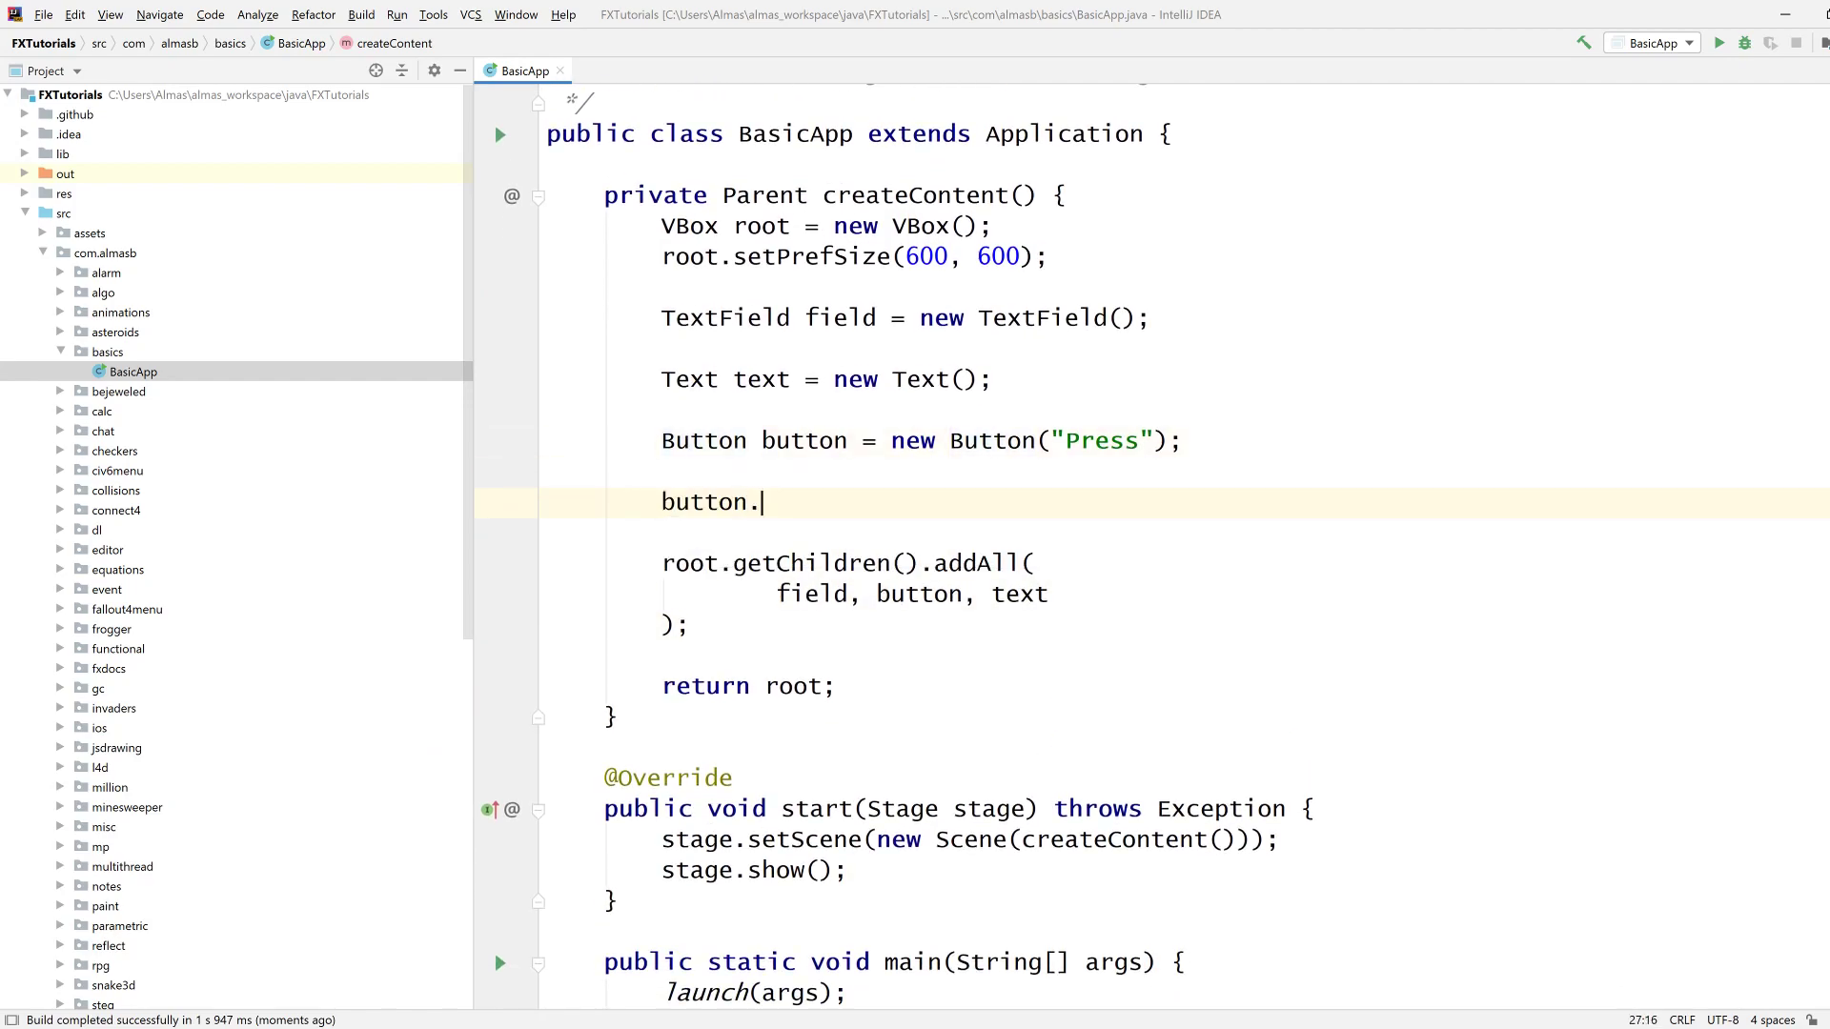
pyautogui.write('setOna')
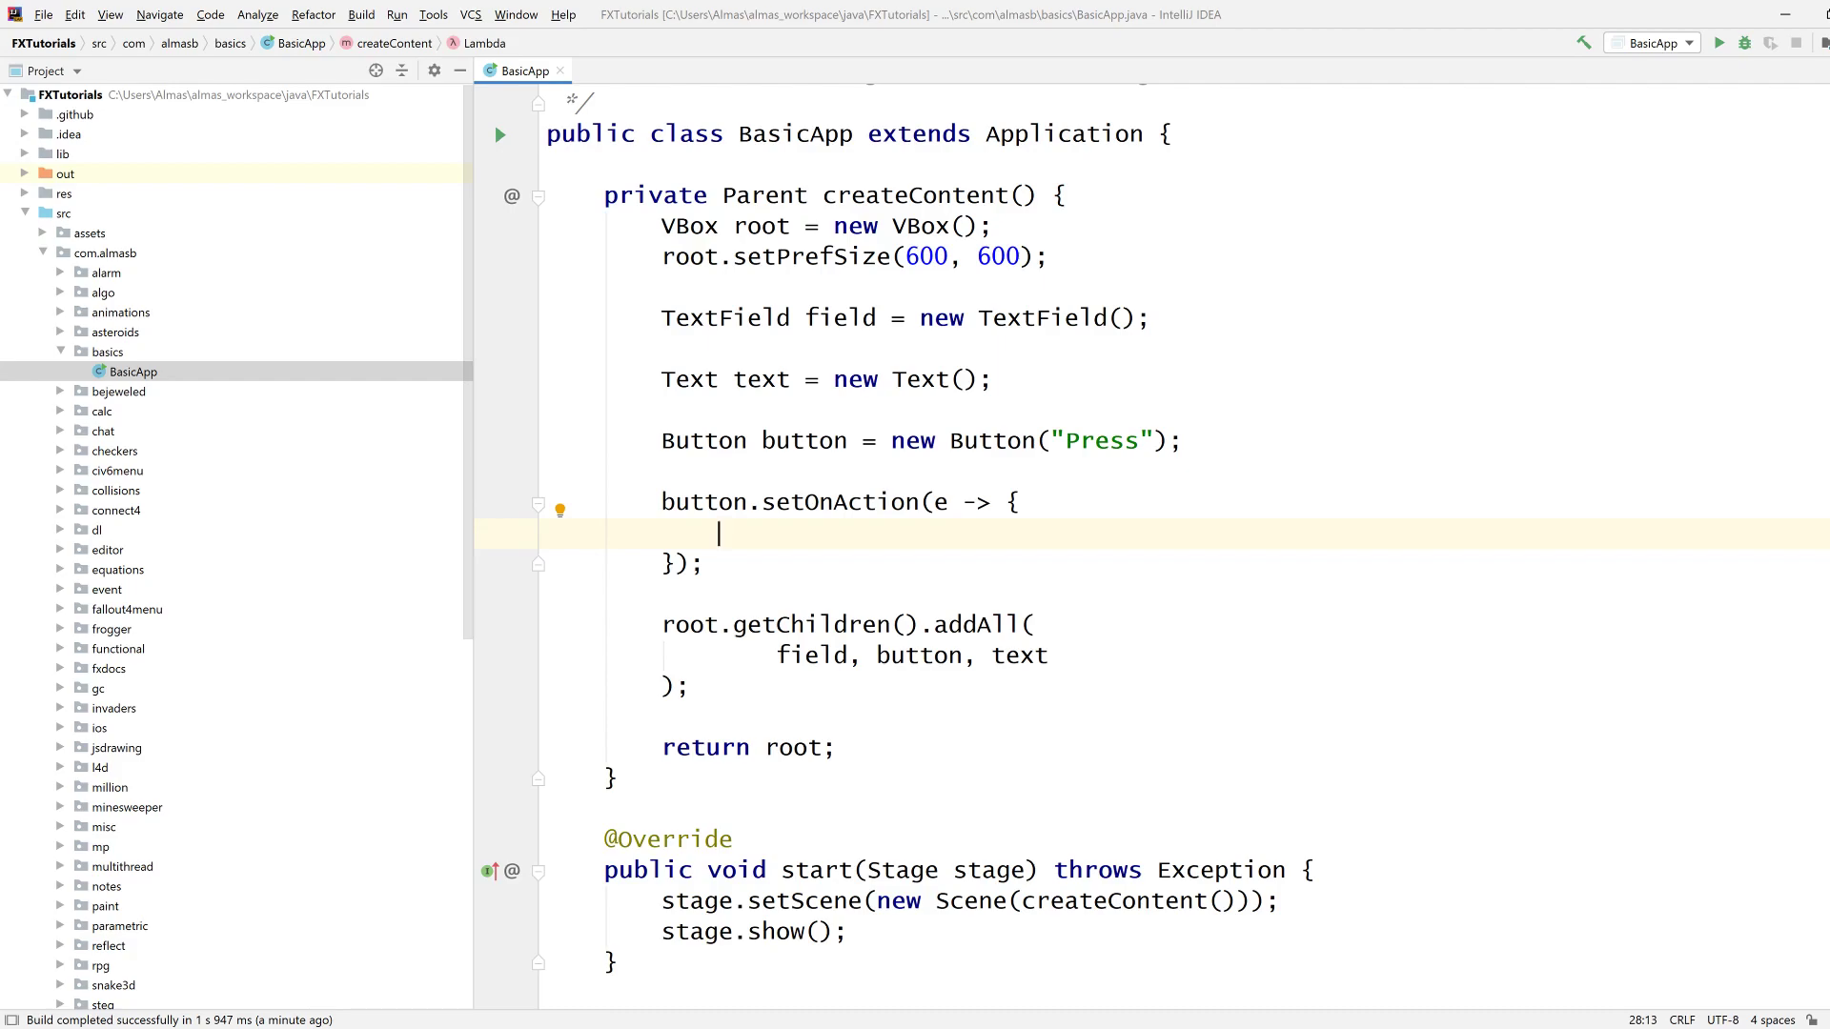
# Rename text to output and field to input, and start an output call in the handler.
pyautogui.write('text')
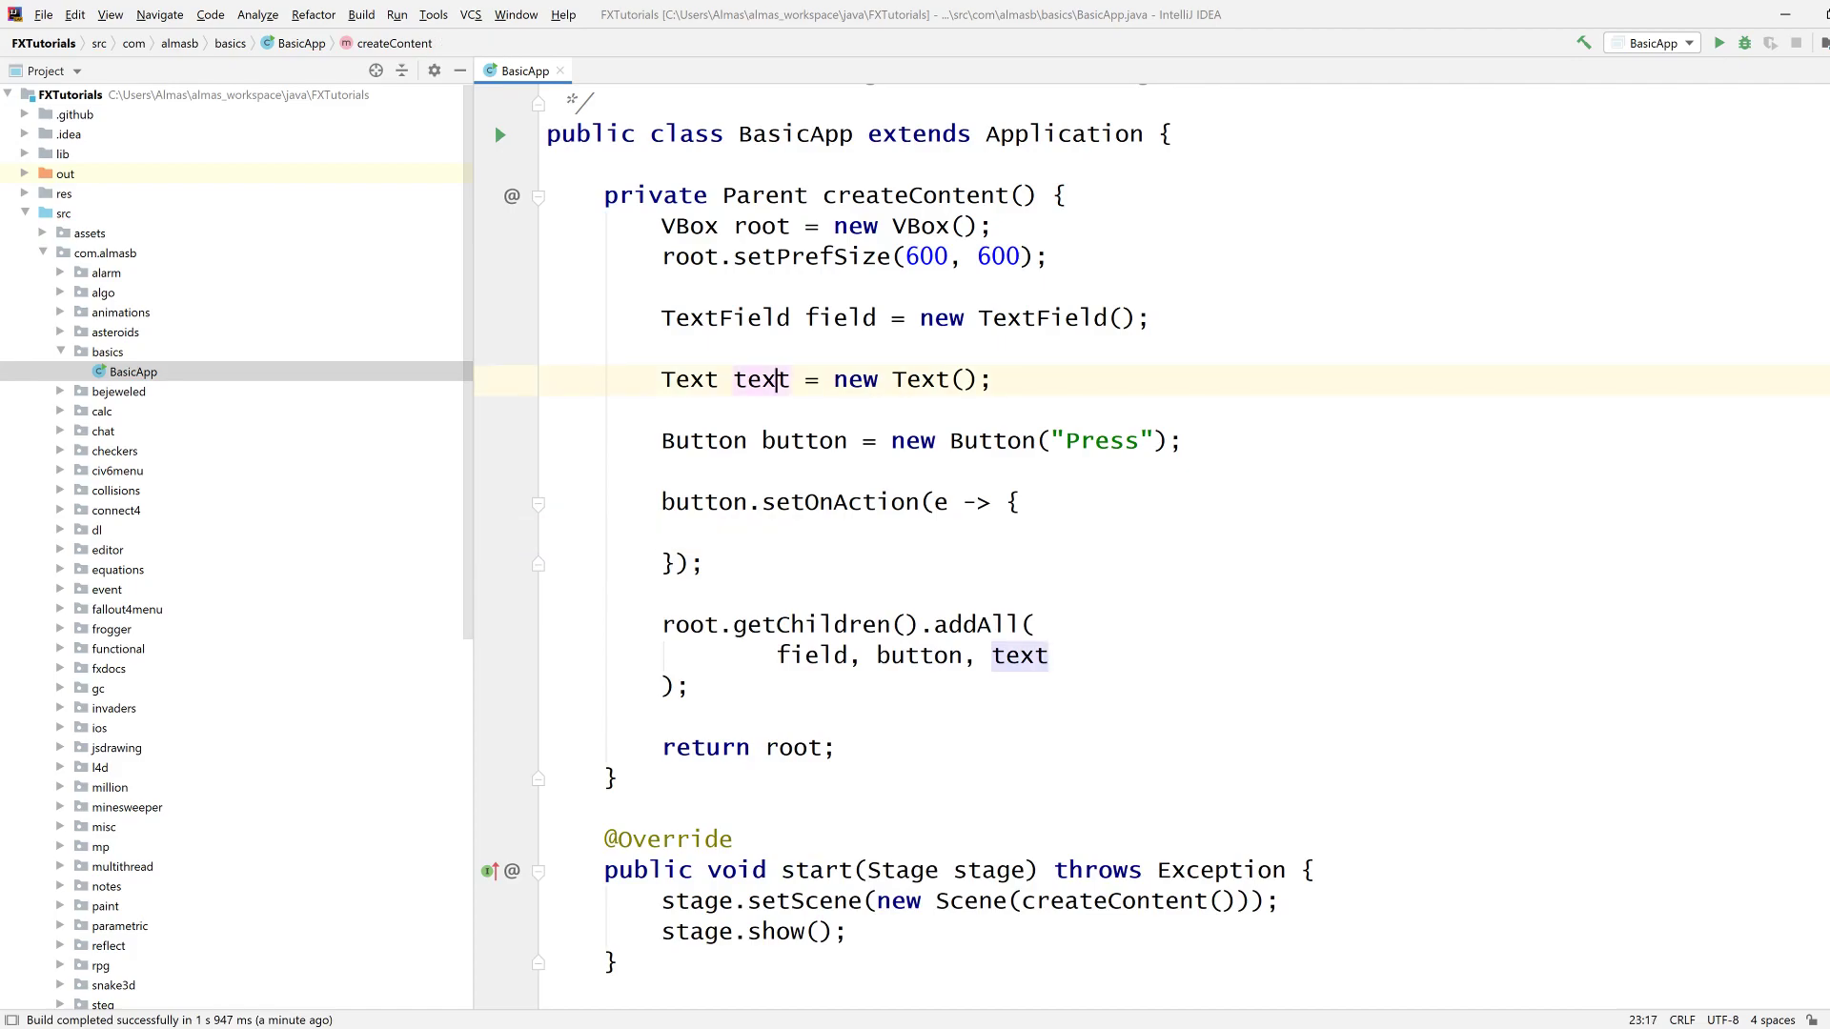
pyautogui.write('output')
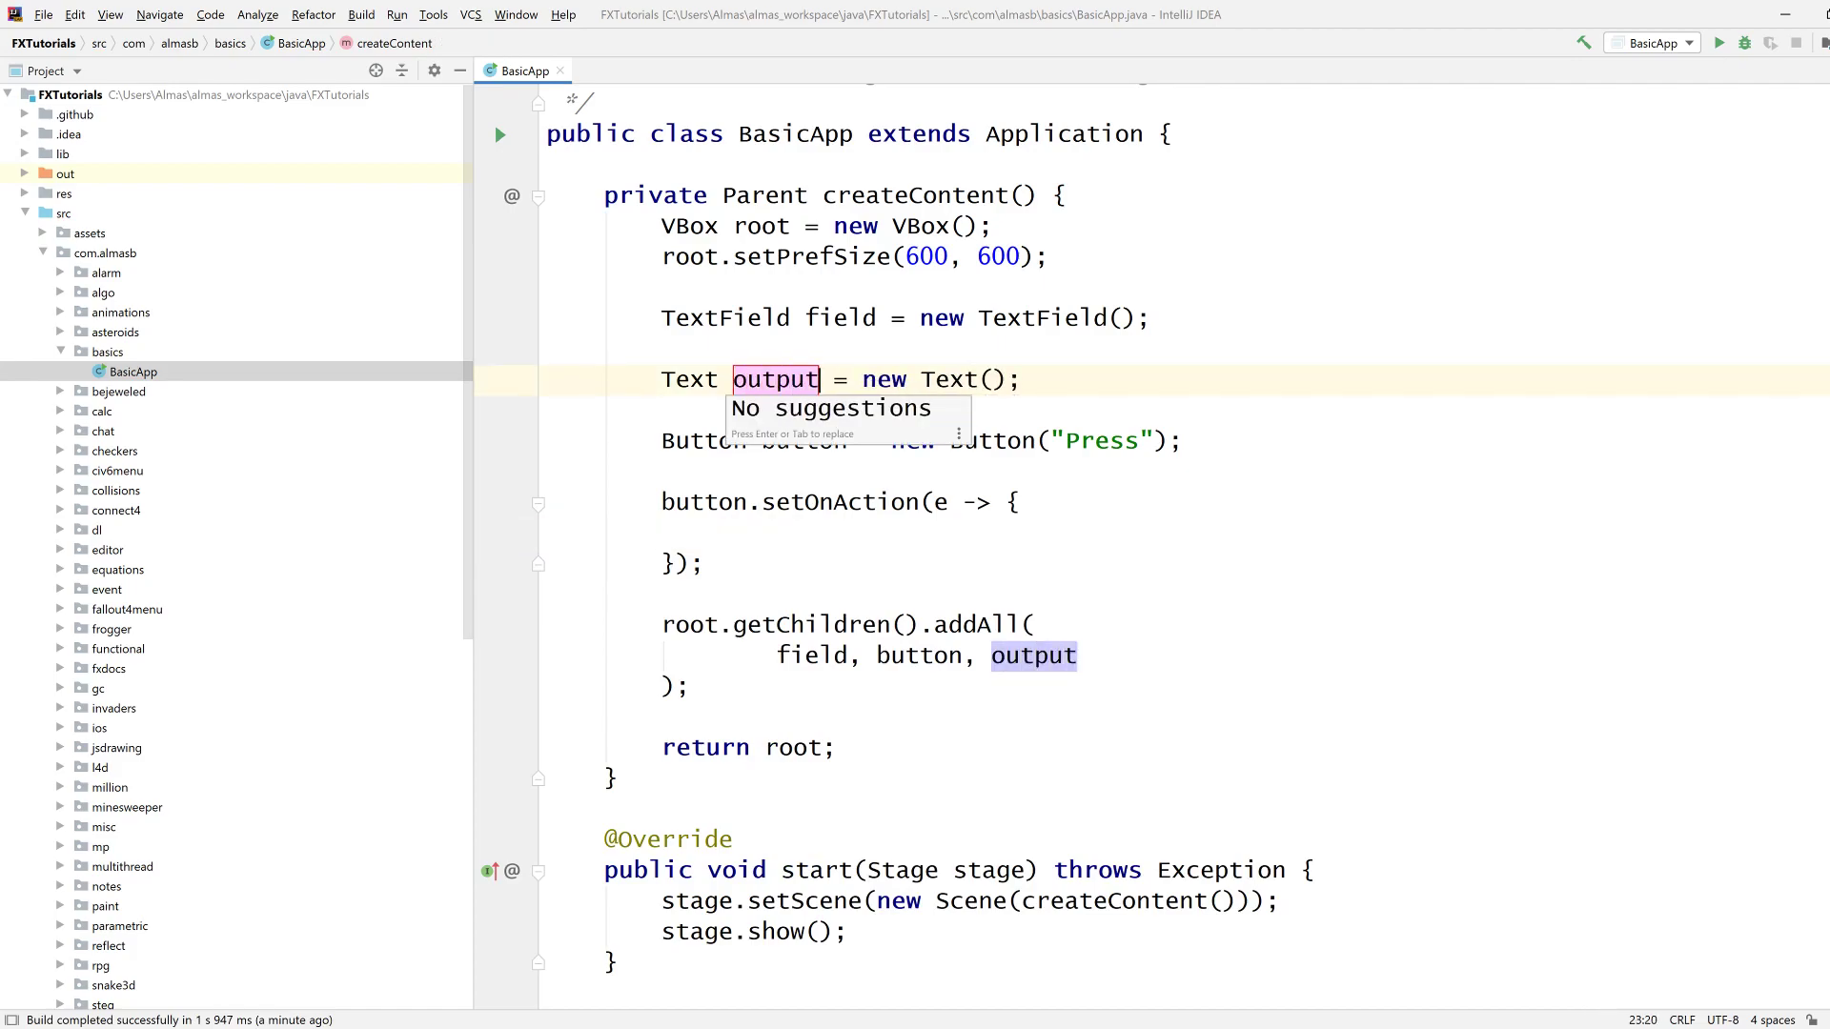
pyautogui.click(717, 534)
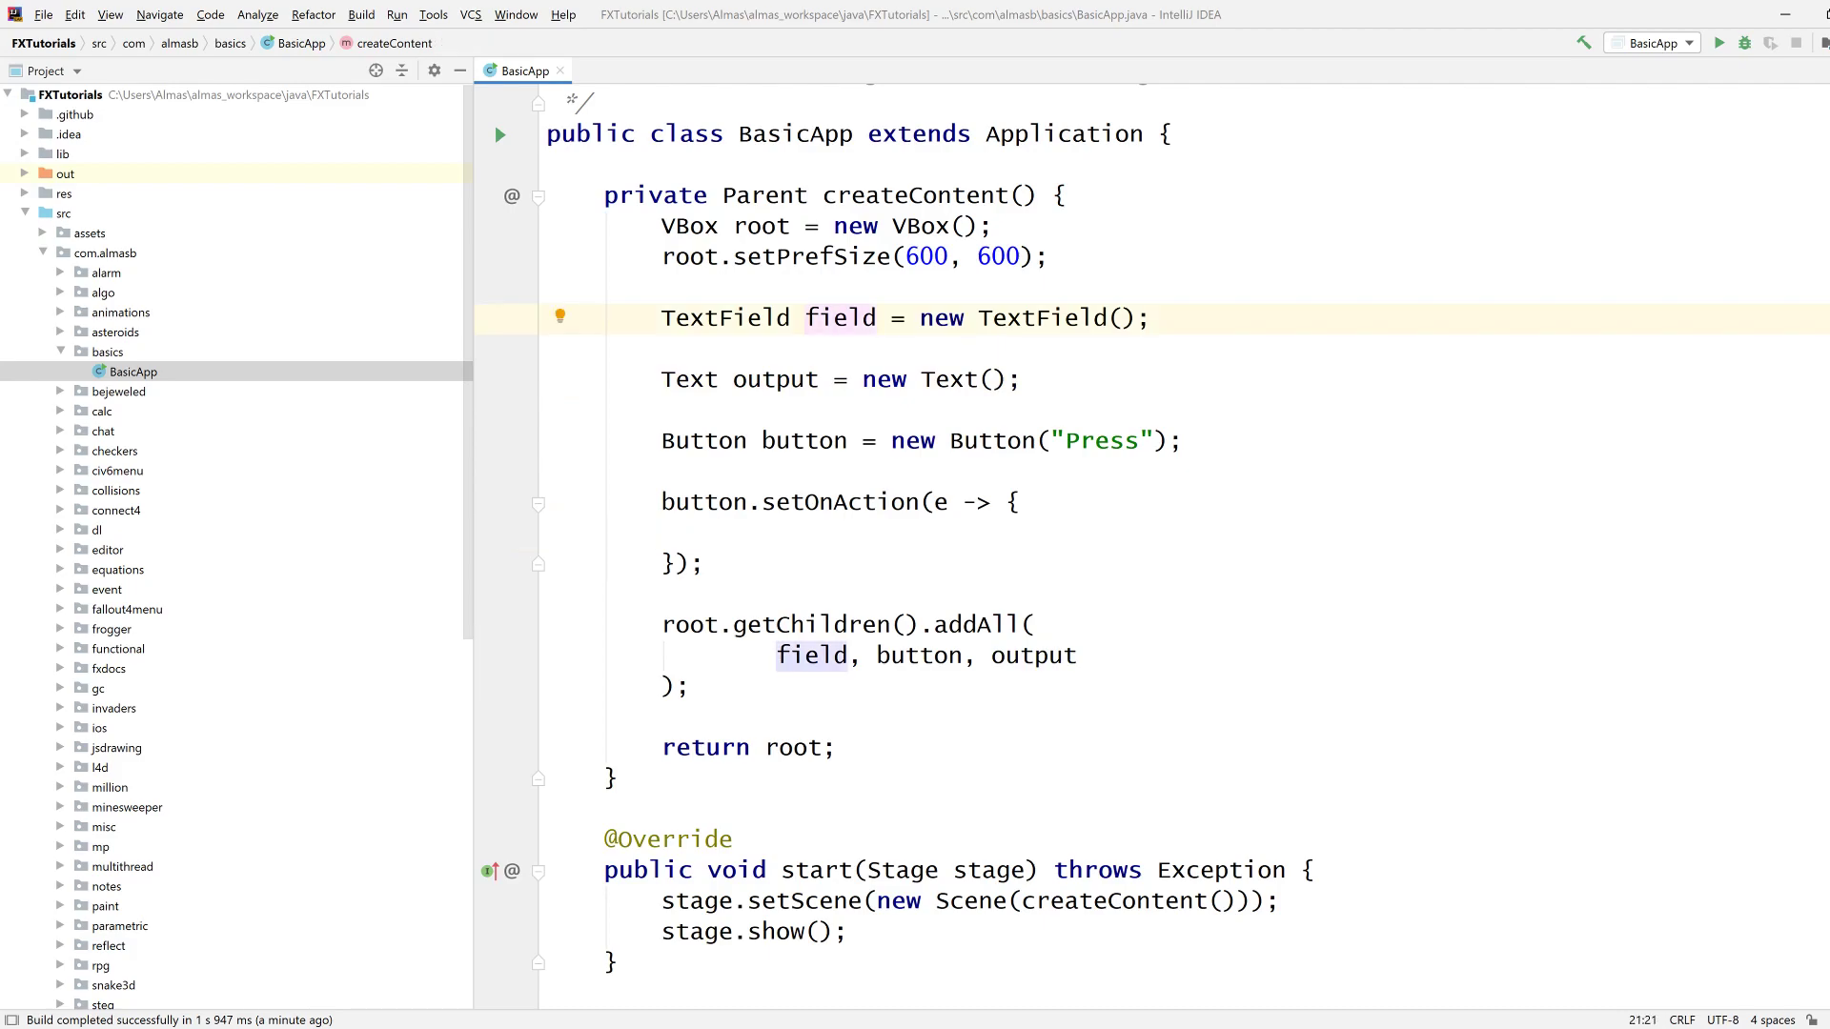
pyautogui.write('input')
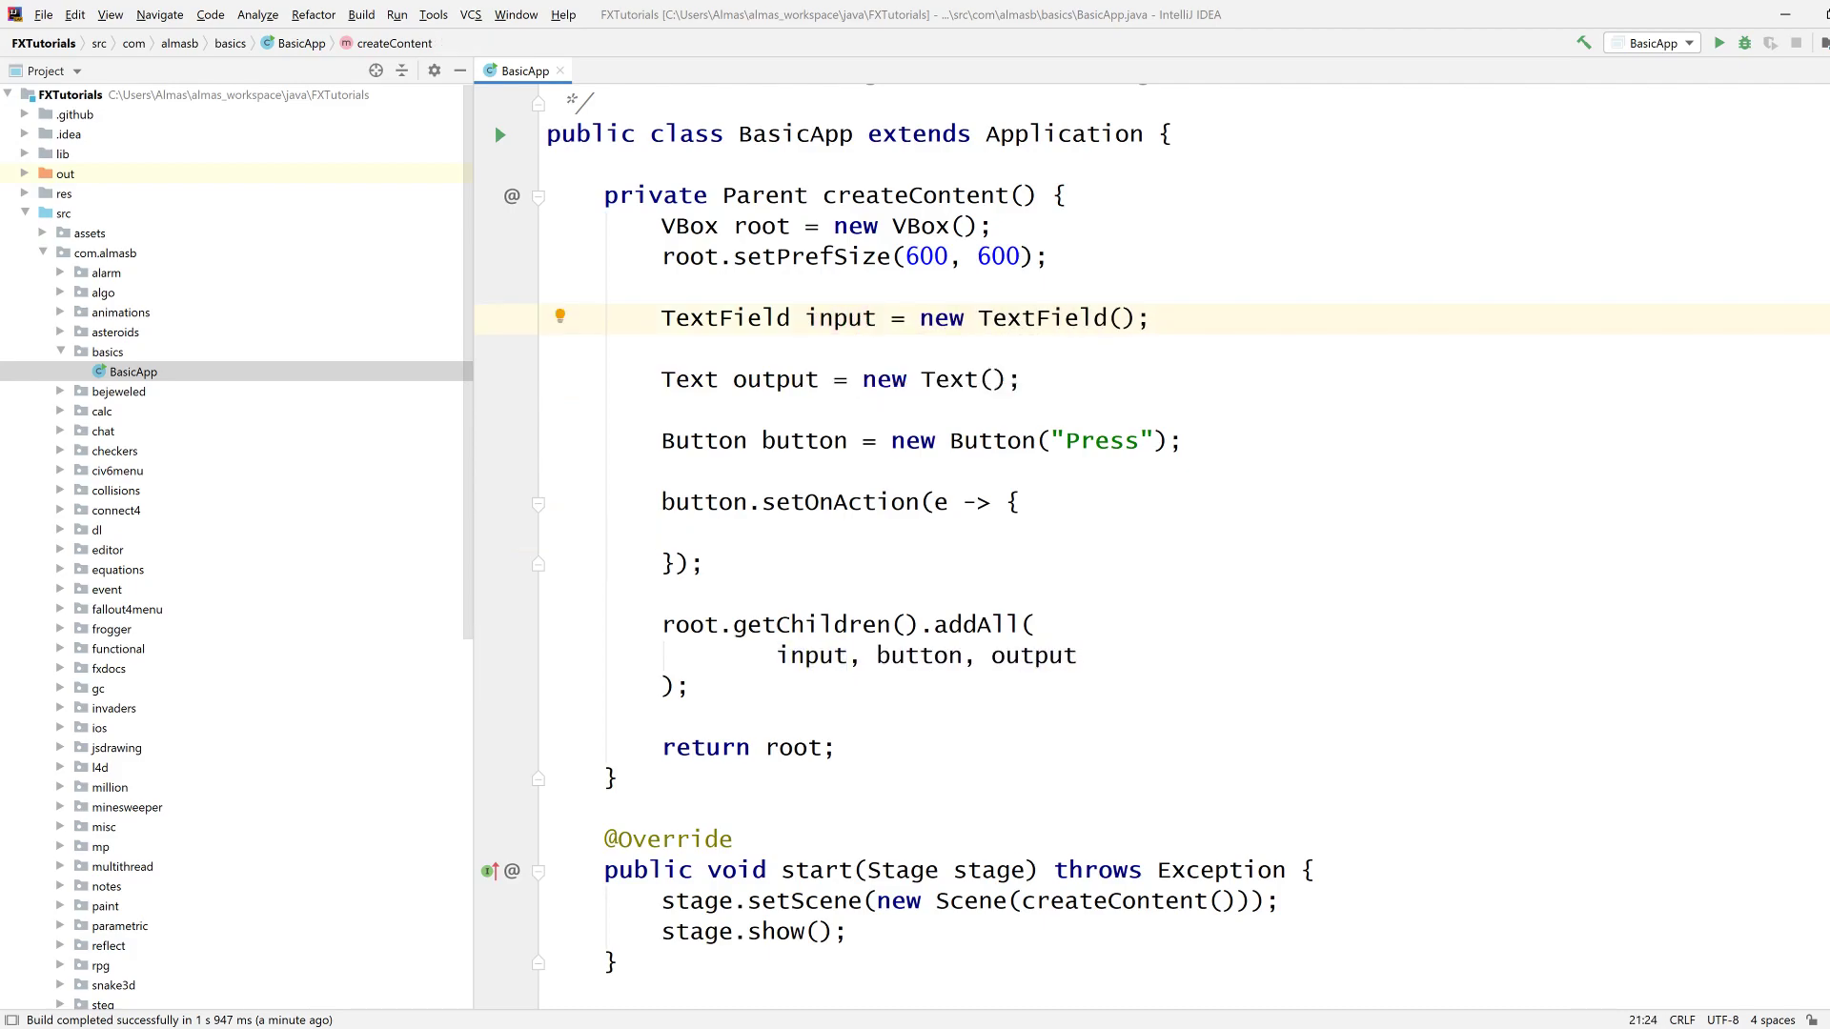
pyautogui.write('output.setText();')
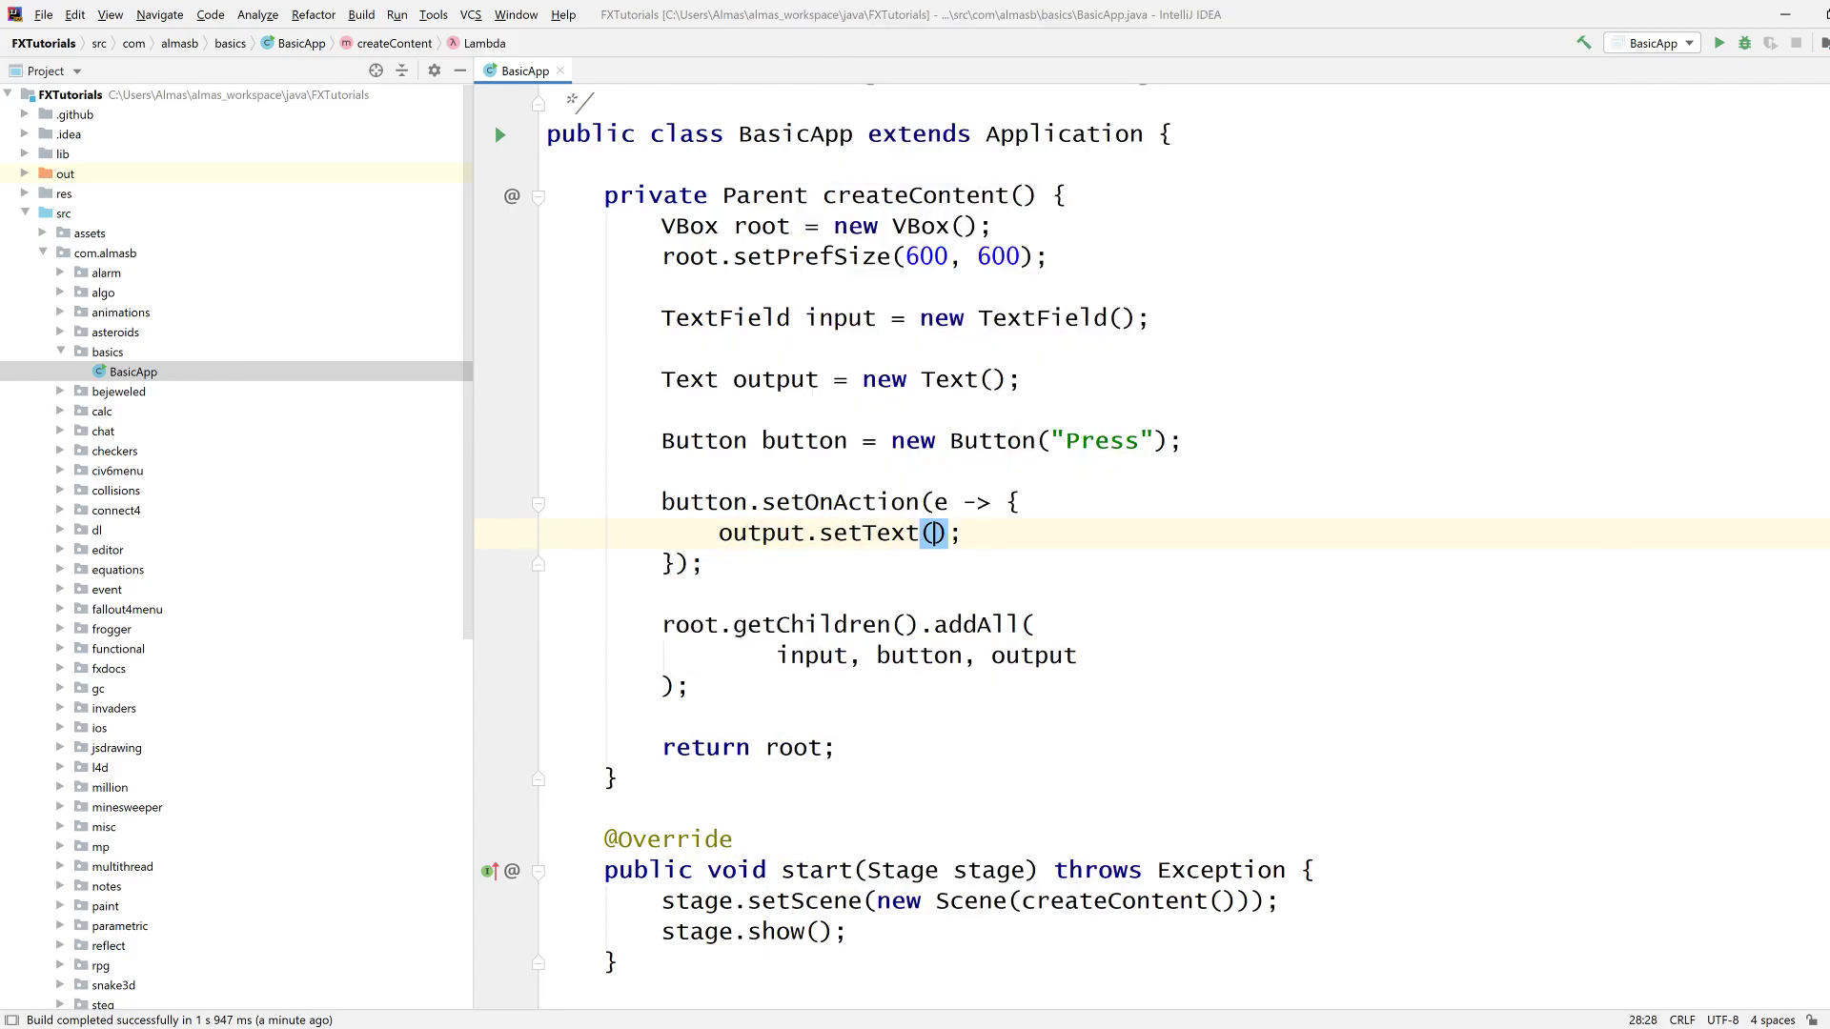
# Complete the Press handler with input.getText() and run BasicApp.
pyautogui.write('input.getT')
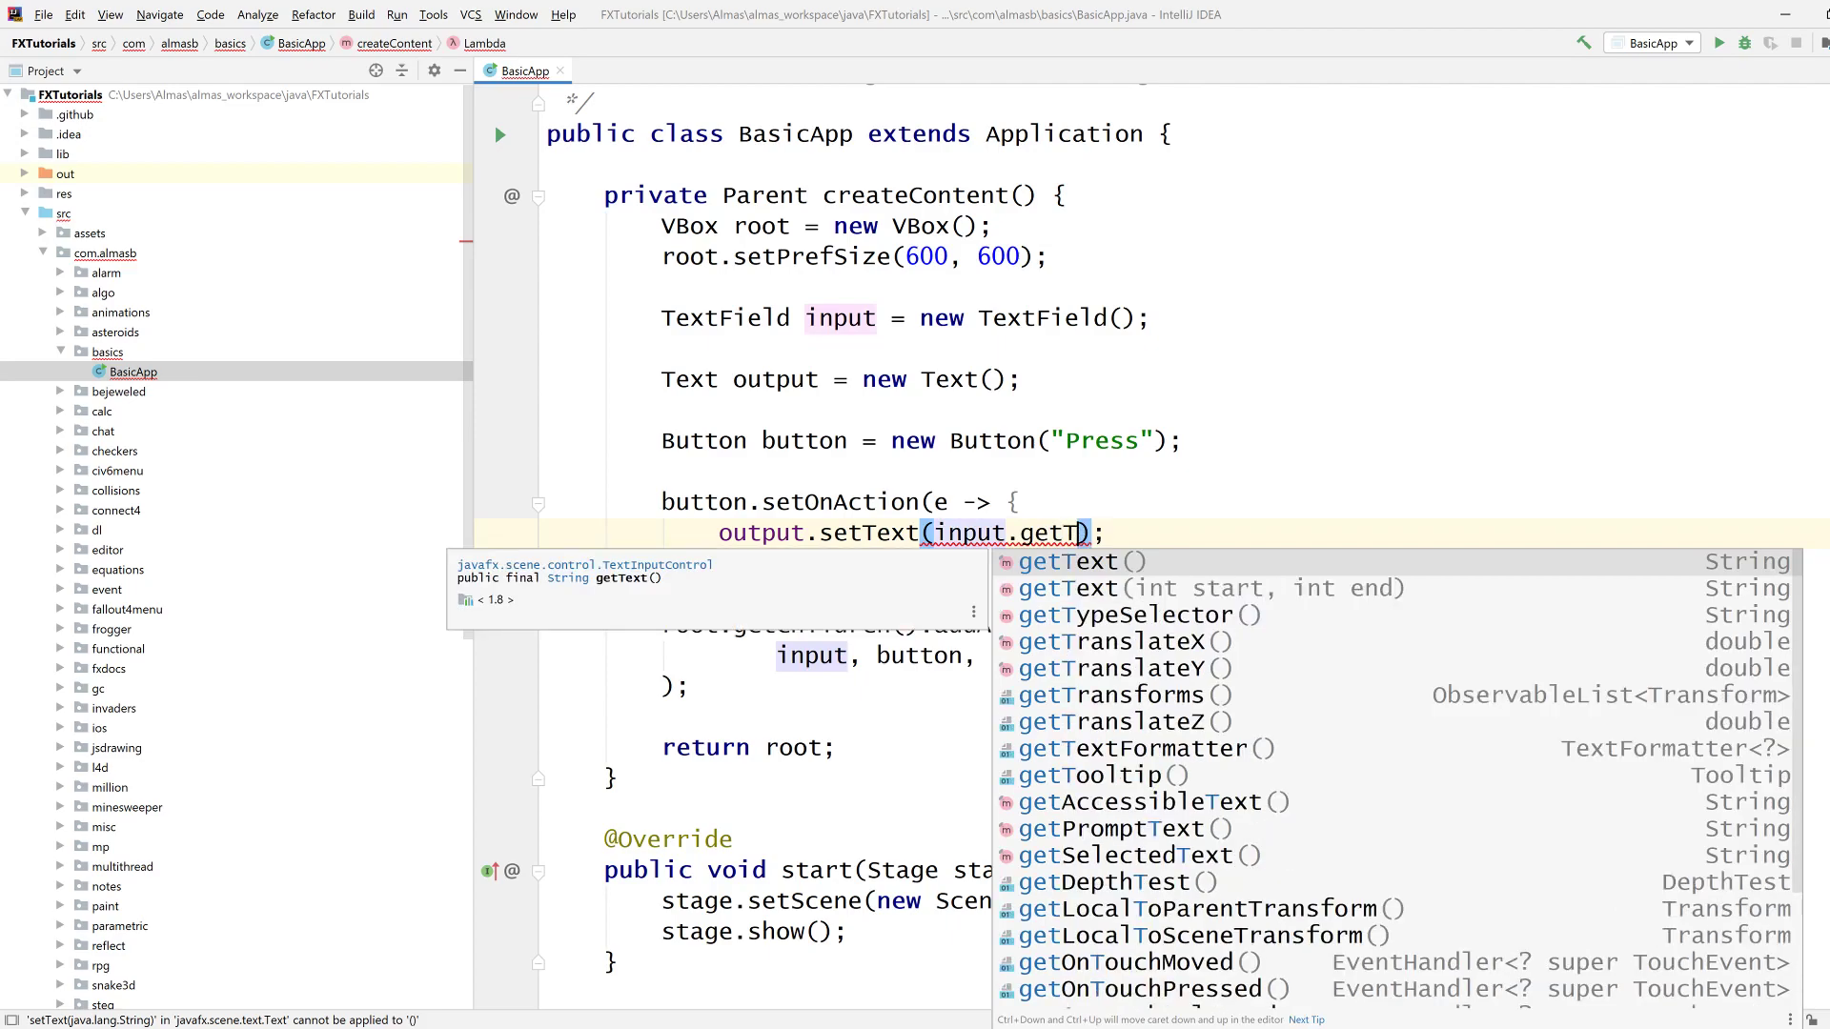
pyautogui.click(1078, 561)
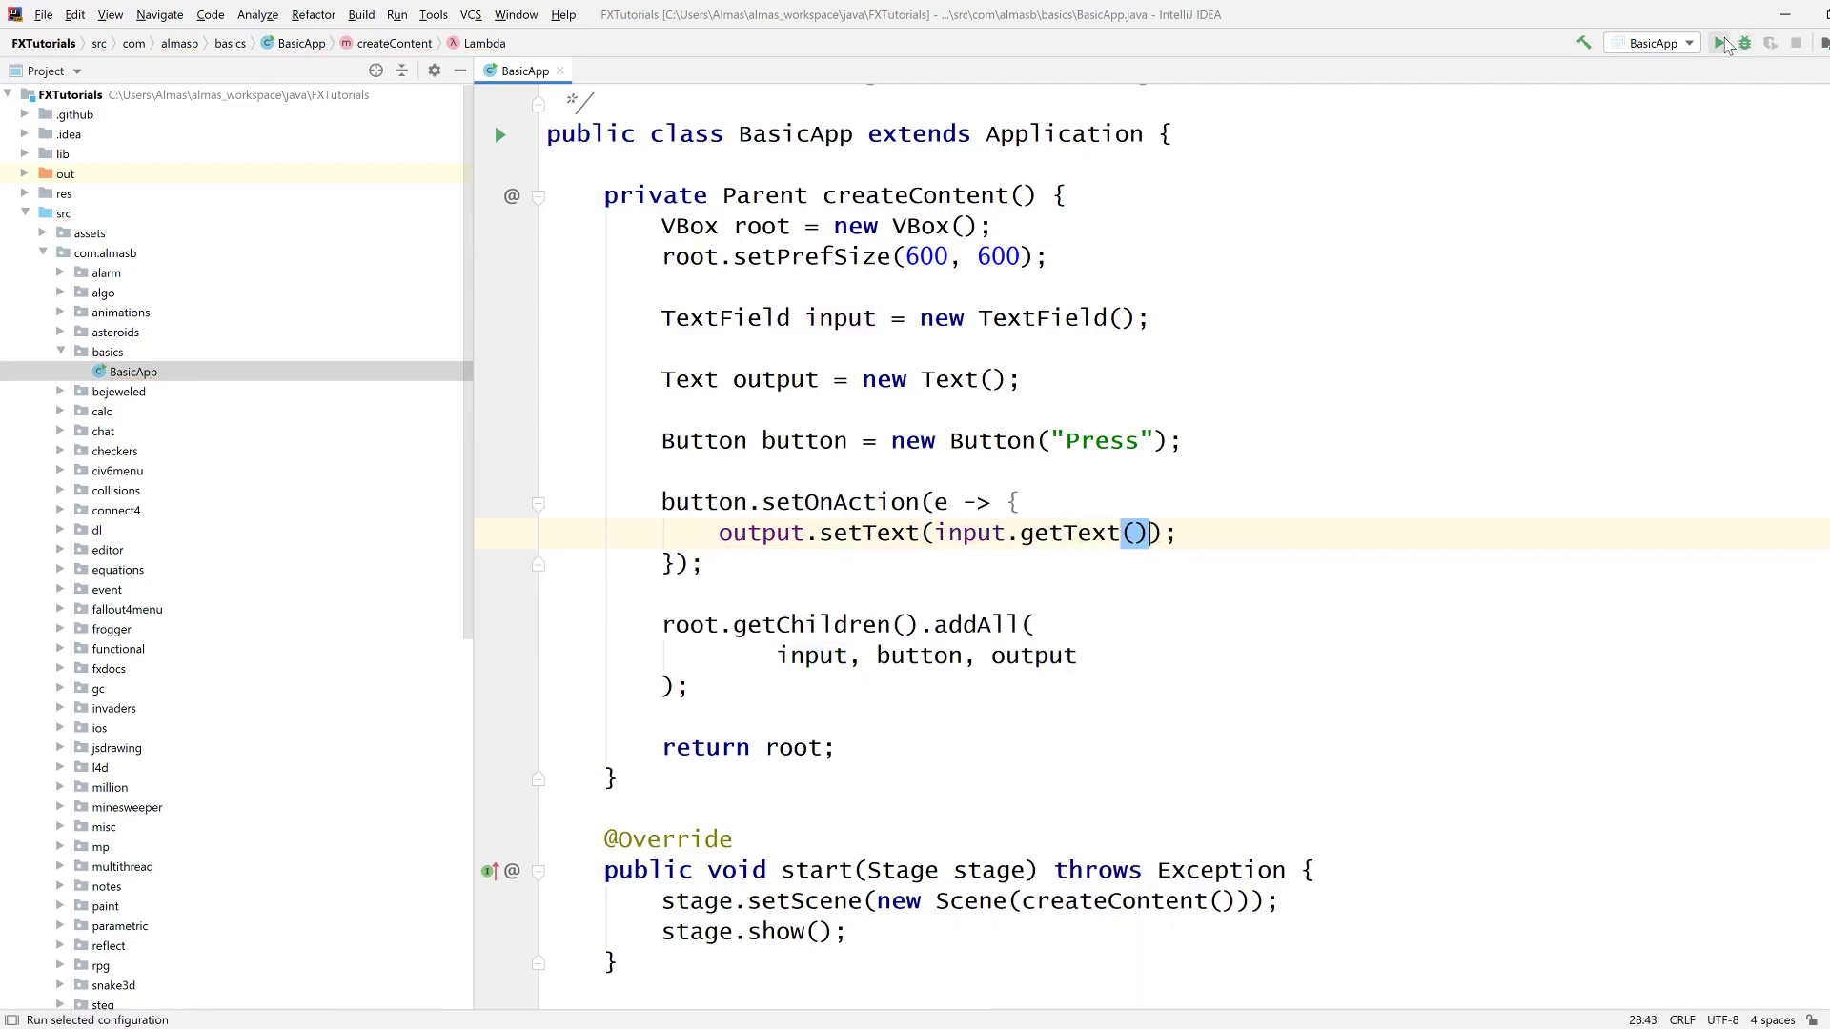
pyautogui.click(1717, 43)
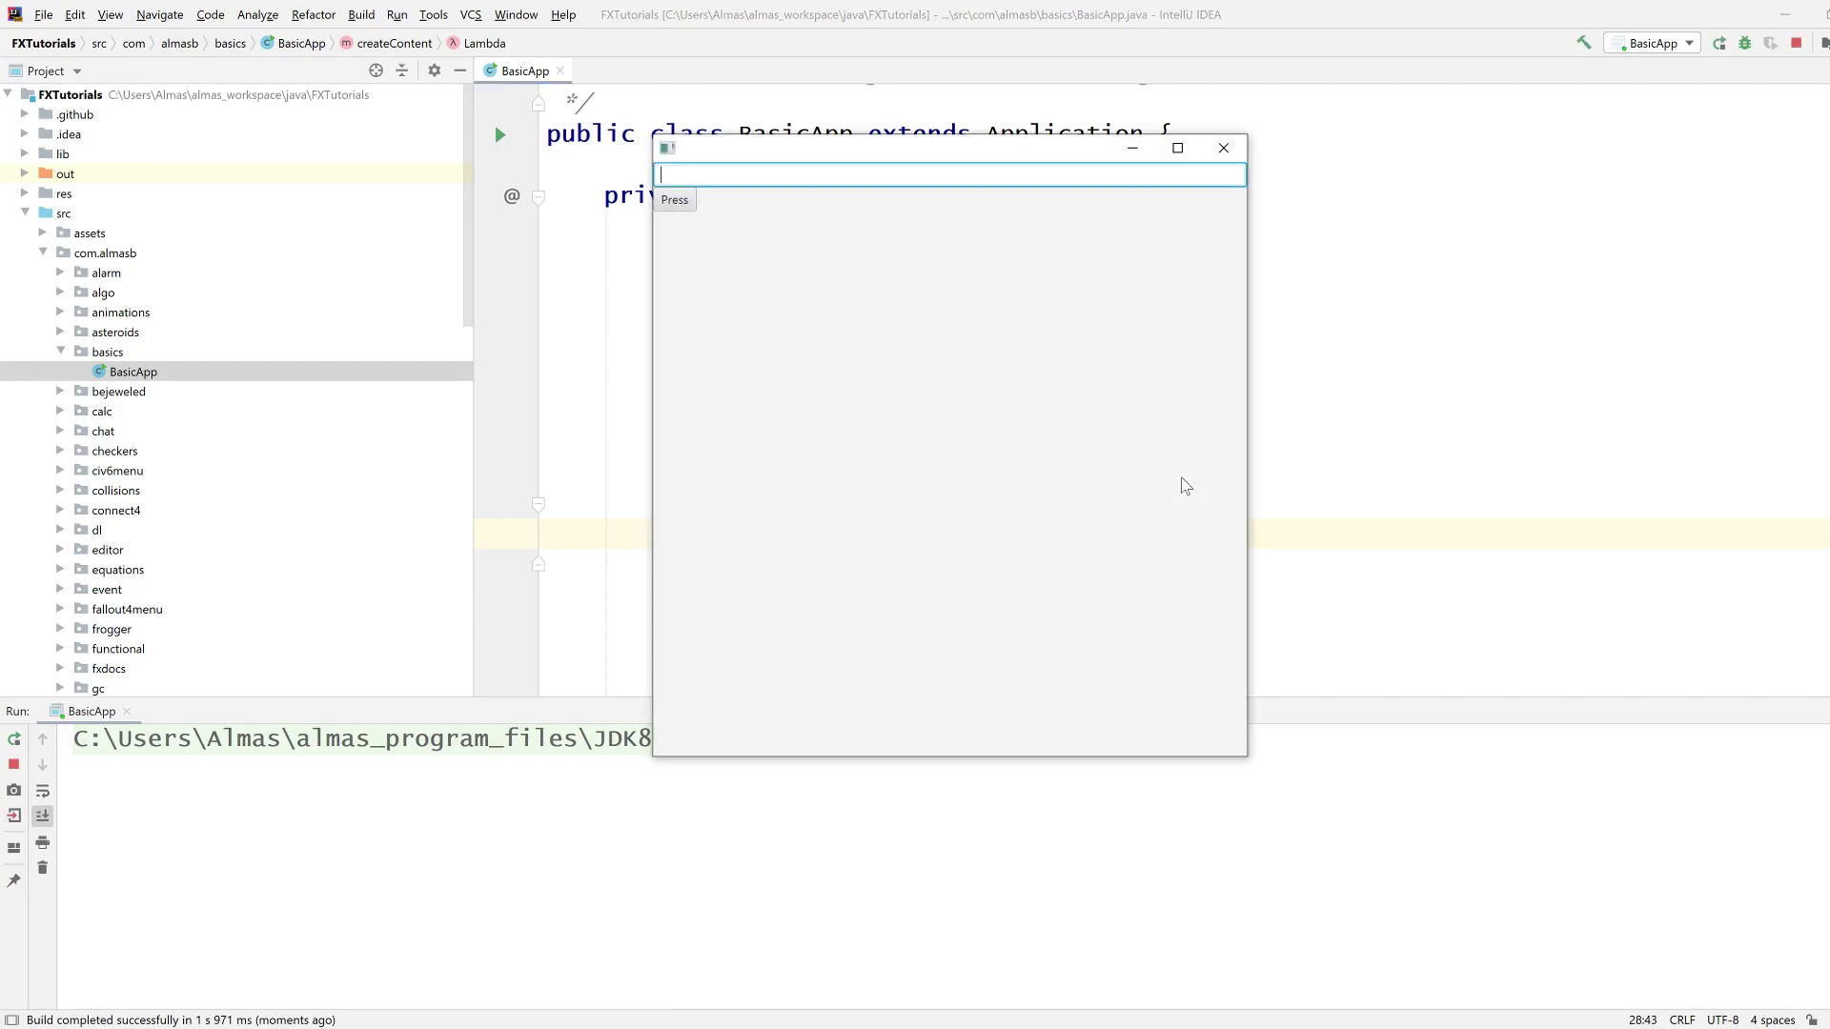
# Enter 'Hello World' in the running app and press the button to copy it to output.
pyautogui.write('Helo')
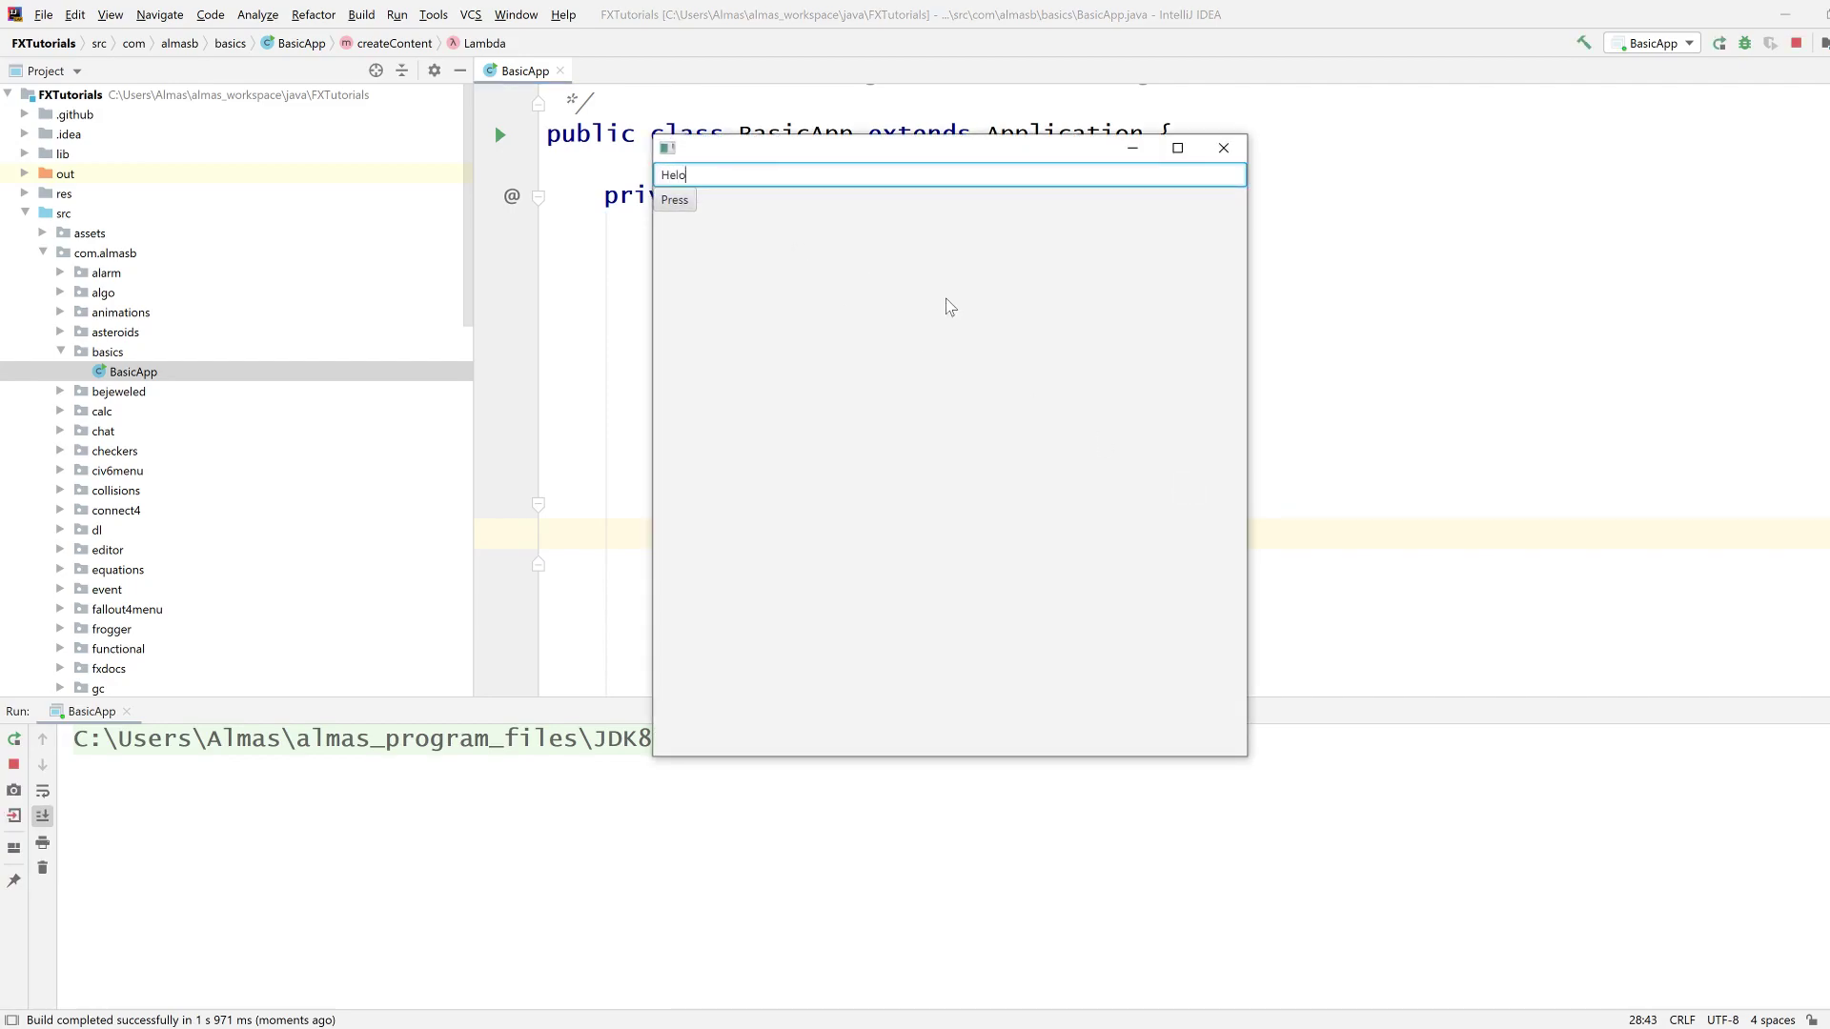
pyautogui.write('Hello World')
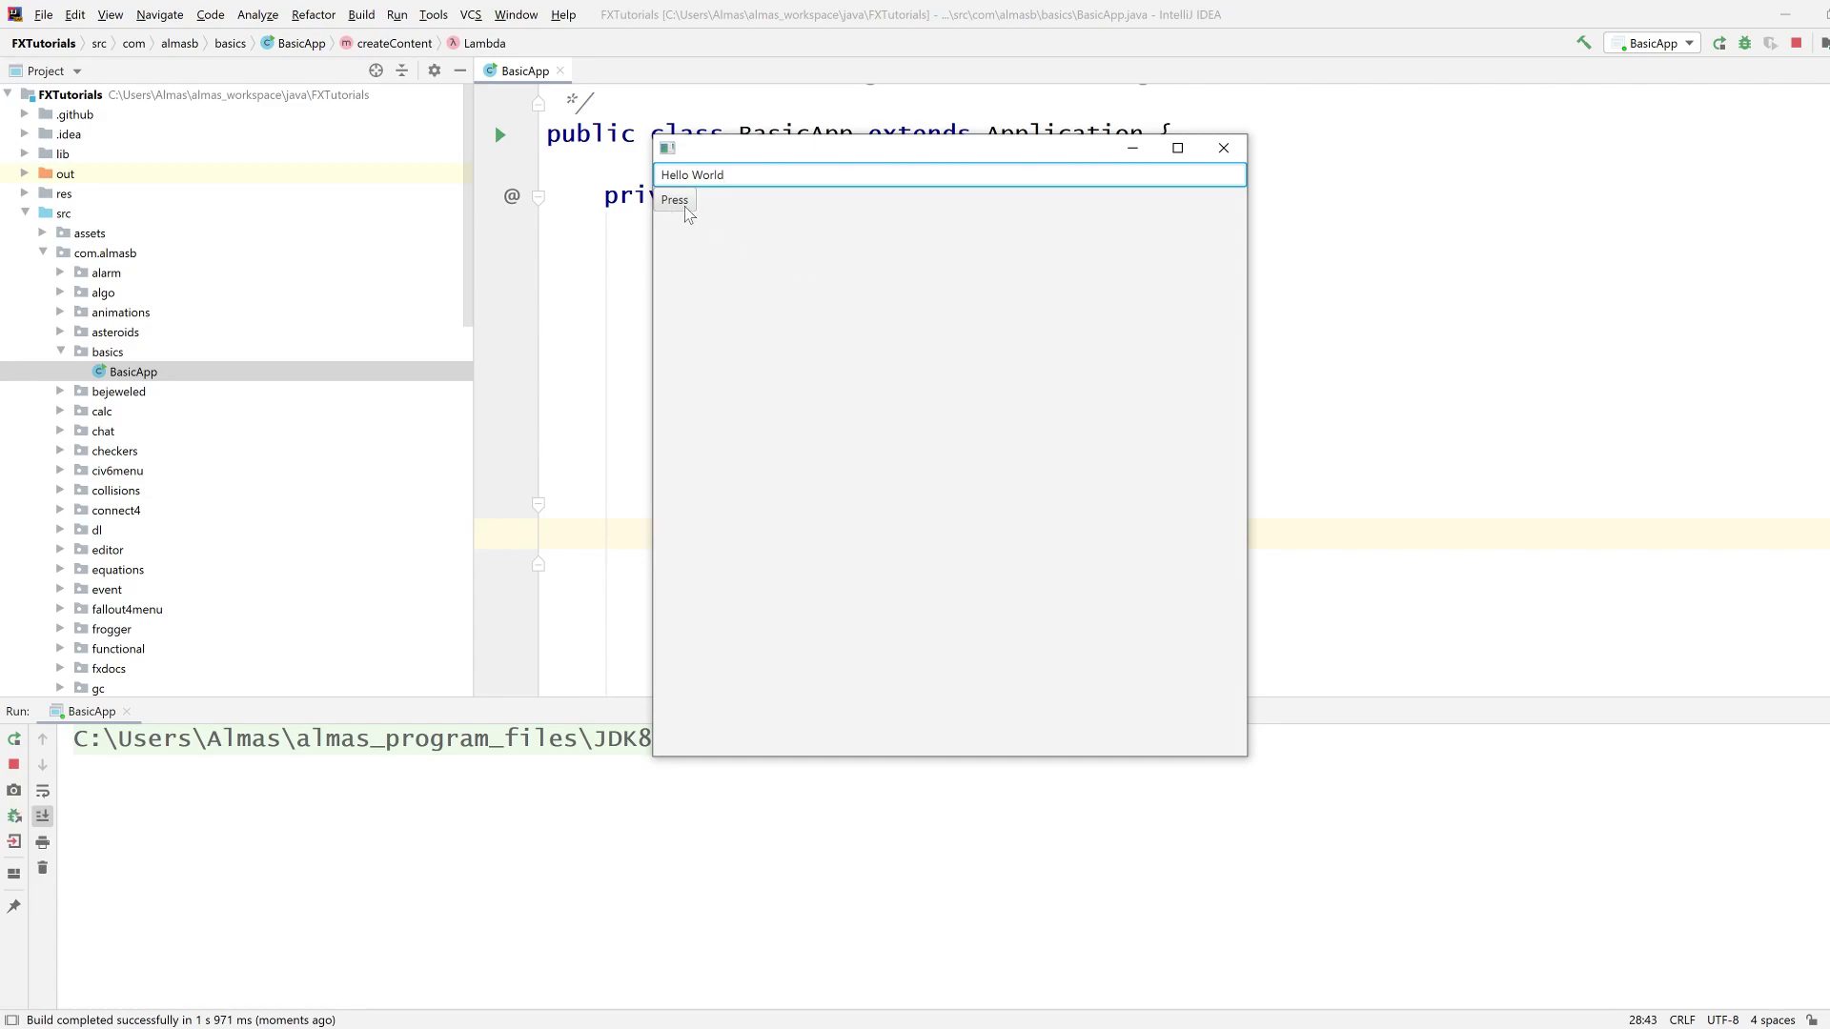
pyautogui.click(674, 198)
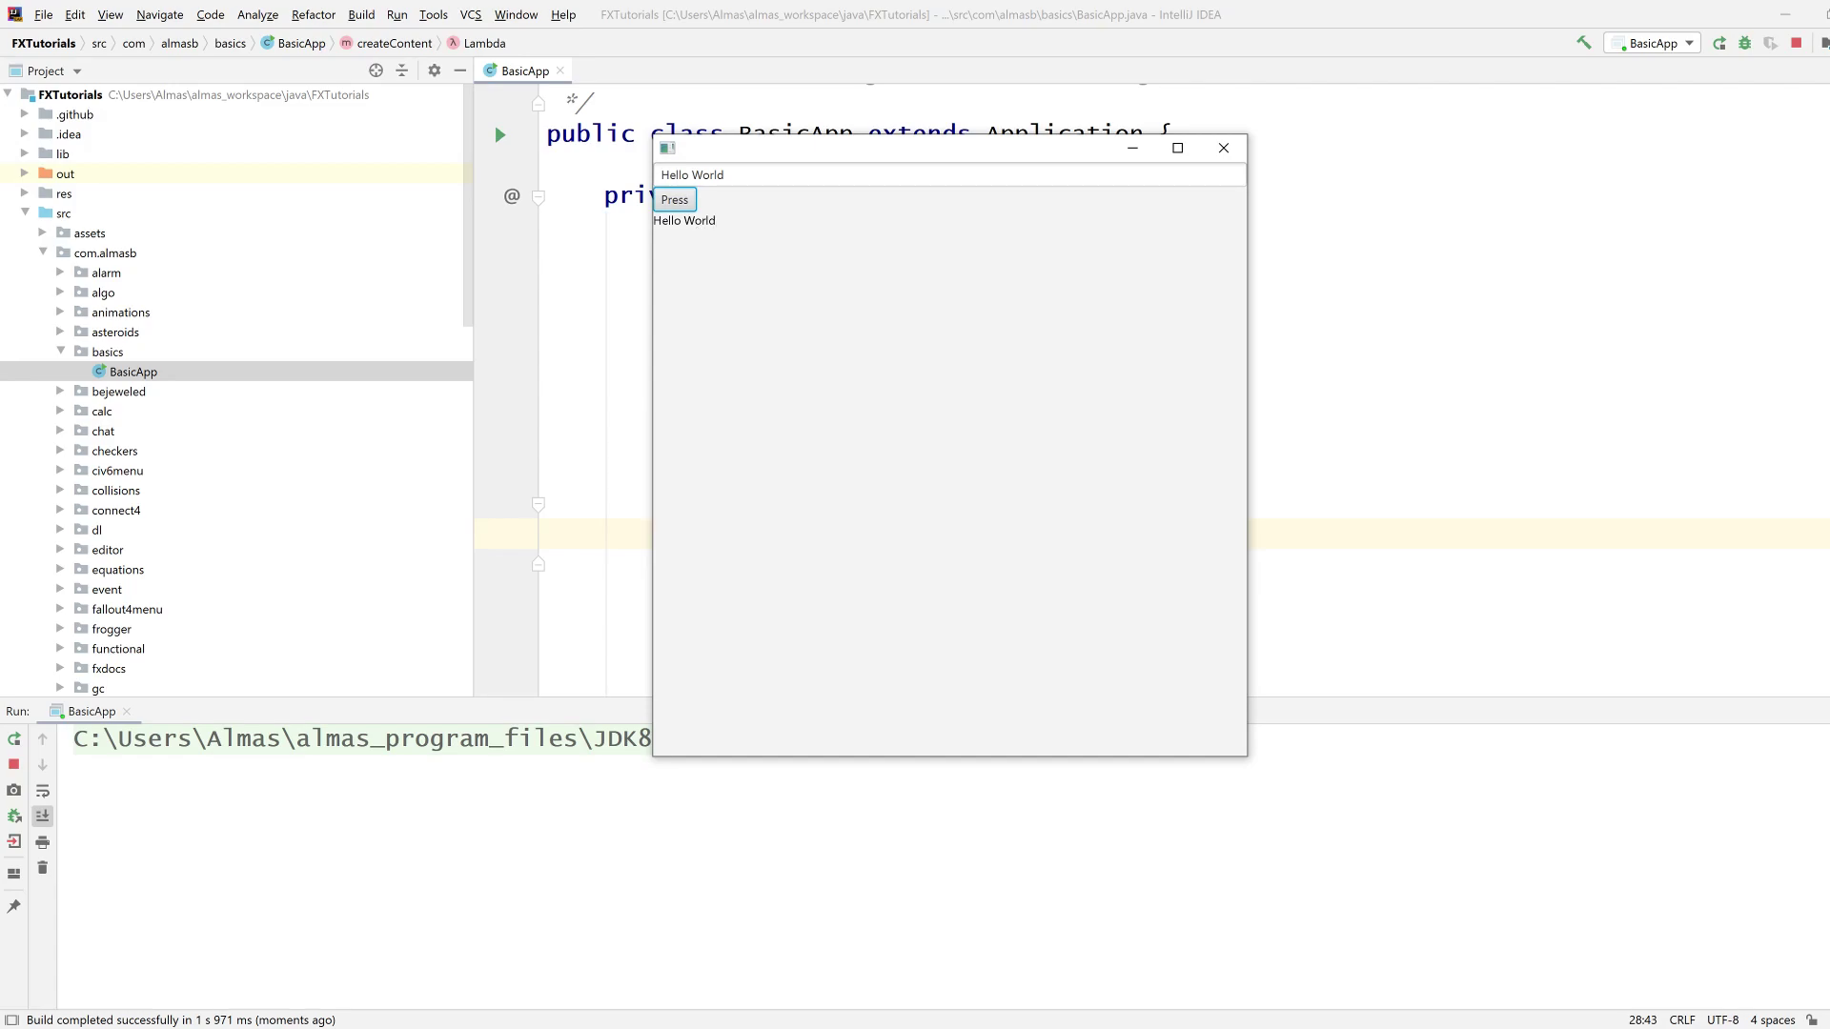
pyautogui.moveTo(852, 149); pyautogui.dragTo(1225, 345)
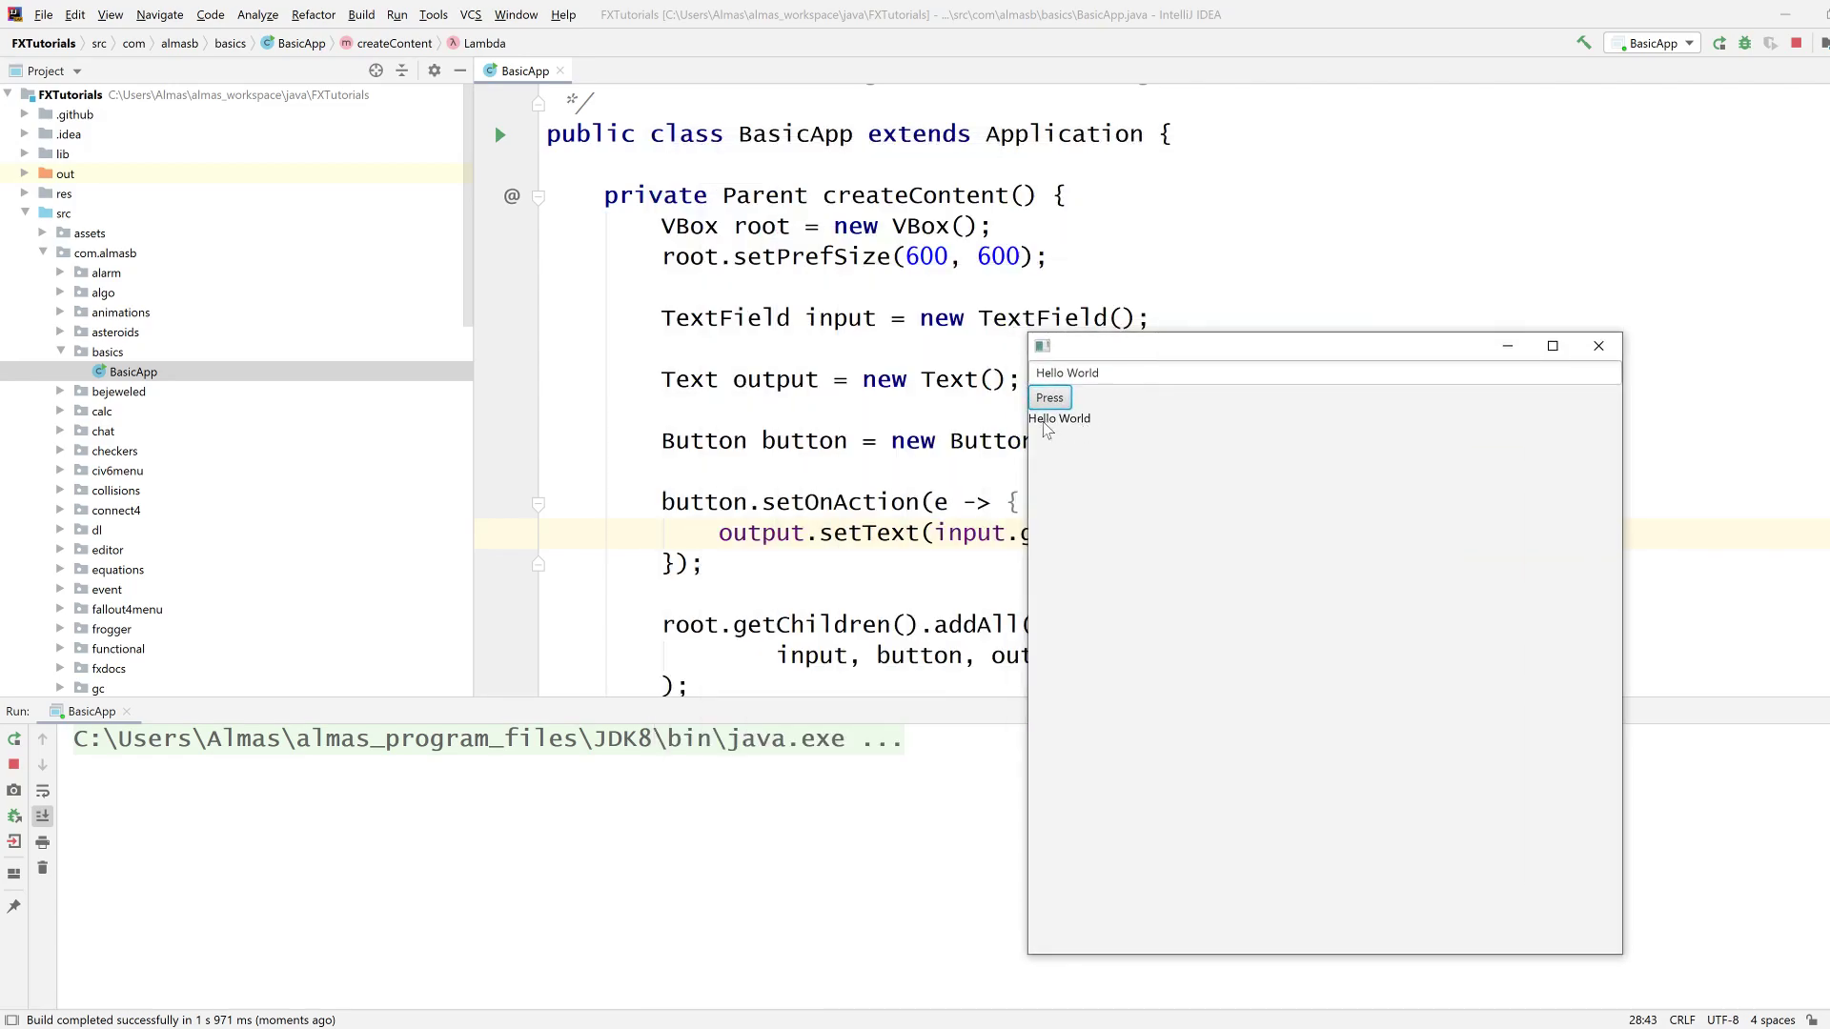
pyautogui.moveTo(1486, 415)
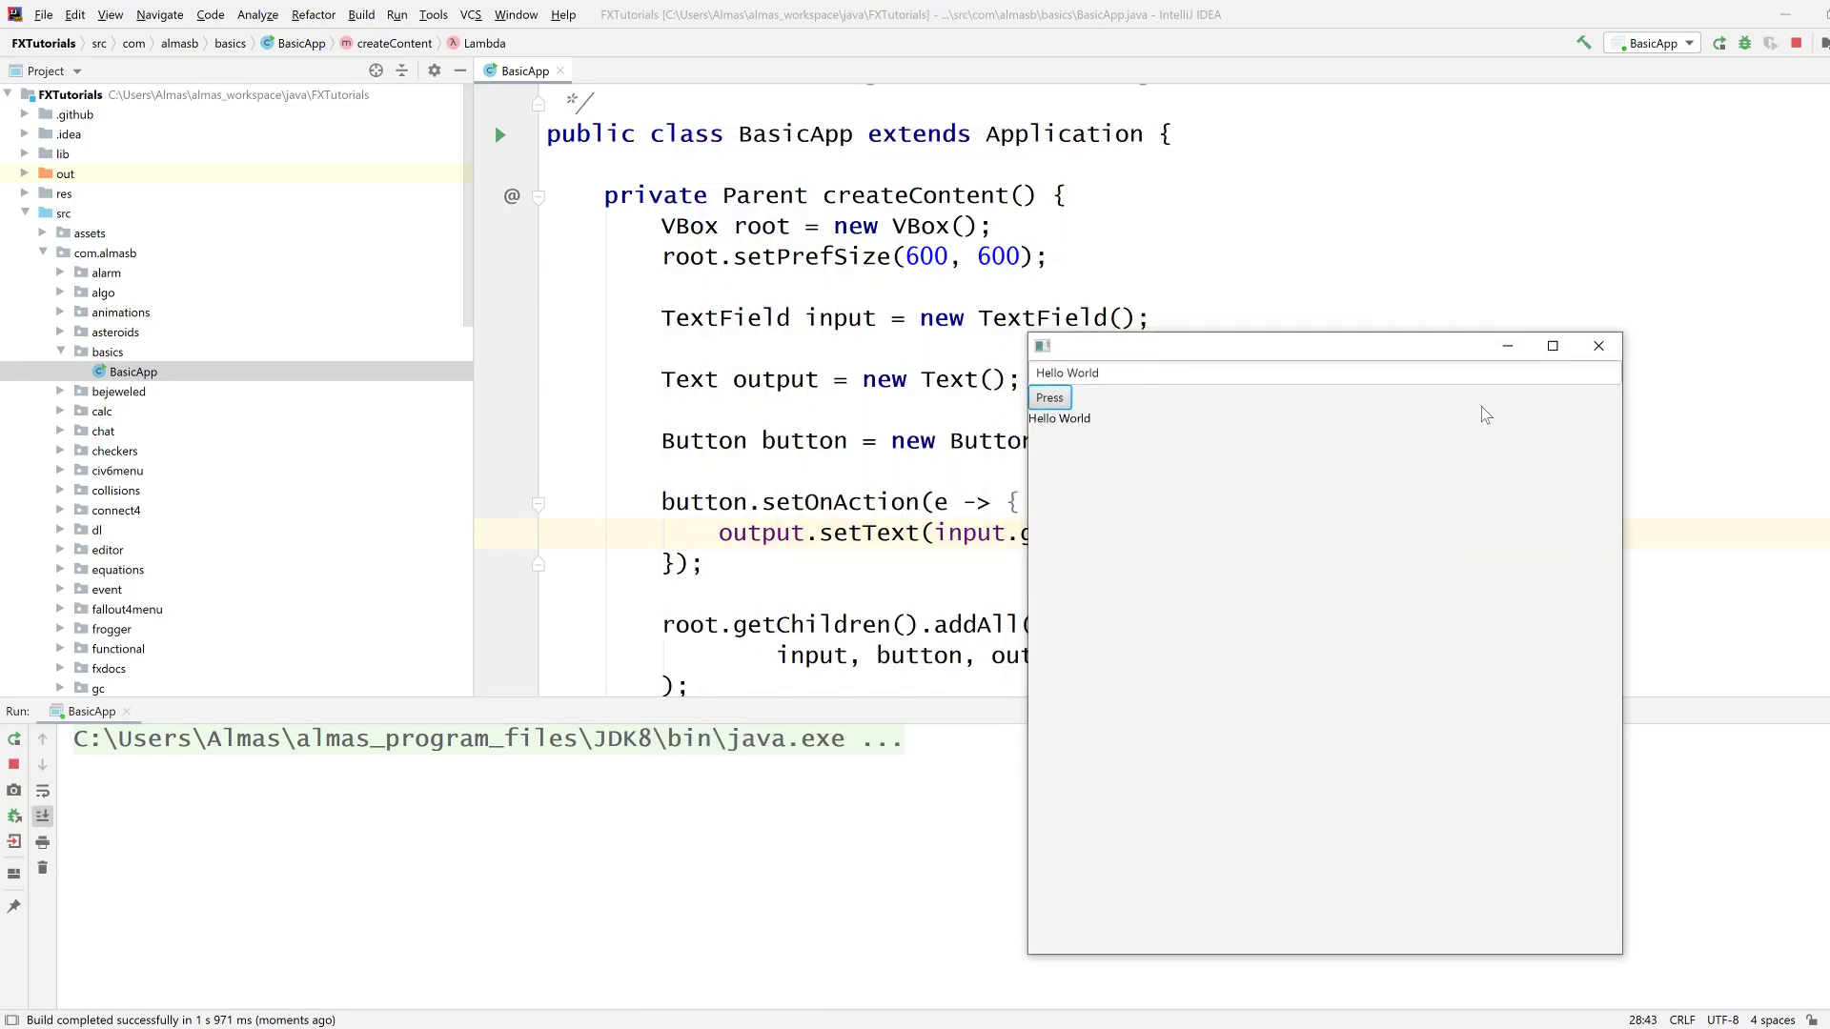
pyautogui.click(1597, 345)
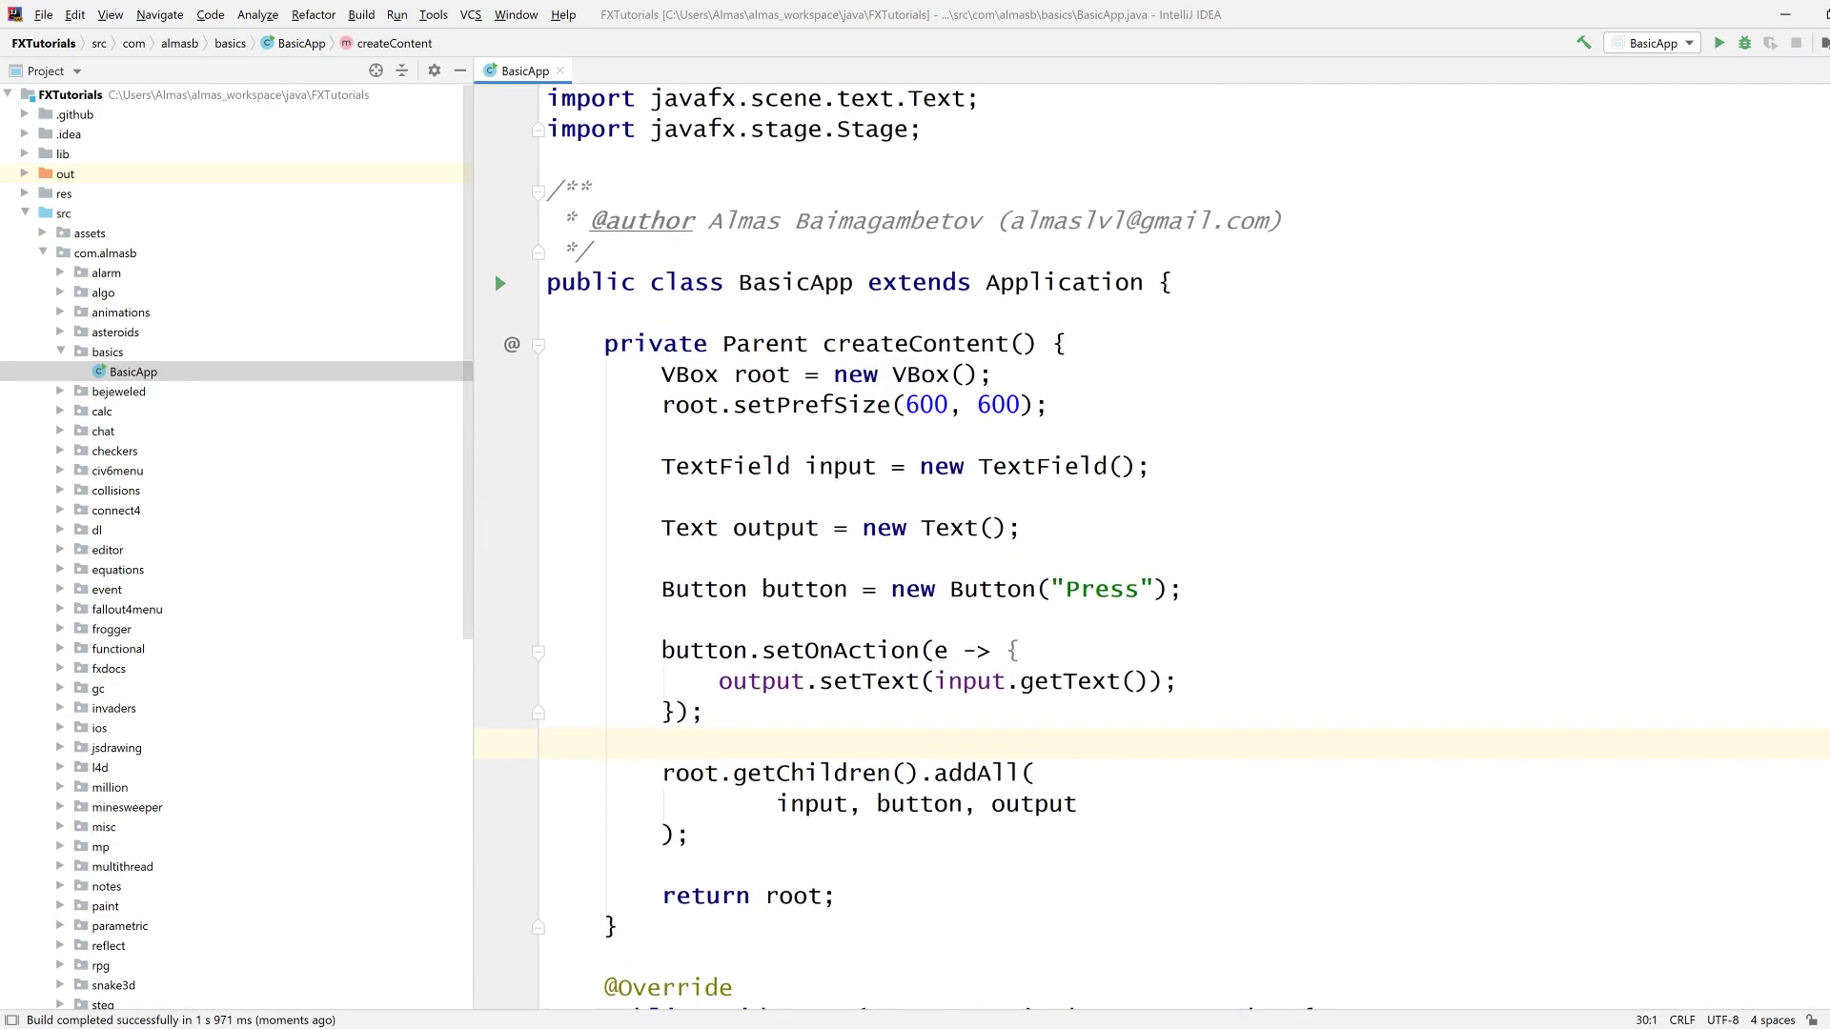
# Add setFont(Font.font(18)) for input, output and button, then relaunch BasicApp.
pyautogui.scroll(3)
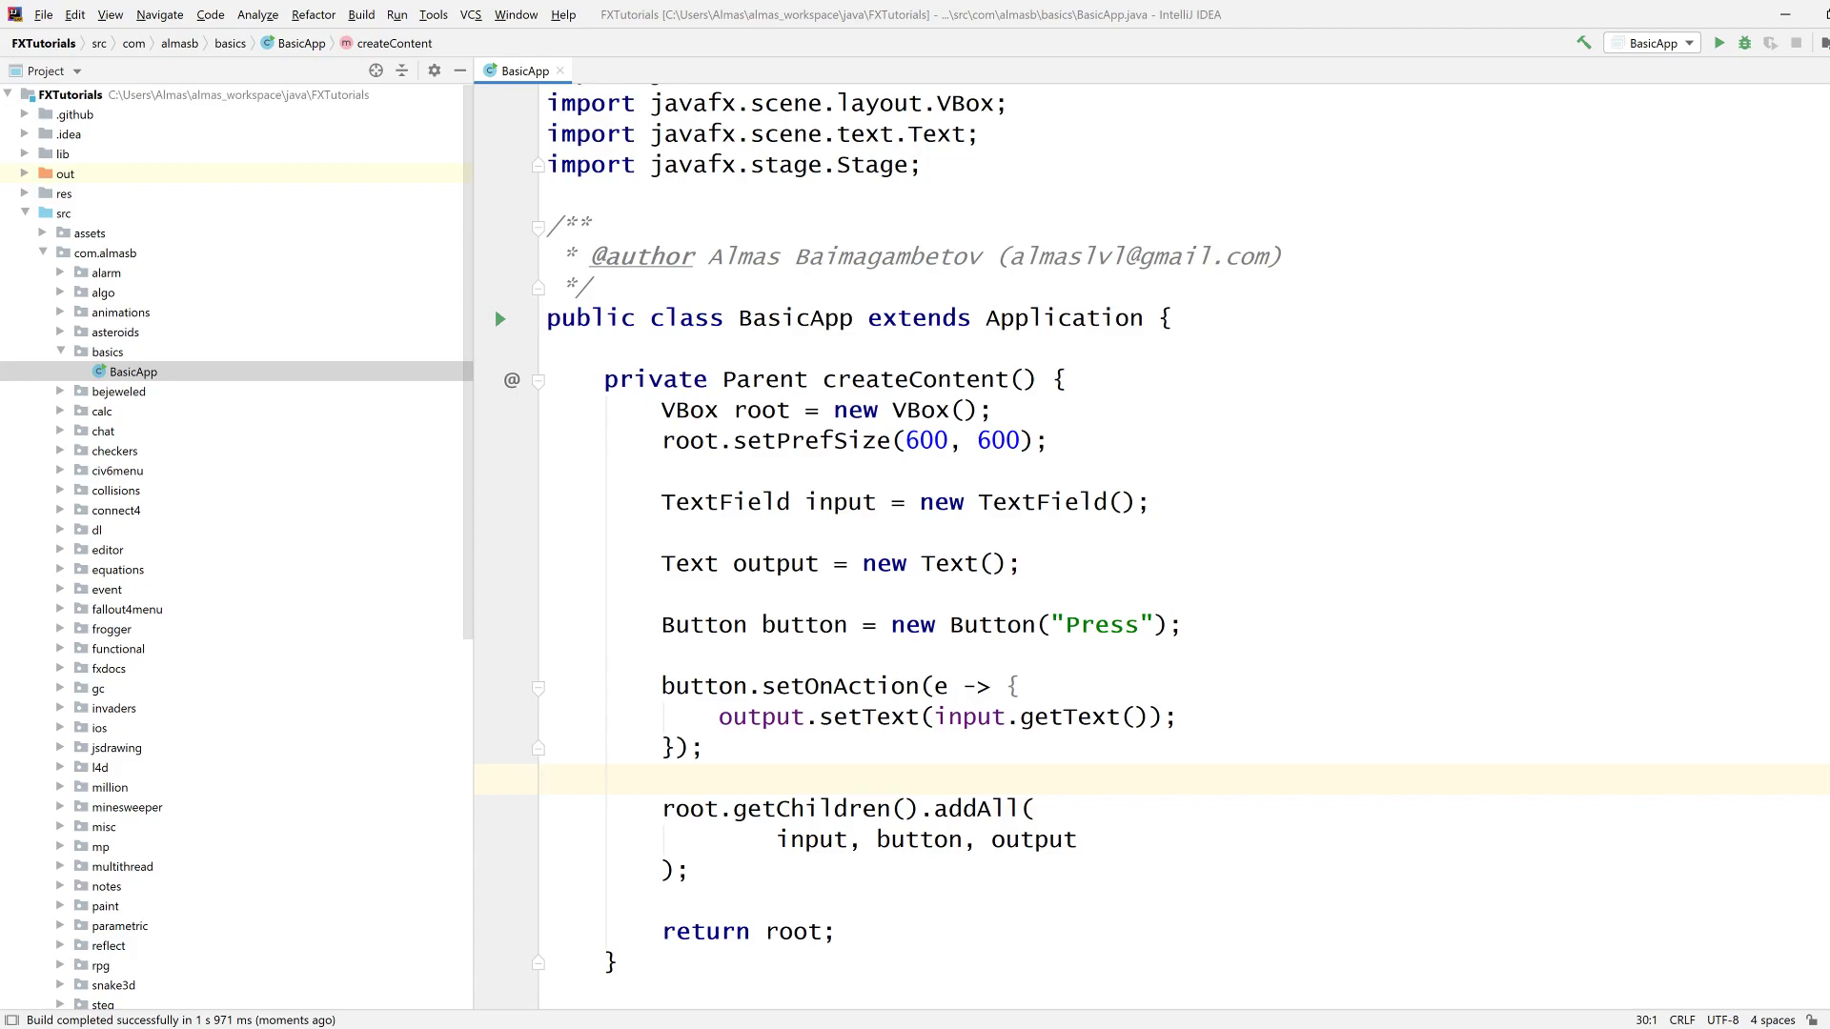
pyautogui.scroll(-3)
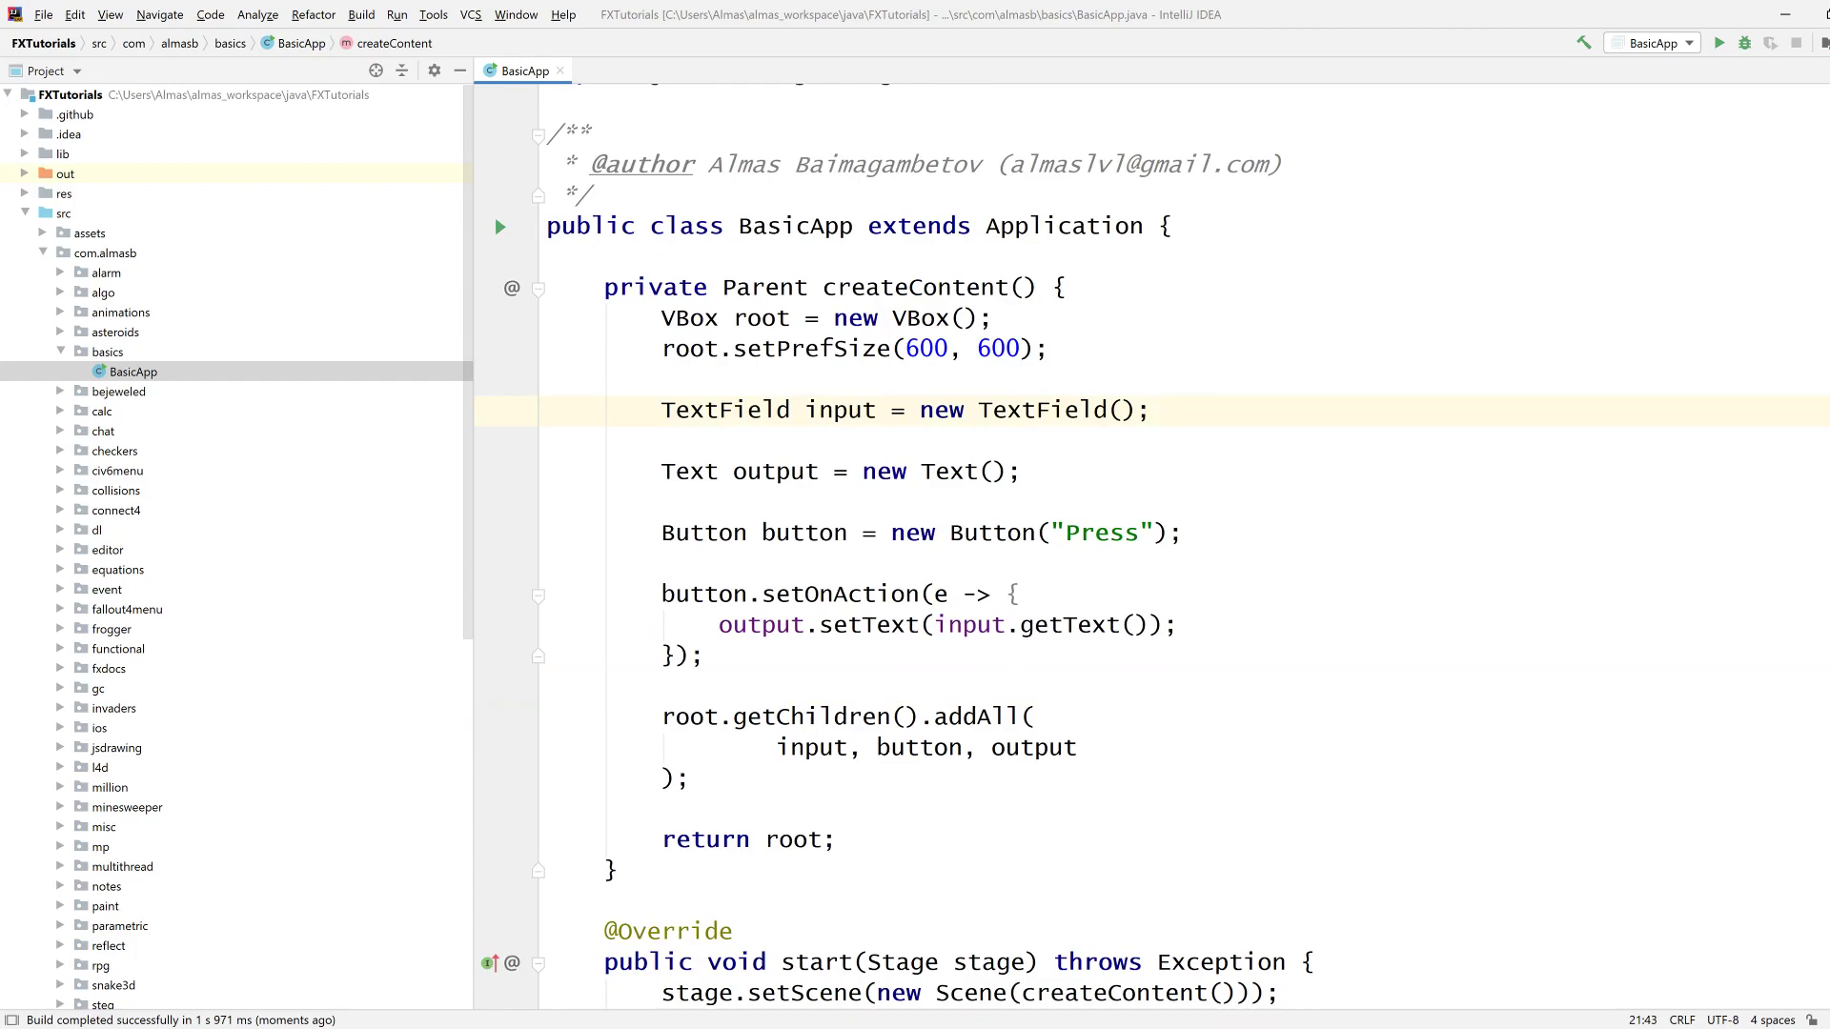
pyautogui.press('enter')
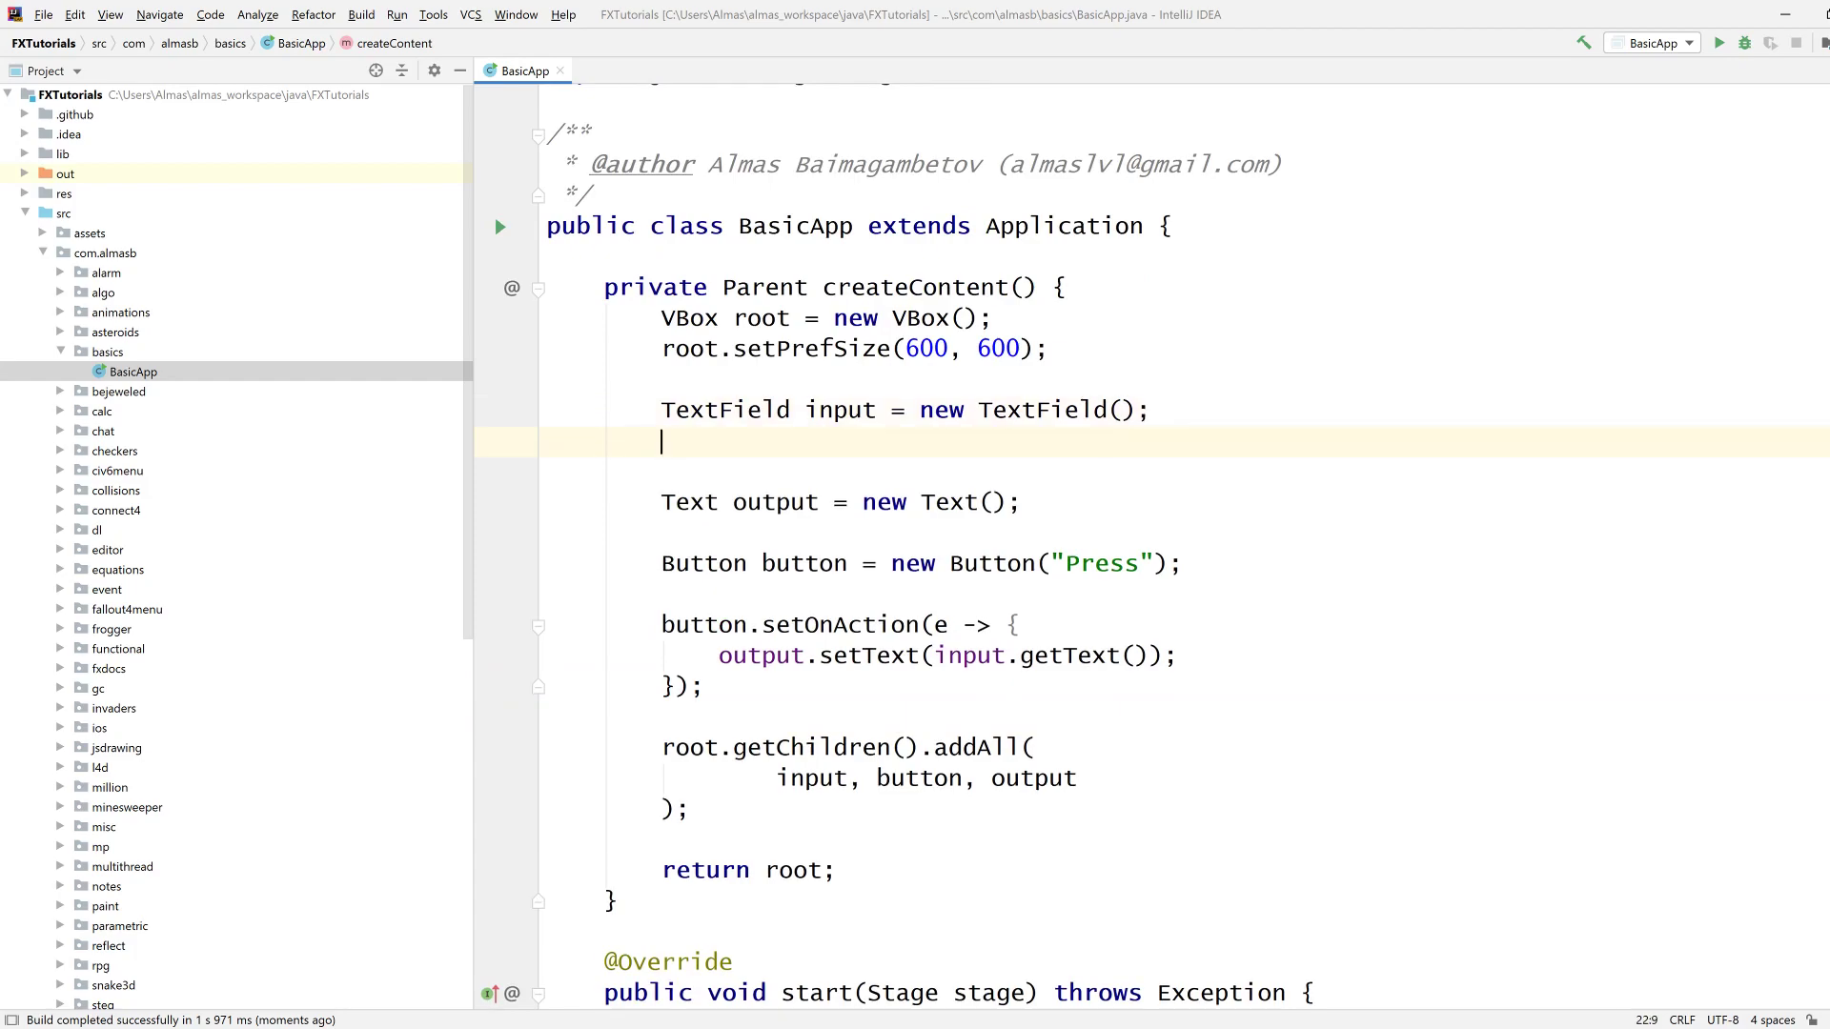
pyautogui.write('input.setFont(Font.font());')
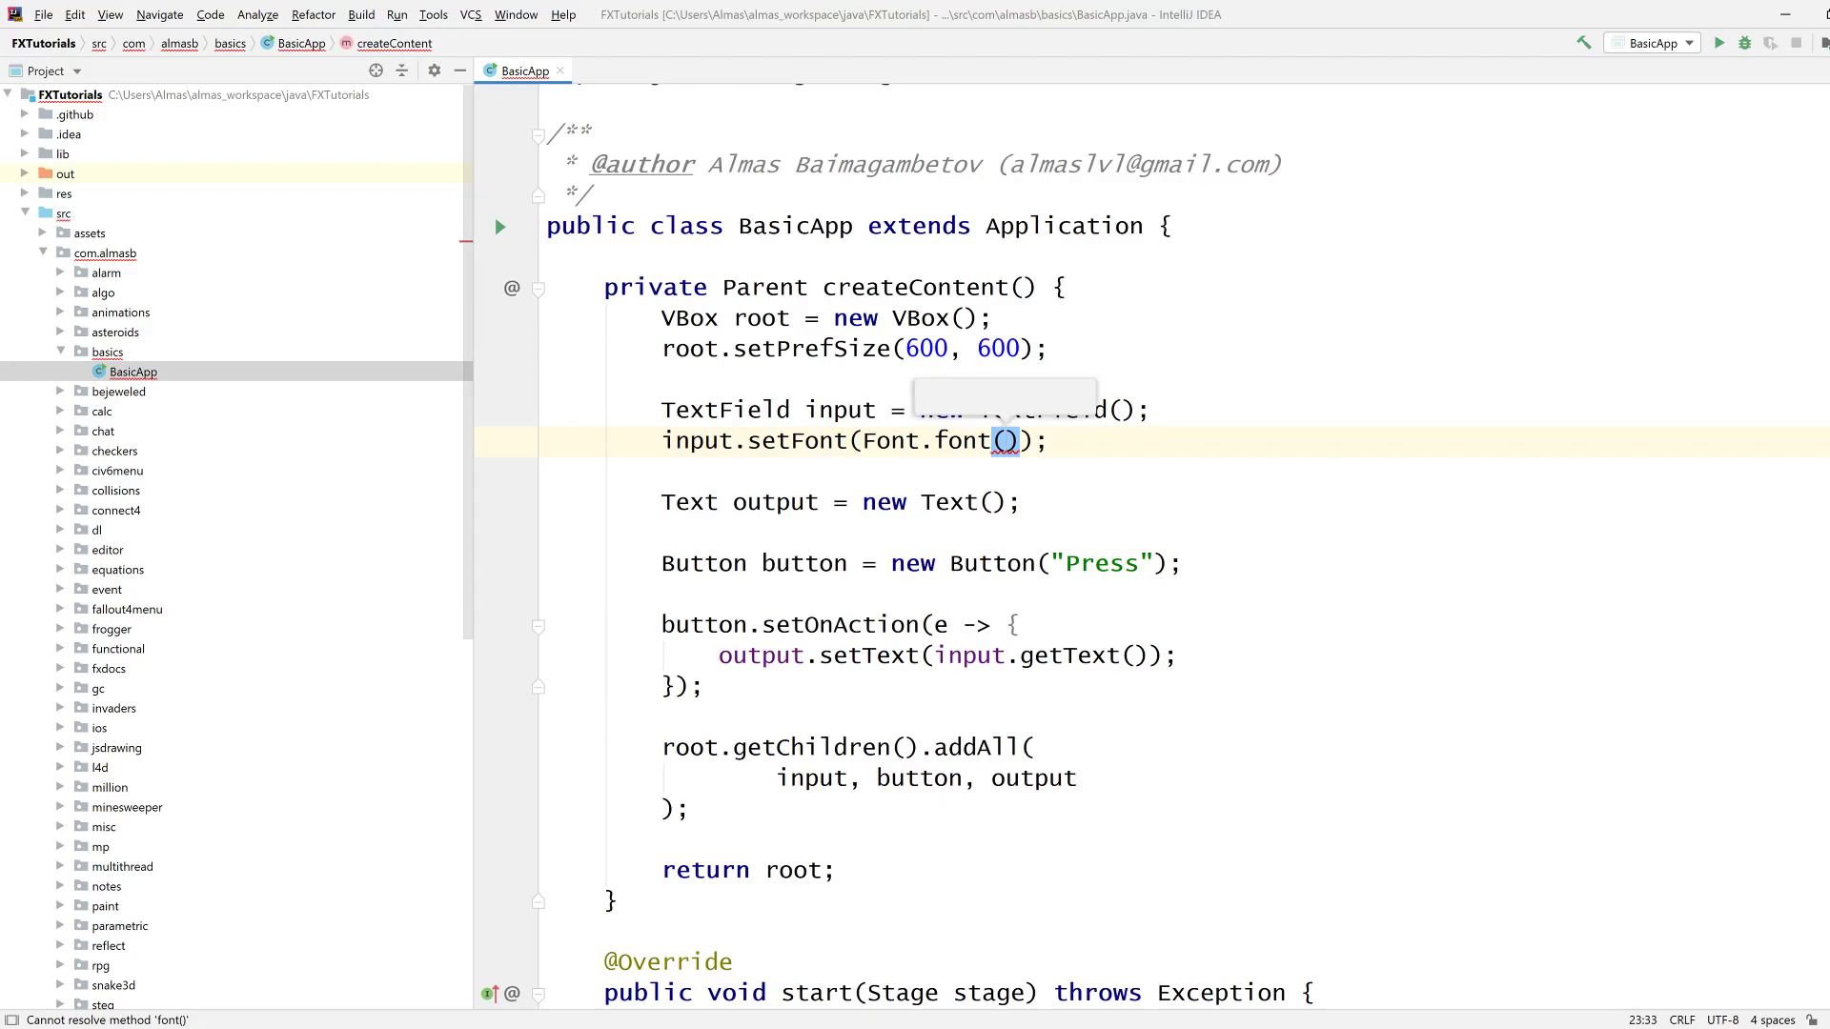
pyautogui.write('18')
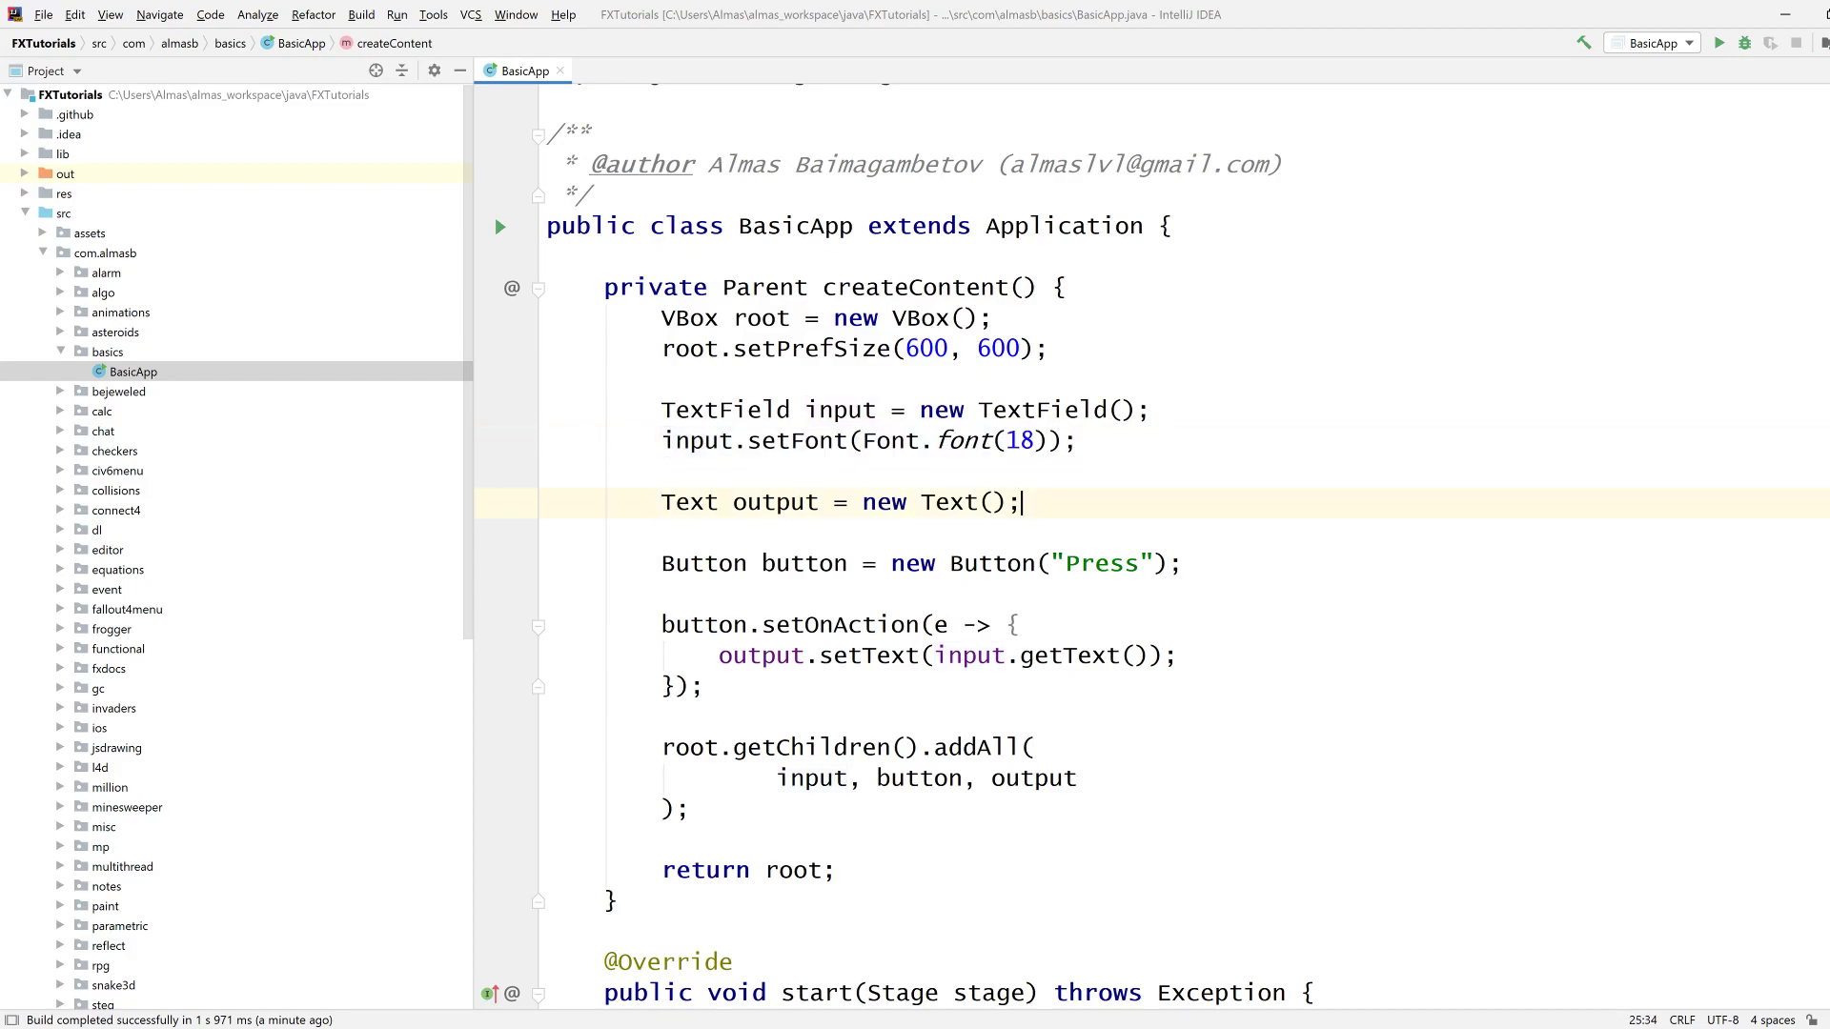
pyautogui.write('output.setFont(Font.font(18));')
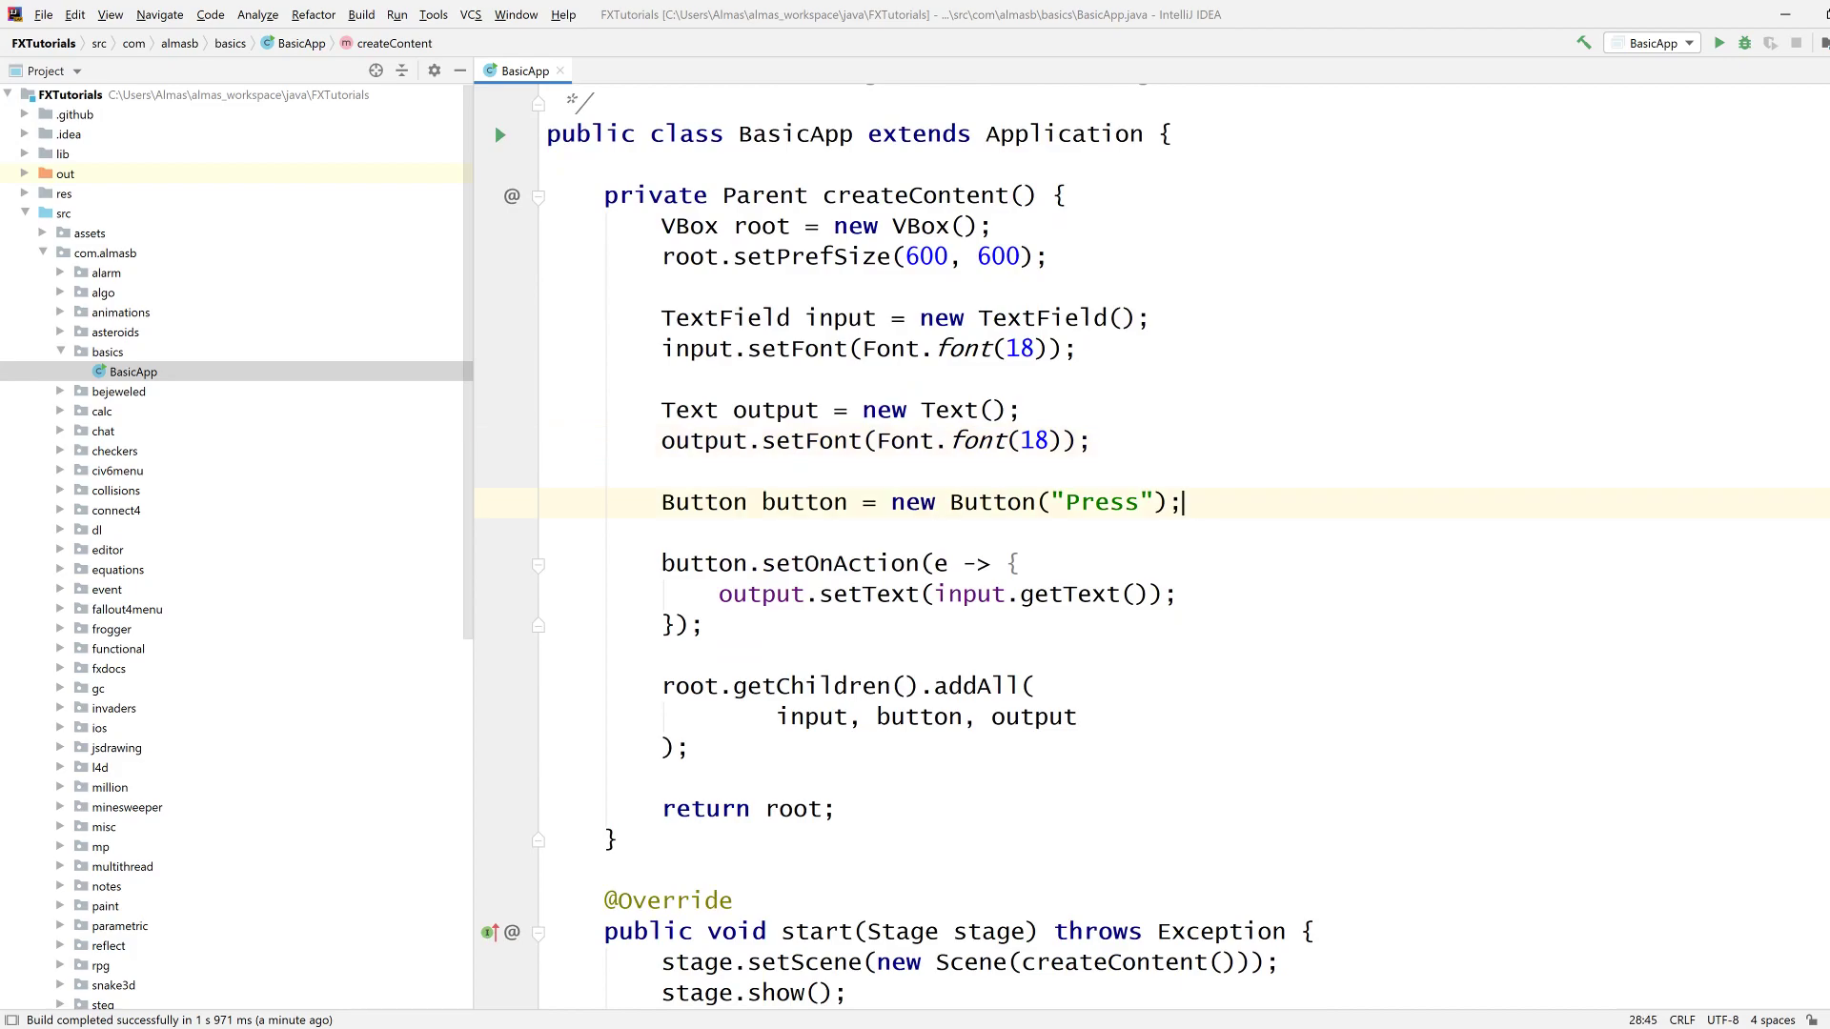
pyautogui.write('button.setFont(Font.font(18));')
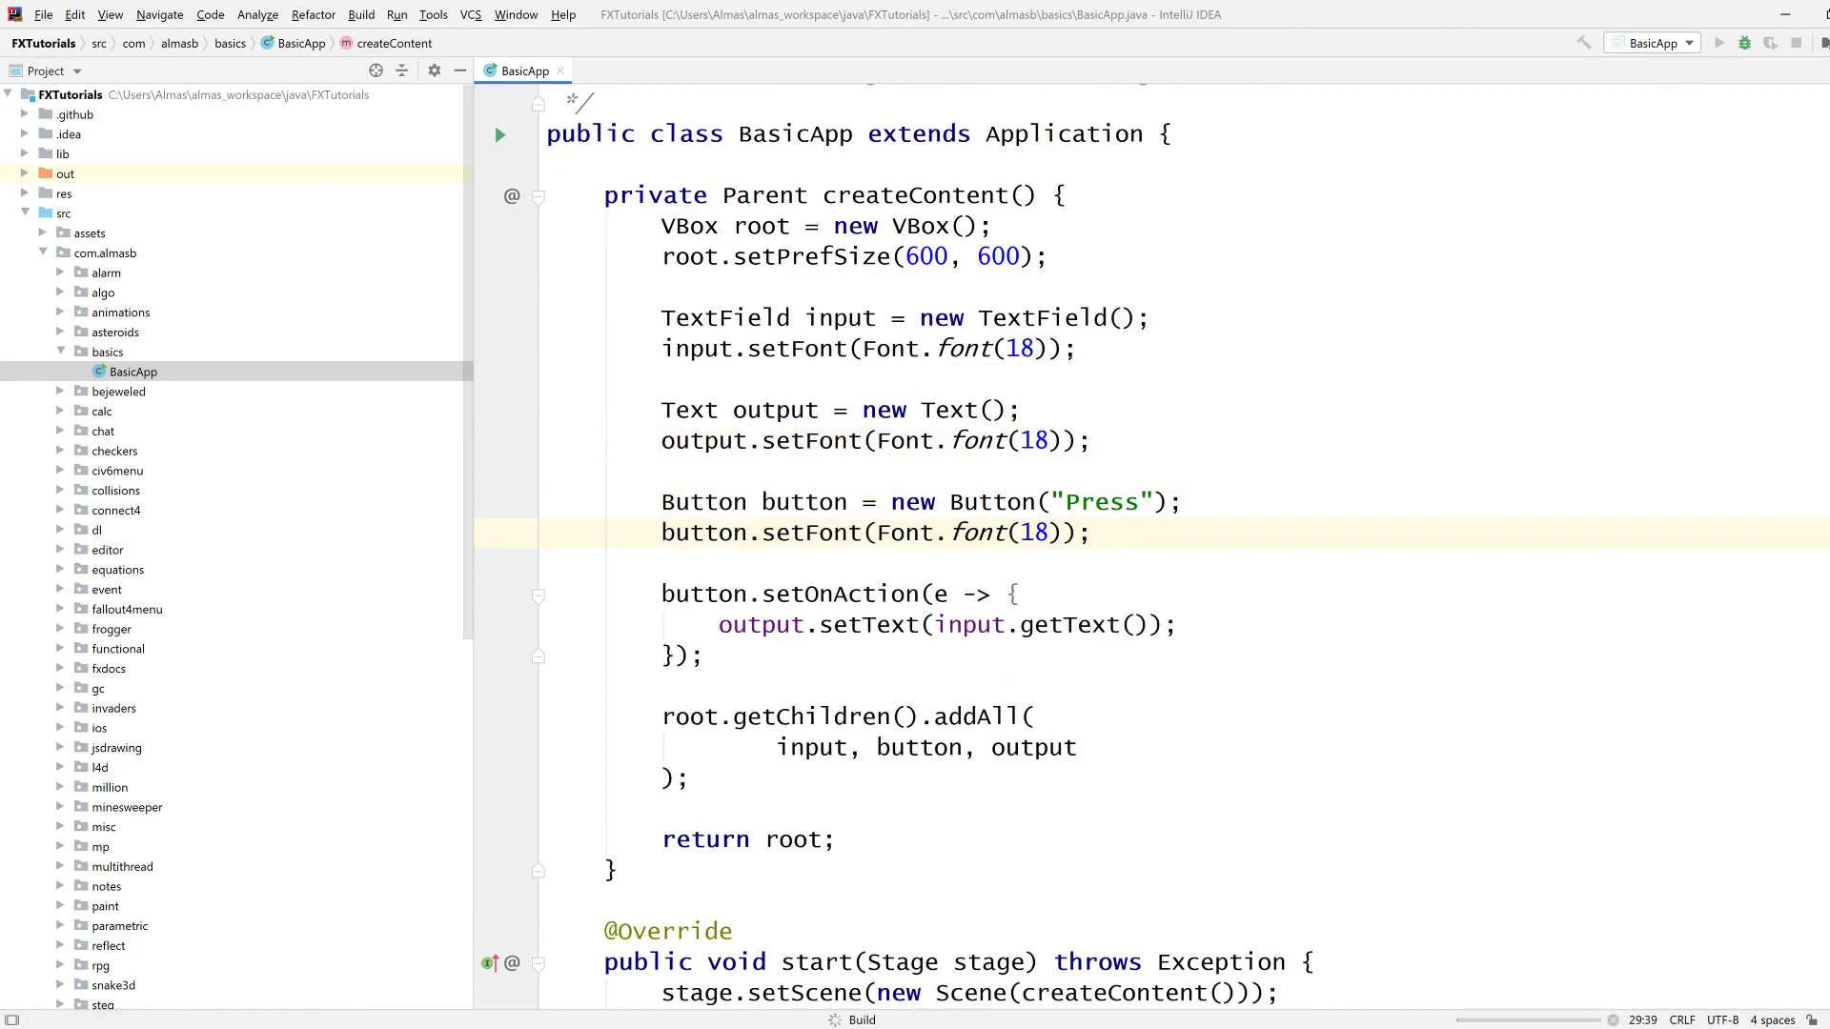
pyautogui.click(1716, 43)
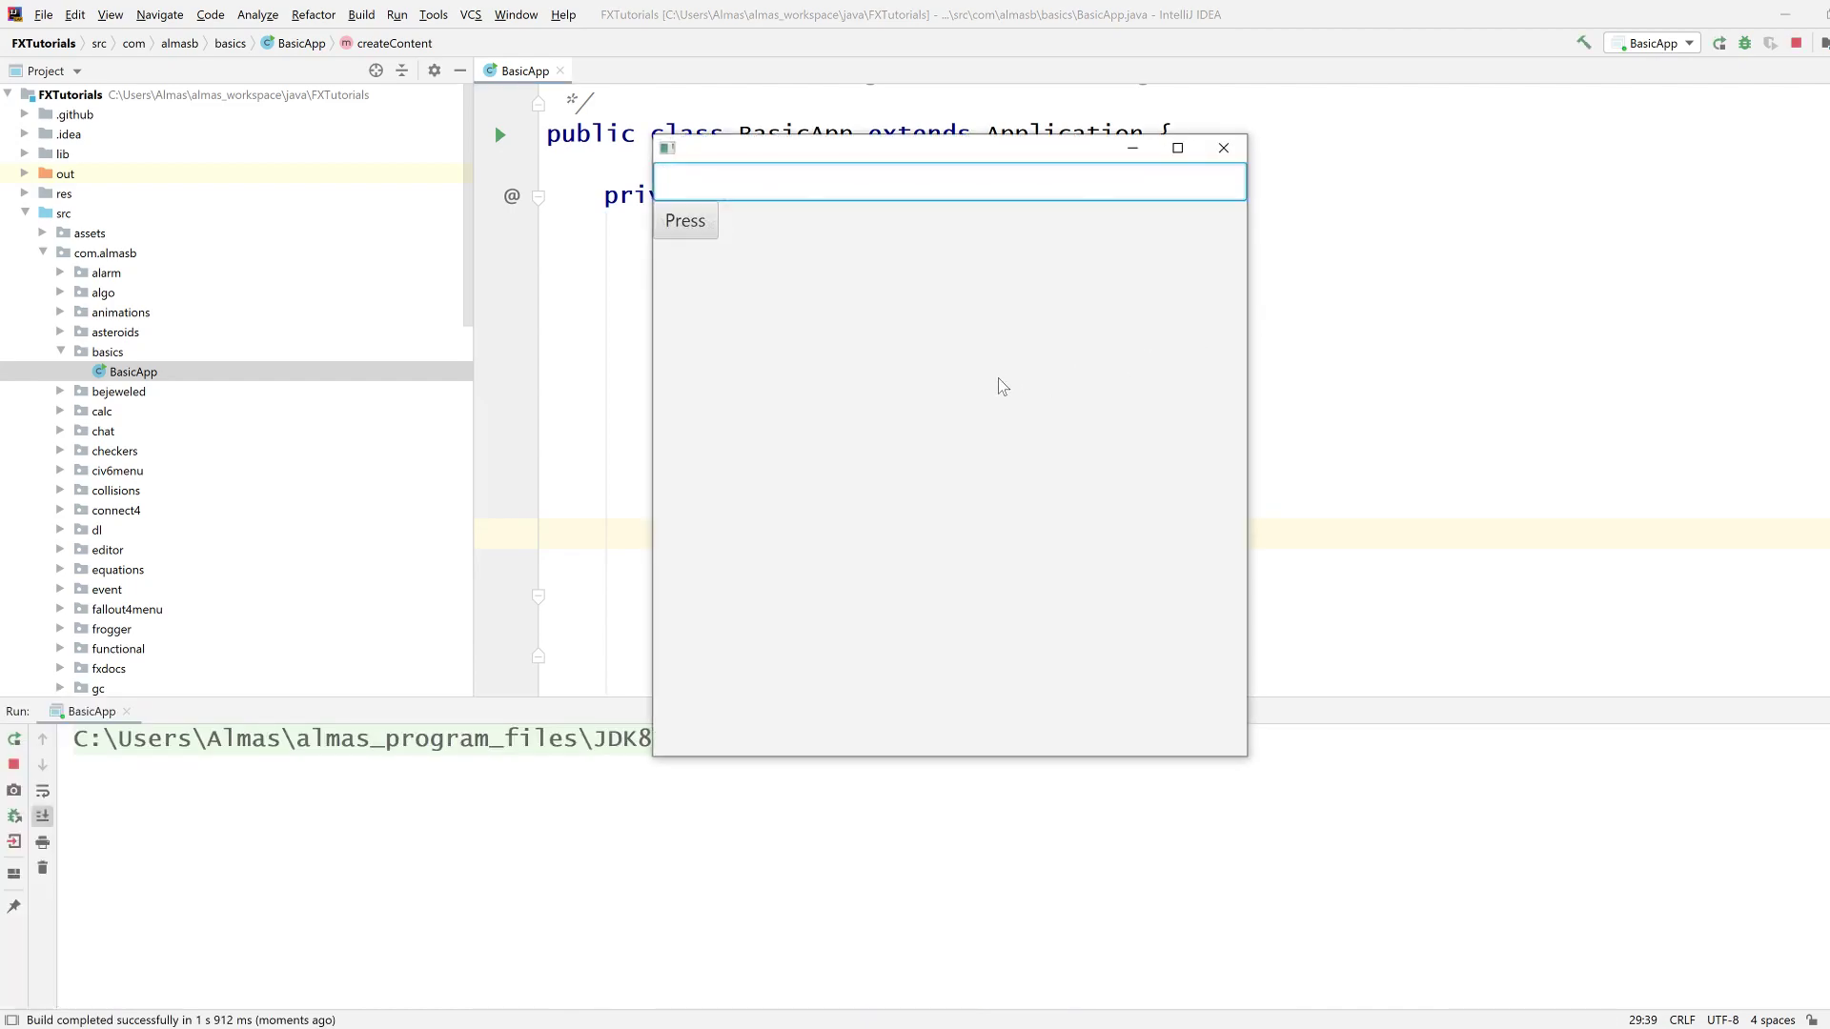
pyautogui.moveTo(803, 282)
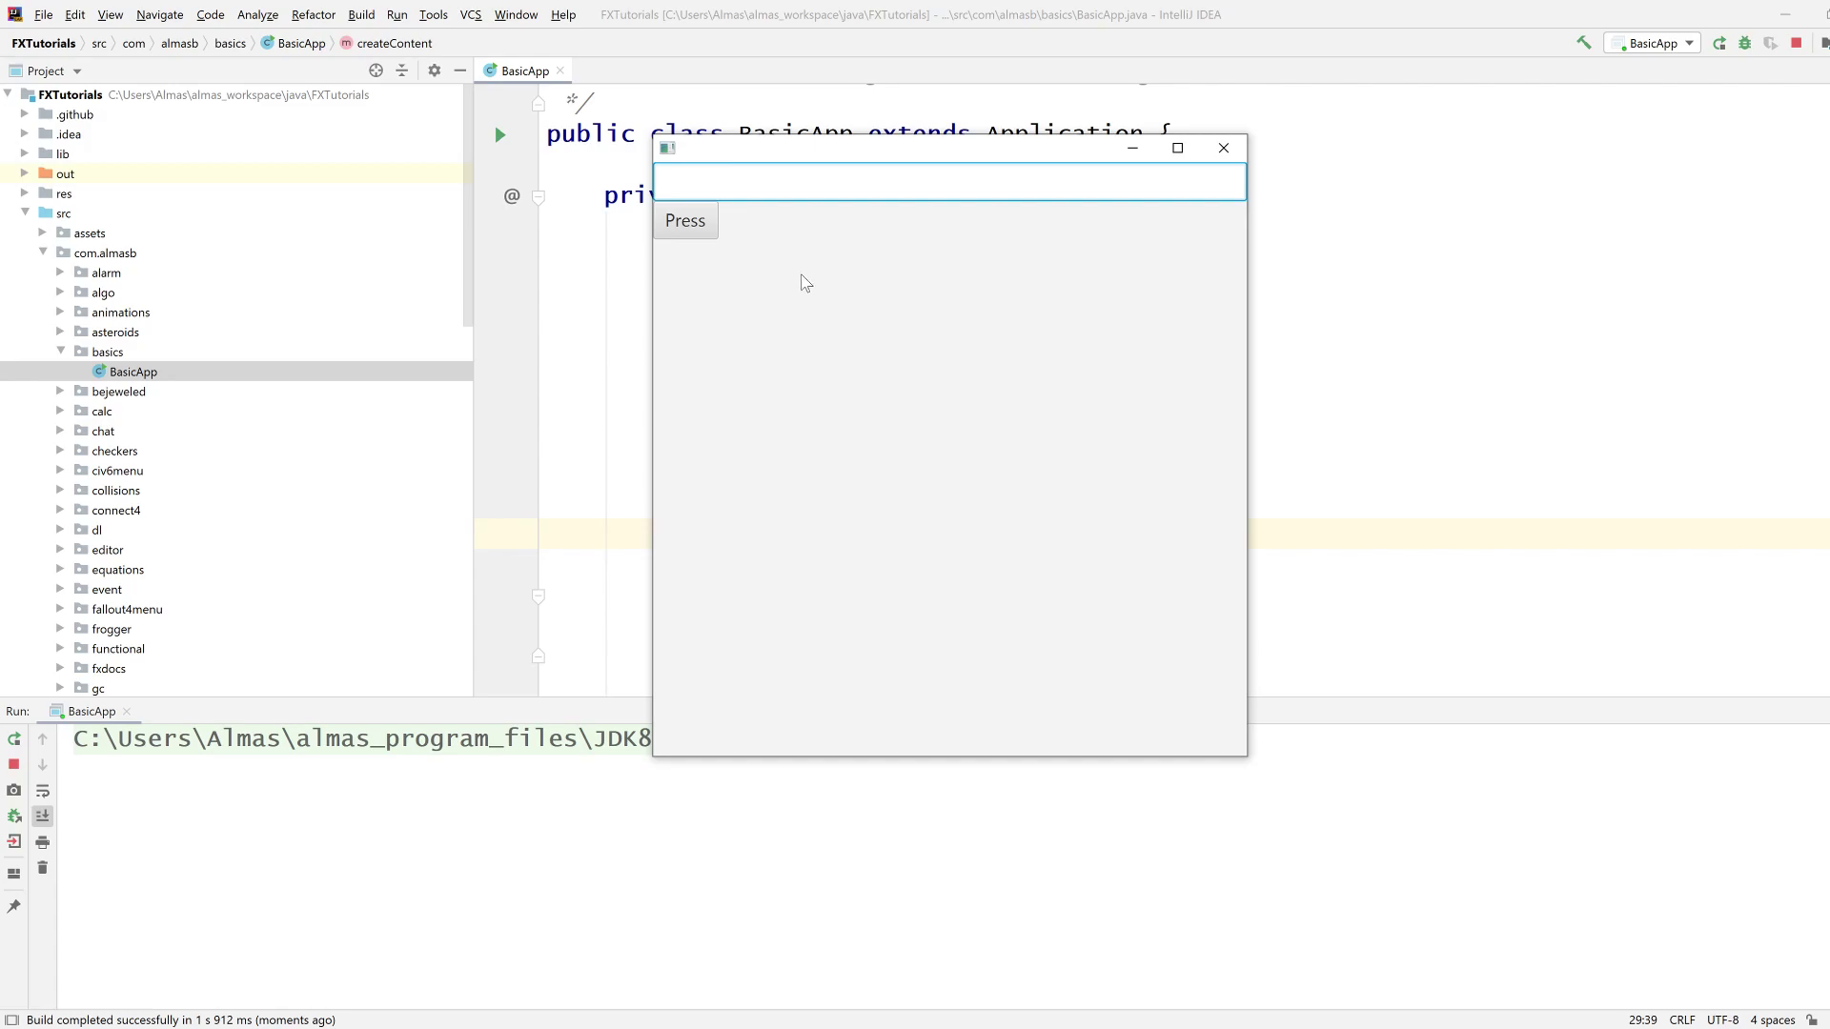
pyautogui.write('Hell')
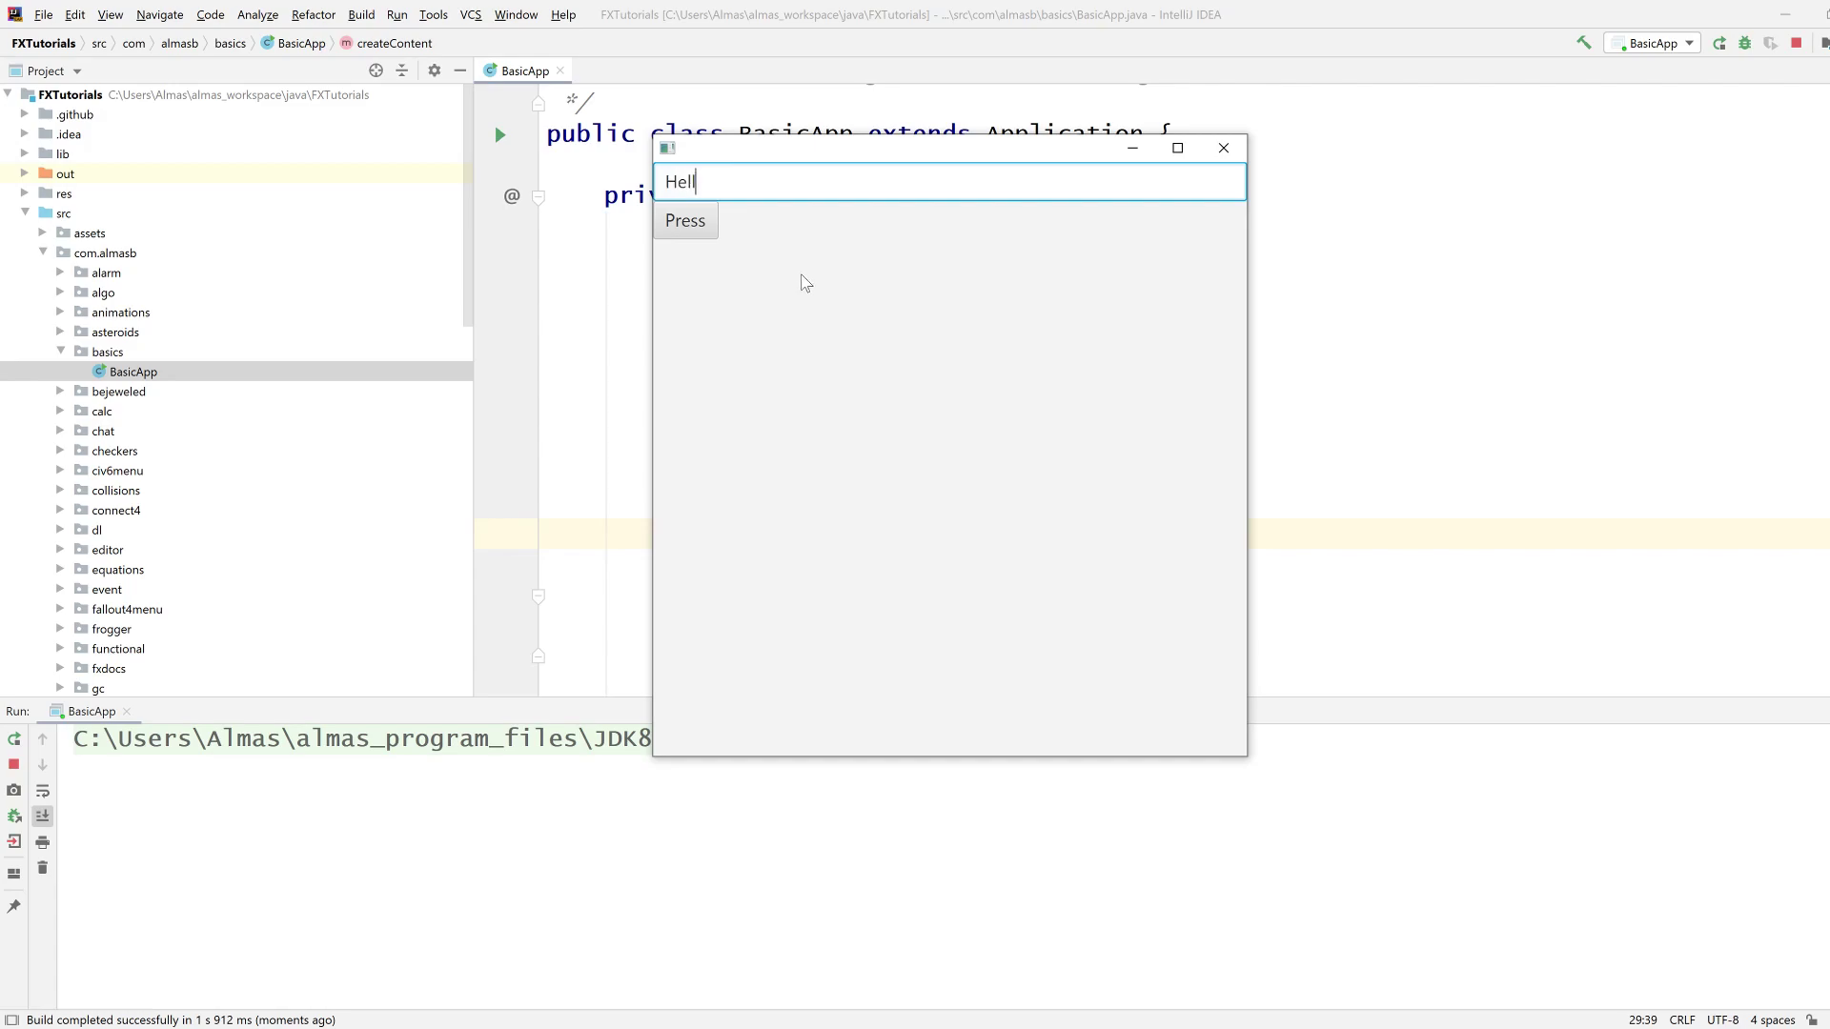
pyautogui.write('o')
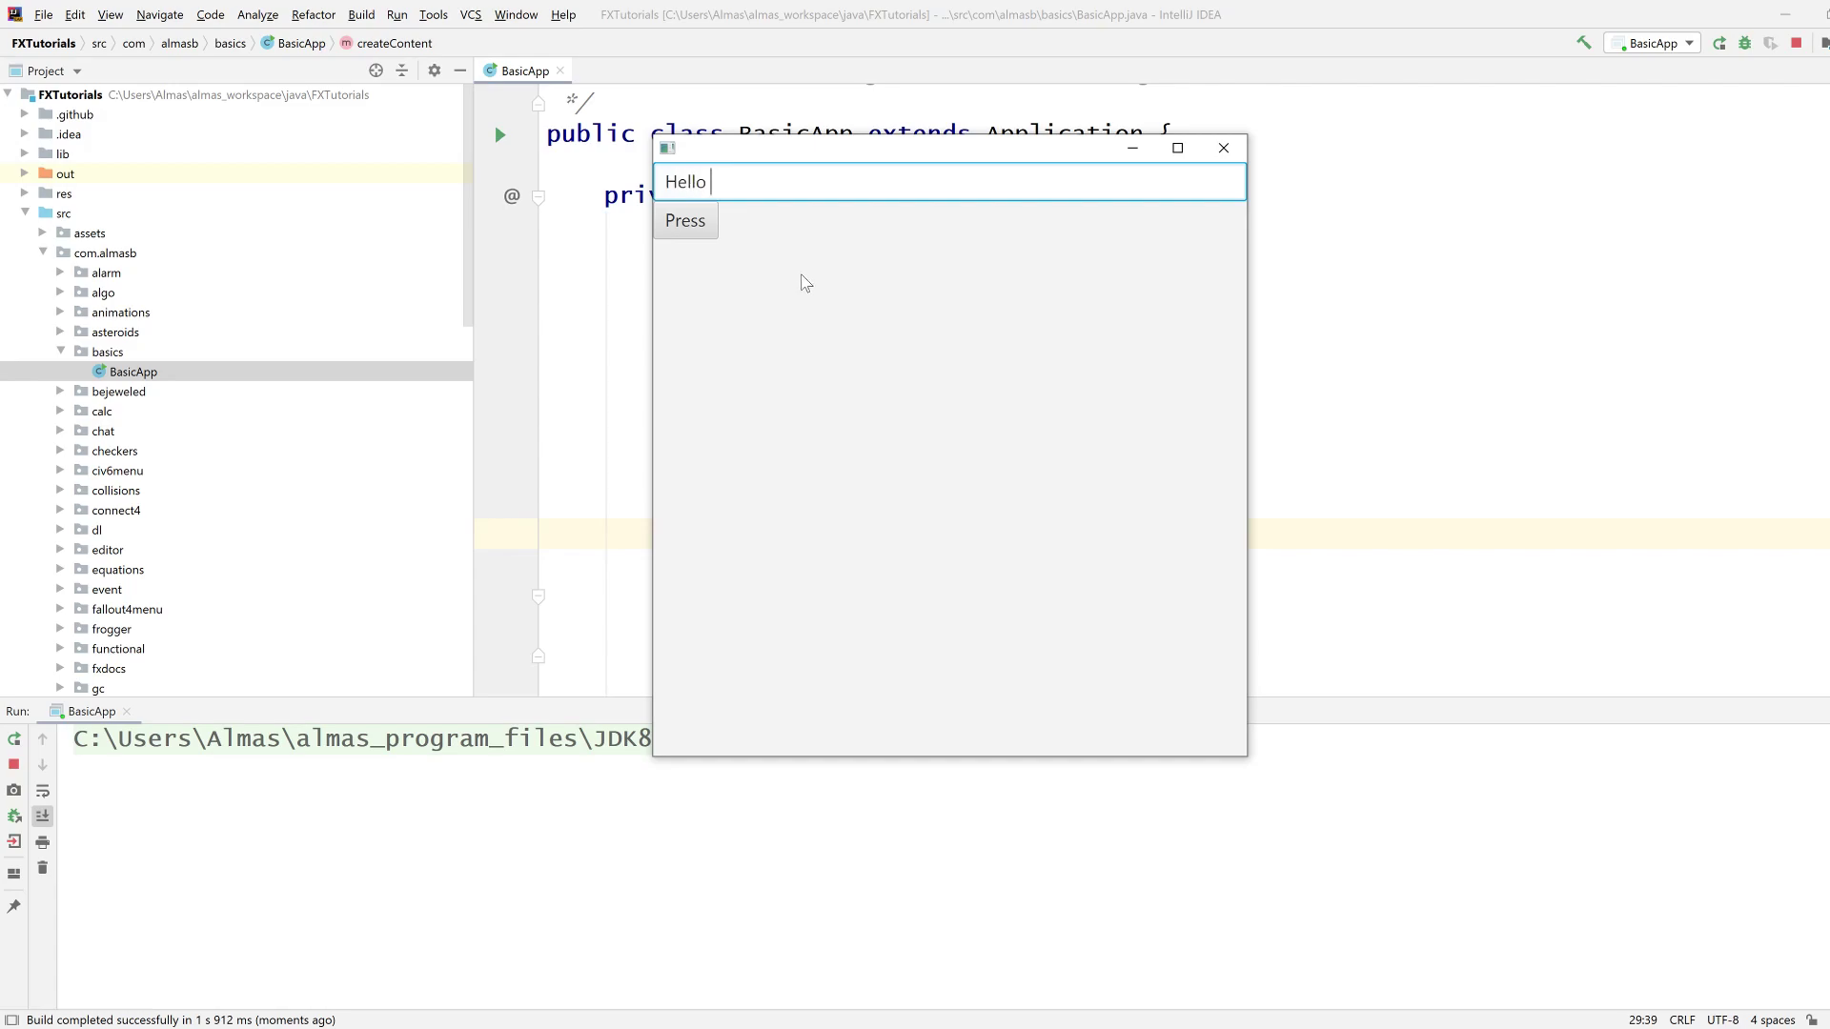
pyautogui.write('World!')
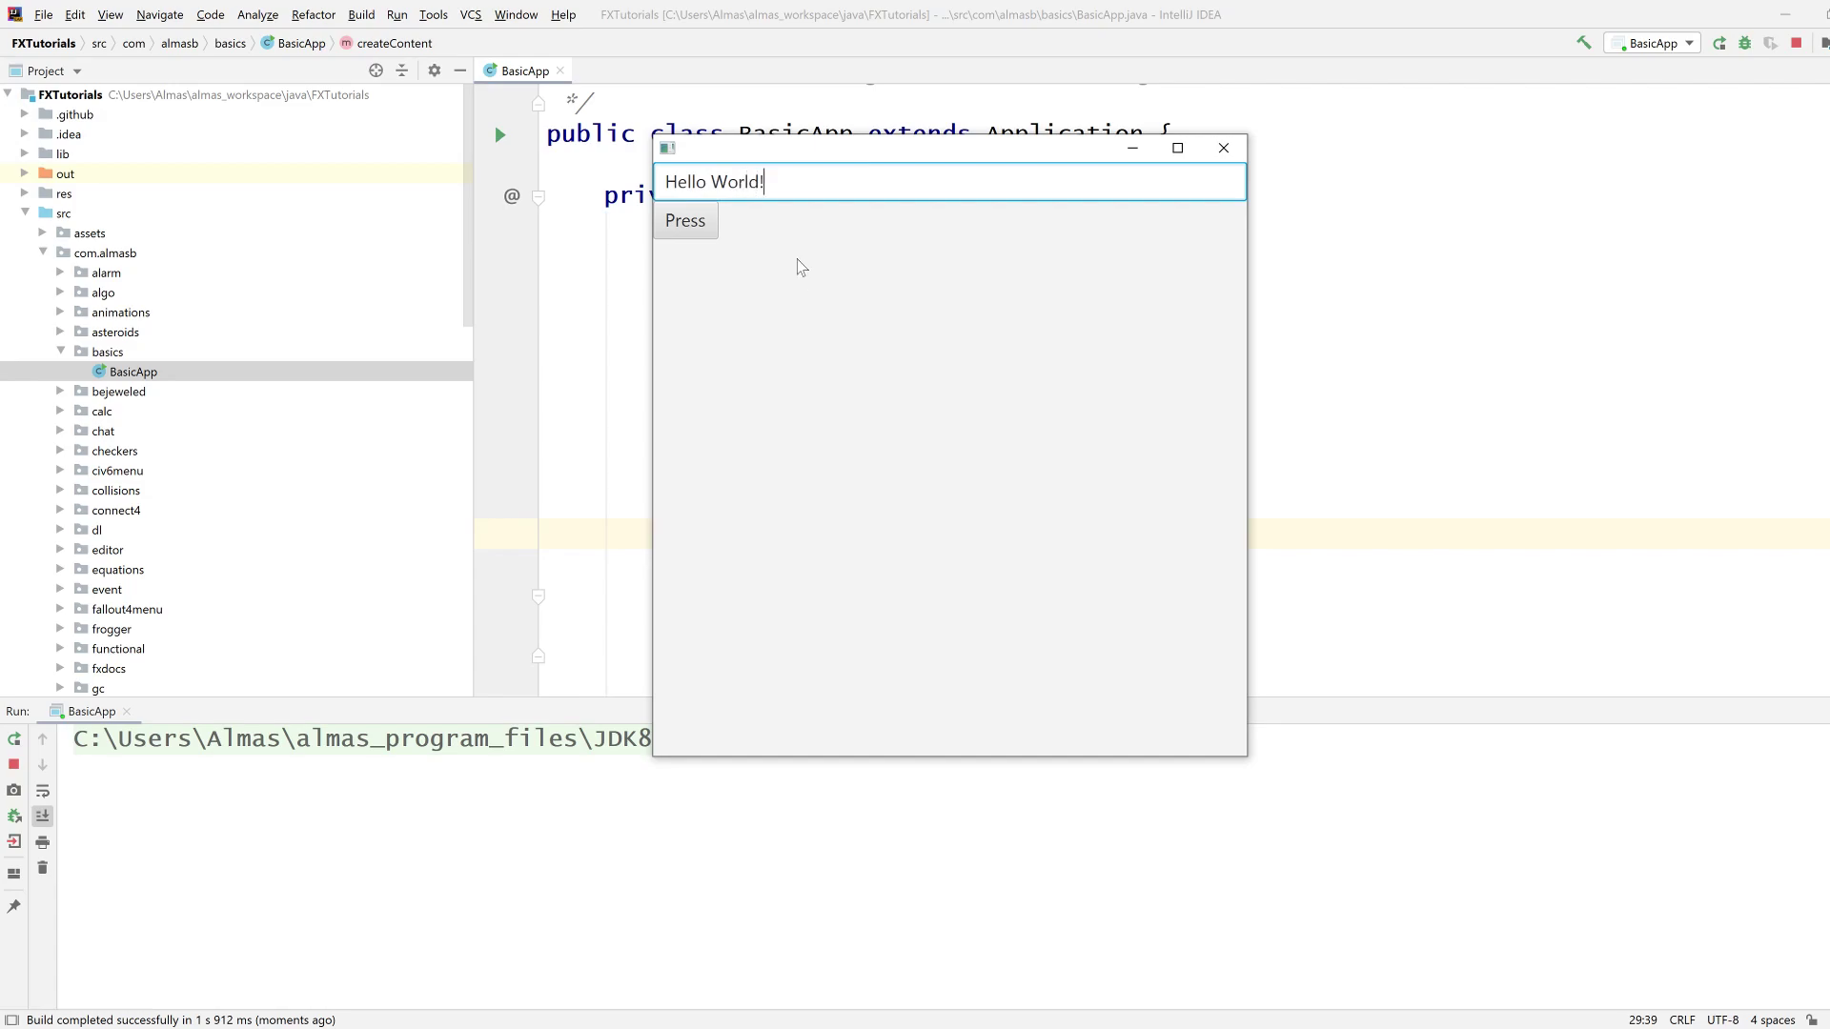
pyautogui.click(685, 221)
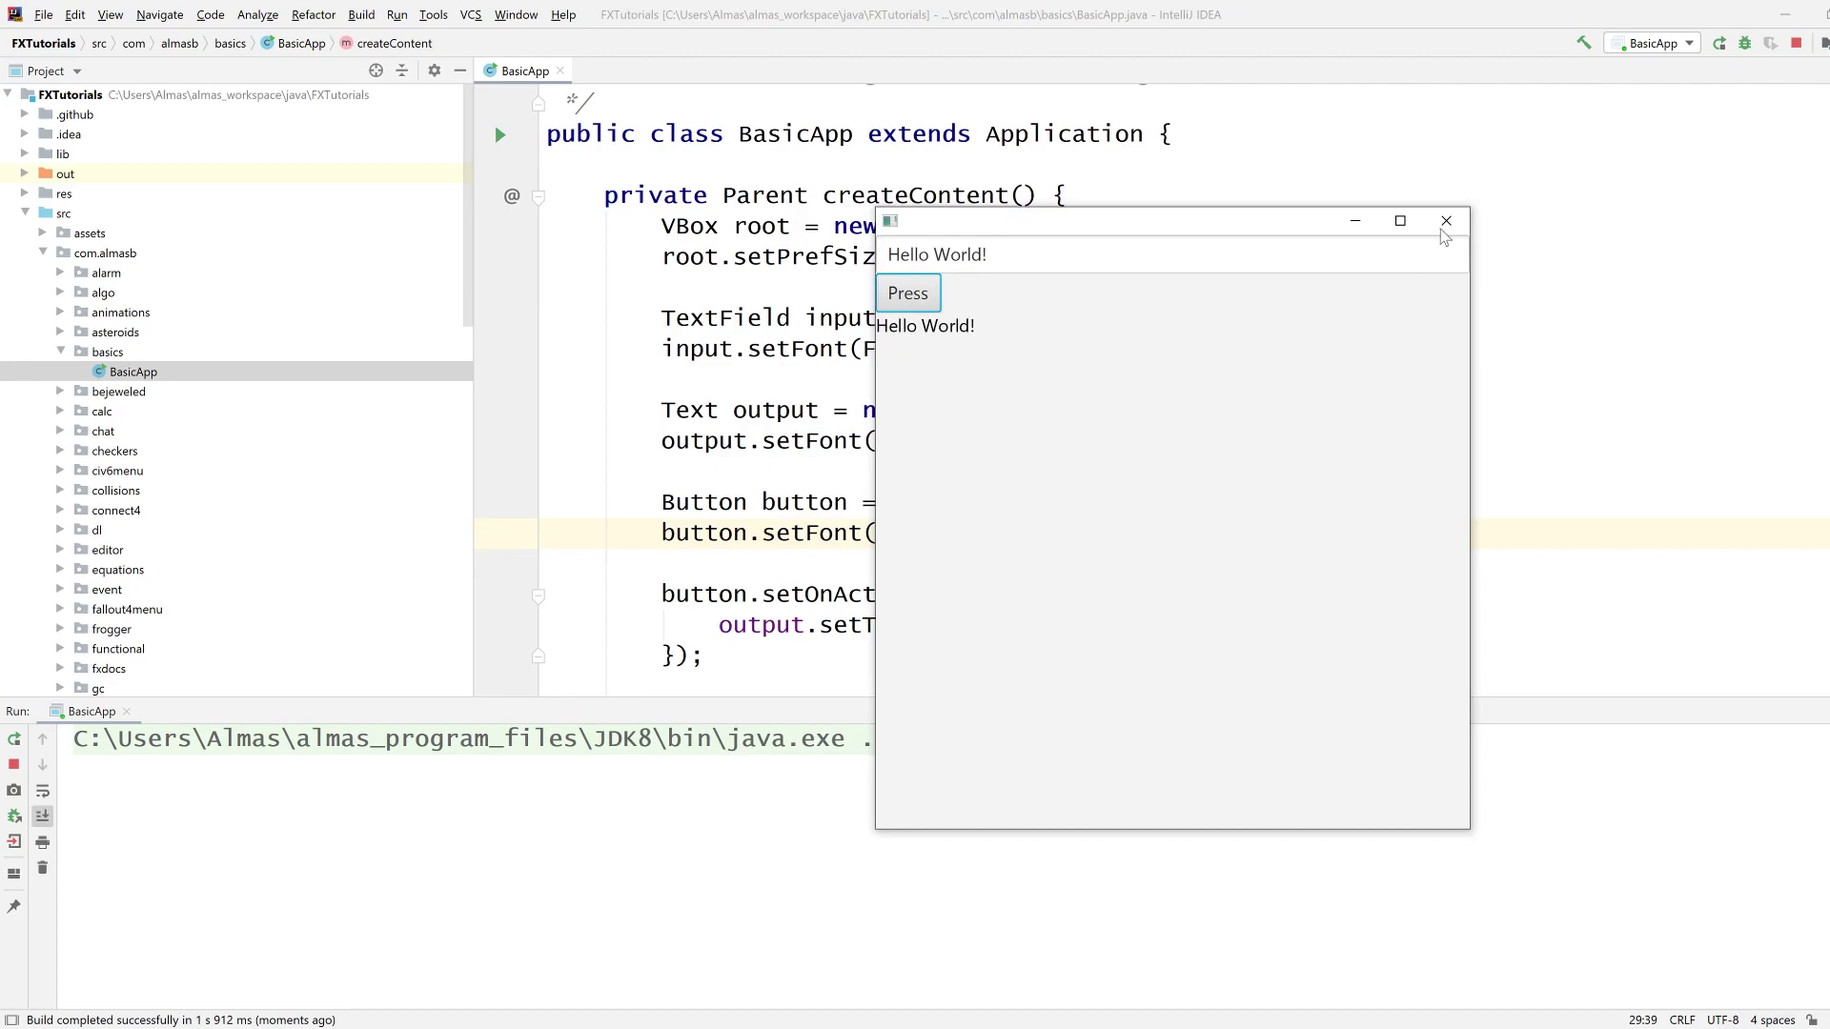
pyautogui.click(1446, 220)
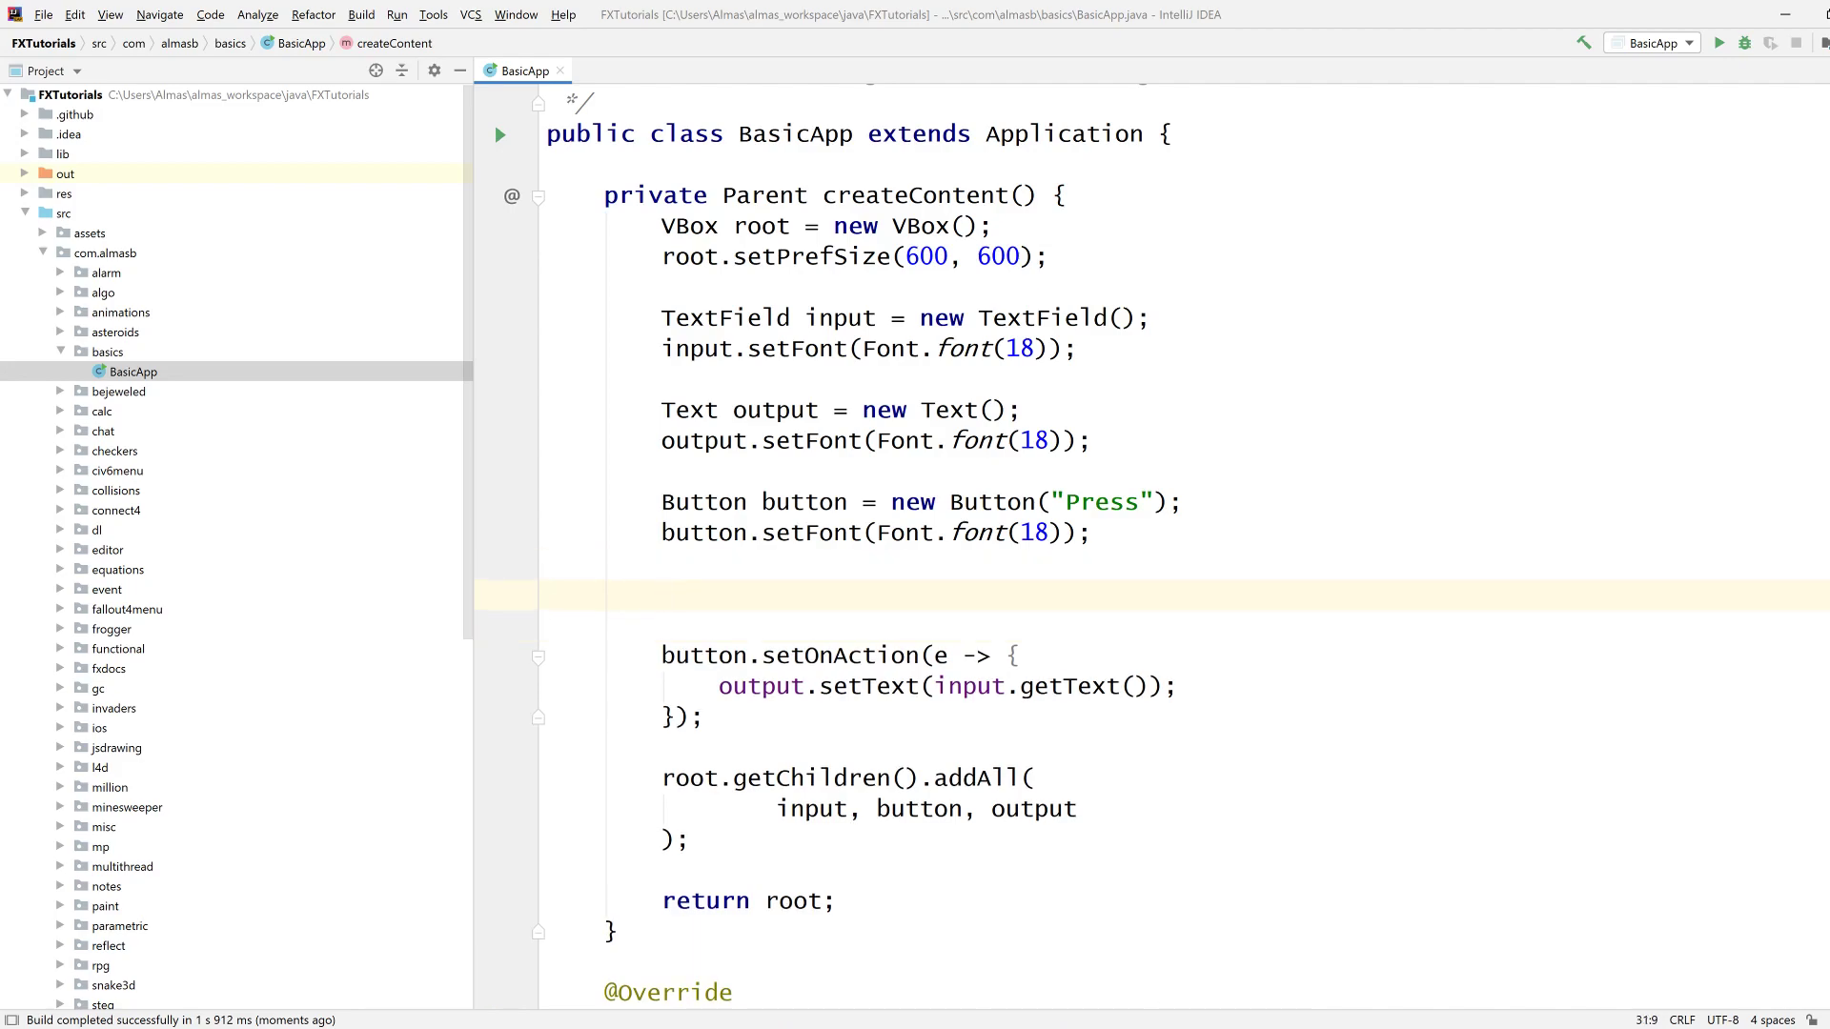
# Bind output.textProperty() to the input field's textProperty().
pyautogui.write('output.tex')
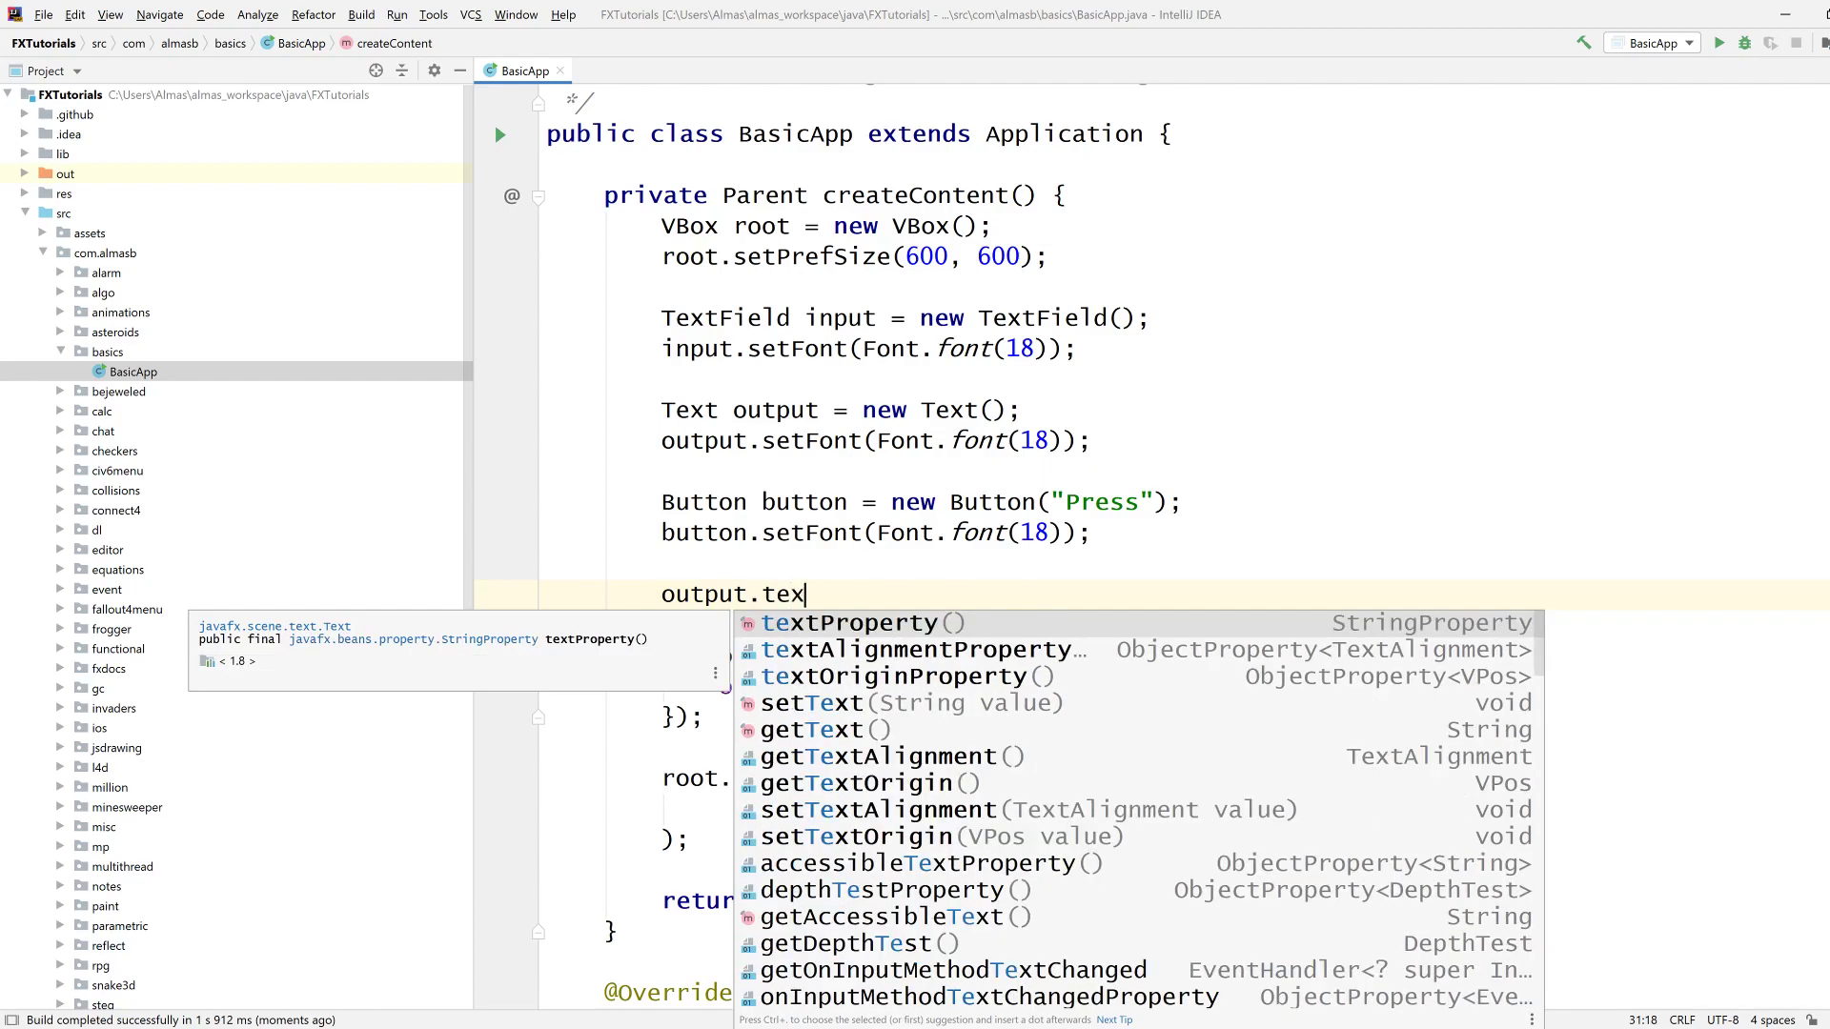
pyautogui.click(856, 622)
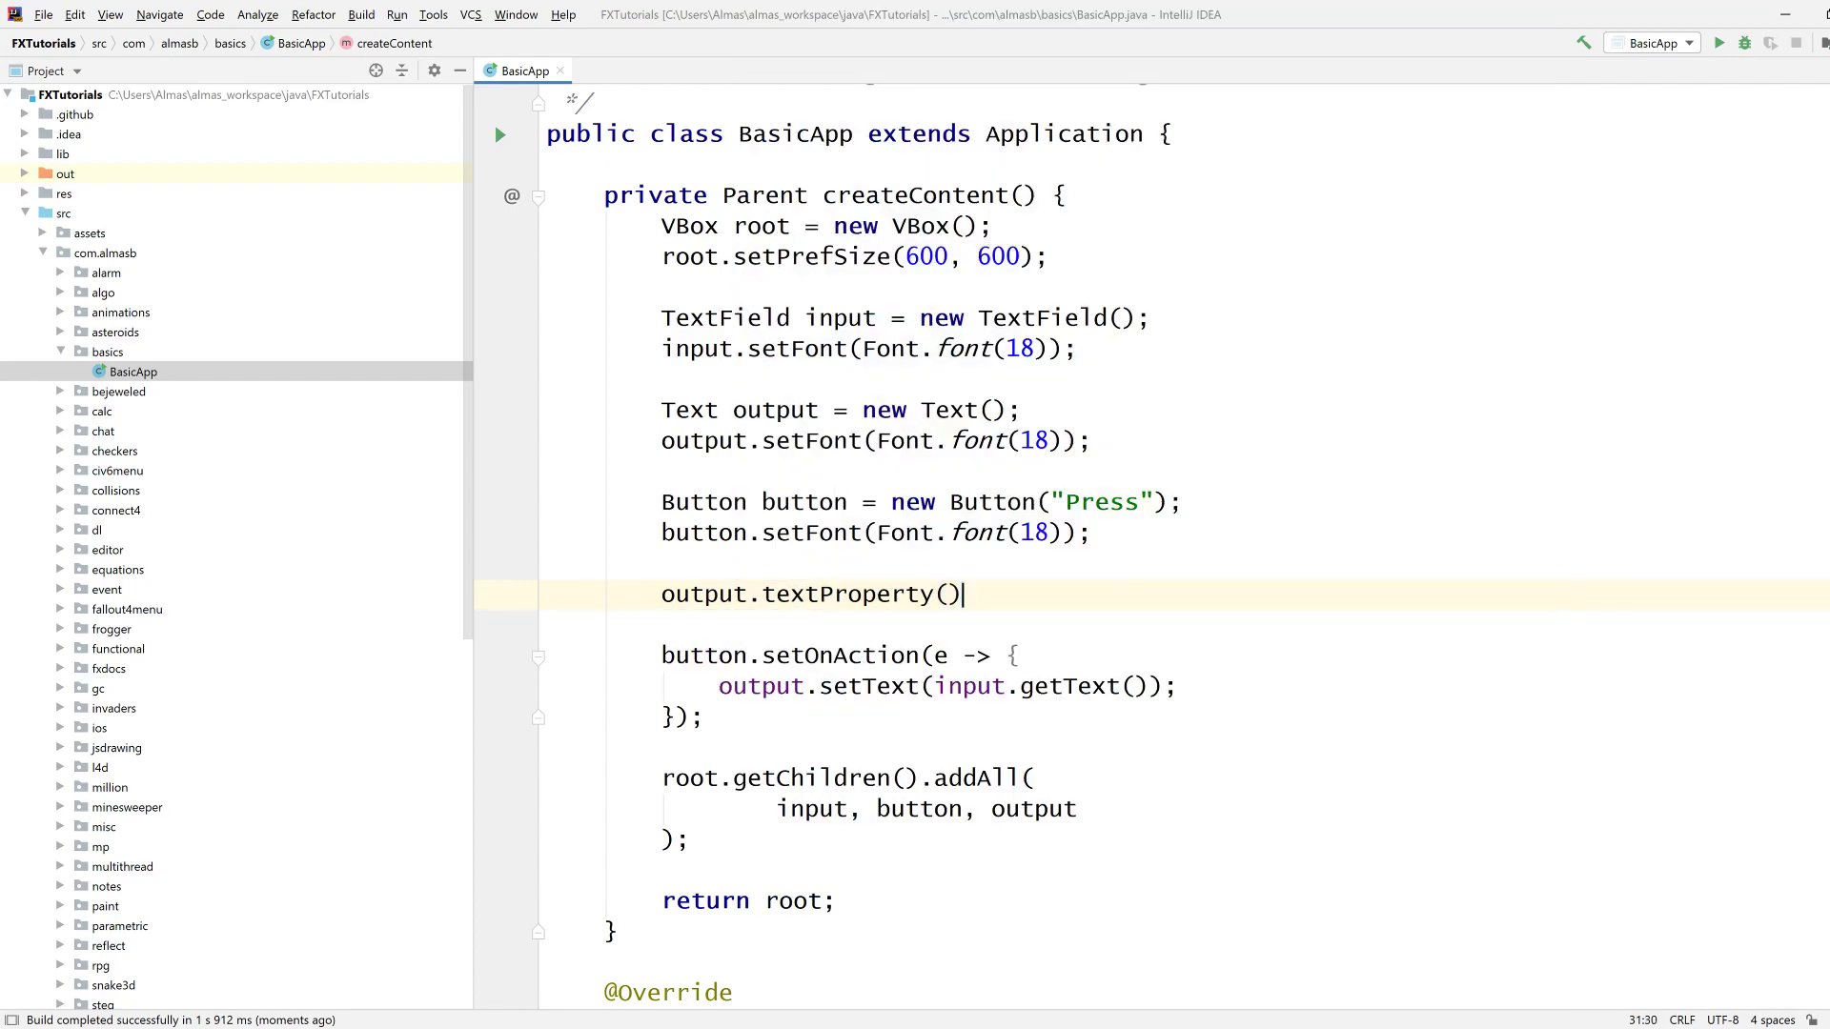
pyautogui.write('.bind(input.textProperty());')
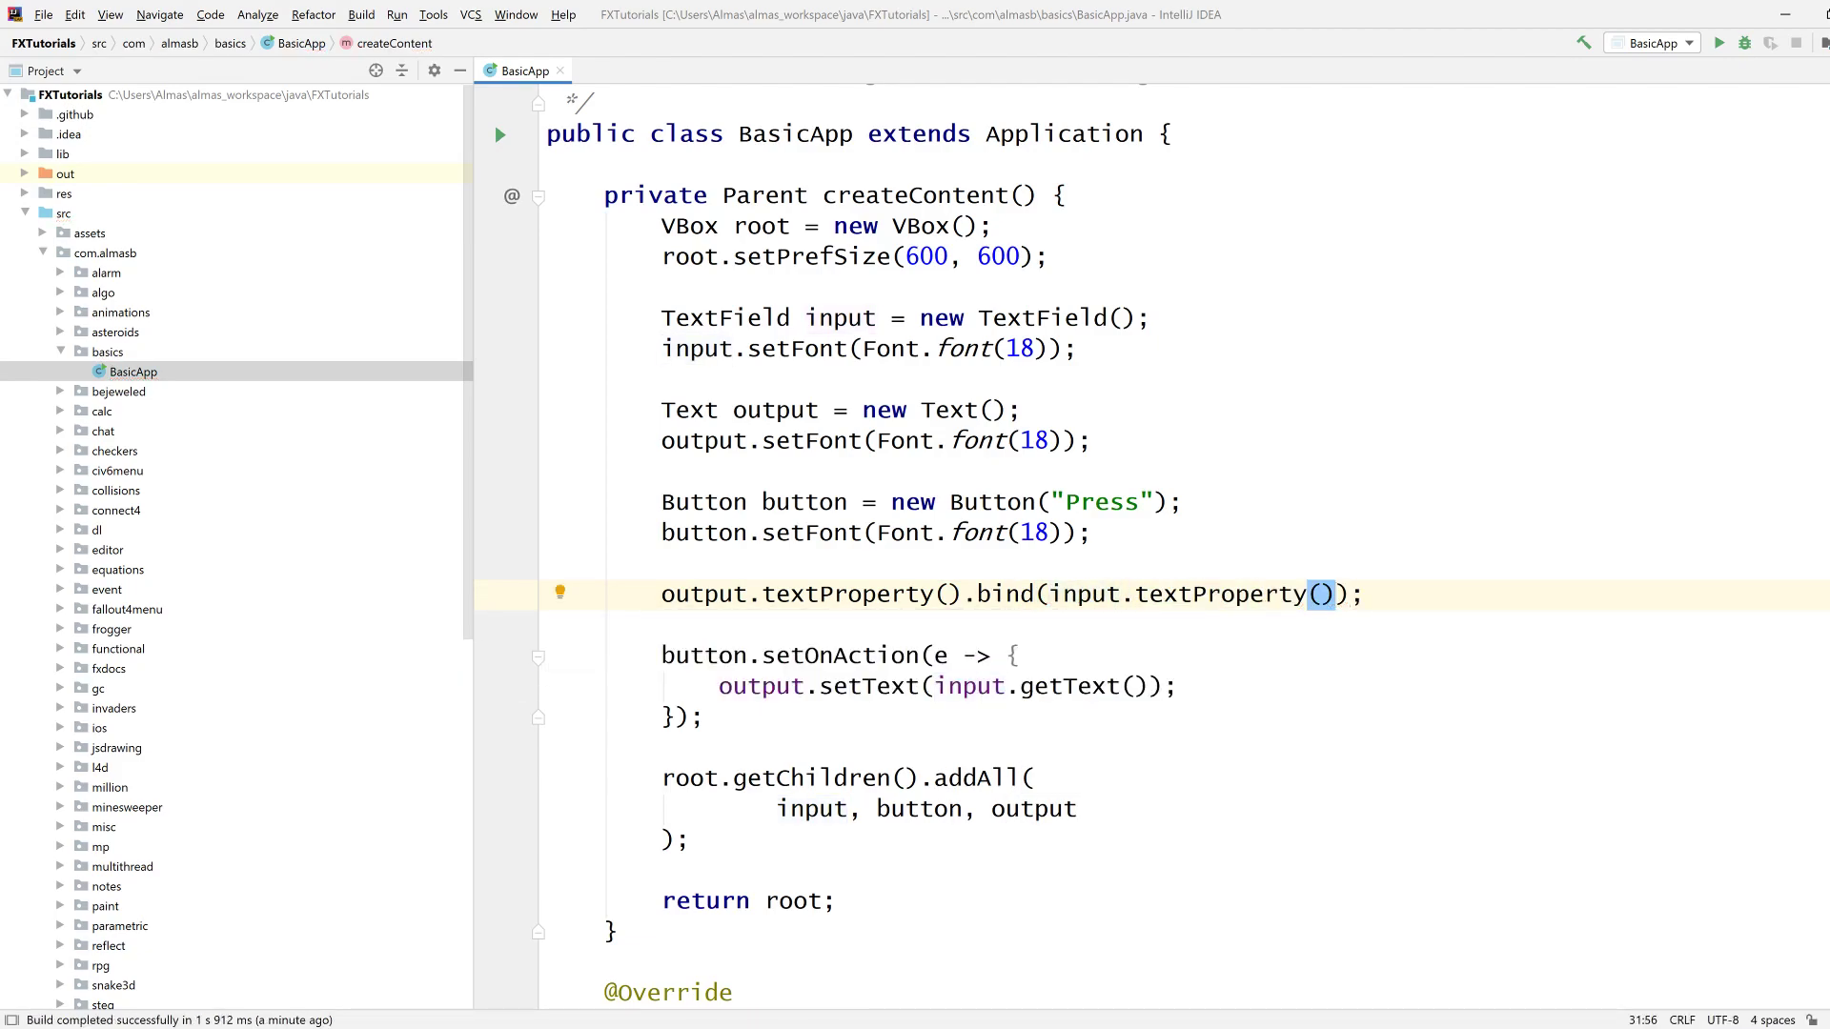
# Comment out the old button setOnAction handler and relaunch BasicApp.
pyautogui.click(706, 717)
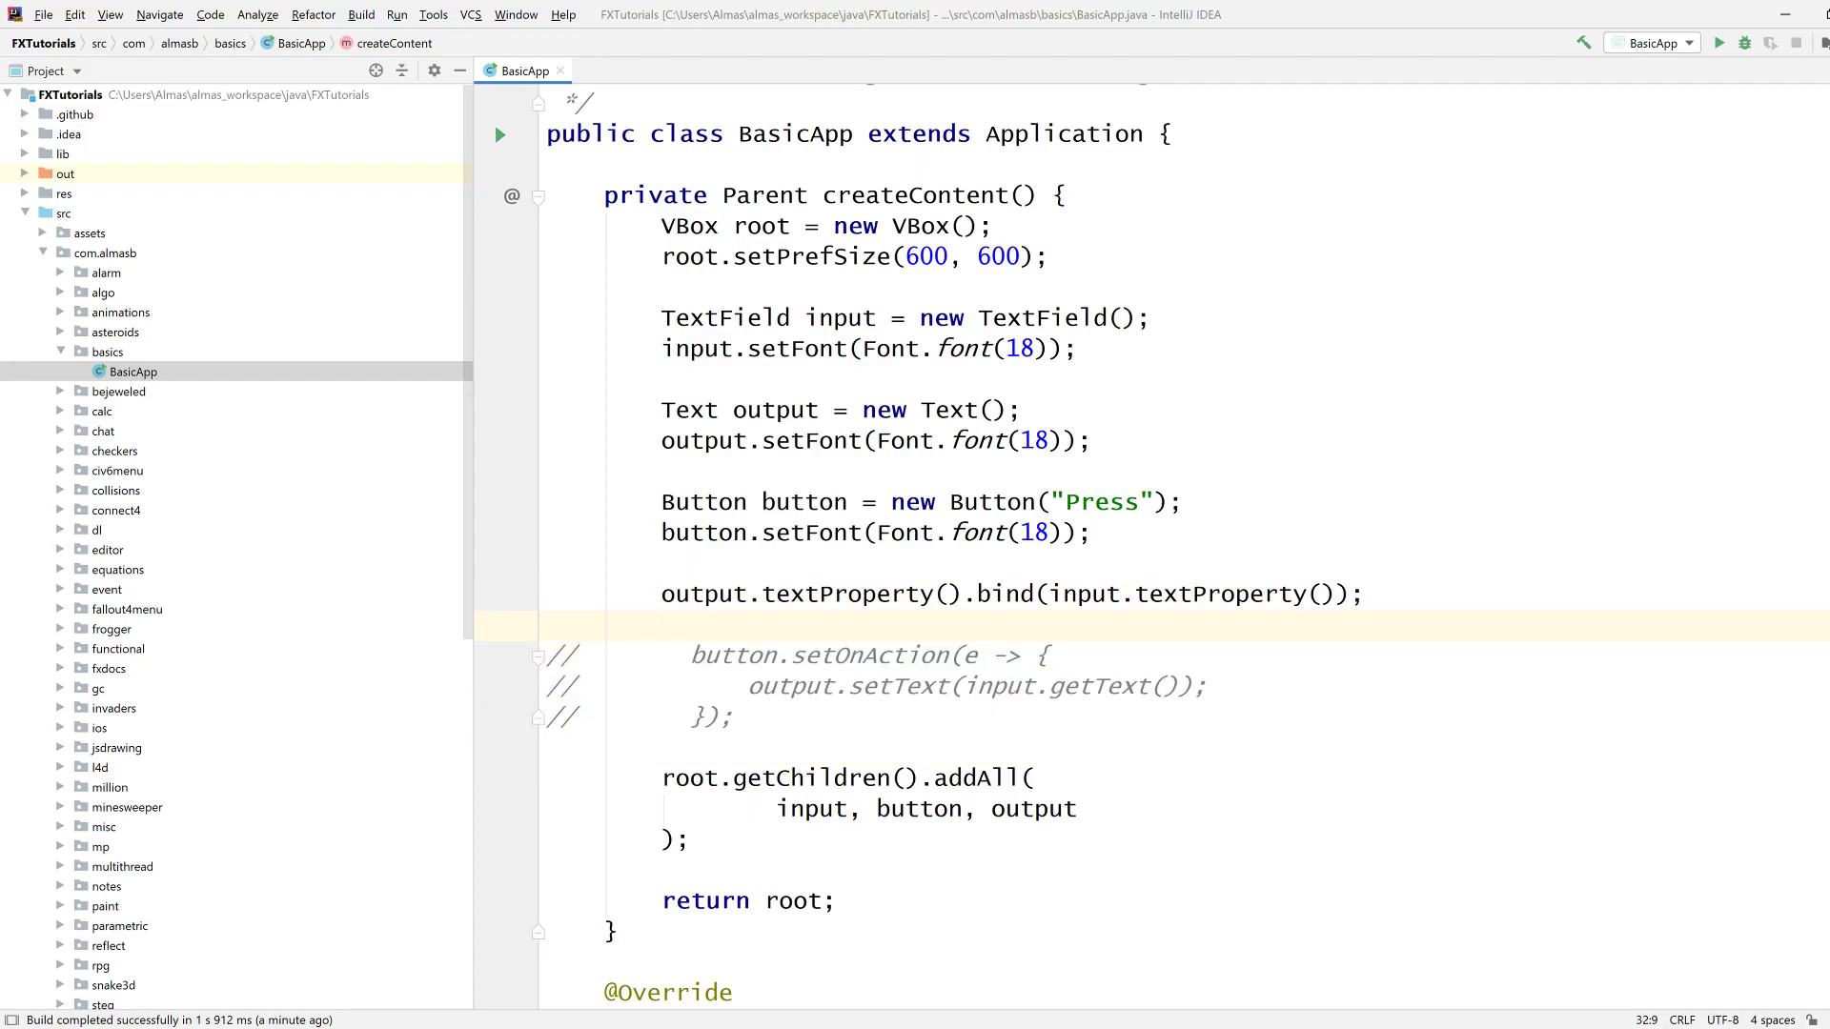
pyautogui.click(1081, 594)
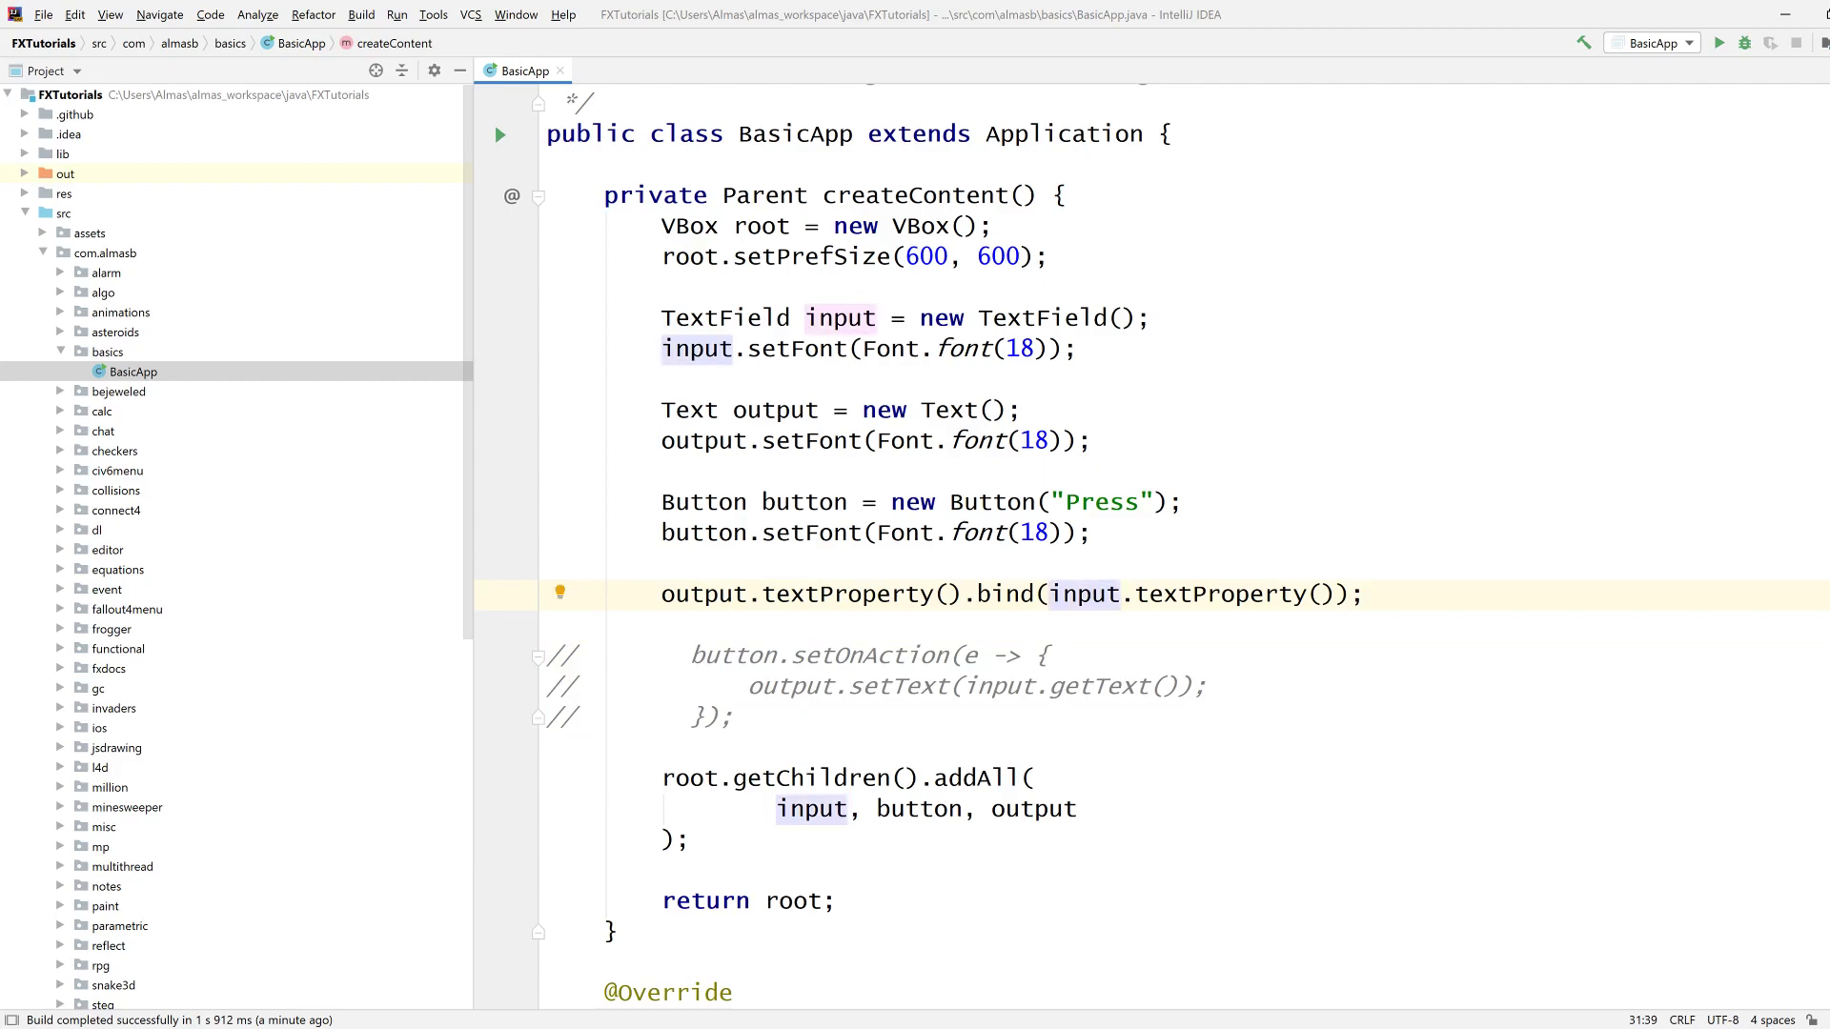
pyautogui.click(701, 564)
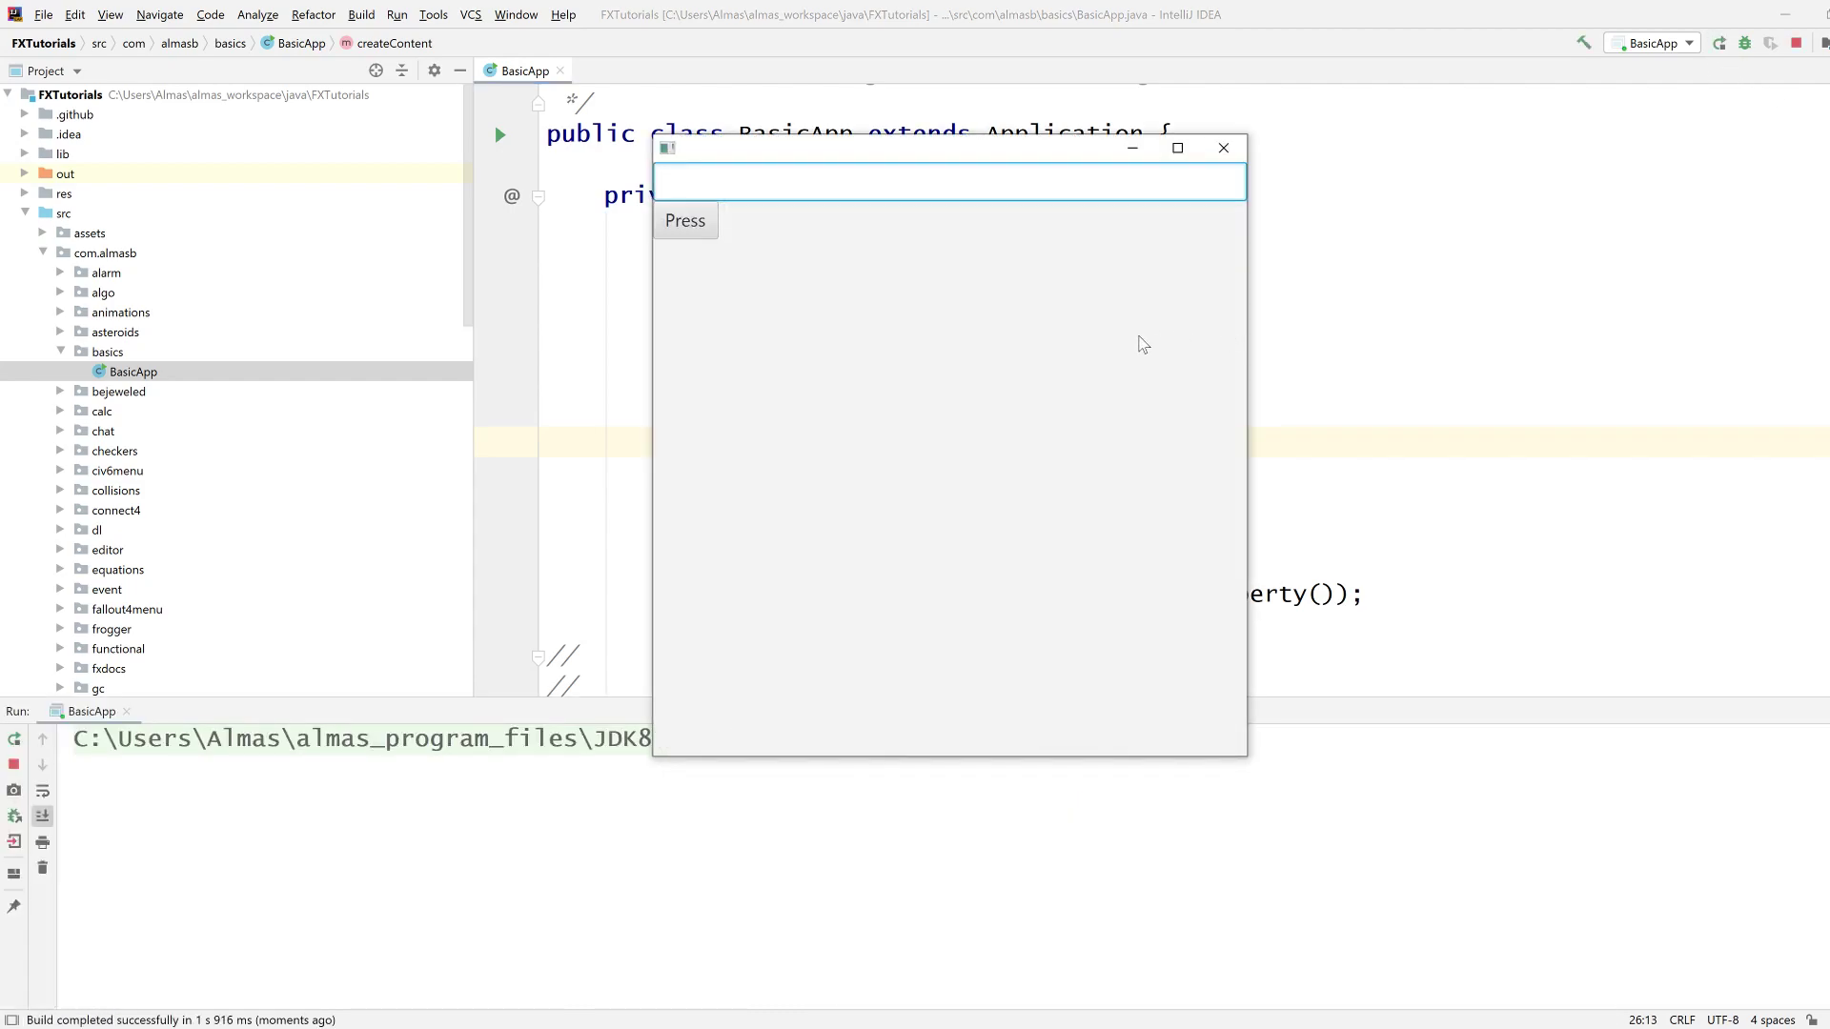
# Type 'Hello world' into the running app's field and watch output mirror it.
pyautogui.write('Hell')
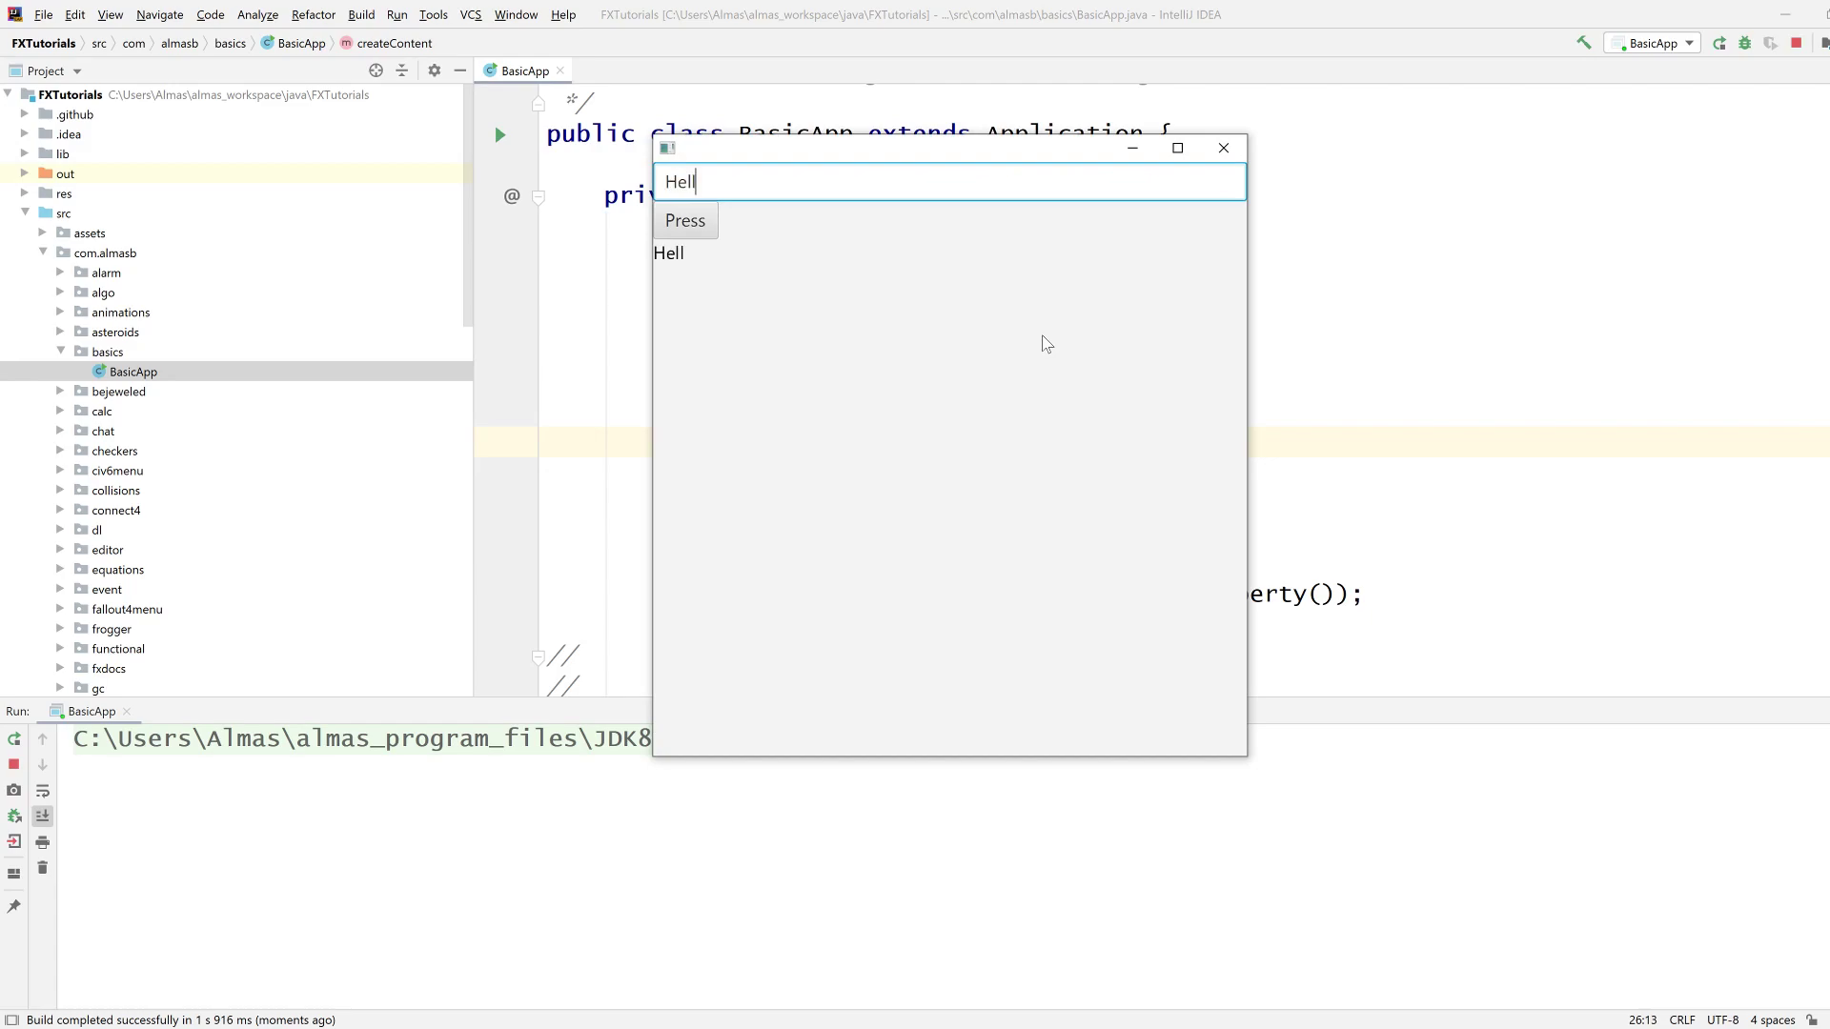
pyautogui.write('o world')
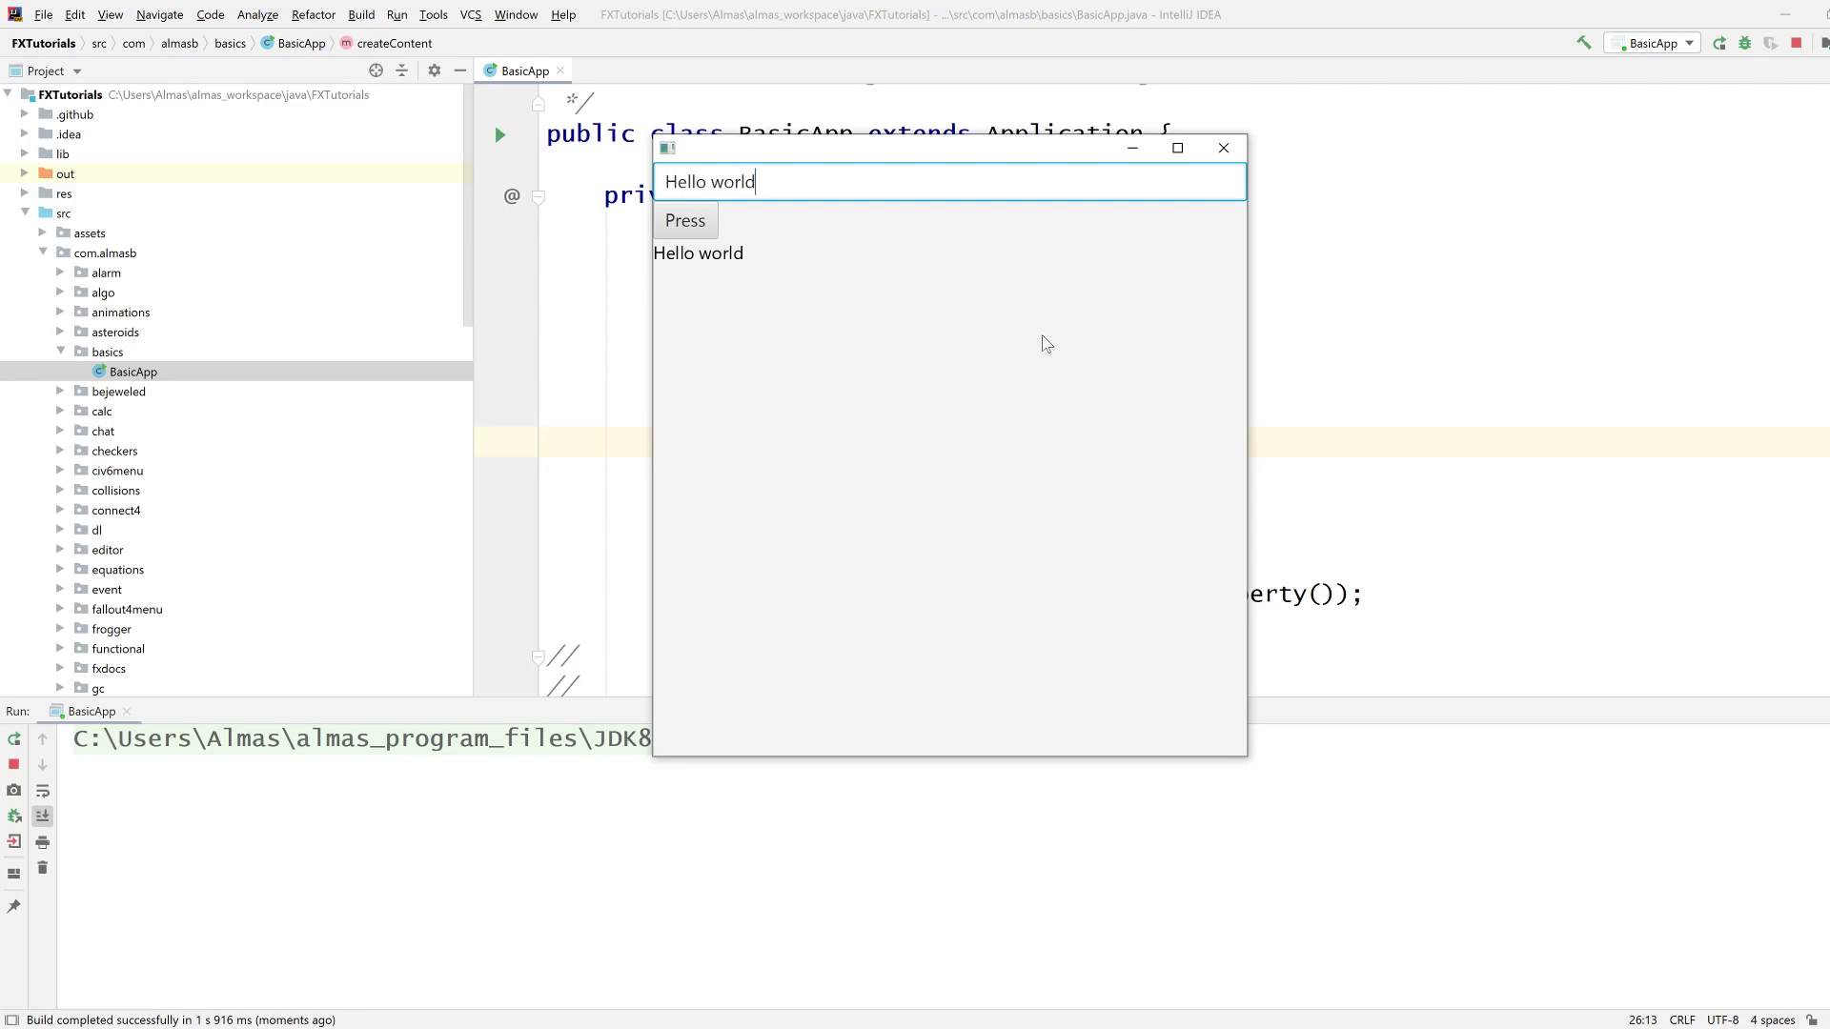
pyautogui.moveTo(1030, 277)
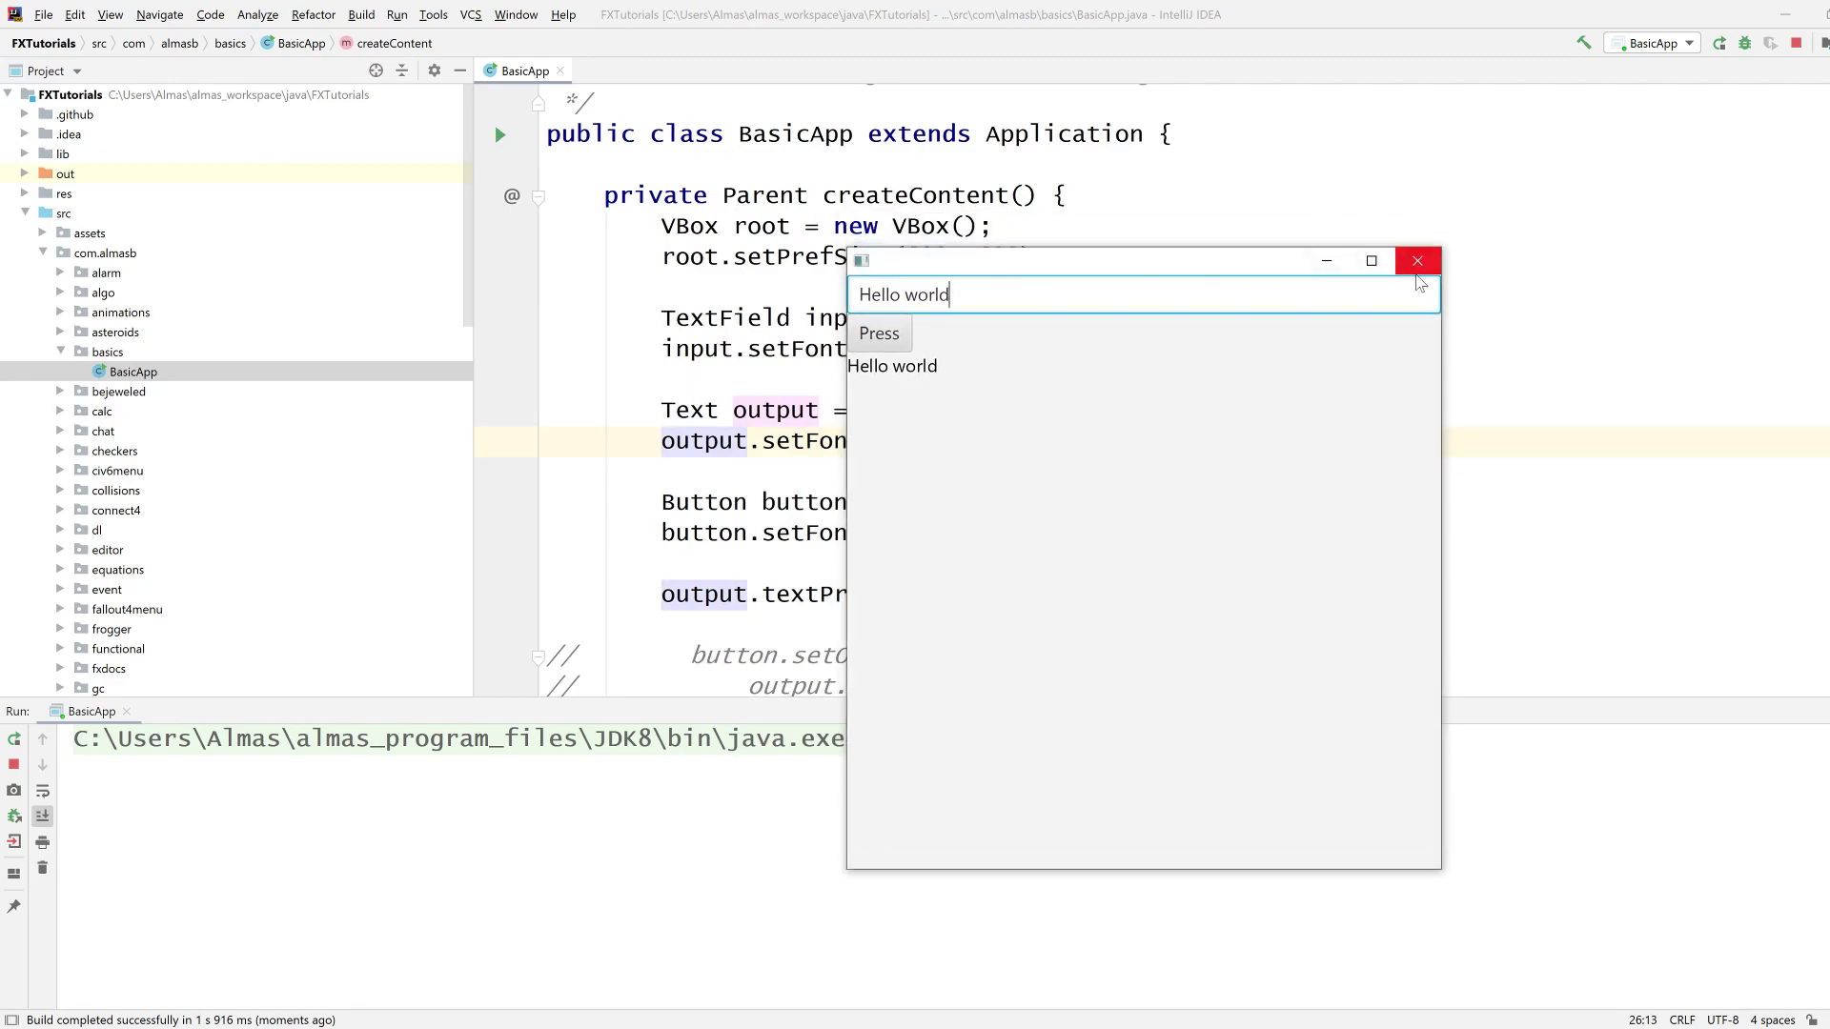
pyautogui.moveTo(1141, 280)
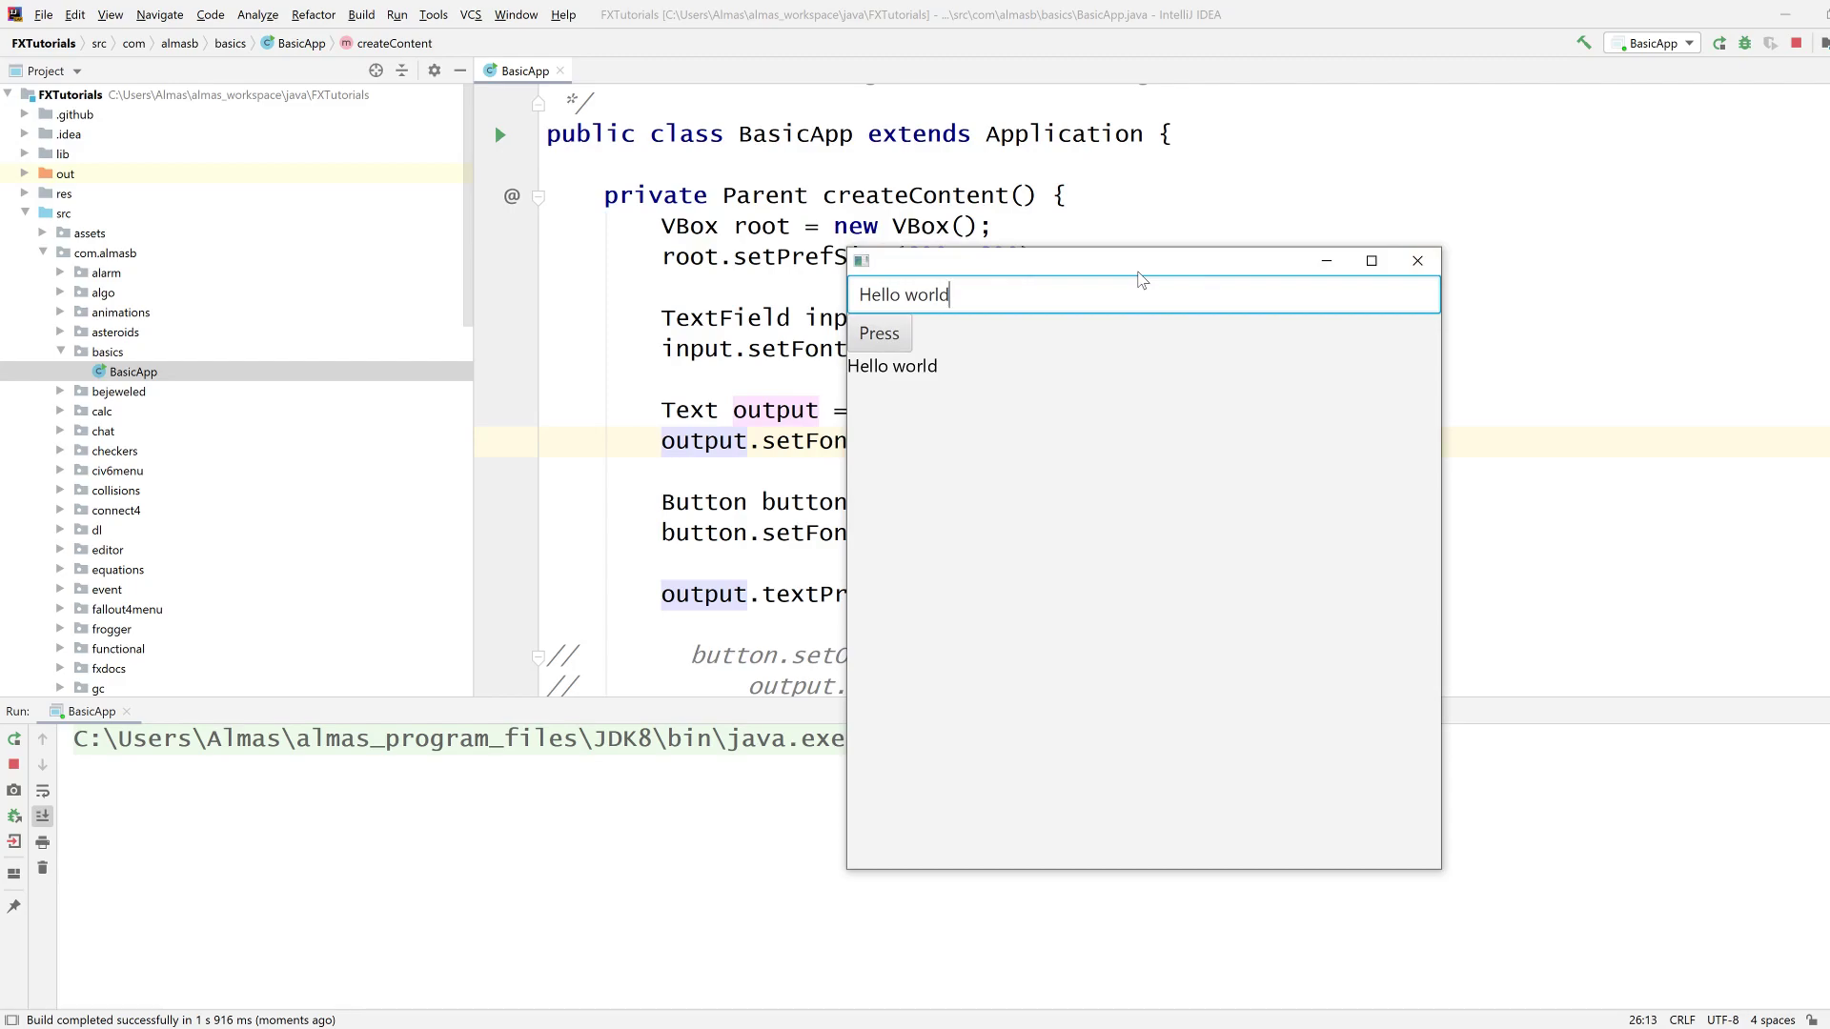